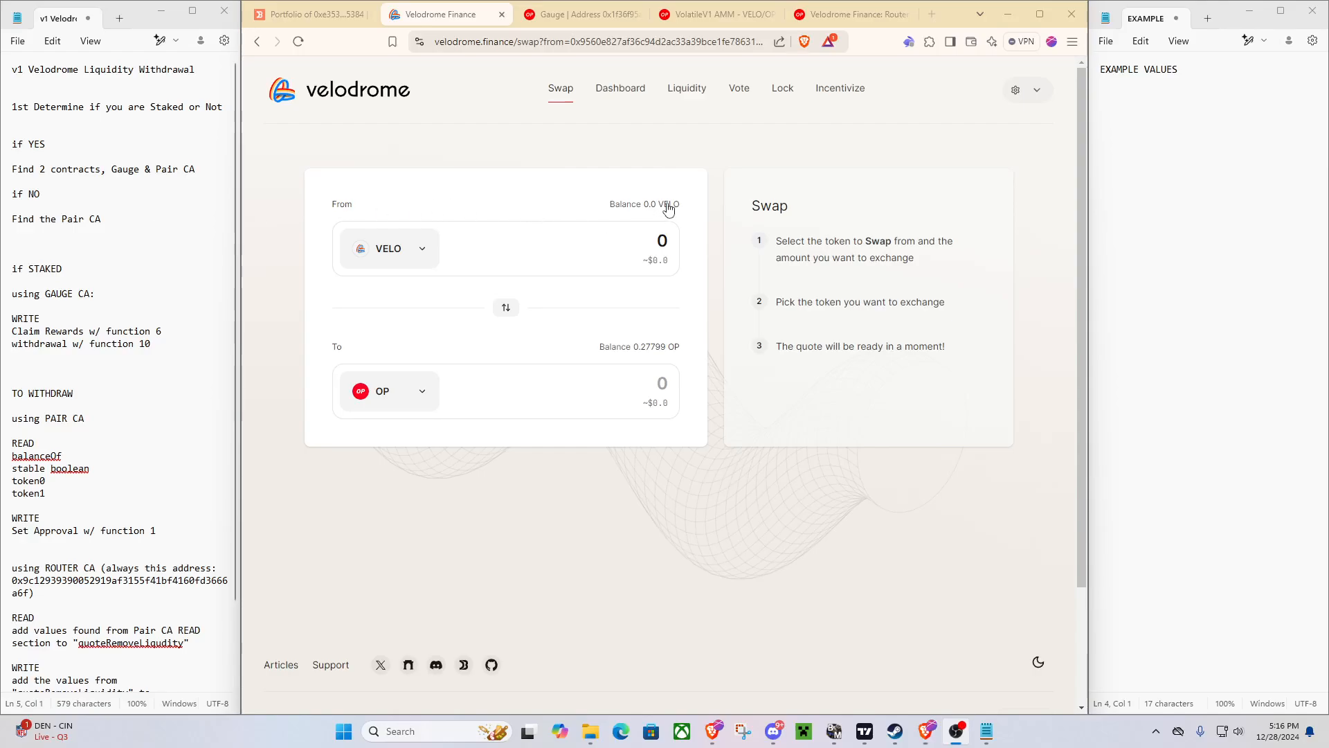
{"action": "mouse_move", "coordinate": [712, 142]}
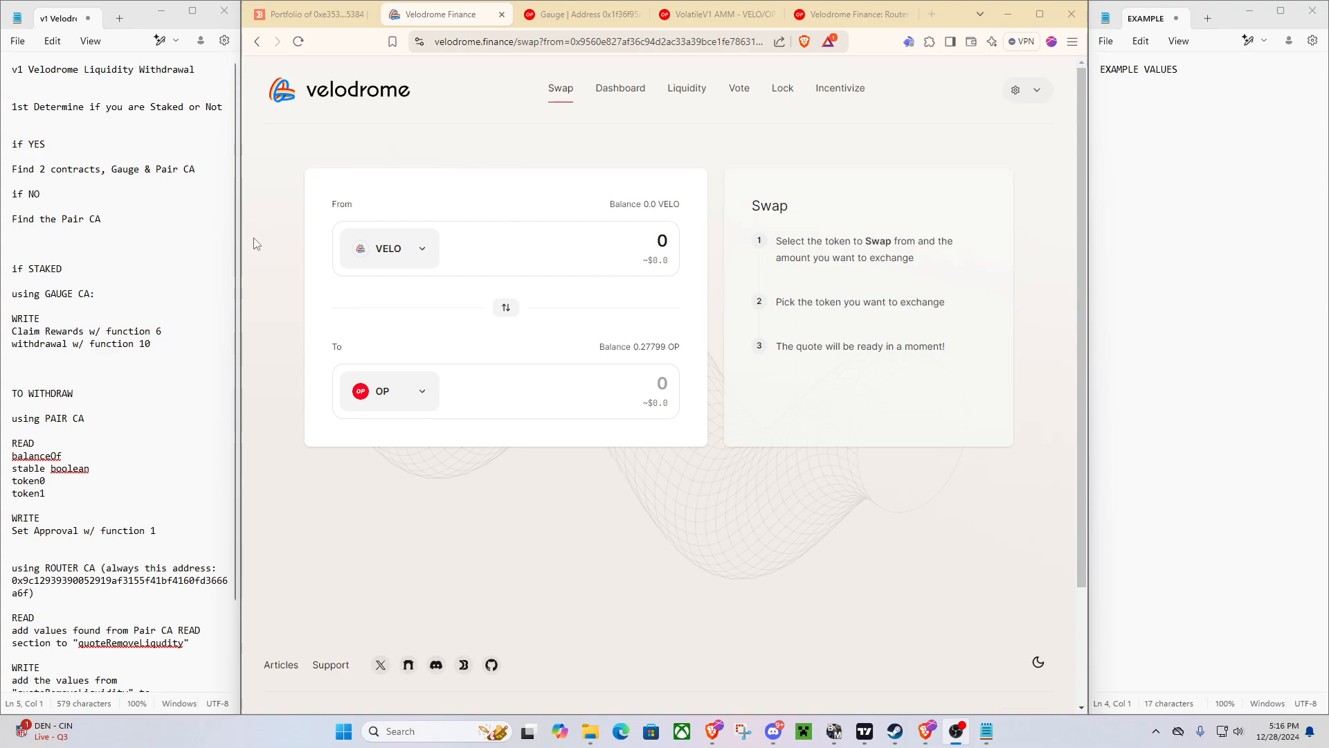
{"action": "mouse_move", "coordinate": [602, 187]}
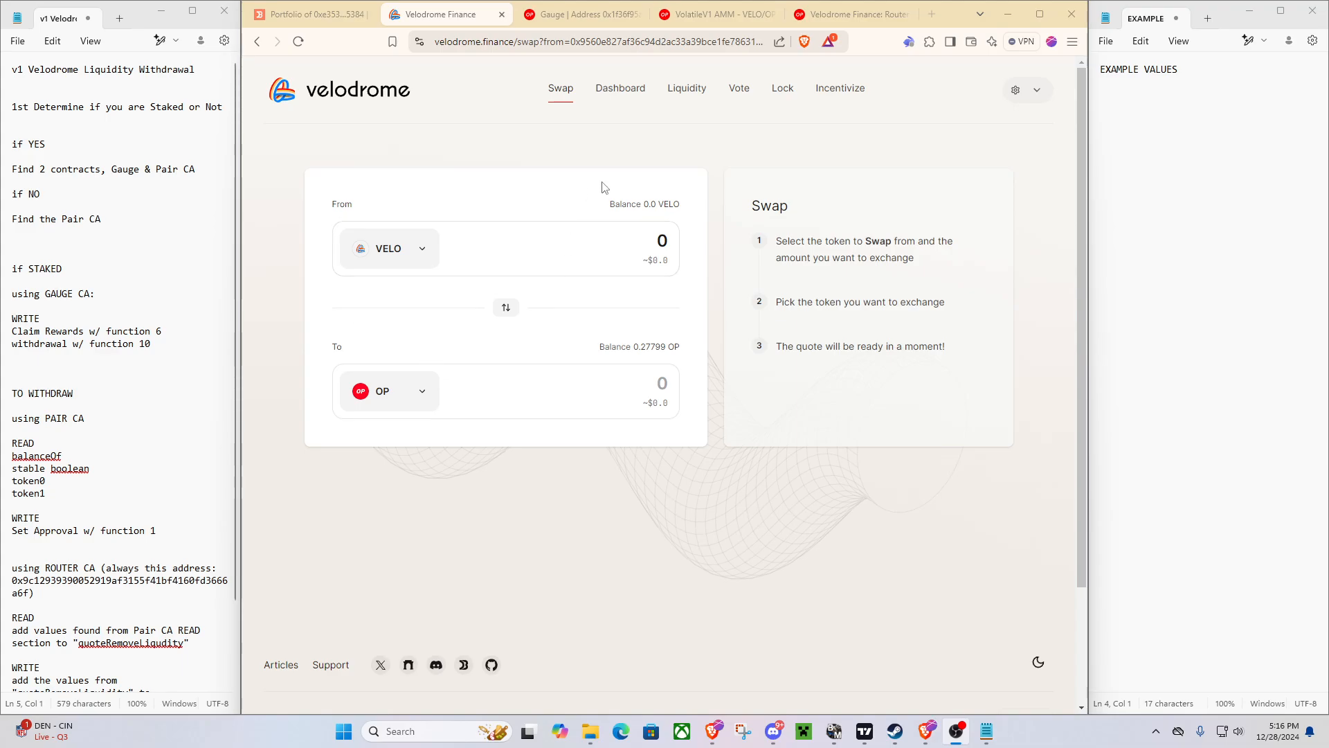
{"action": "mouse_move", "coordinate": [536, 233]}
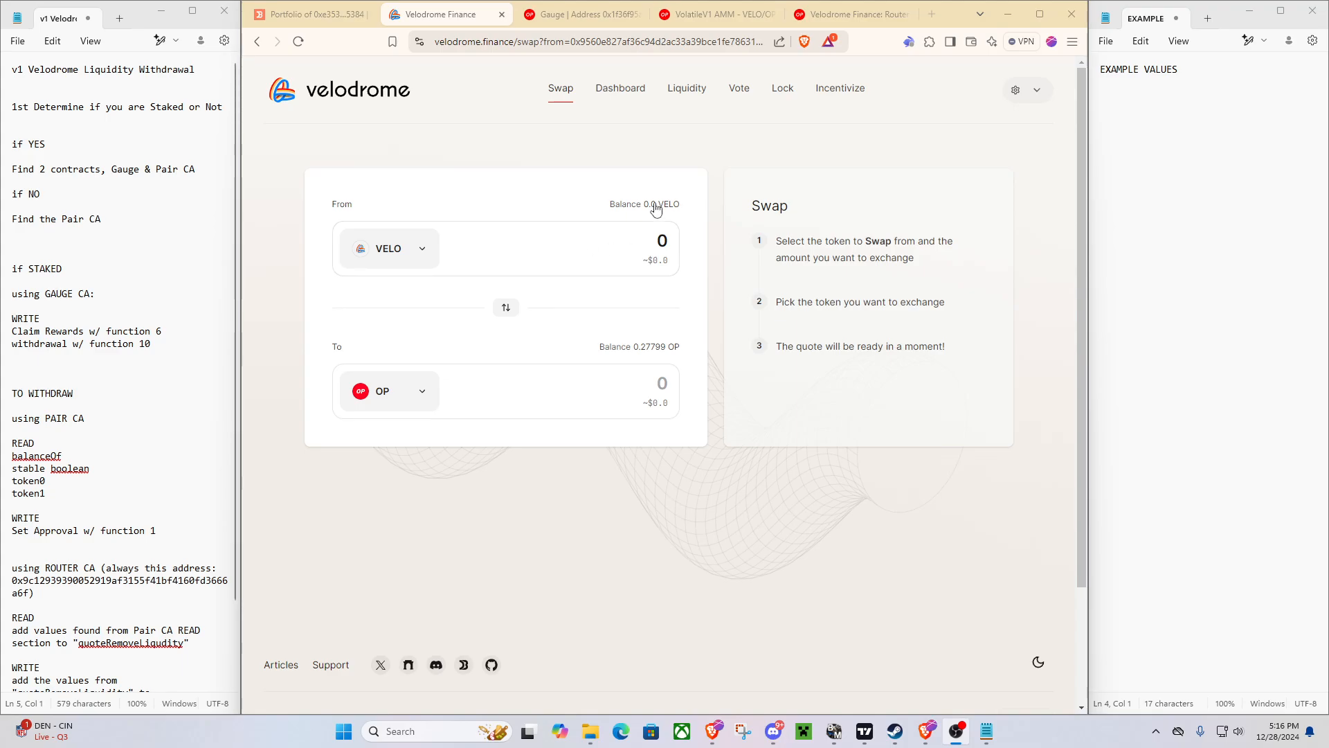
{"action": "mouse_move", "coordinate": [655, 212]}
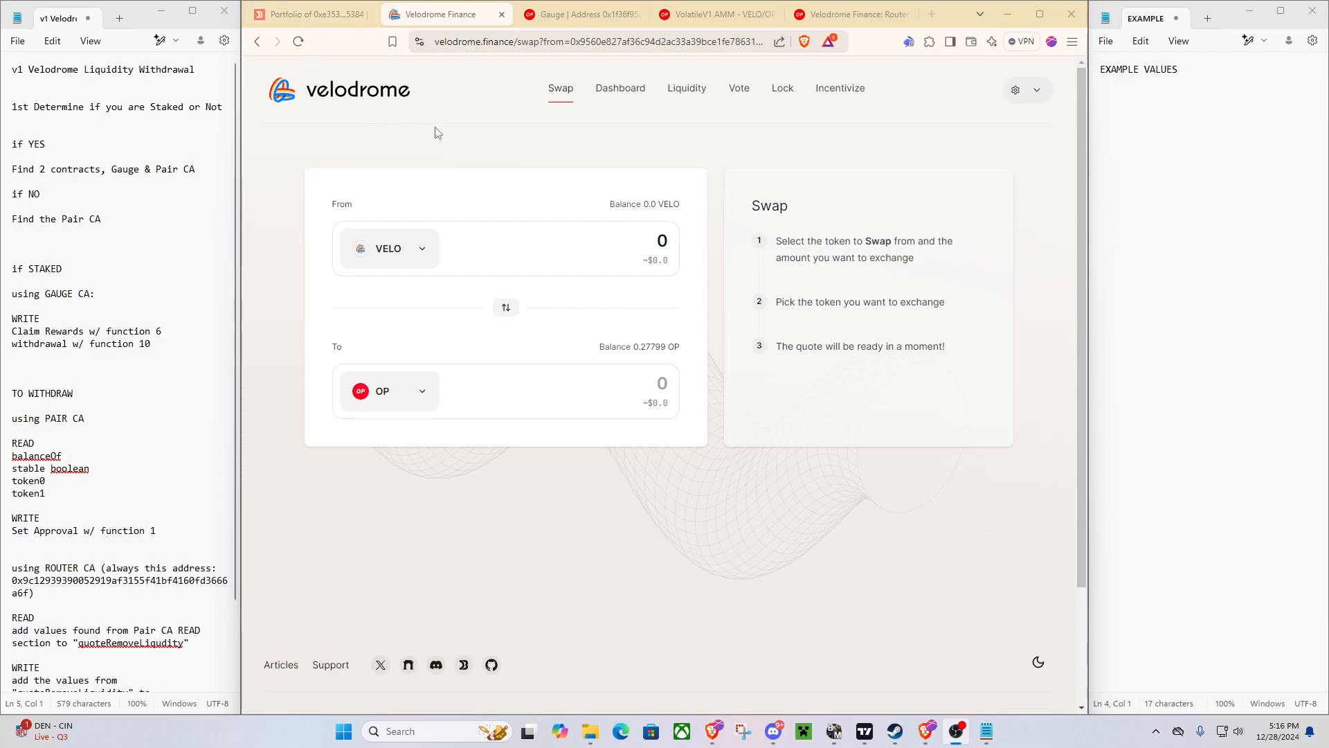
{"action": "mouse_move", "coordinate": [621, 136]}
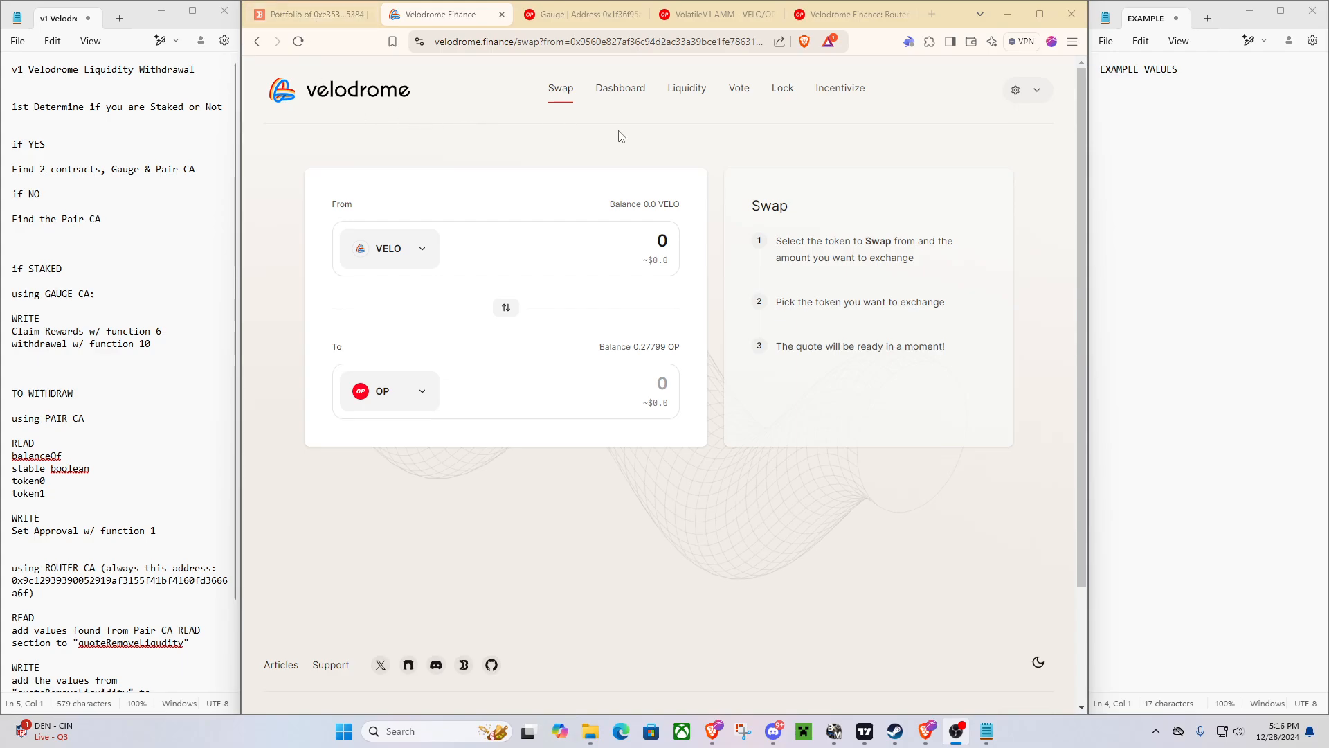
{"action": "mouse_move", "coordinate": [798, 112]}
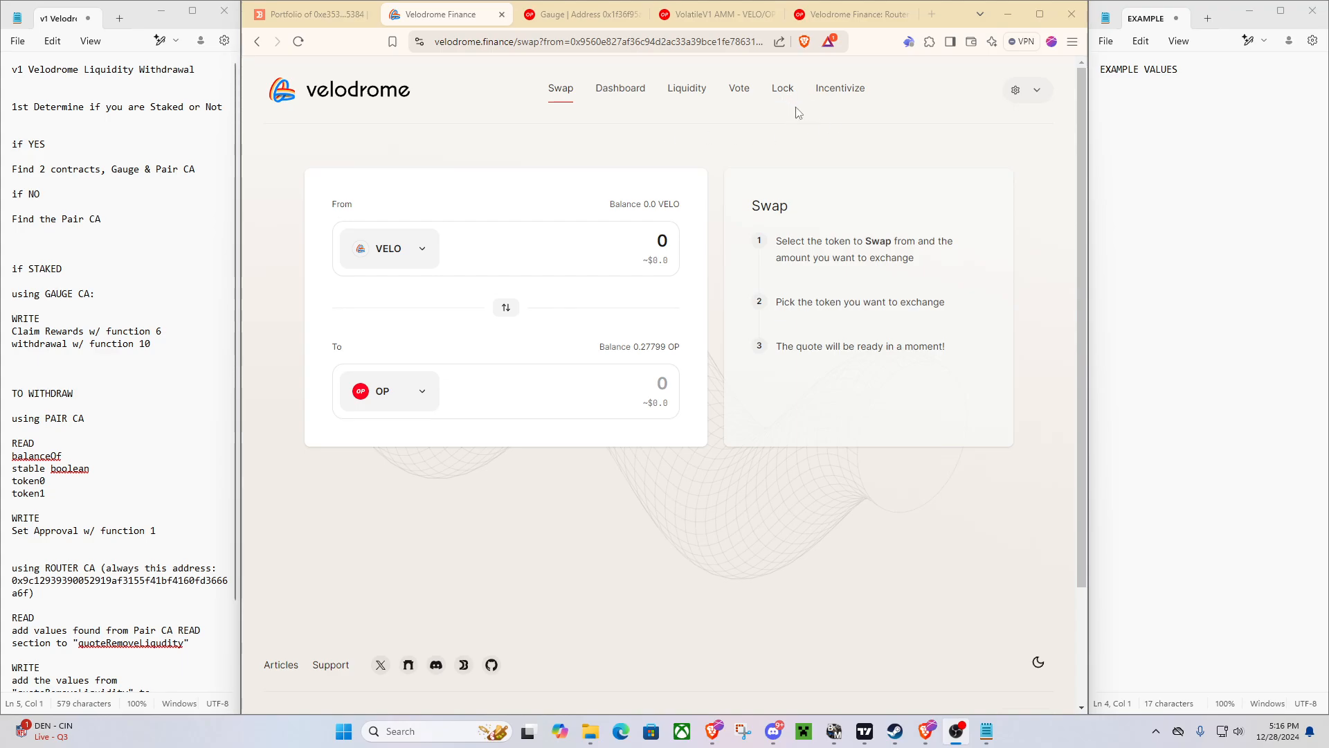
{"action": "mouse_move", "coordinate": [980, 116]}
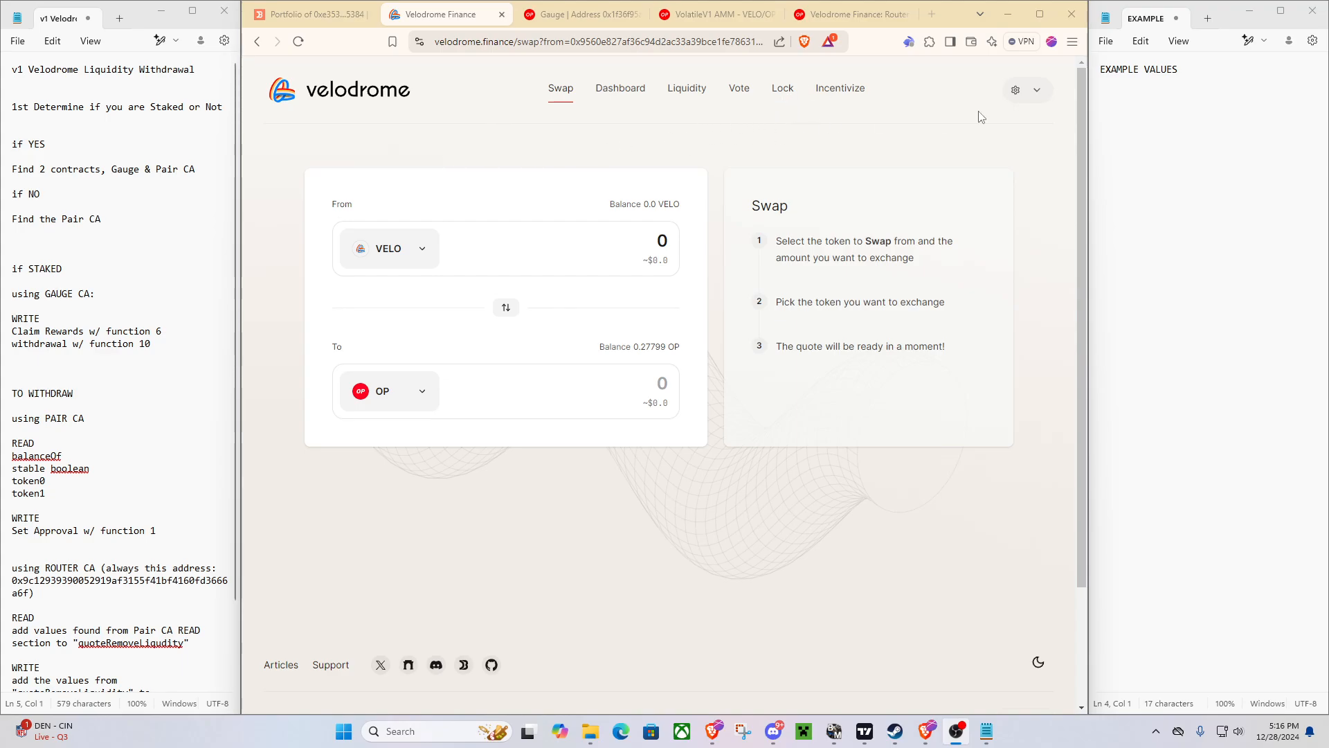
{"action": "mouse_move", "coordinate": [908, 41]}
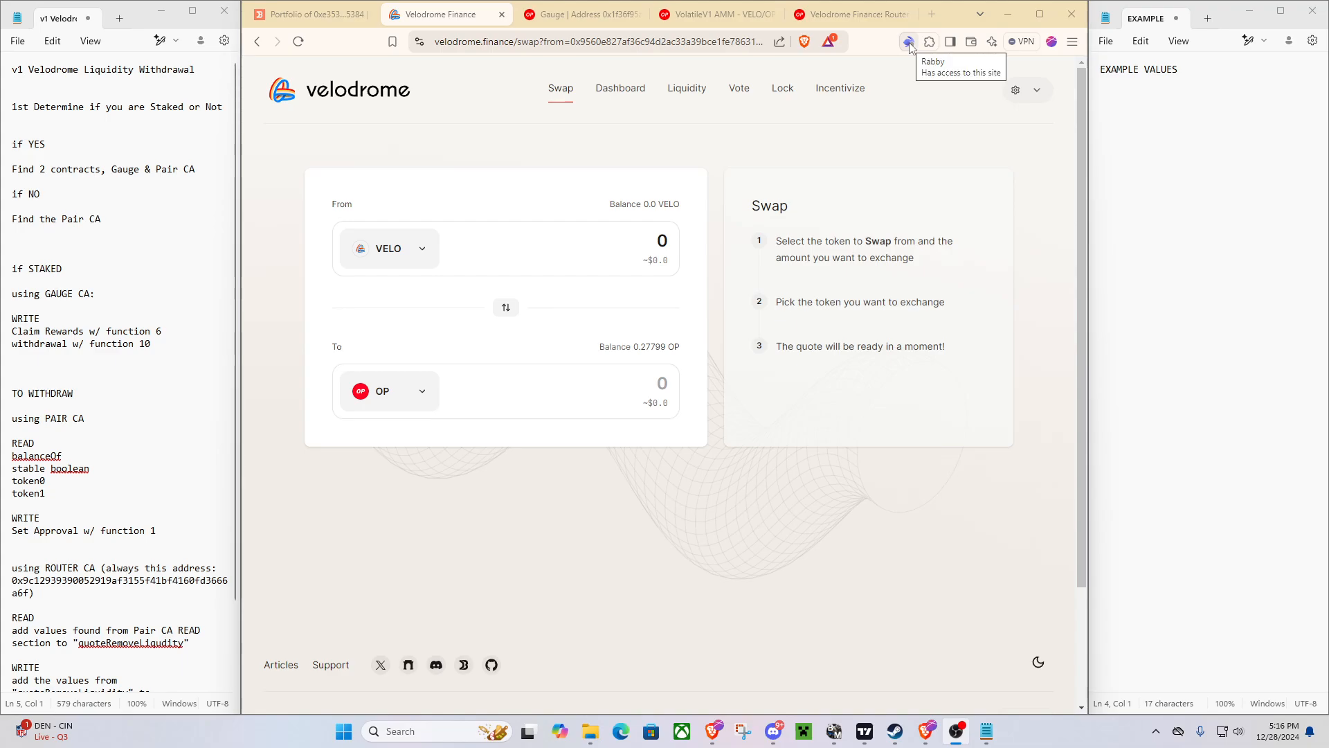
{"action": "mouse_move", "coordinate": [873, 220]}
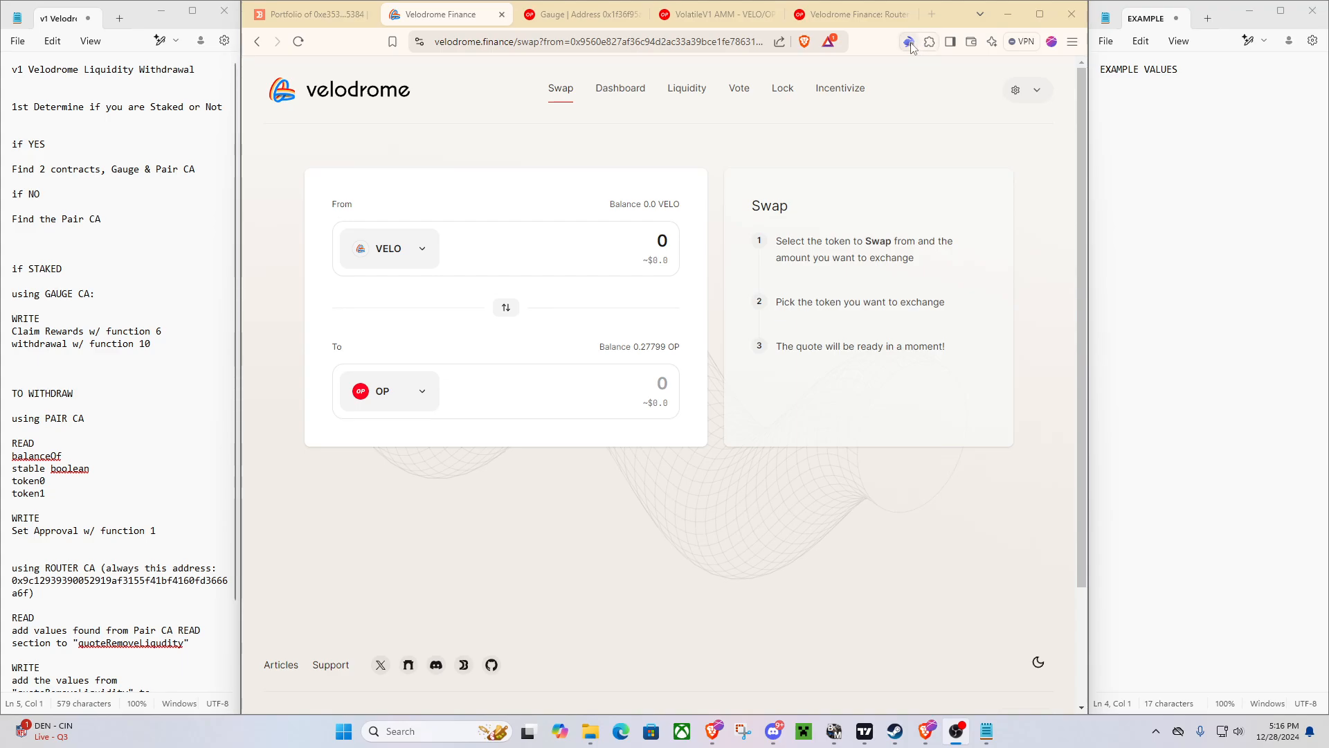
Check the wallet's holdings in the Rabby wallet overview, then dismiss it
{"action": "left_click", "coordinate": [909, 41]}
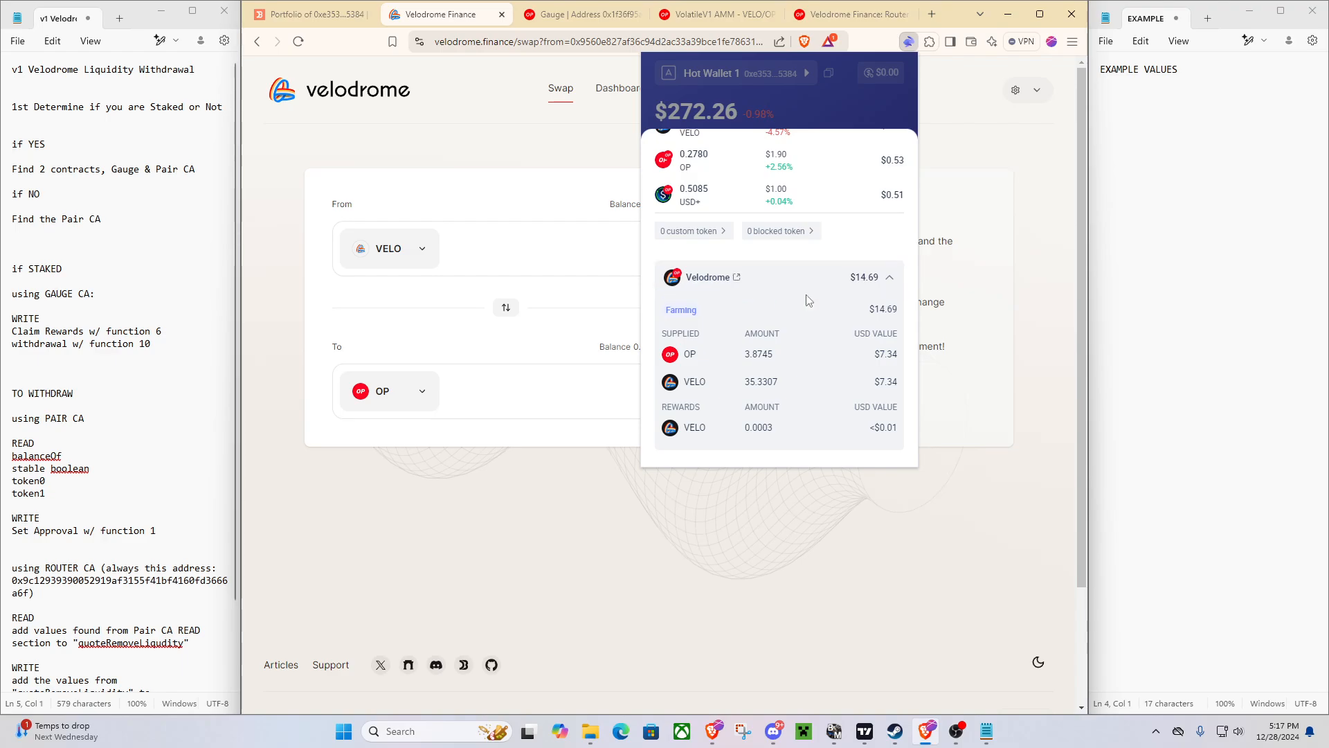
{"action": "mouse_move", "coordinate": [704, 368]}
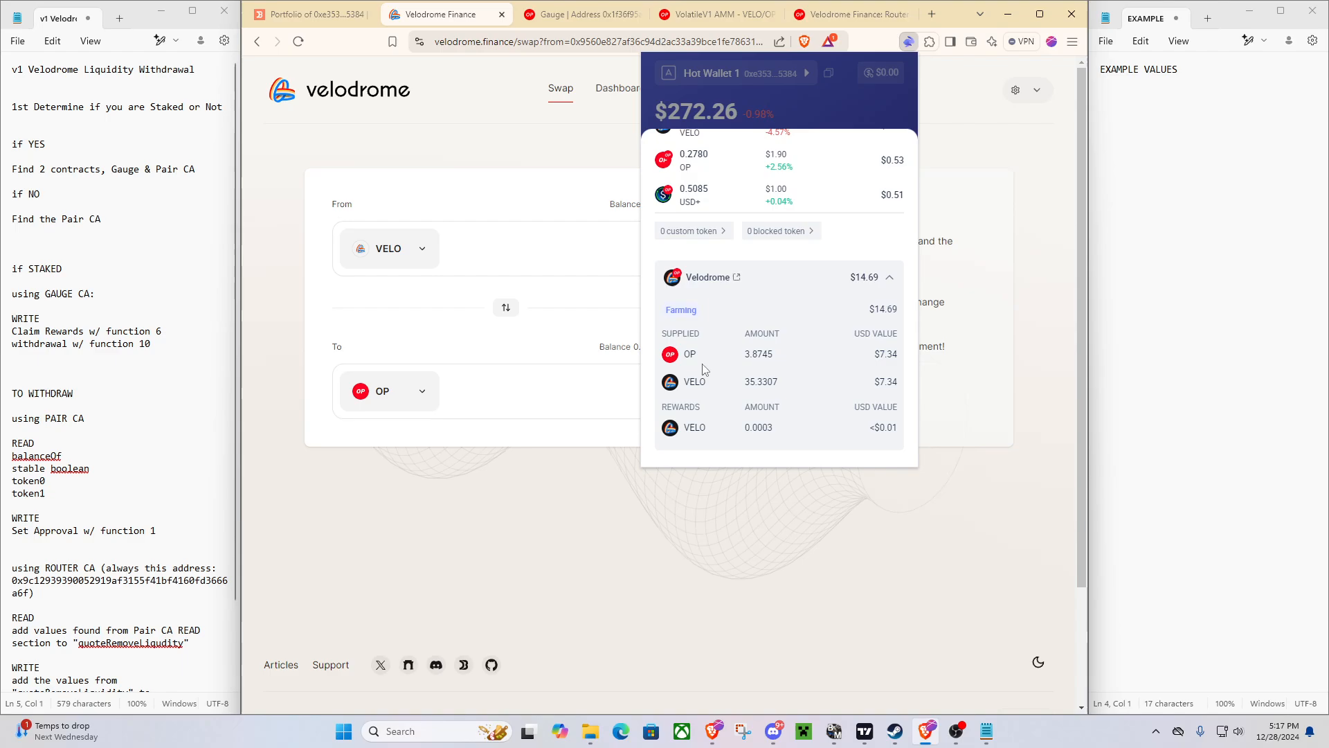
{"action": "mouse_move", "coordinate": [716, 369]}
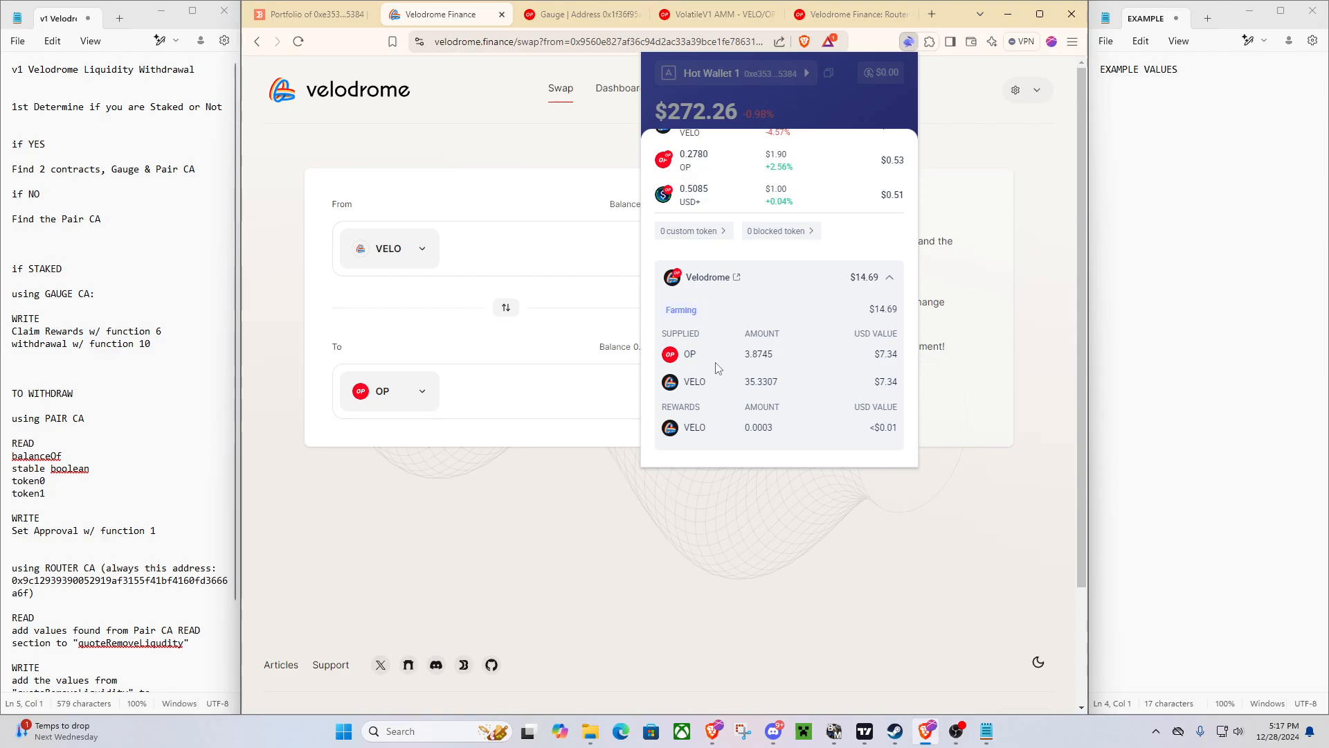
{"action": "mouse_move", "coordinate": [693, 388]}
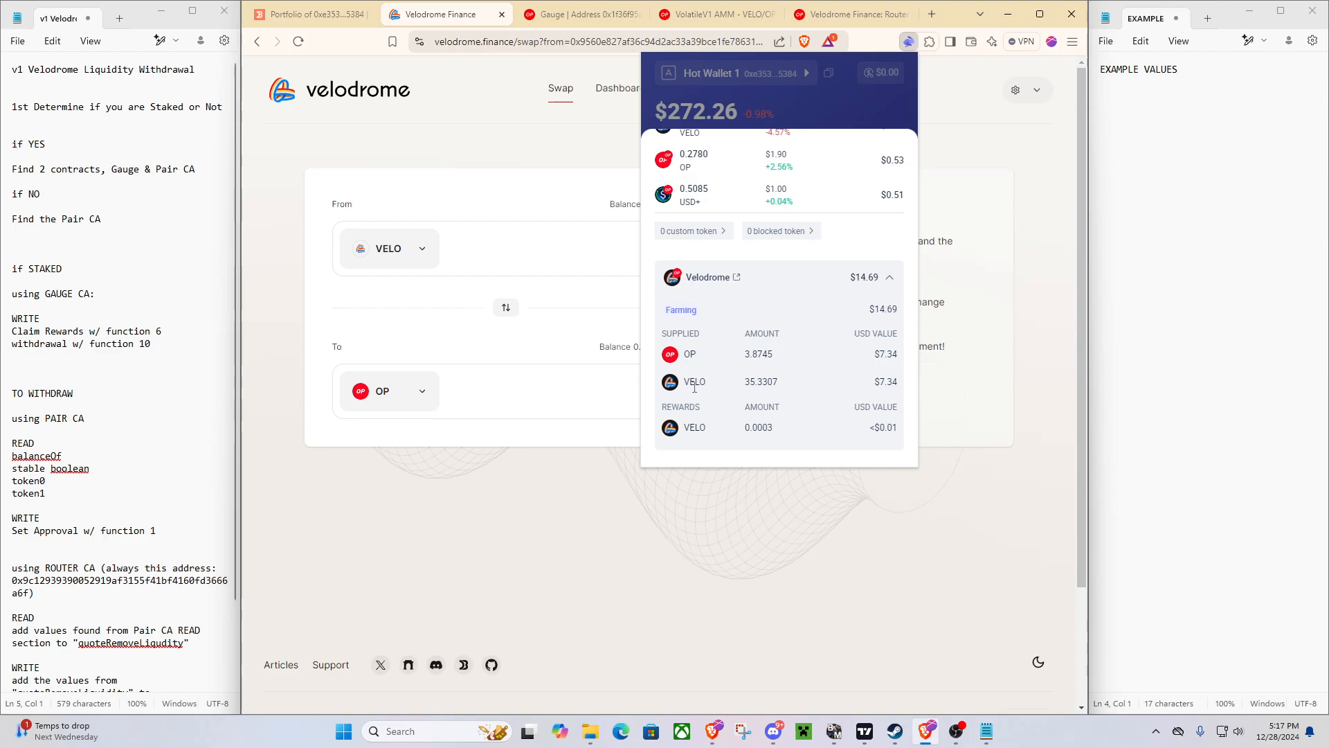
{"action": "mouse_move", "coordinate": [688, 353]}
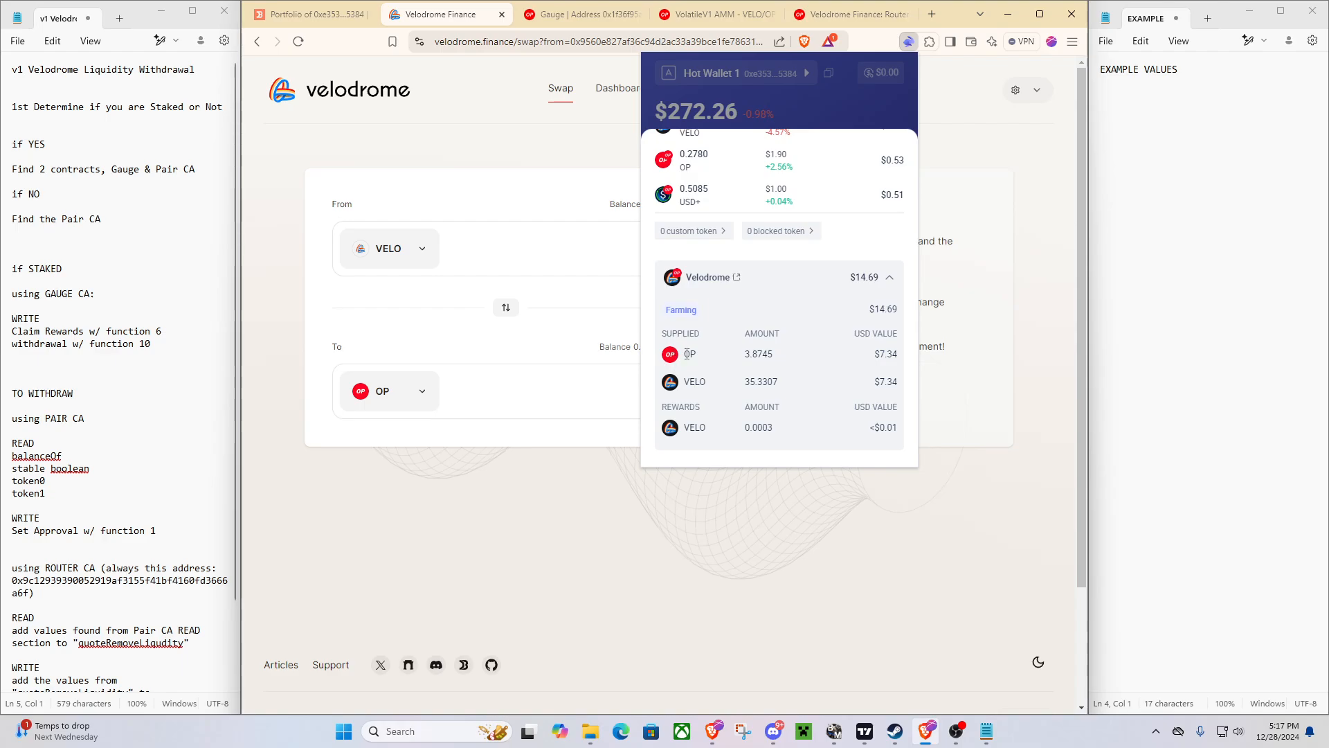
{"action": "mouse_move", "coordinate": [705, 368]}
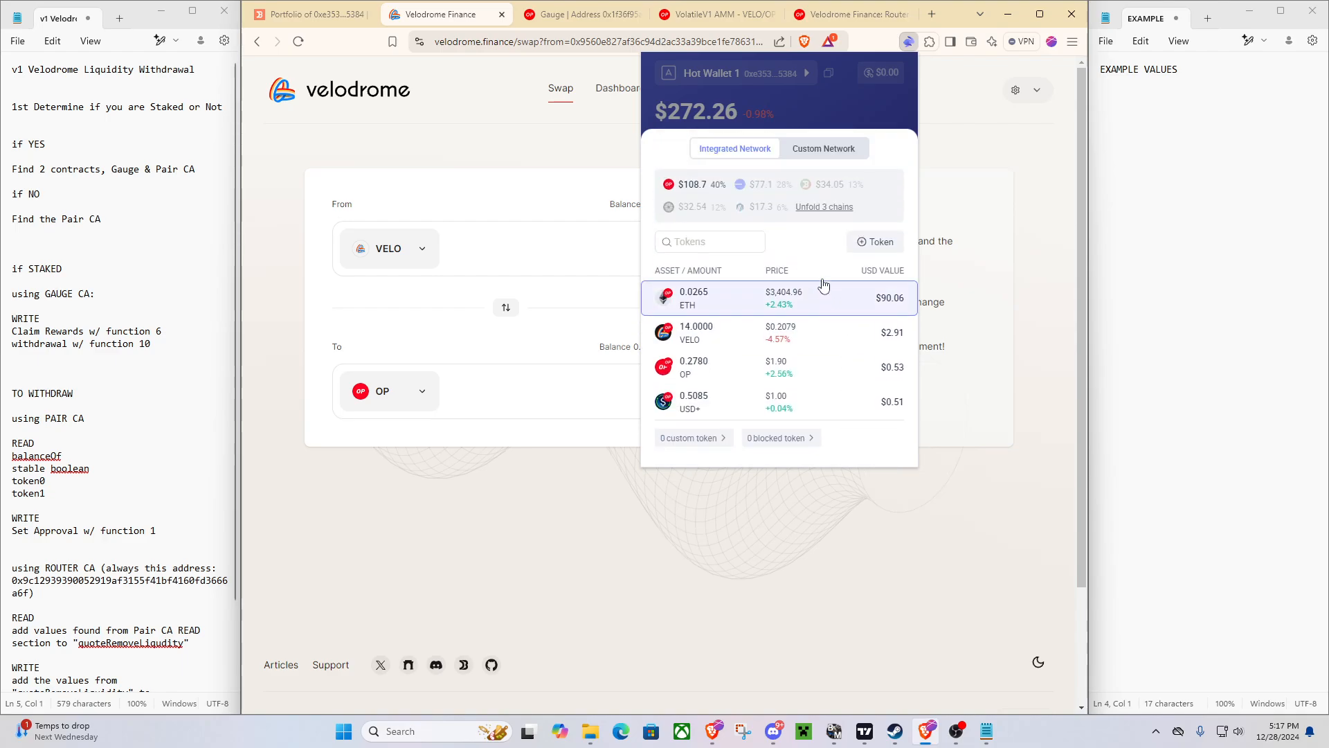
{"action": "scroll", "scroll_direction": "down", "scroll_amount": 3}
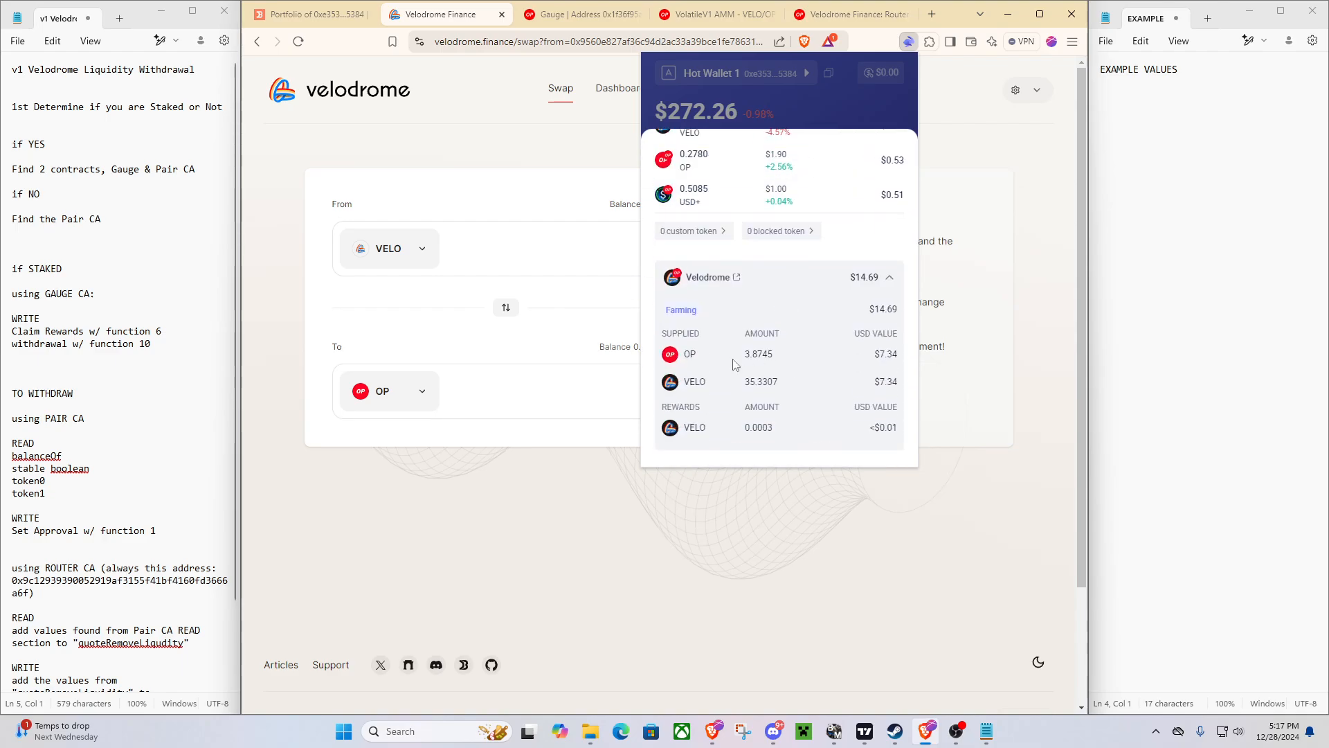
{"action": "left_click", "coordinate": [720, 179]}
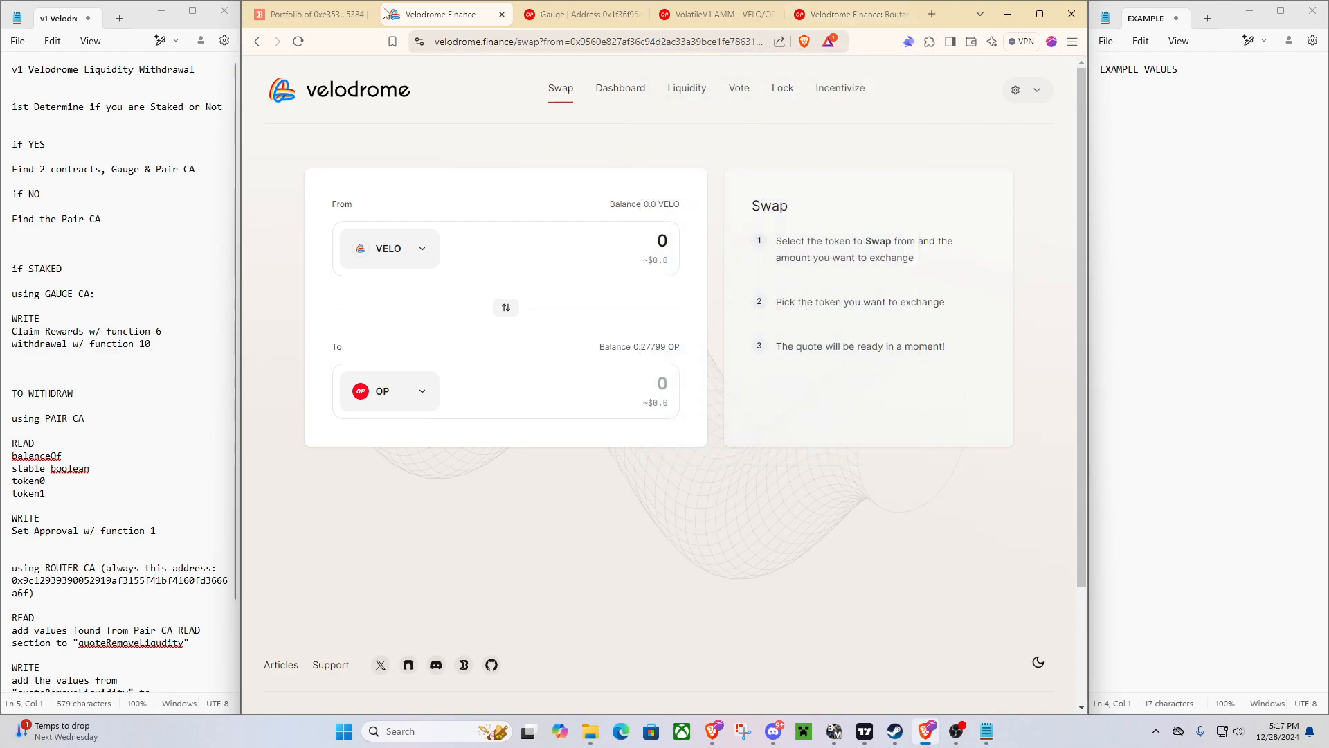
Show the DeBank portfolio's Velodrome farming entry of 35.2145 VELO + 3.8873 OP worth $14.59
{"action": "left_click", "coordinate": [309, 14]}
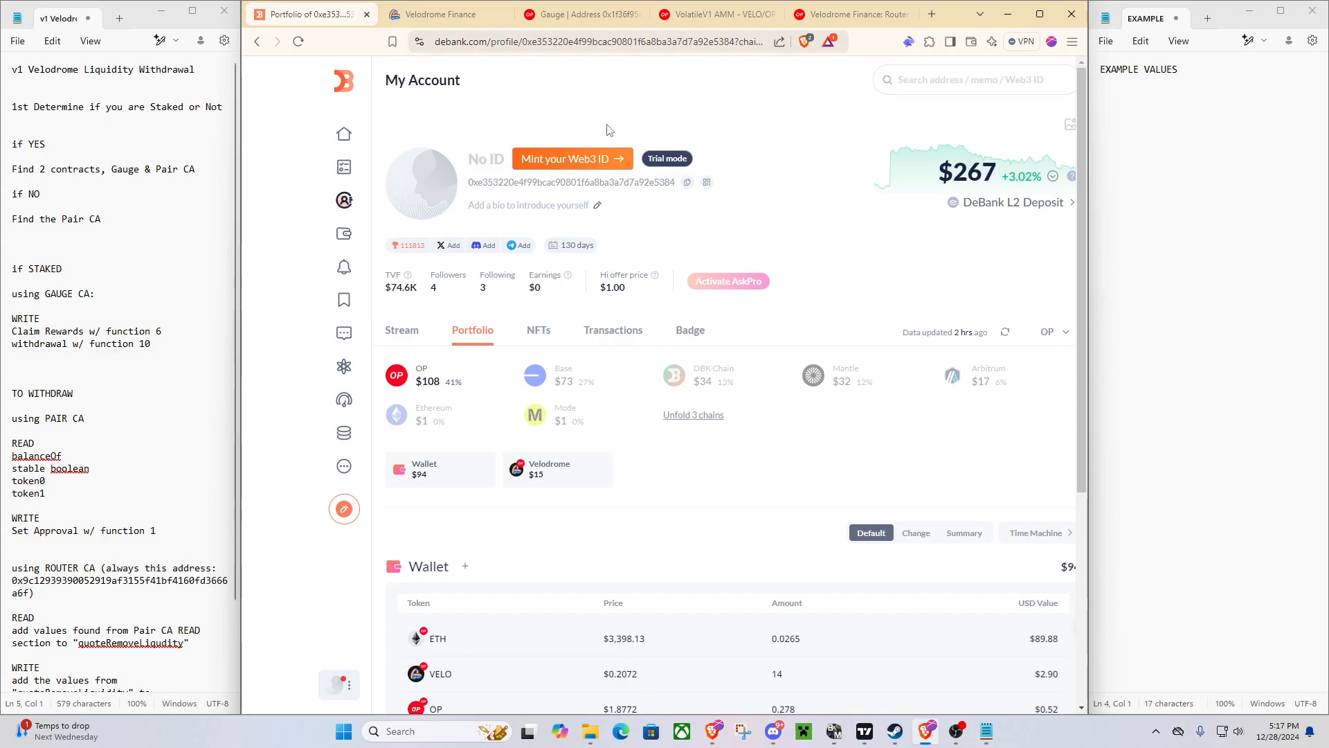
{"action": "scroll", "scroll_direction": "down", "scroll_amount": 3}
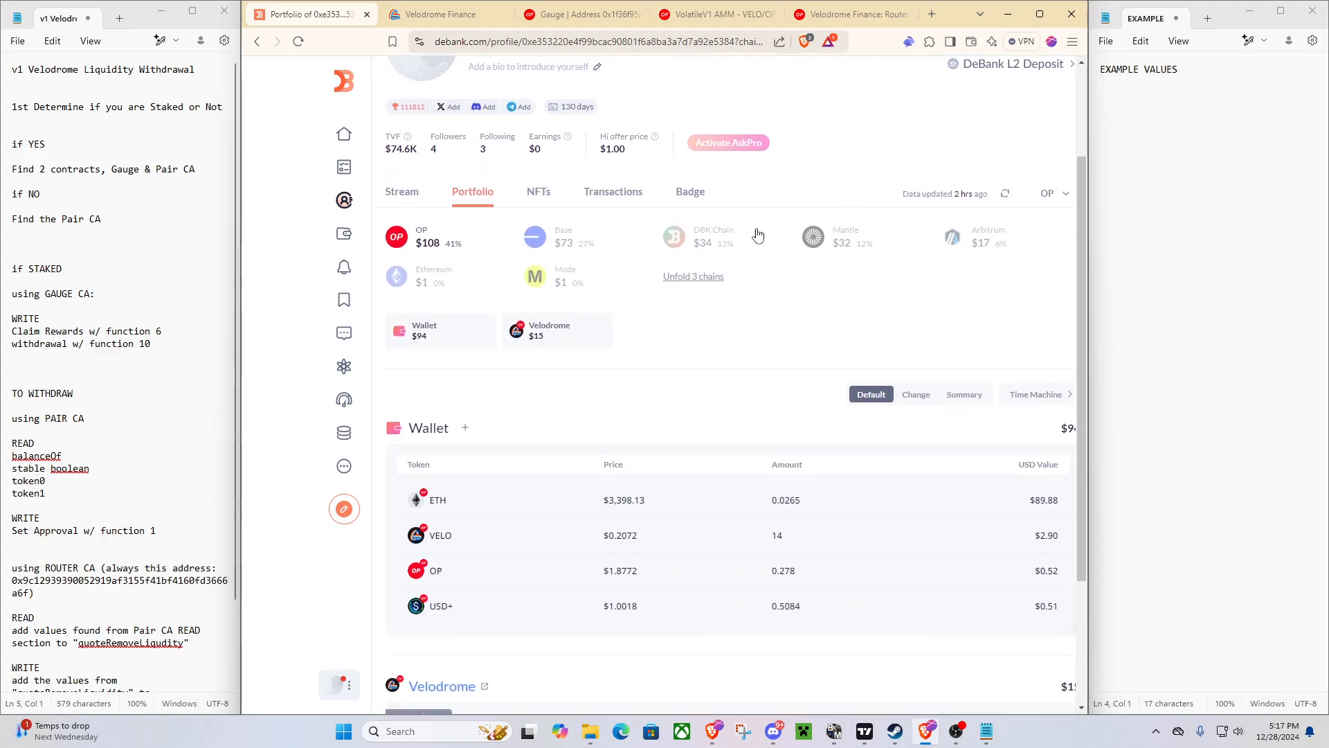
{"action": "scroll", "scroll_direction": "down", "scroll_amount": 3}
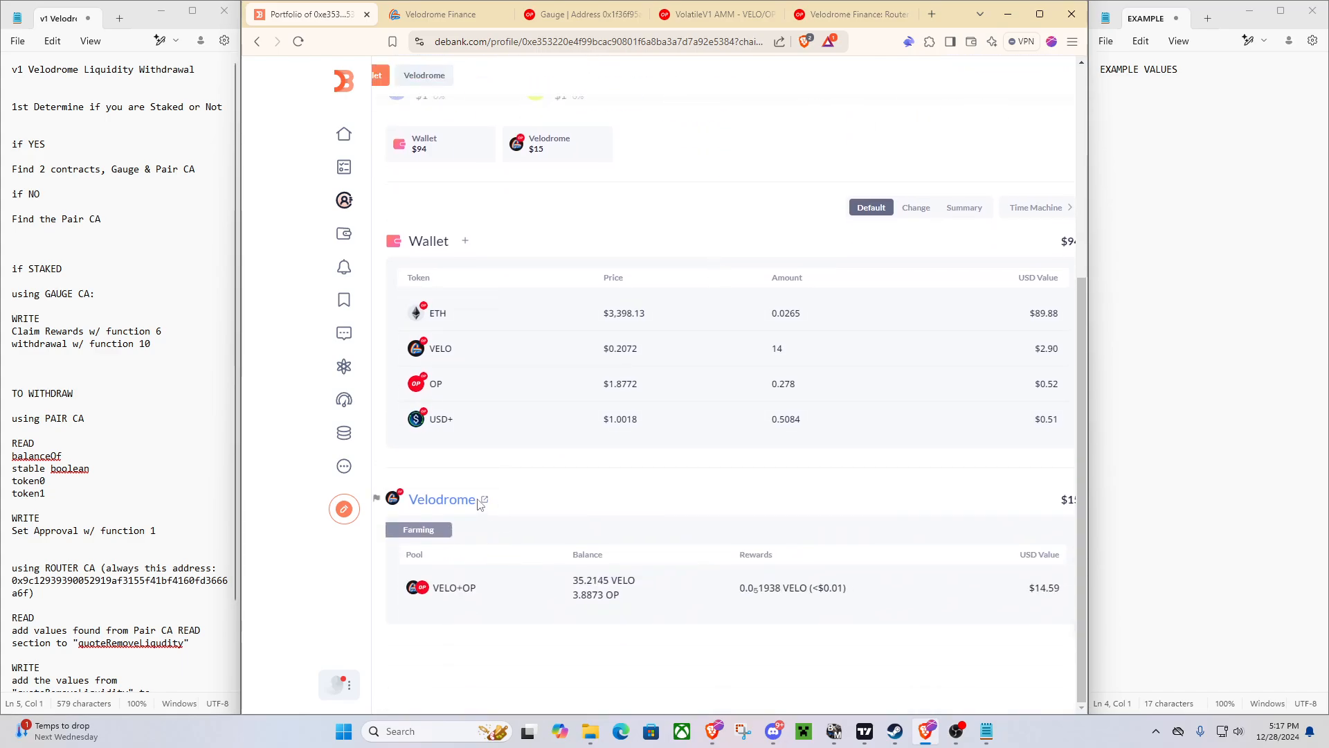
{"action": "mouse_move", "coordinate": [454, 508]}
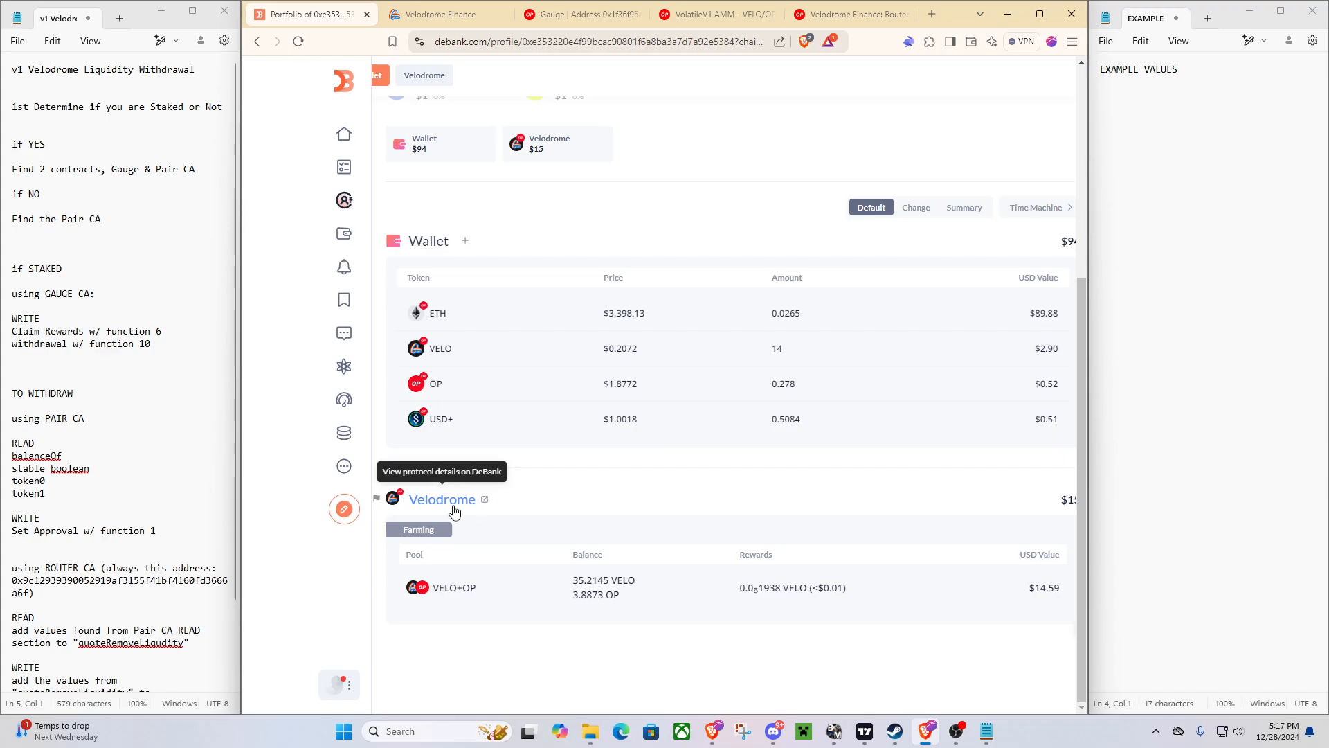
{"action": "mouse_move", "coordinate": [486, 527]}
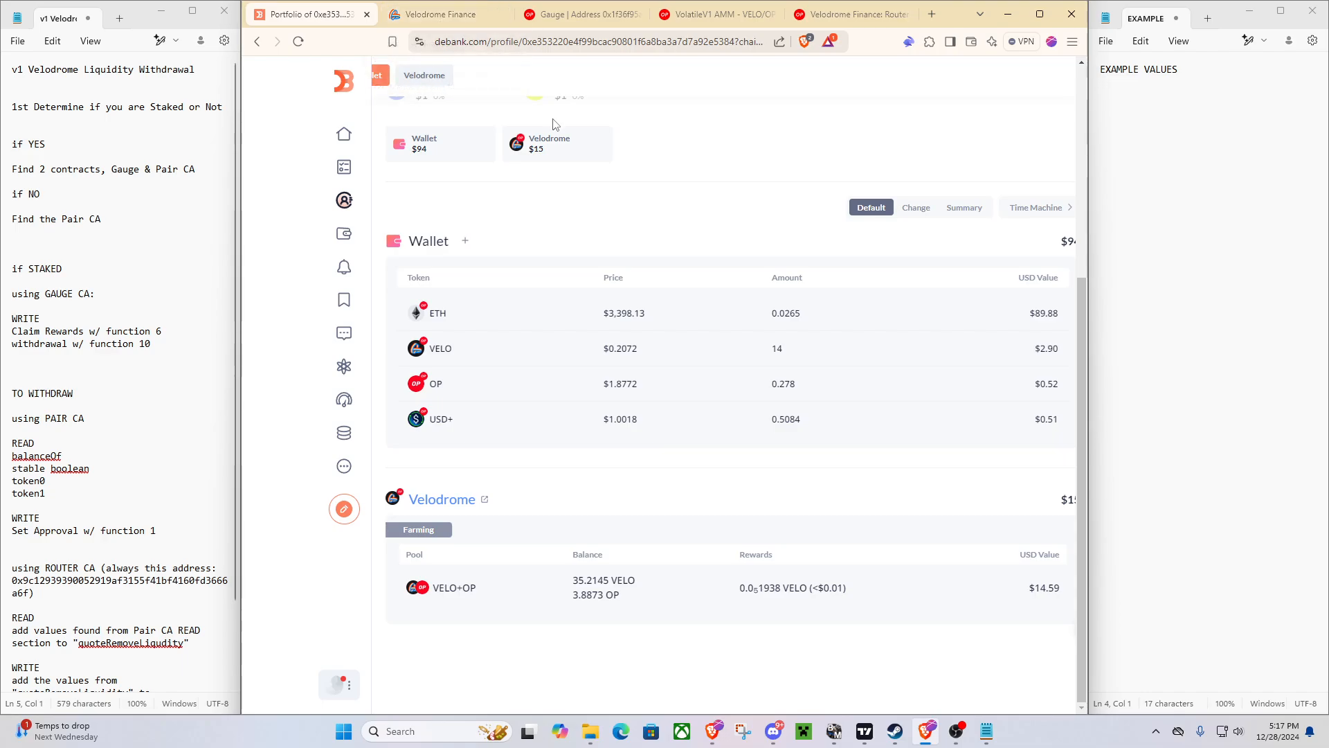
{"action": "mouse_move", "coordinate": [582, 549]}
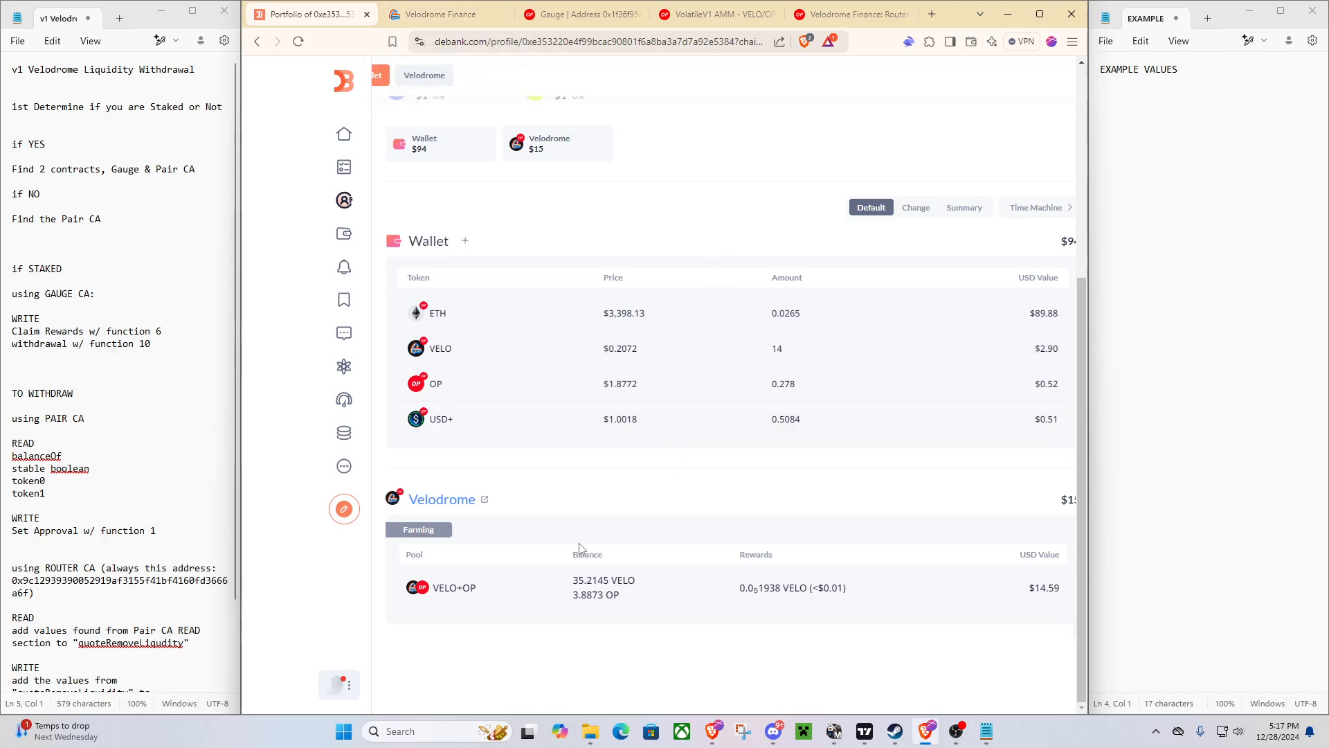
{"action": "mouse_move", "coordinate": [454, 588]}
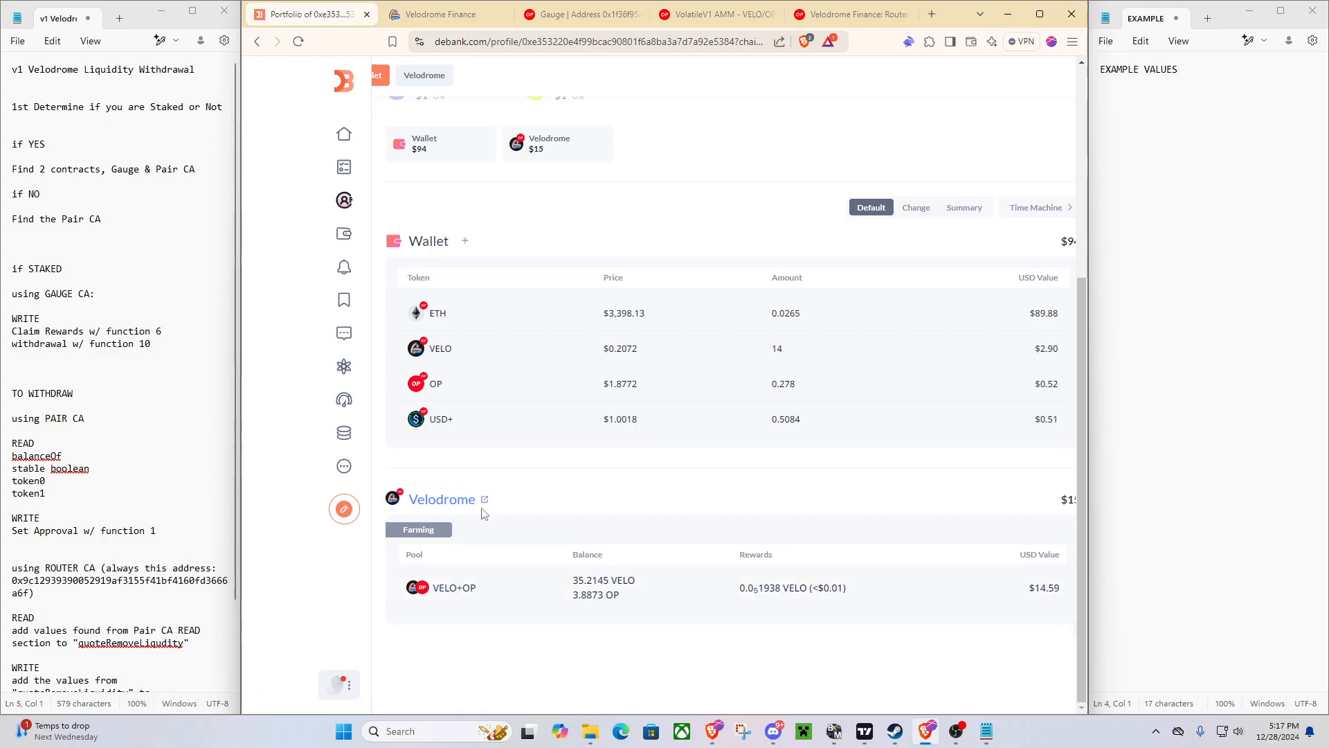
{"action": "mouse_move", "coordinate": [484, 500]}
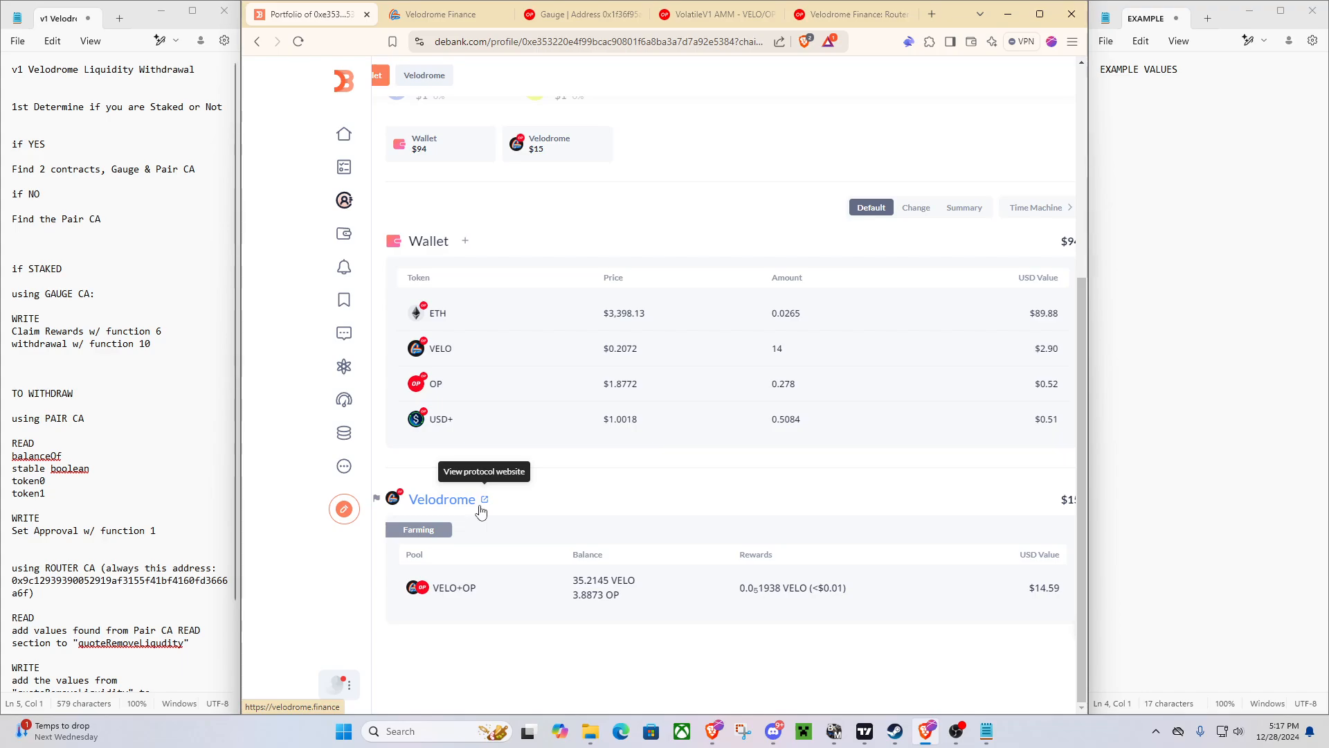
{"action": "mouse_move", "coordinate": [466, 587]}
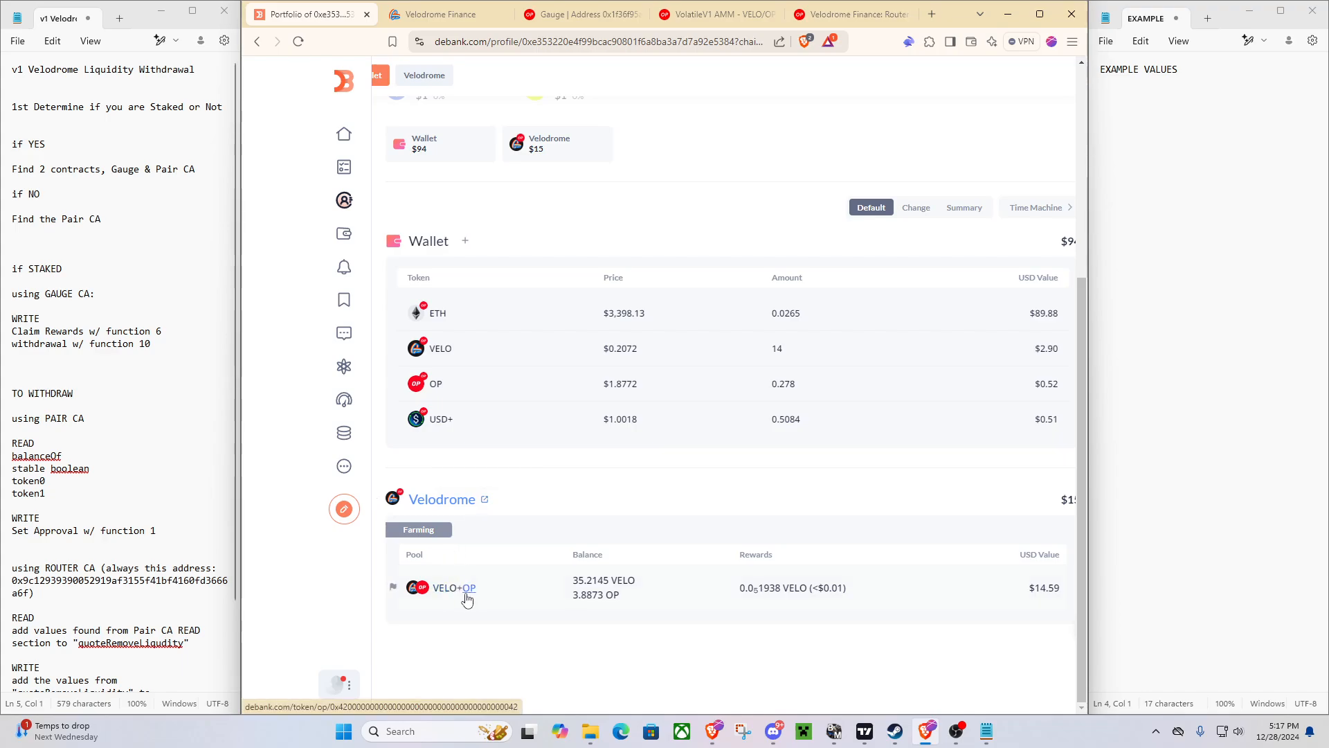
{"action": "mouse_move", "coordinate": [543, 459]}
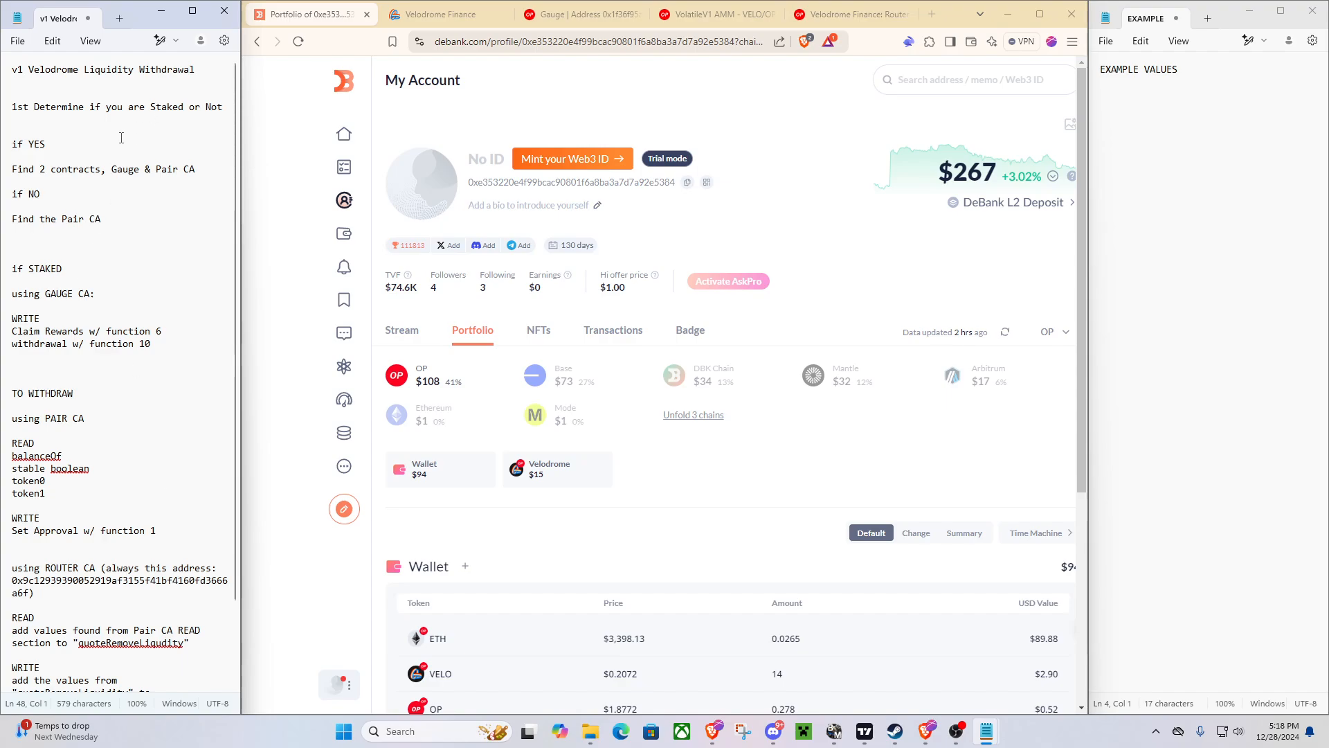
{"action": "scroll", "scroll_direction": "down", "scroll_amount": 3}
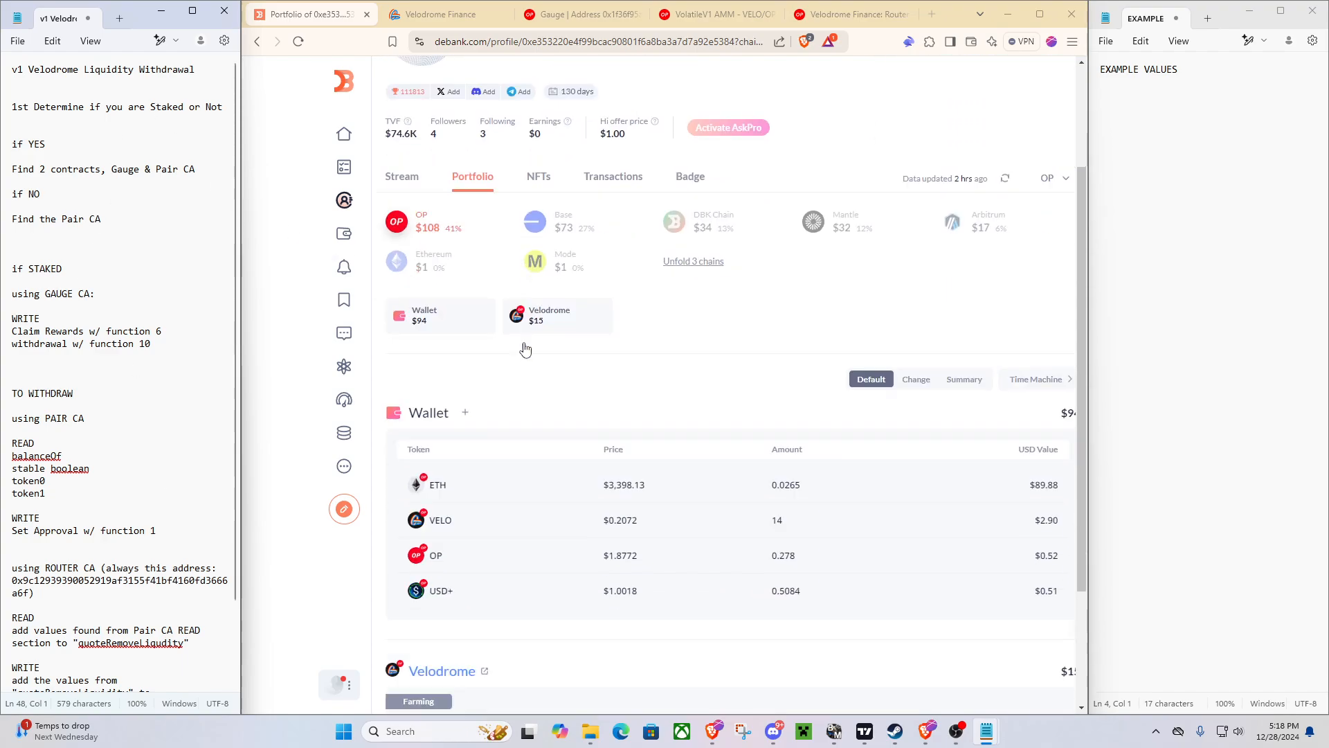
{"action": "scroll", "scroll_direction": "down", "scroll_amount": 3}
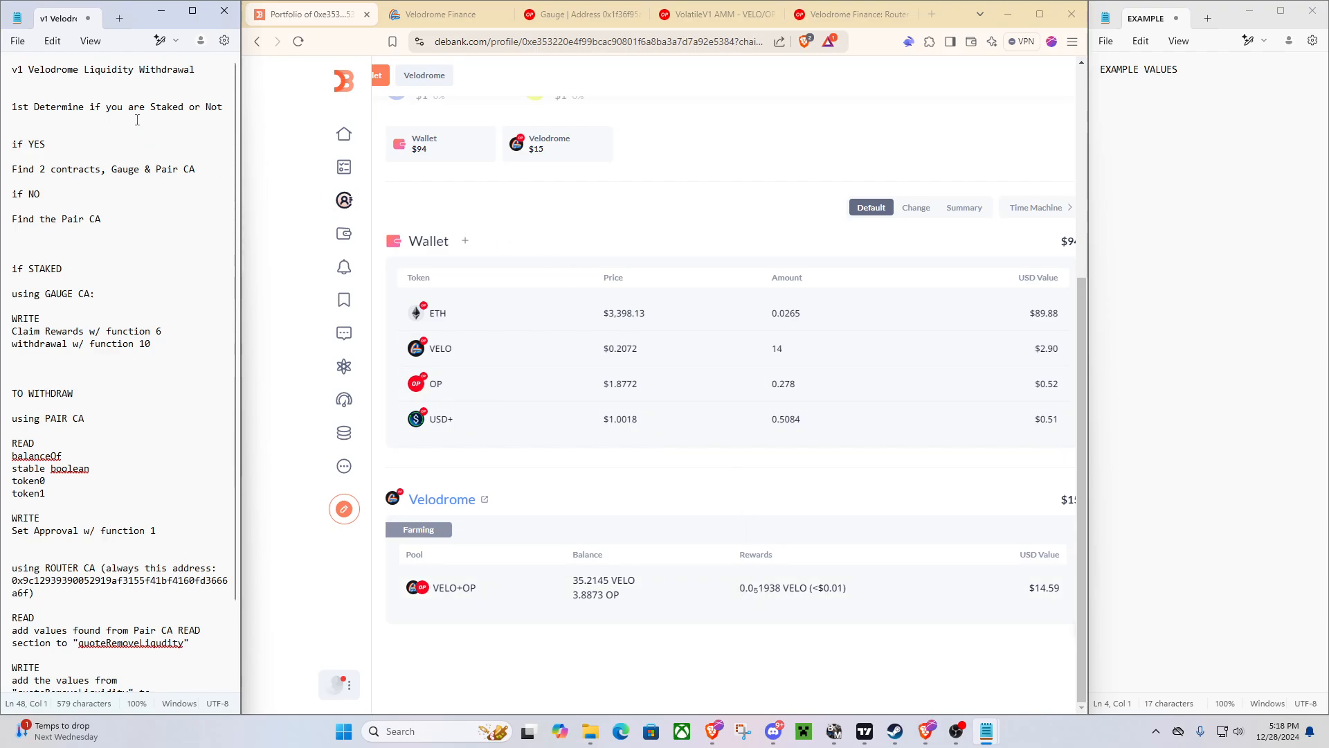
{"action": "mouse_move", "coordinate": [592, 394]}
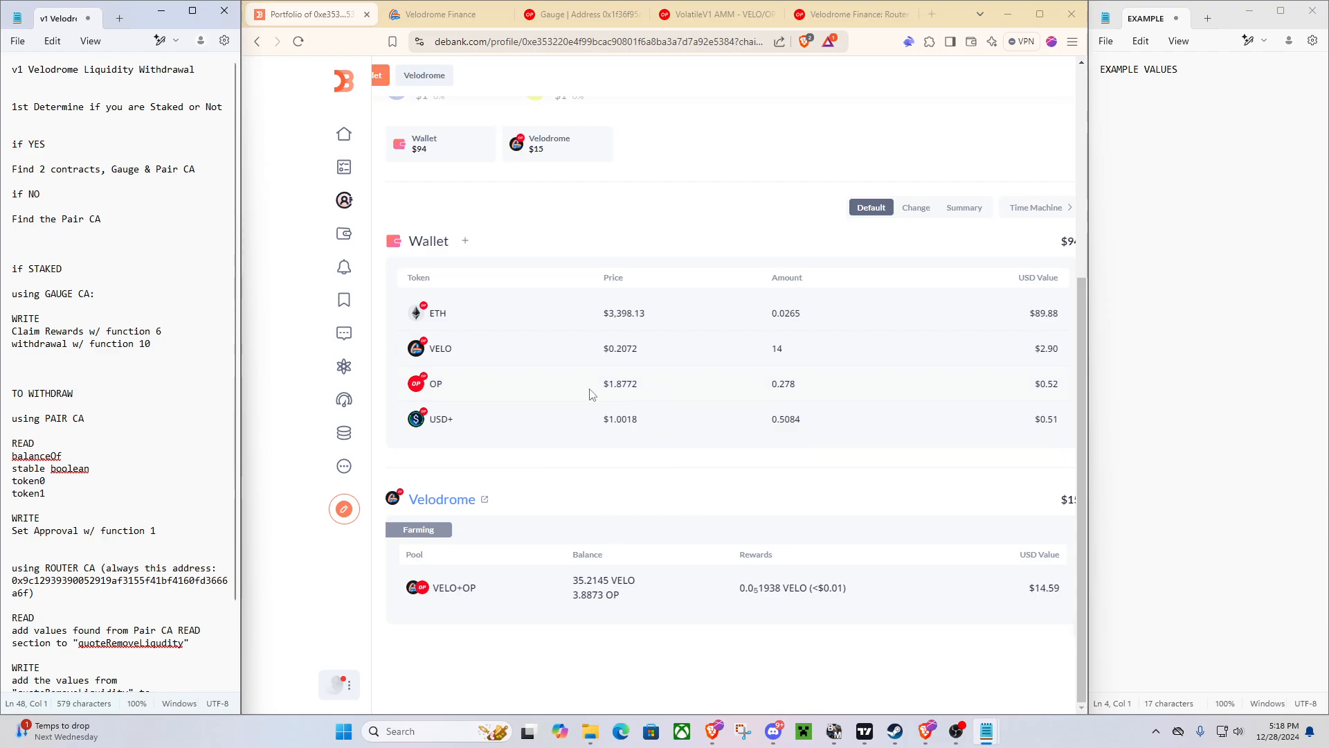
{"action": "mouse_move", "coordinate": [605, 391]}
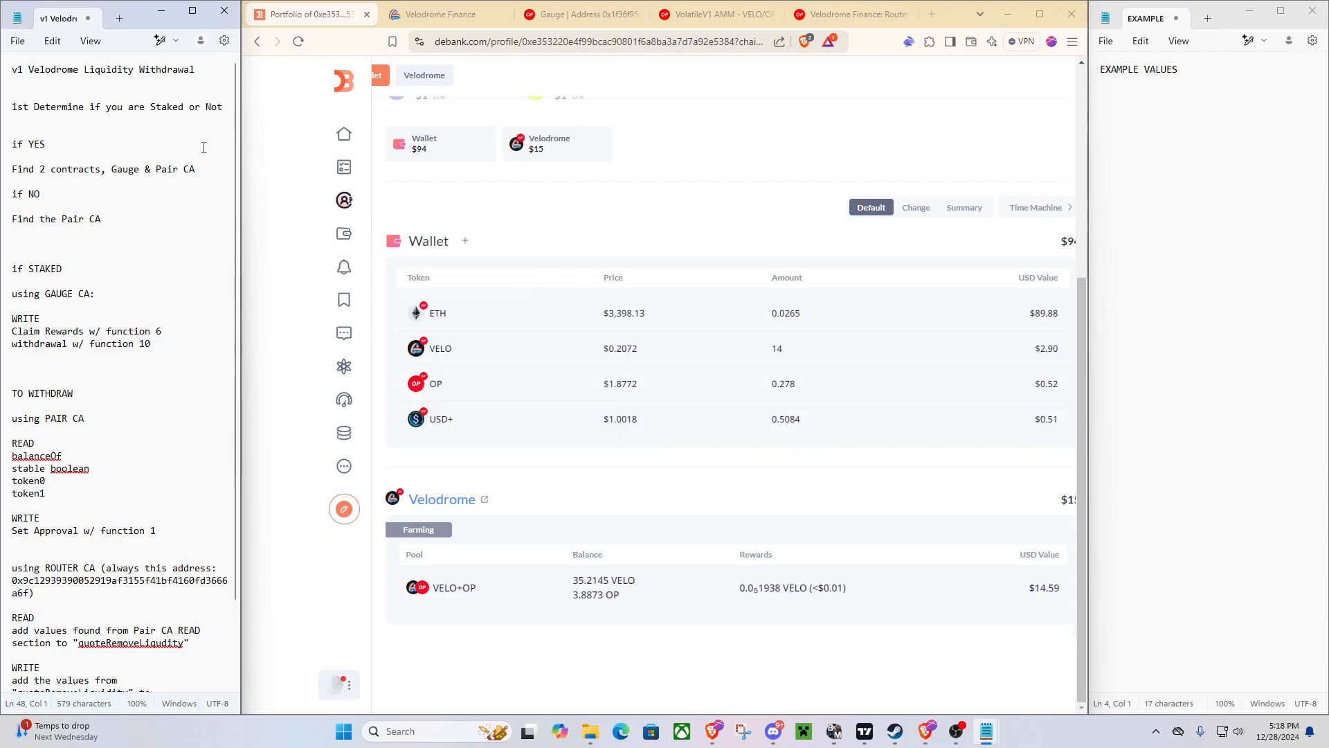
{"action": "double_click", "coordinate": [125, 169]}
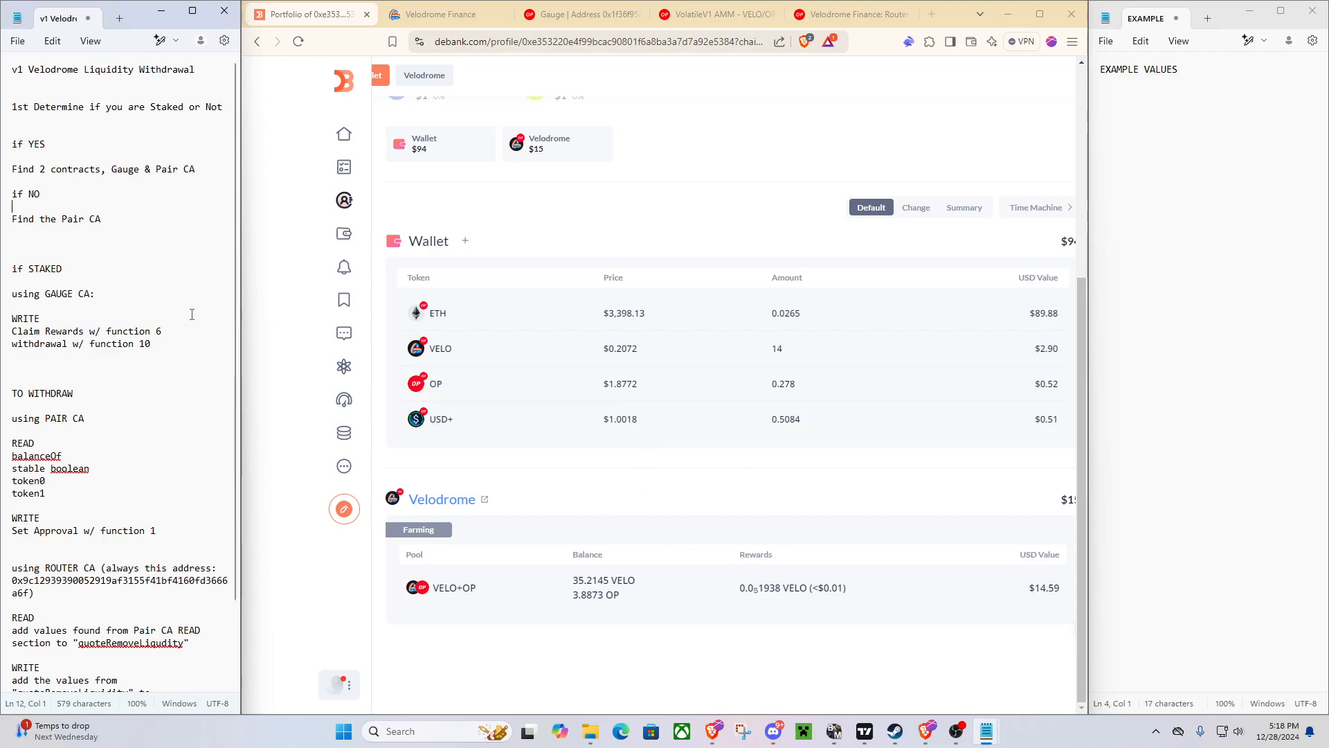
{"action": "mouse_move", "coordinate": [851, 608]}
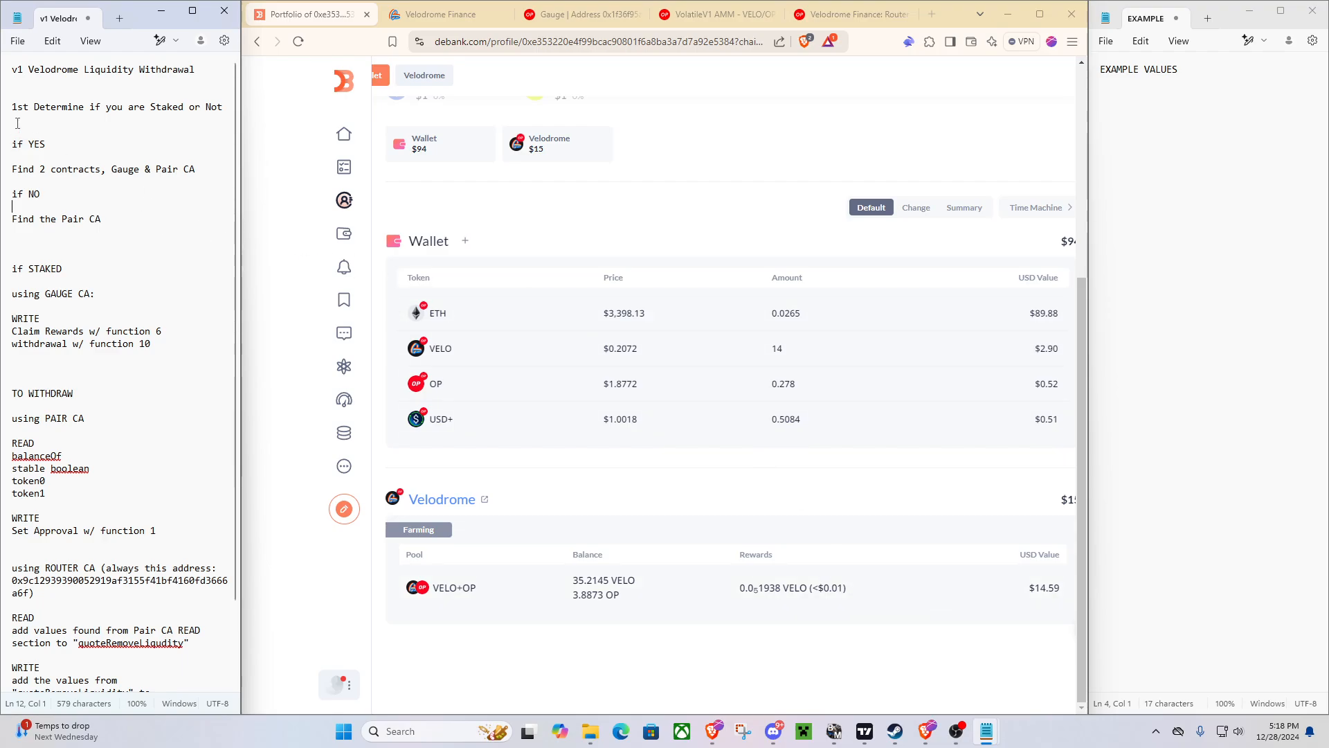
{"action": "left_click_drag", "start_coordinate": [13, 107], "coordinate": [184, 107]}
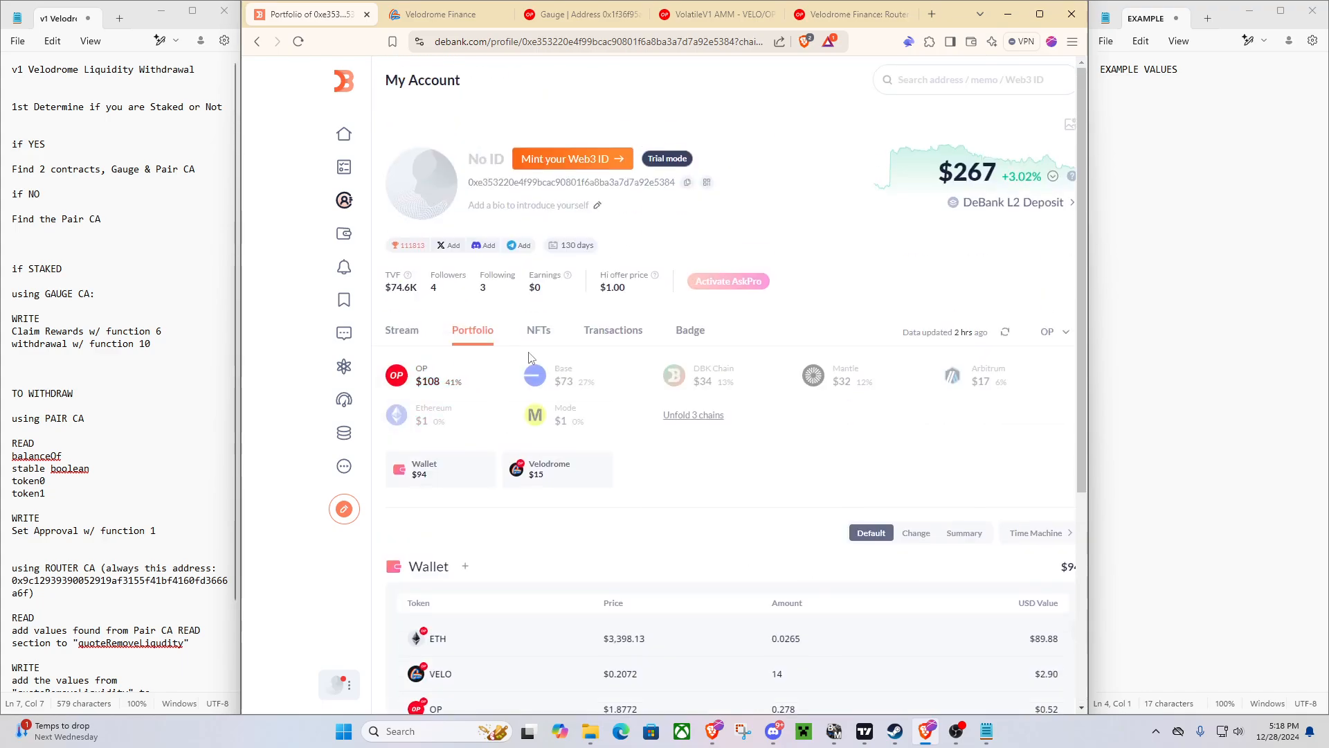
Show the wallet's DeBank transaction history with the Velodrome deposit, approvals and addLiquidity
{"action": "left_click", "coordinate": [614, 330]}
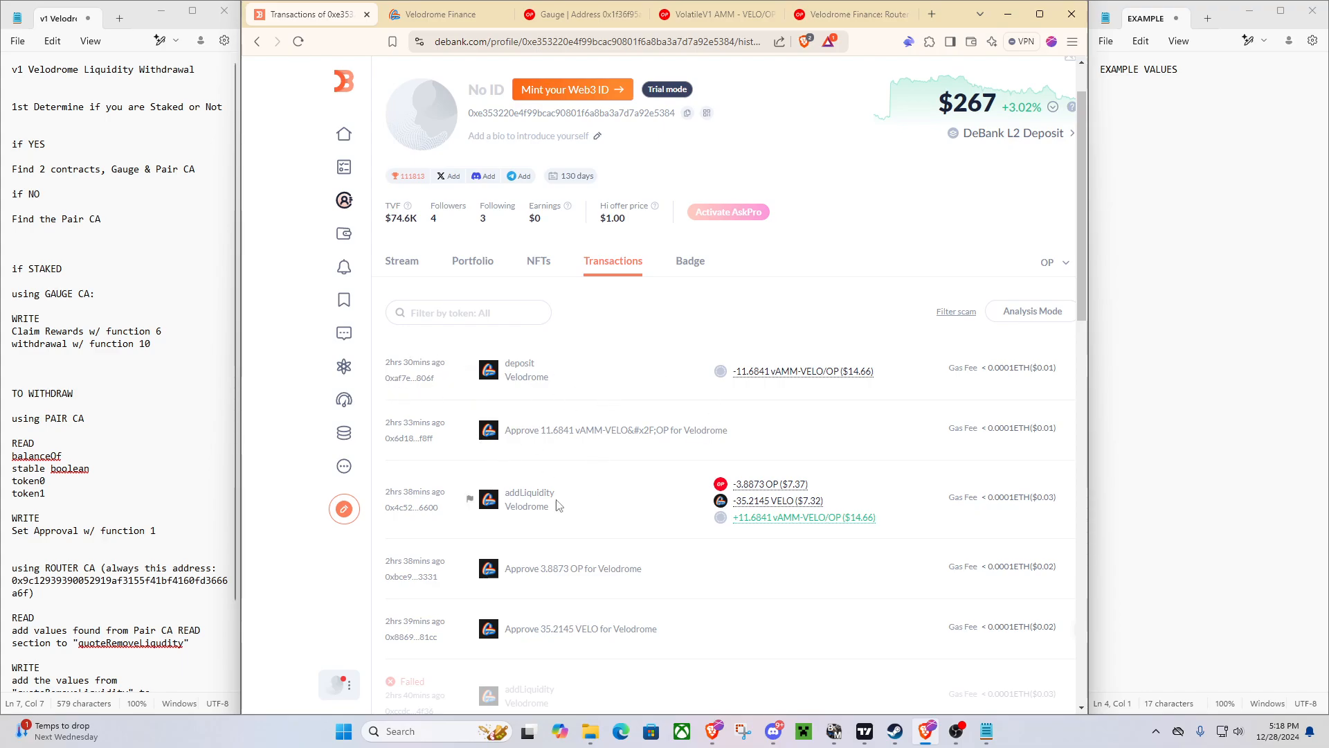
{"action": "mouse_move", "coordinate": [511, 390]}
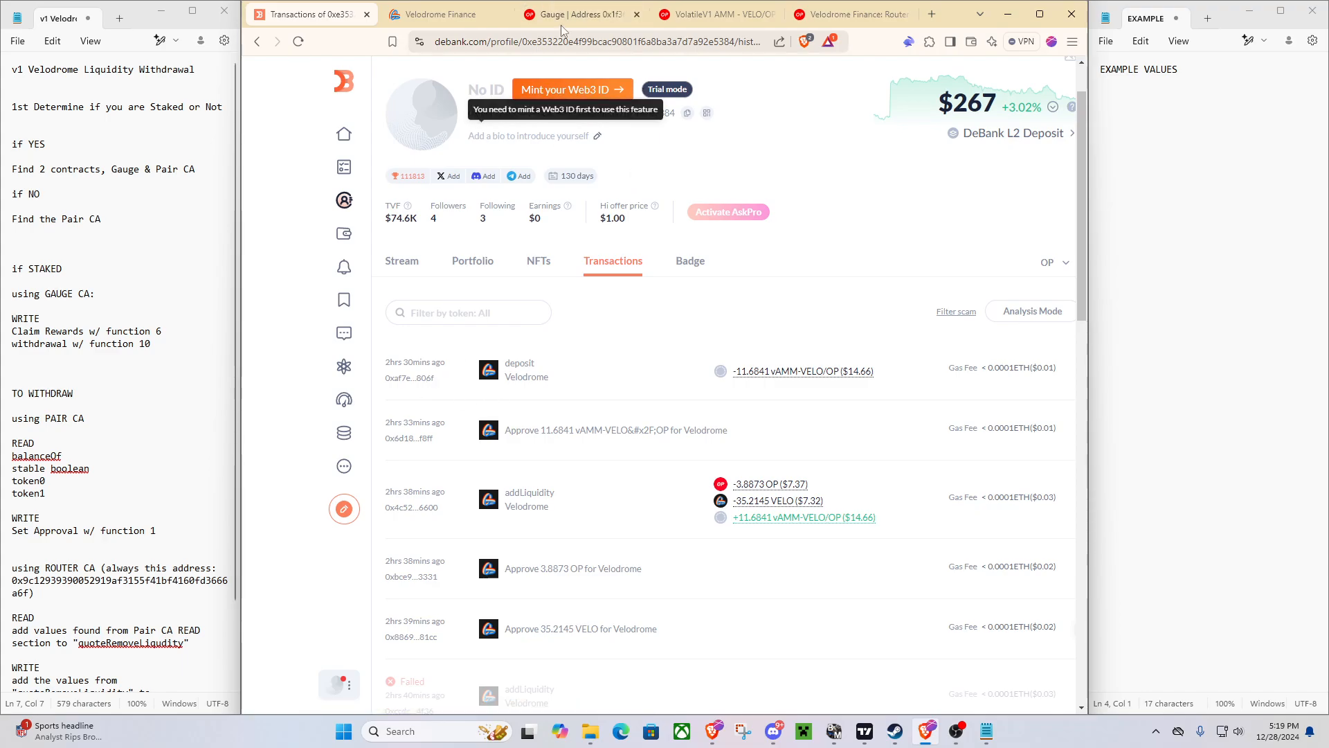
Look over the Velodrome Router and Gauge contract pages on Optimistic Etherscan
{"action": "left_click", "coordinate": [850, 14]}
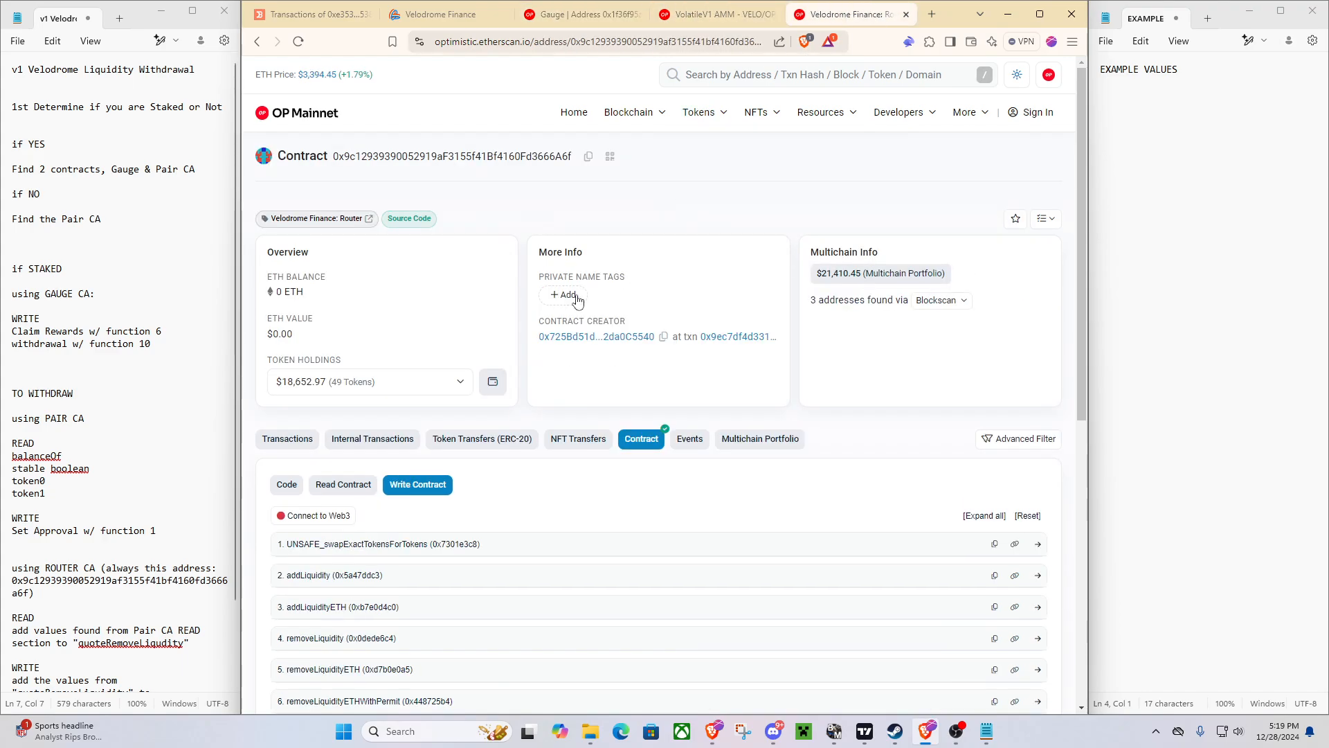
{"action": "mouse_move", "coordinate": [644, 69]}
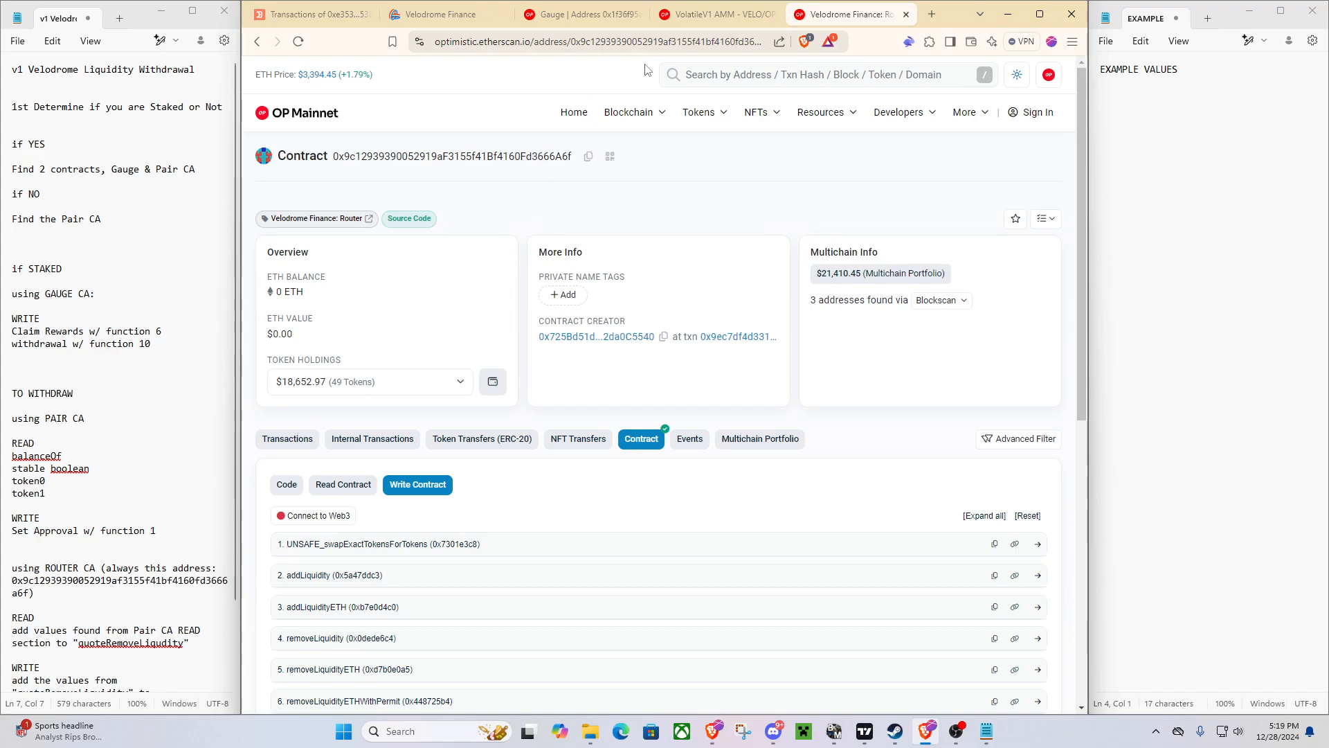
{"action": "left_click", "coordinate": [716, 14]}
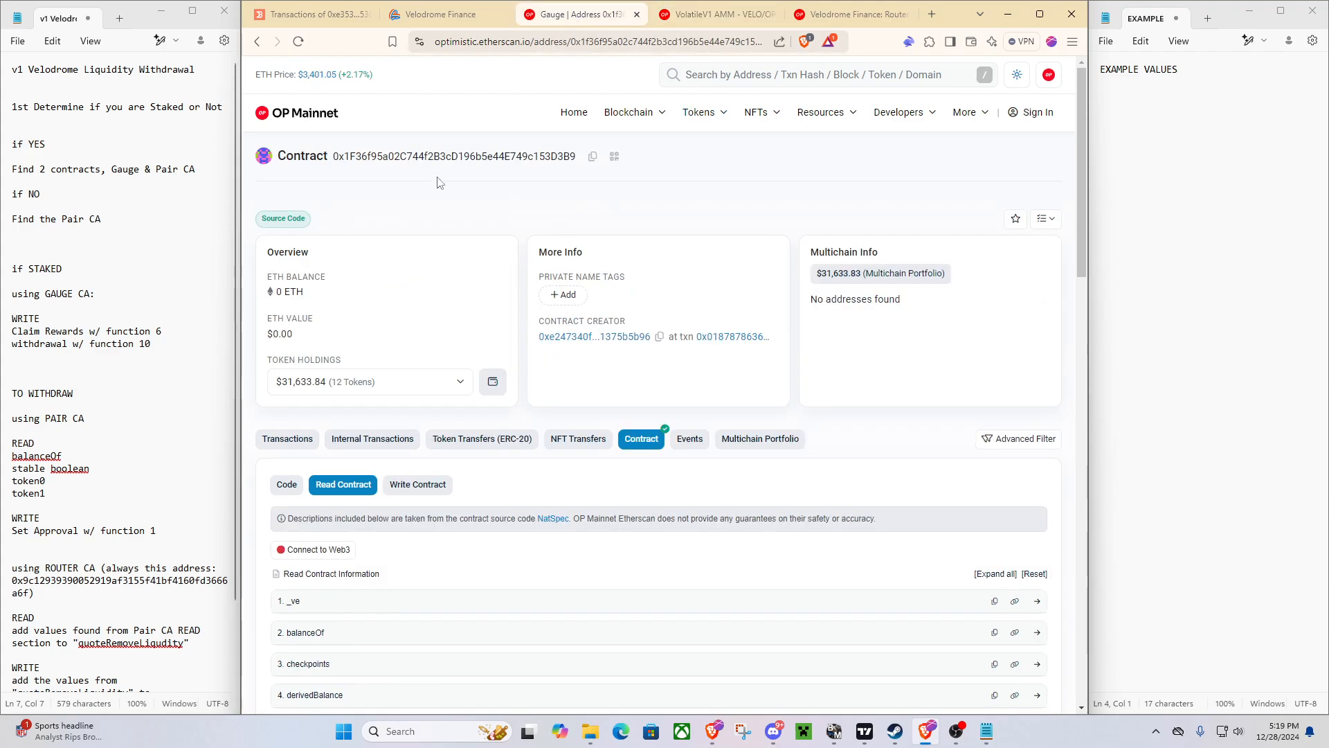
{"action": "mouse_move", "coordinate": [592, 158]}
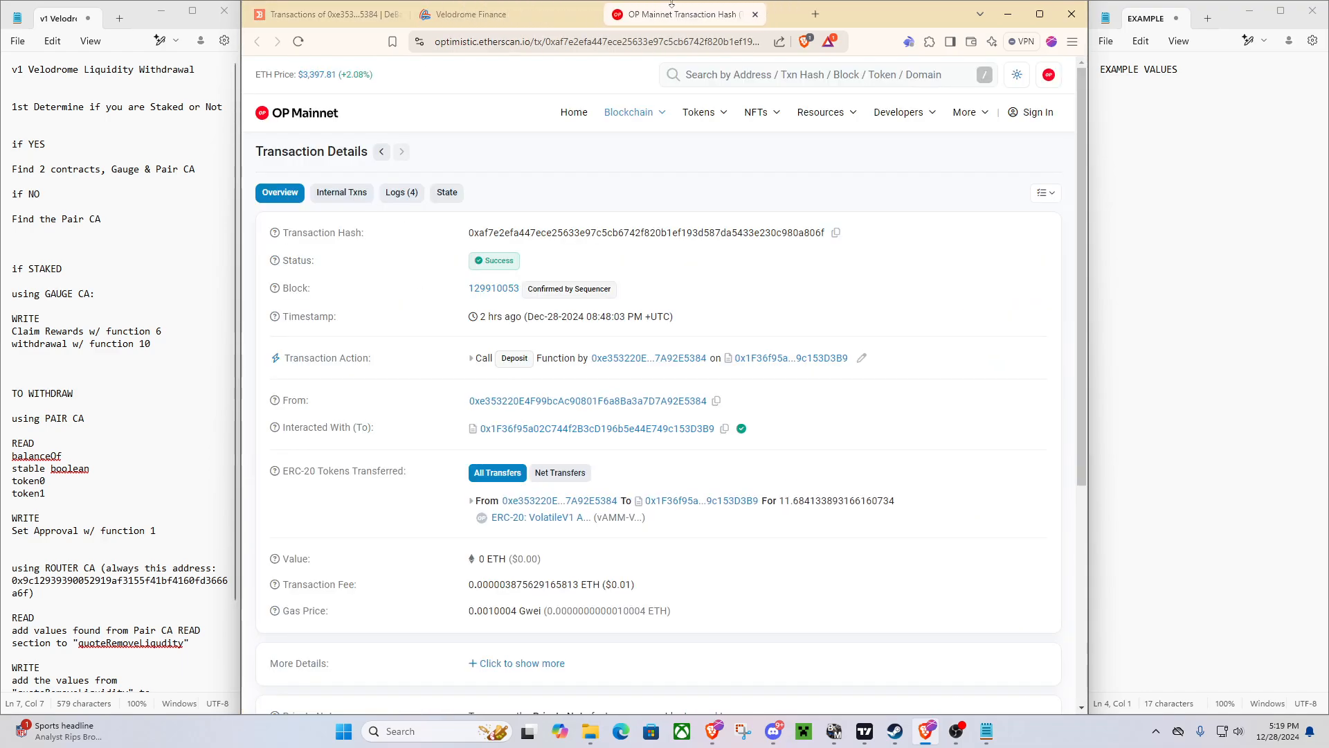
From the deposit transaction, start opening the Gauge contract 0x1F36f95a…153D3B9 it interacted with
{"action": "left_click", "coordinate": [327, 14]}
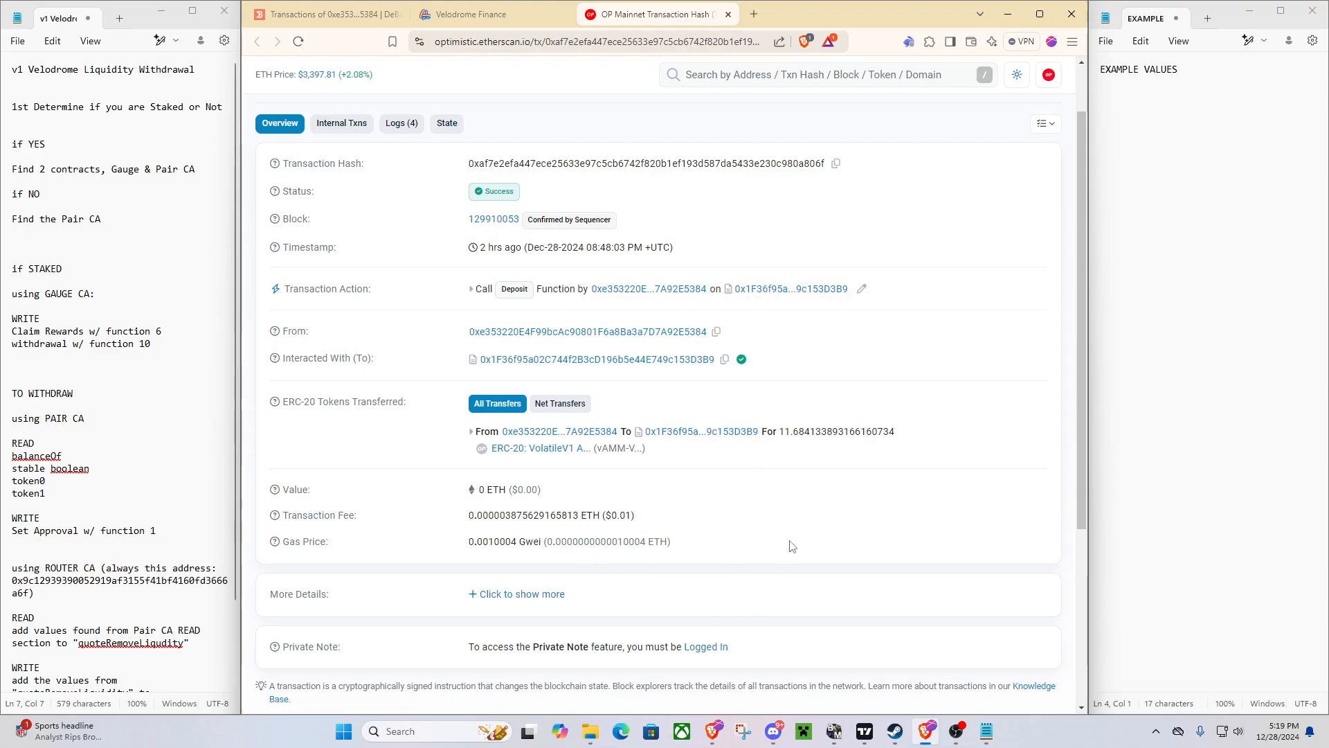
{"action": "mouse_move", "coordinate": [682, 274]}
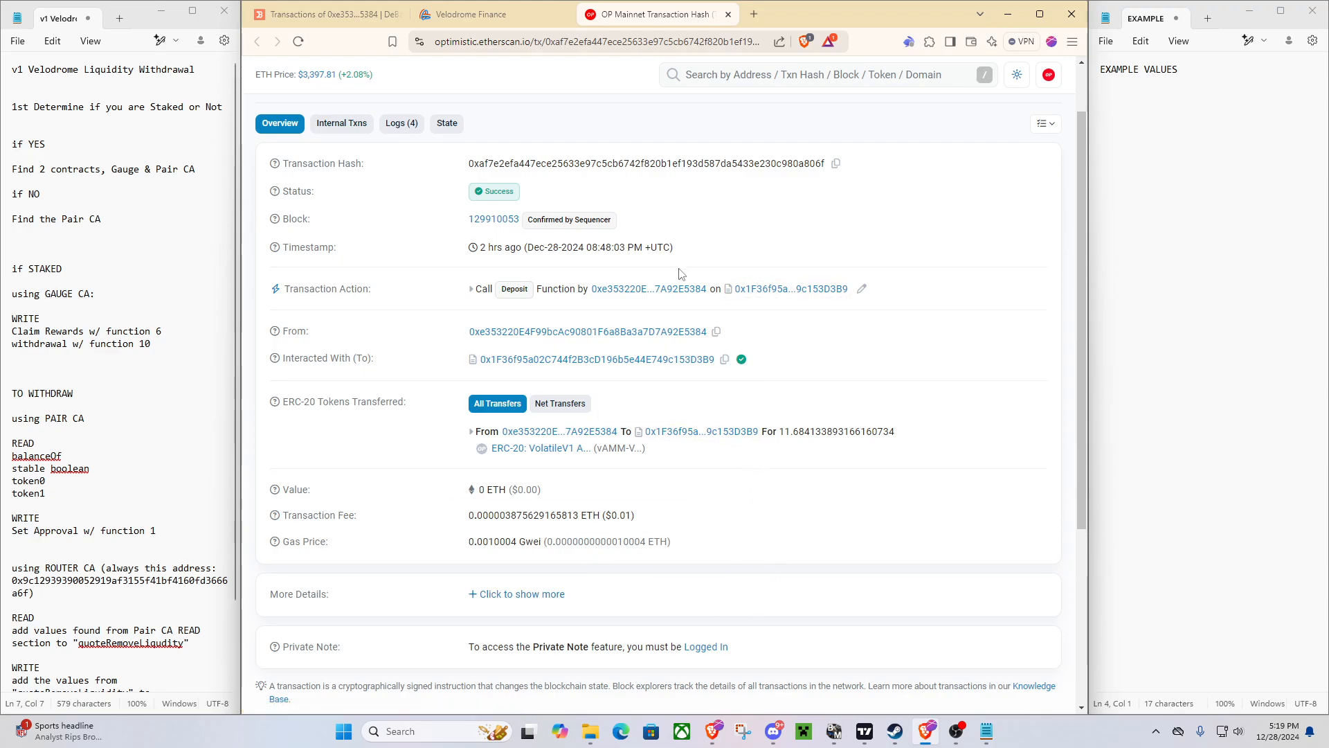
{"action": "mouse_move", "coordinate": [781, 289]}
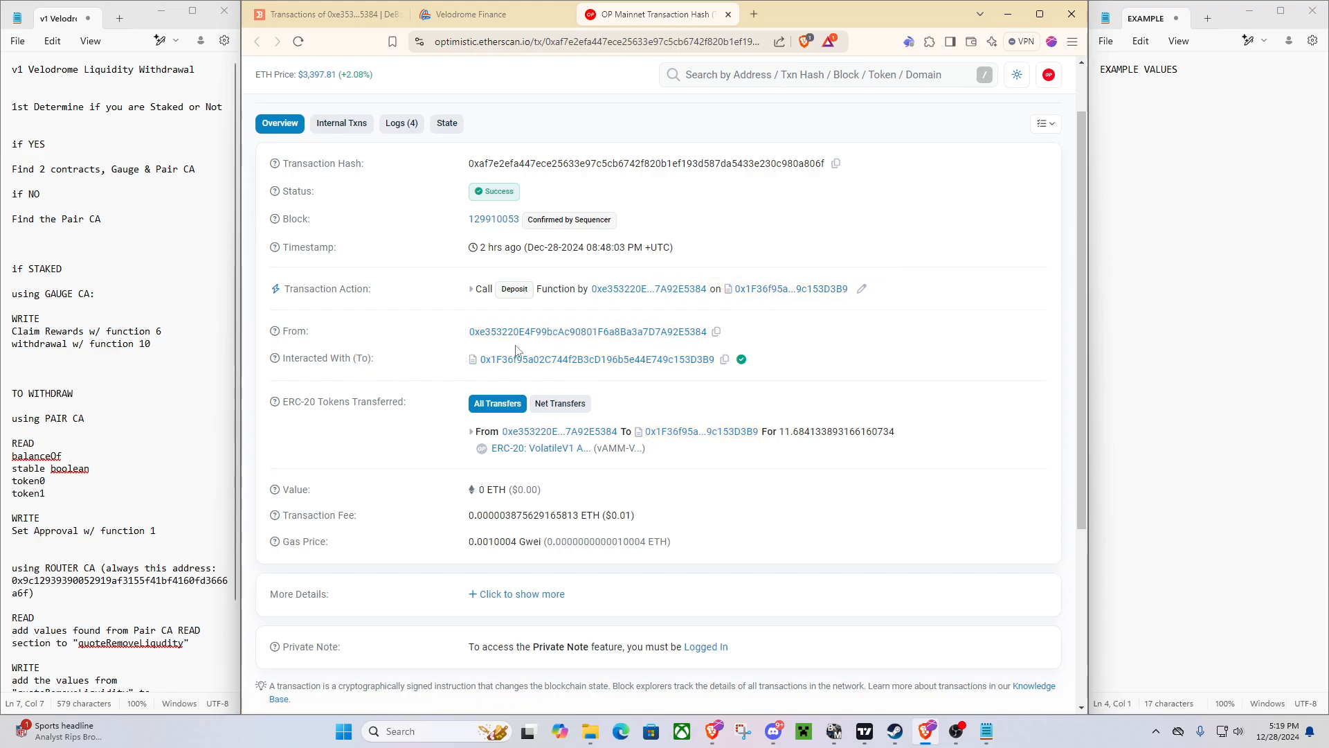
{"action": "left_click", "coordinate": [592, 359]}
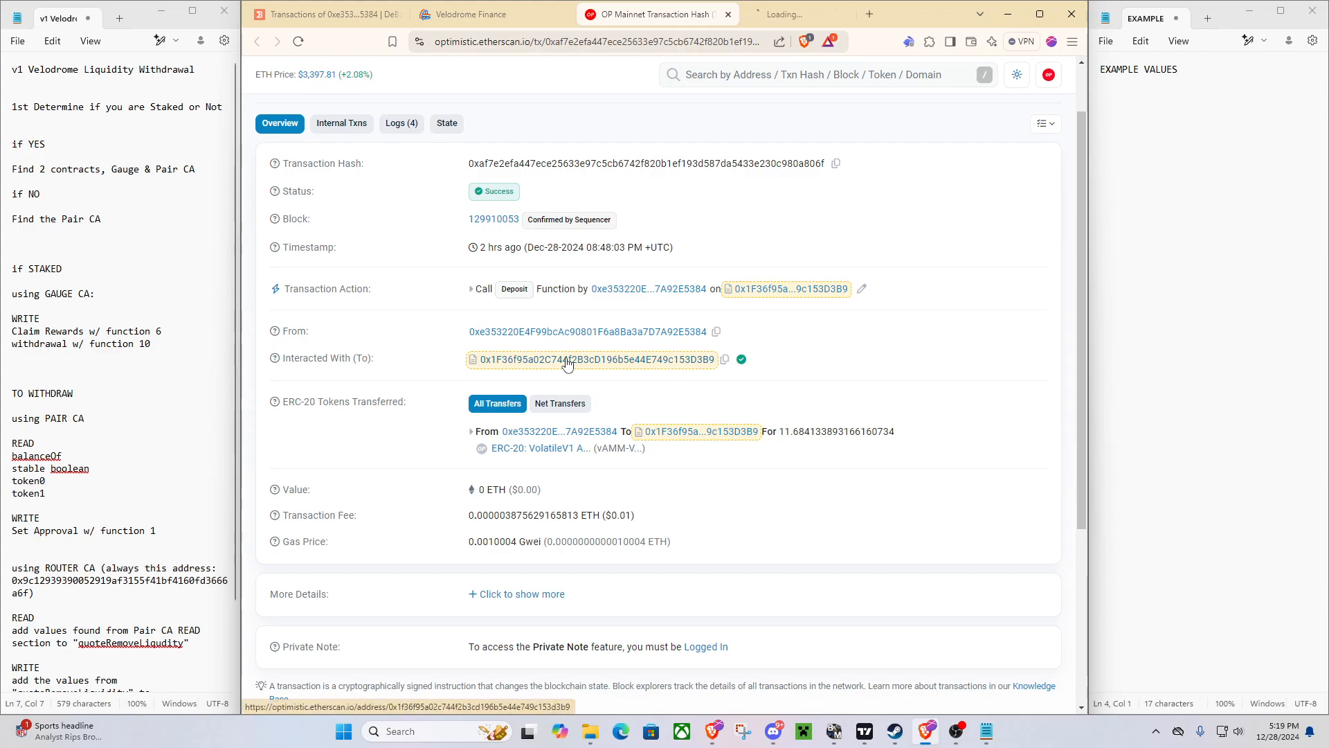
Bring up the Gauge contract's Read Contract function list
{"action": "left_click", "coordinate": [591, 359]}
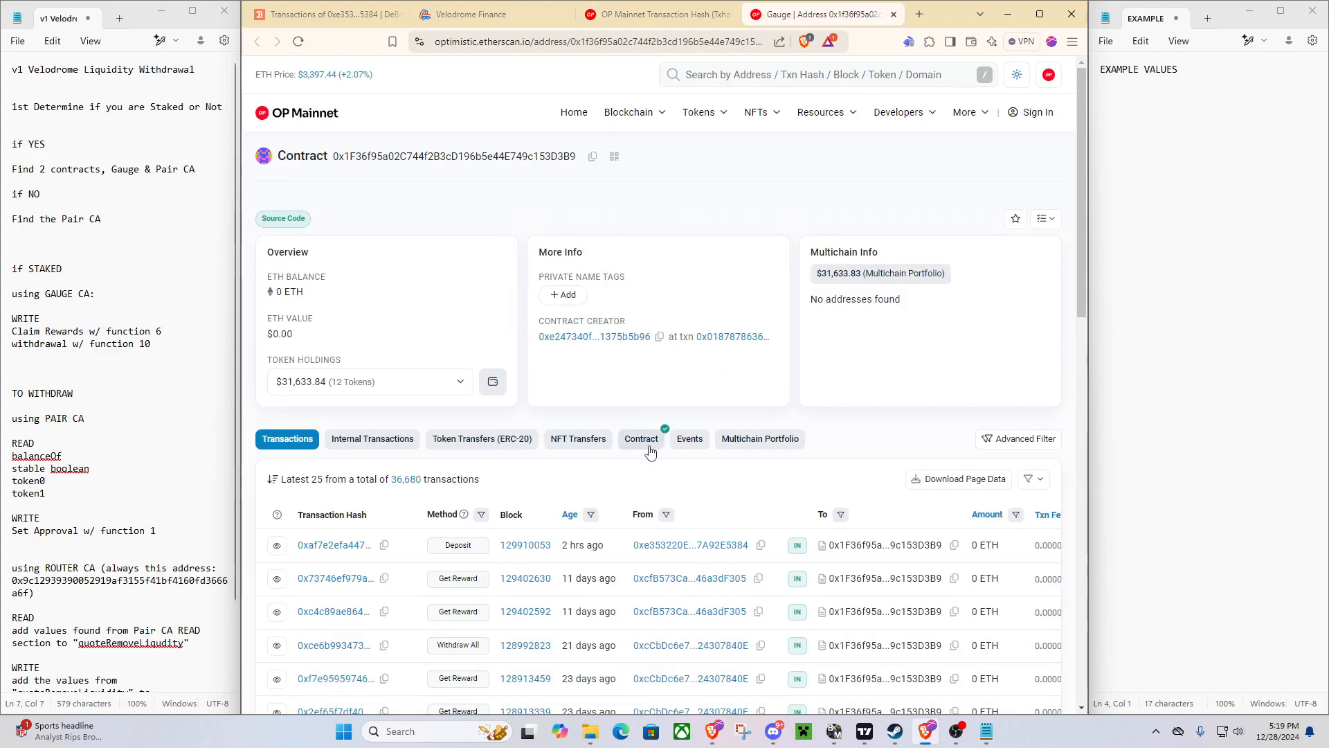
{"action": "left_click", "coordinate": [641, 439]}
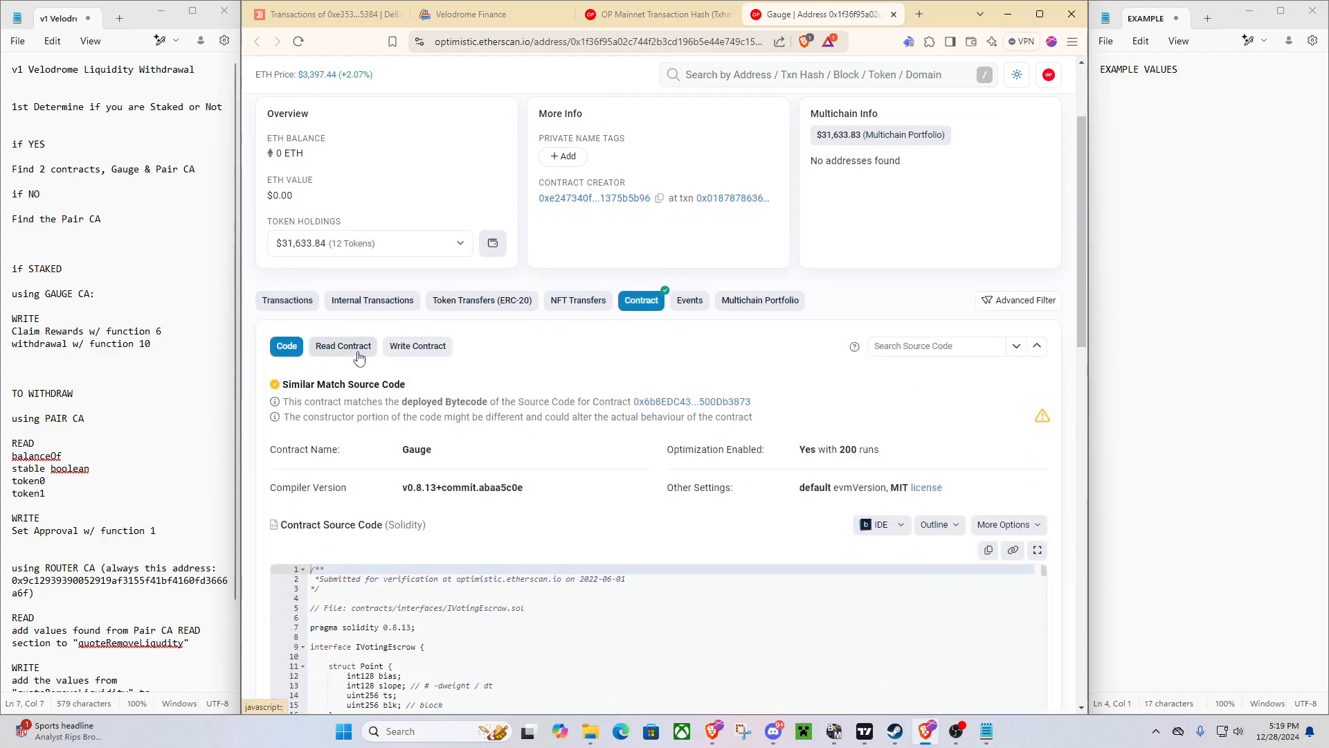
{"action": "left_click", "coordinate": [342, 347]}
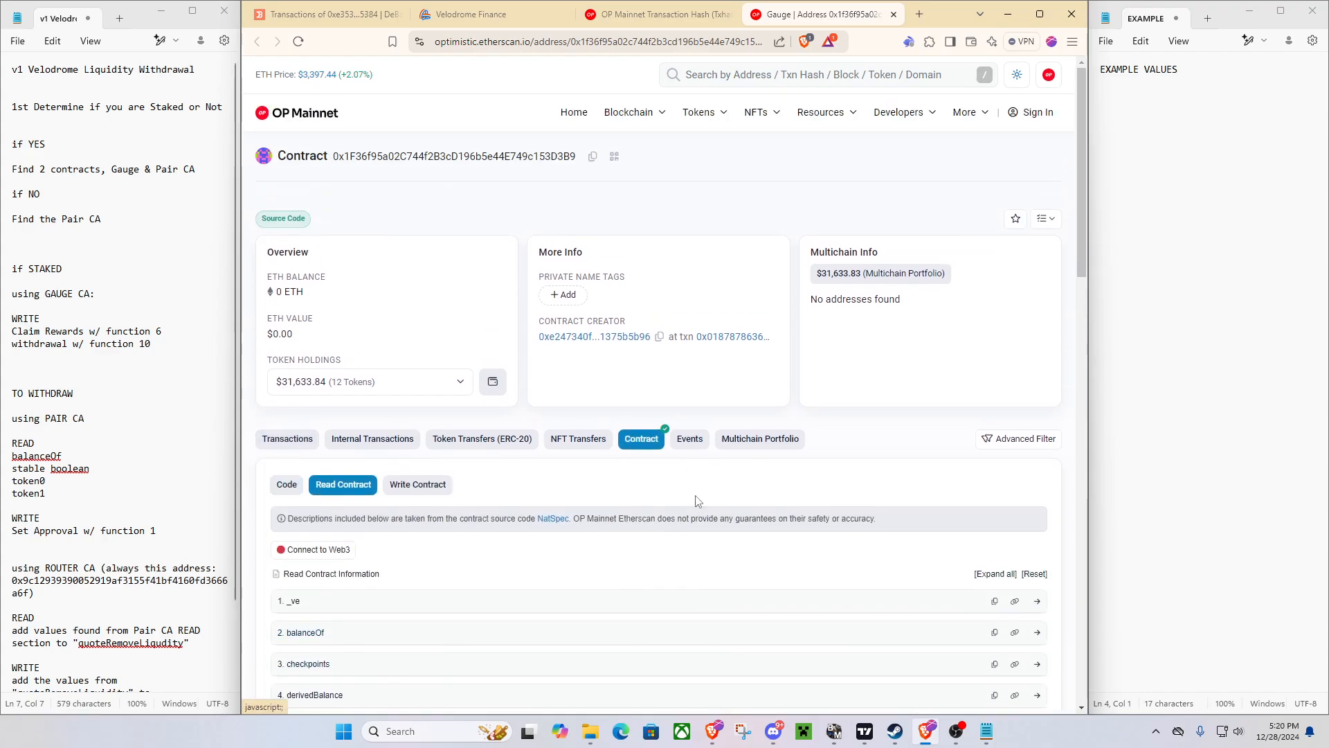
Bring up the VolatileV1 AMM VELO/OP pair token's read functions, then return to the Gauge contract
{"action": "left_click", "coordinate": [656, 14]}
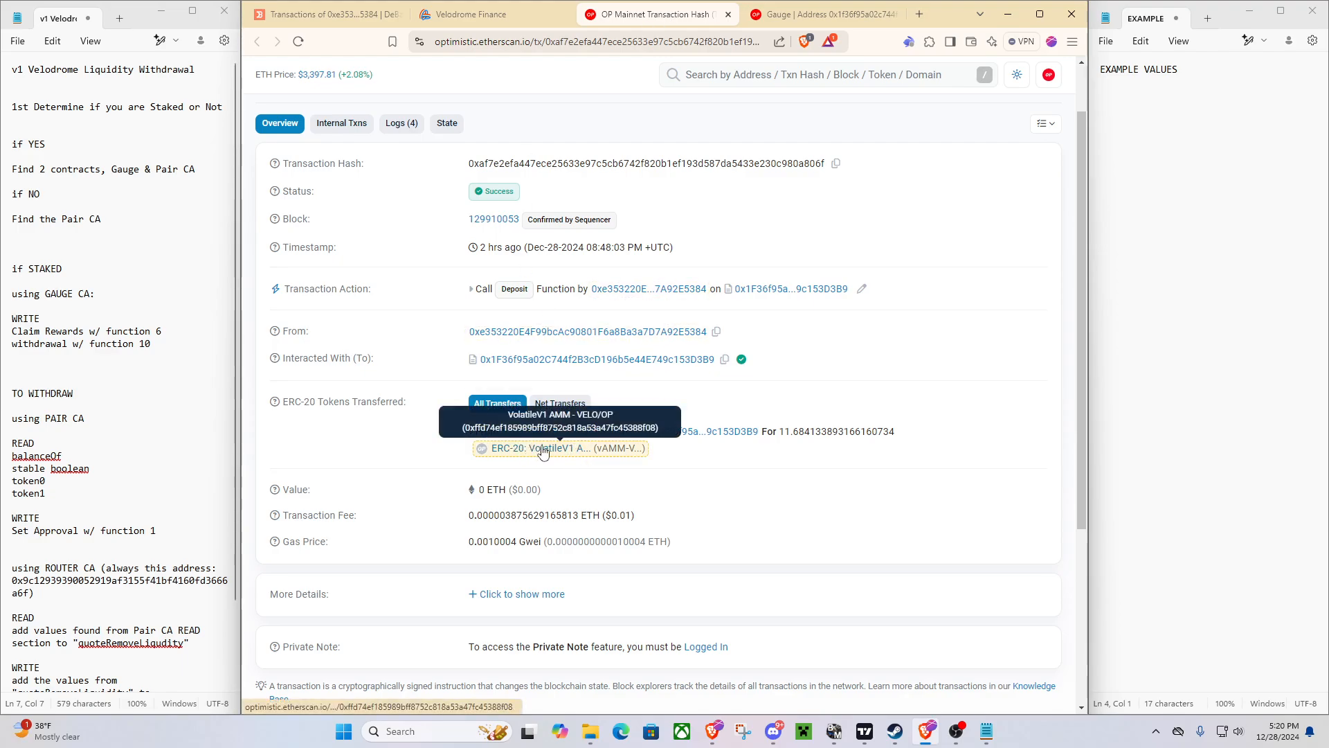
{"action": "left_click", "coordinate": [556, 447]}
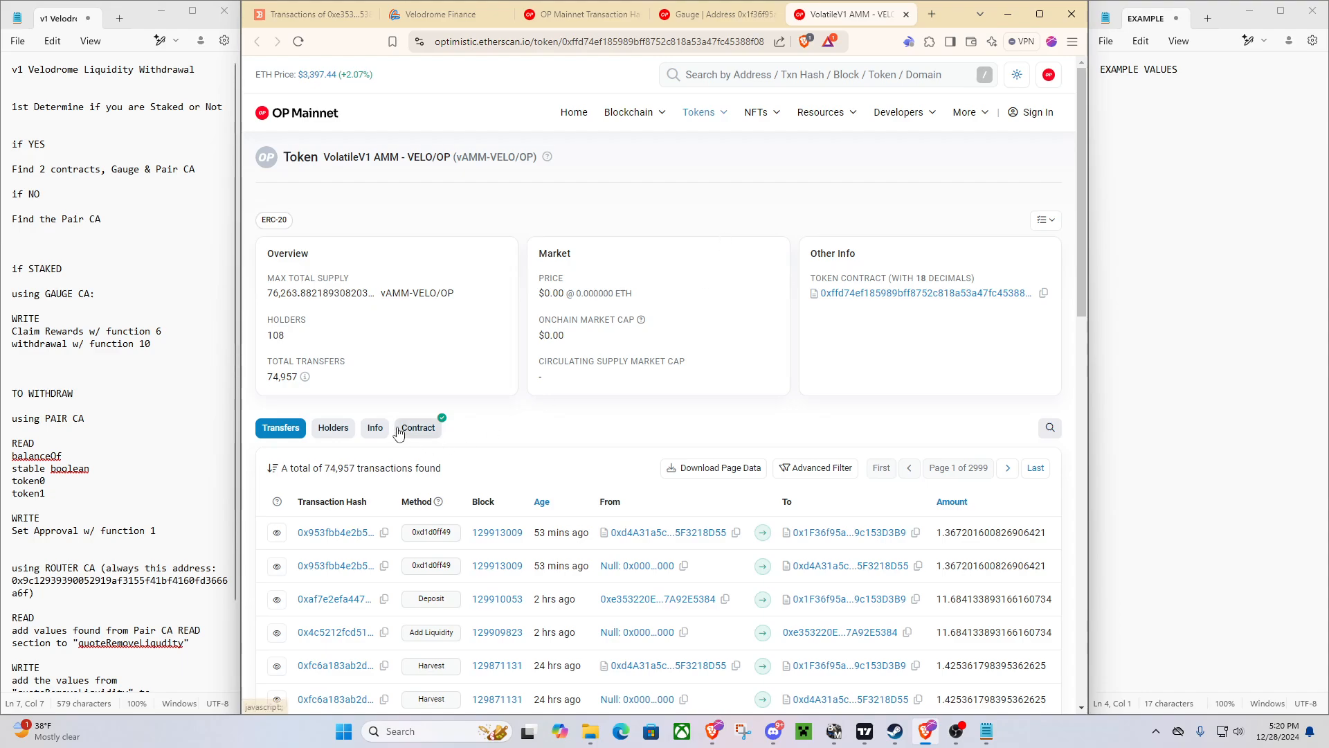
{"action": "left_click", "coordinate": [416, 428]}
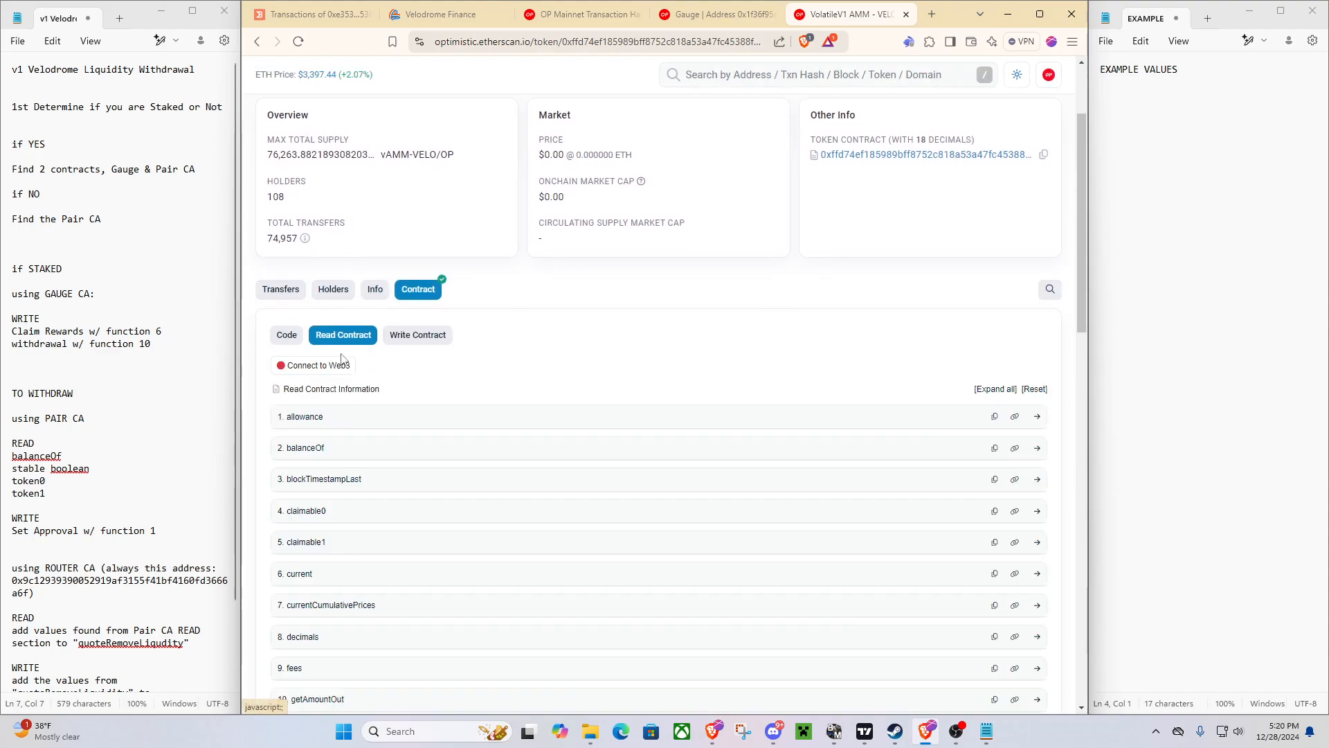
{"action": "left_click", "coordinate": [712, 14]}
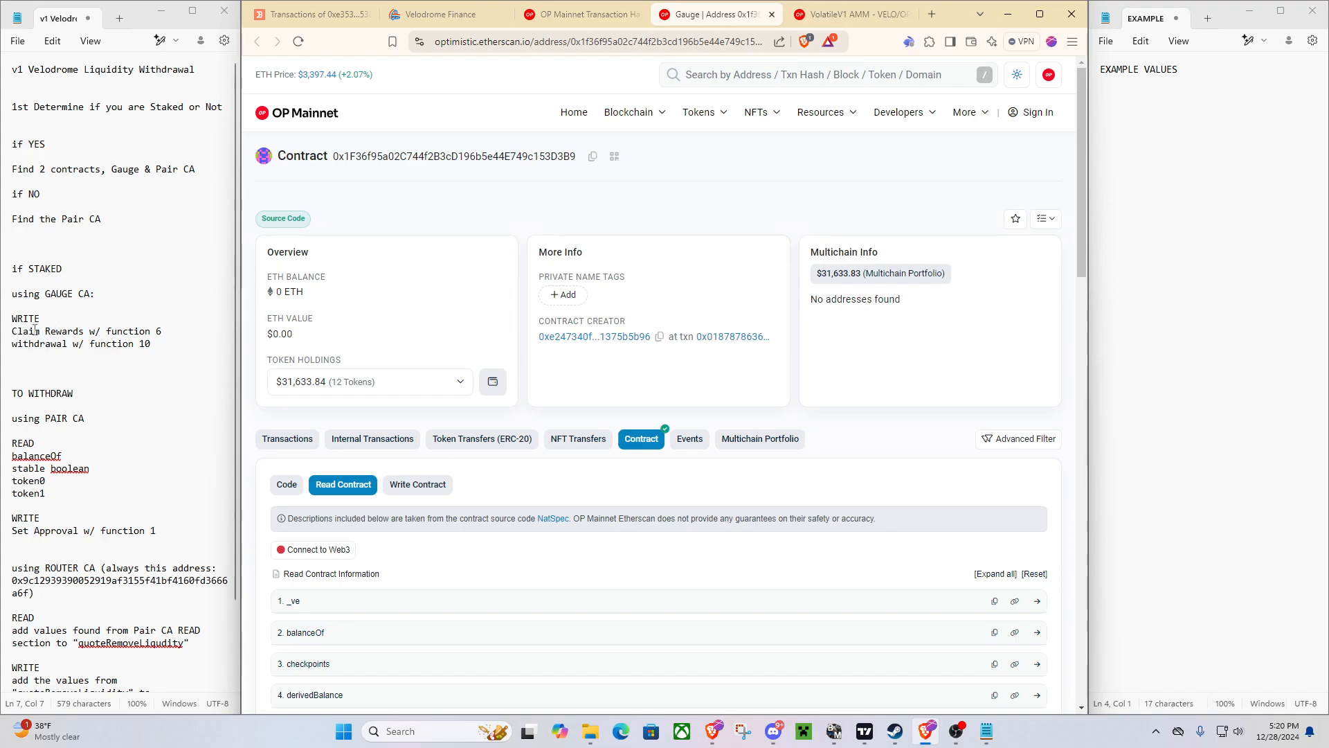
{"action": "left_click_drag", "start_coordinate": [13, 442], "coordinate": [45, 480]}
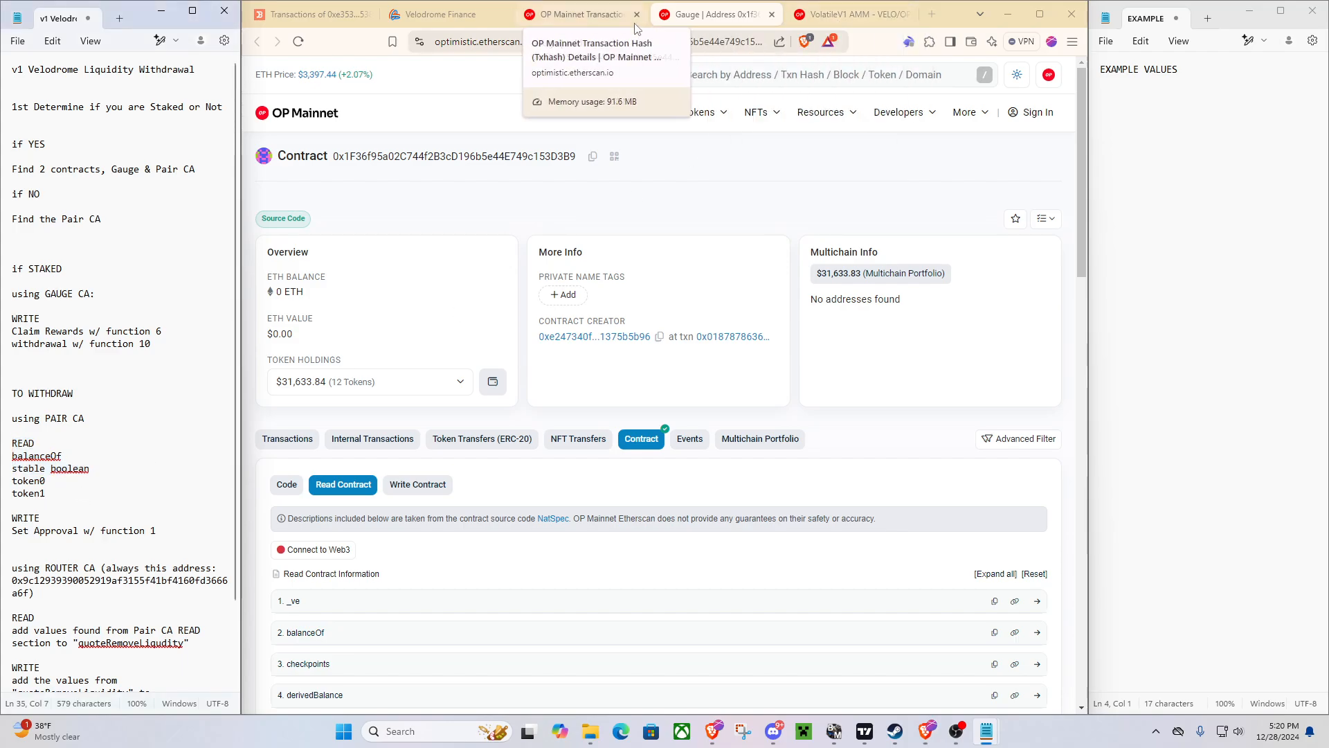
Search Etherscan for 'velodrome' and go to the Velodrome Finance: Router address result
{"action": "left_click", "coordinate": [580, 14]}
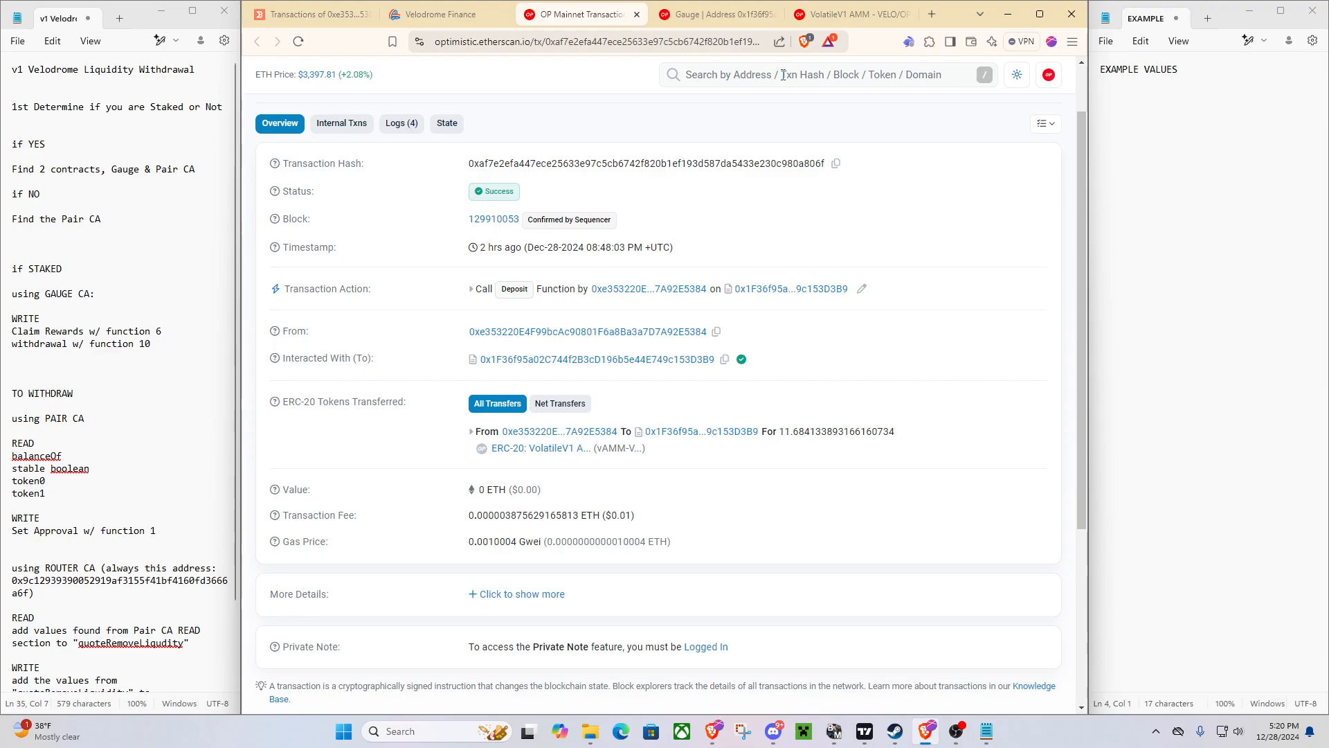
{"action": "type", "text": "v"}
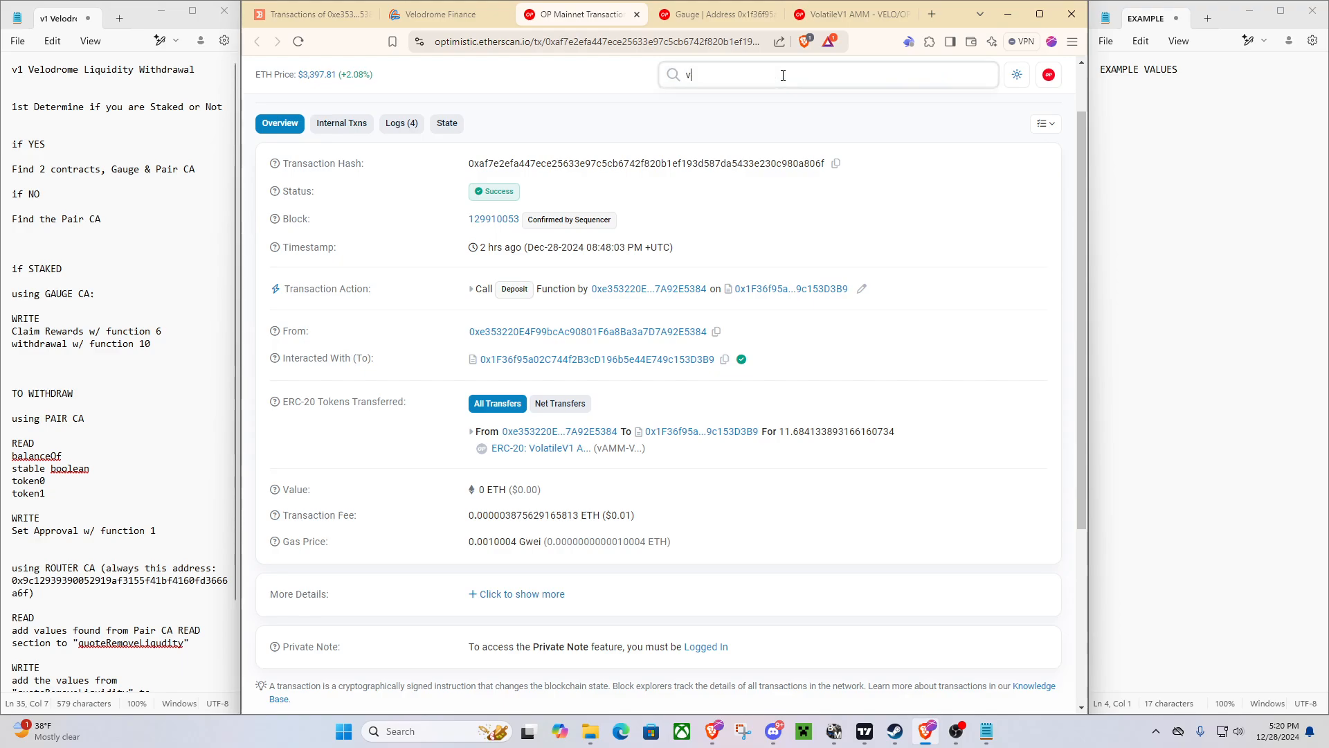
{"action": "type", "text": "elodrome"}
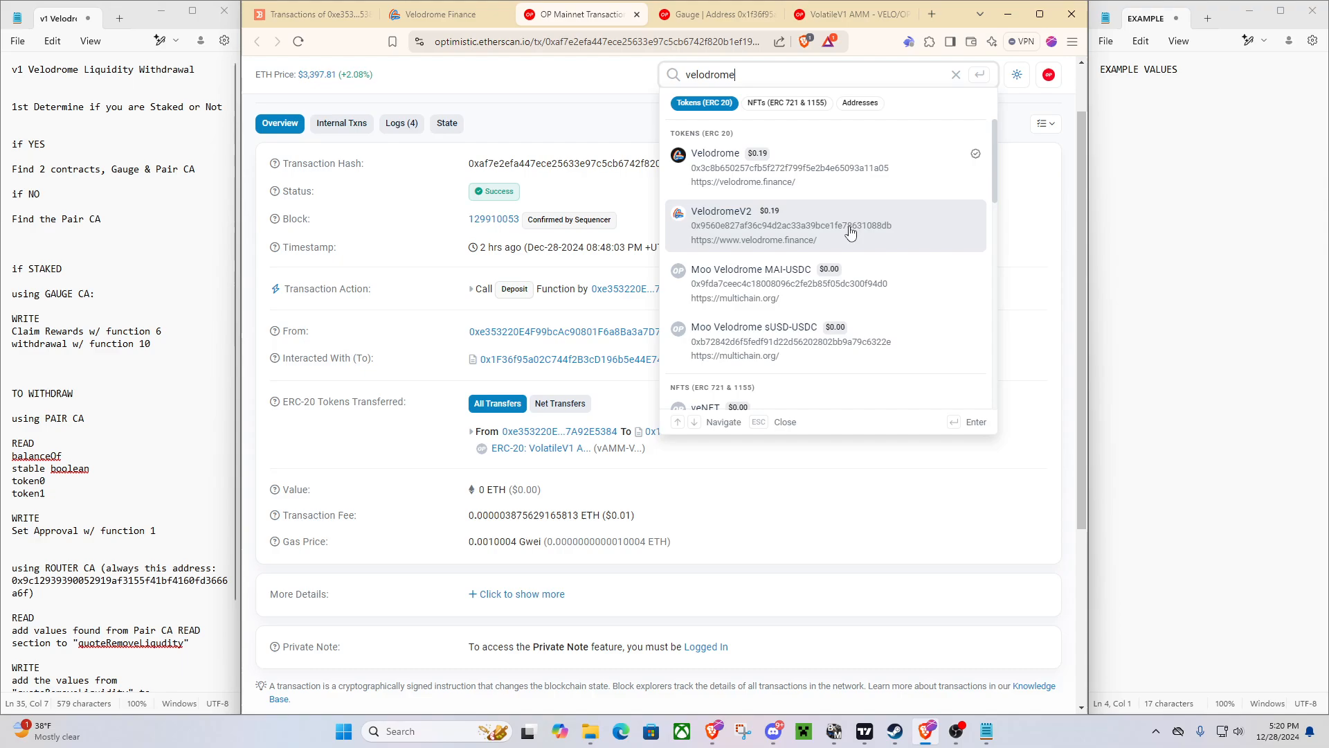
{"action": "left_click", "coordinate": [785, 102]}
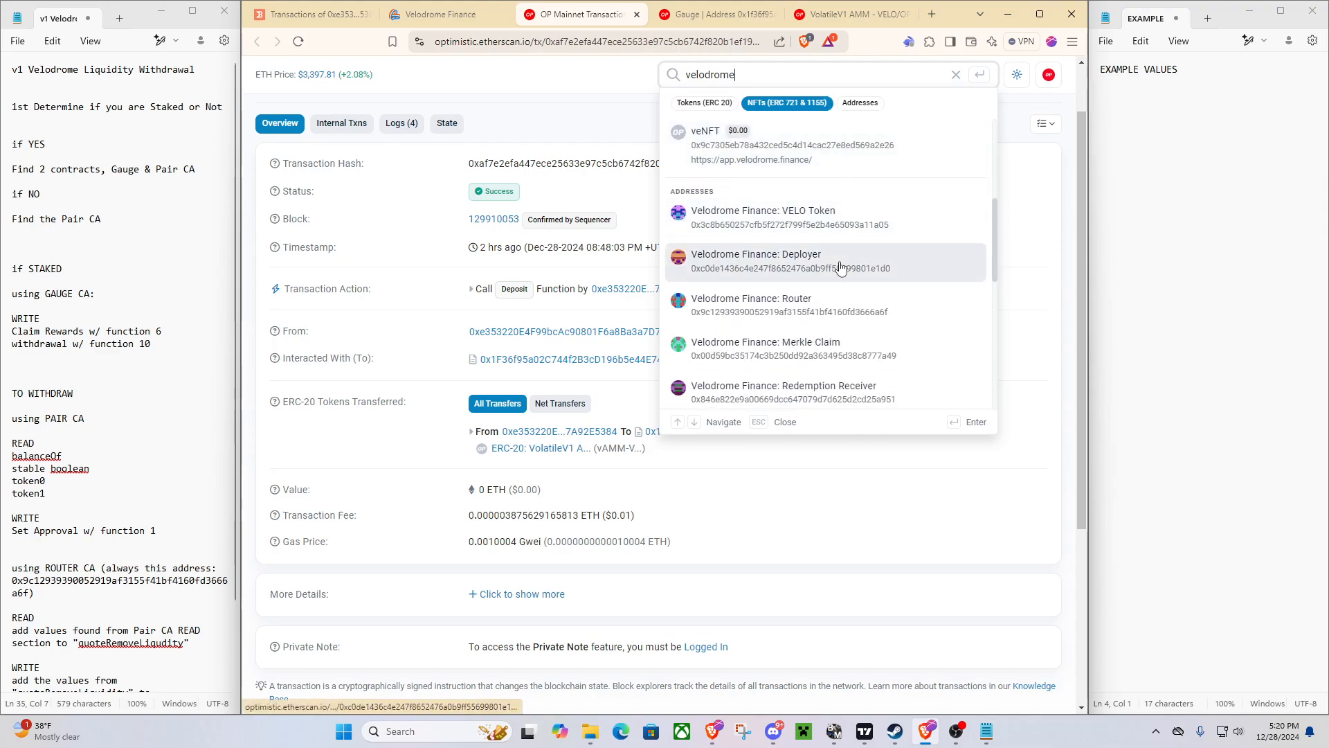
{"action": "left_click", "coordinate": [858, 102]}
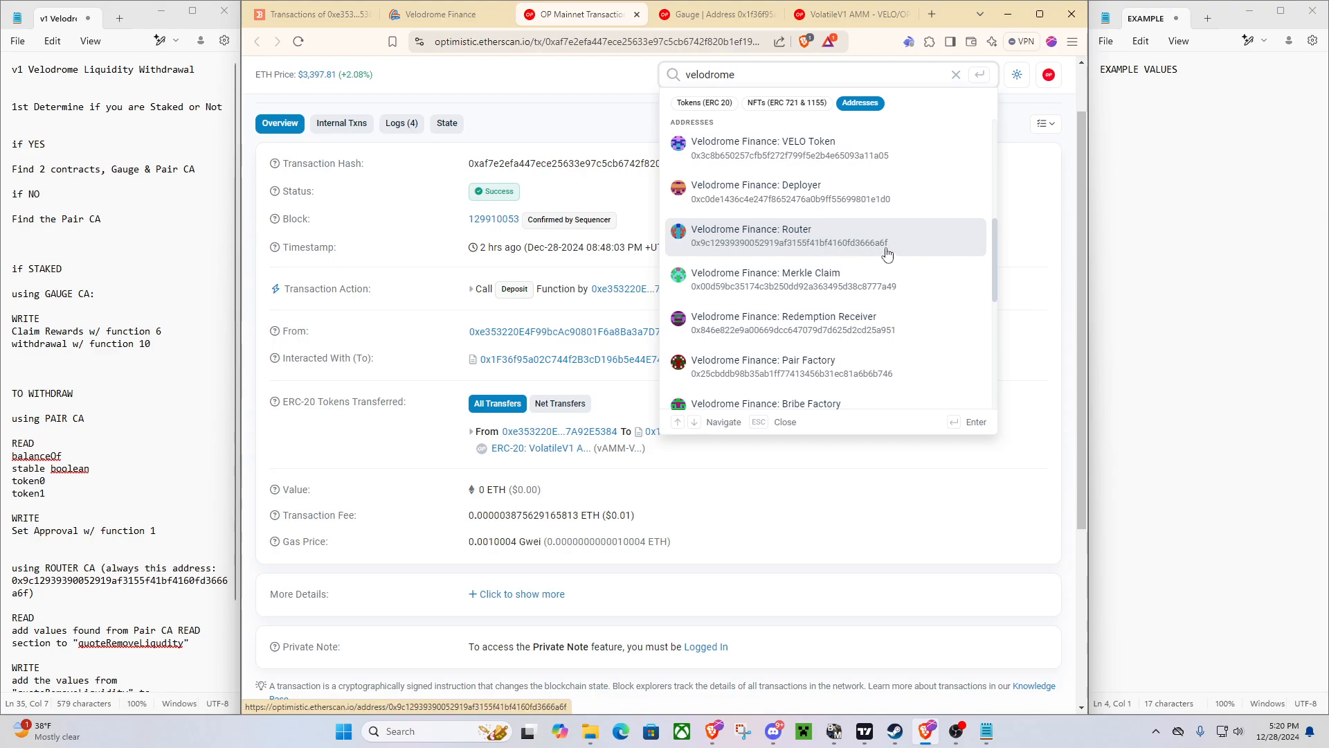
{"action": "mouse_move", "coordinate": [860, 258]}
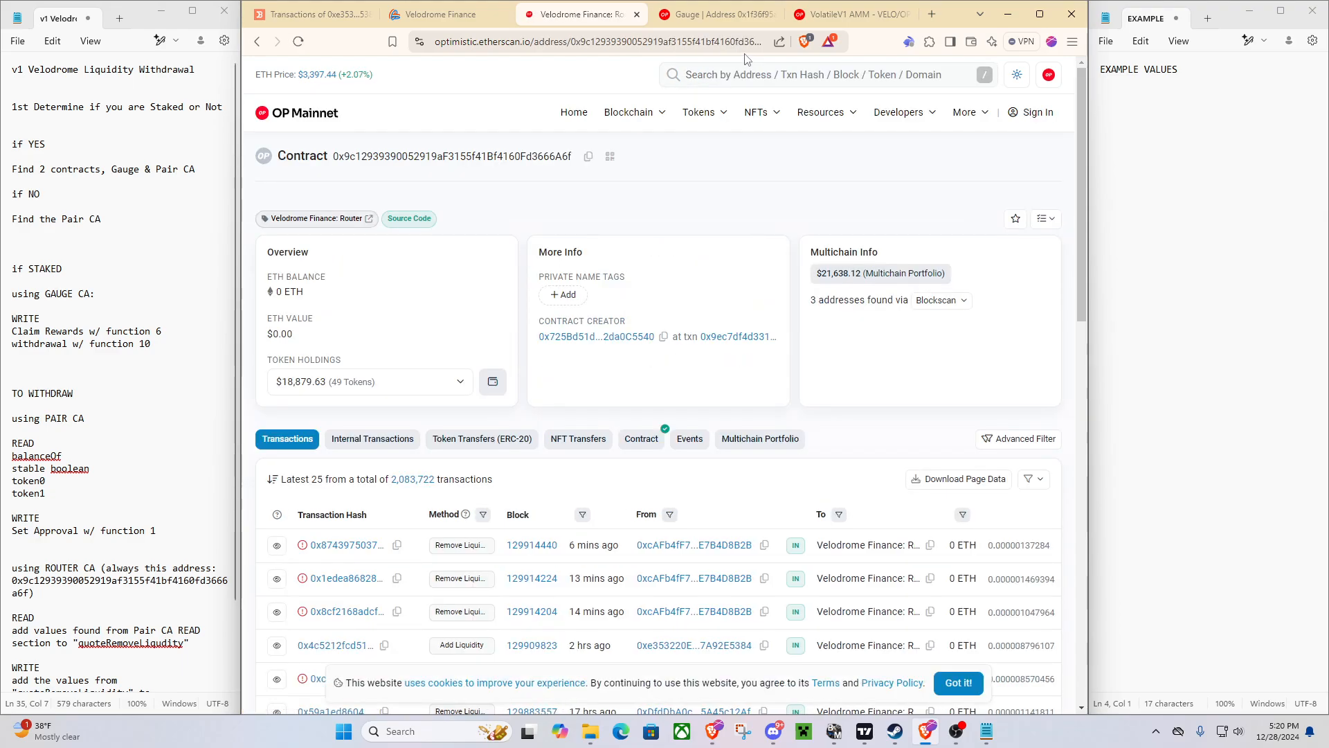
{"action": "left_click", "coordinate": [698, 112]}
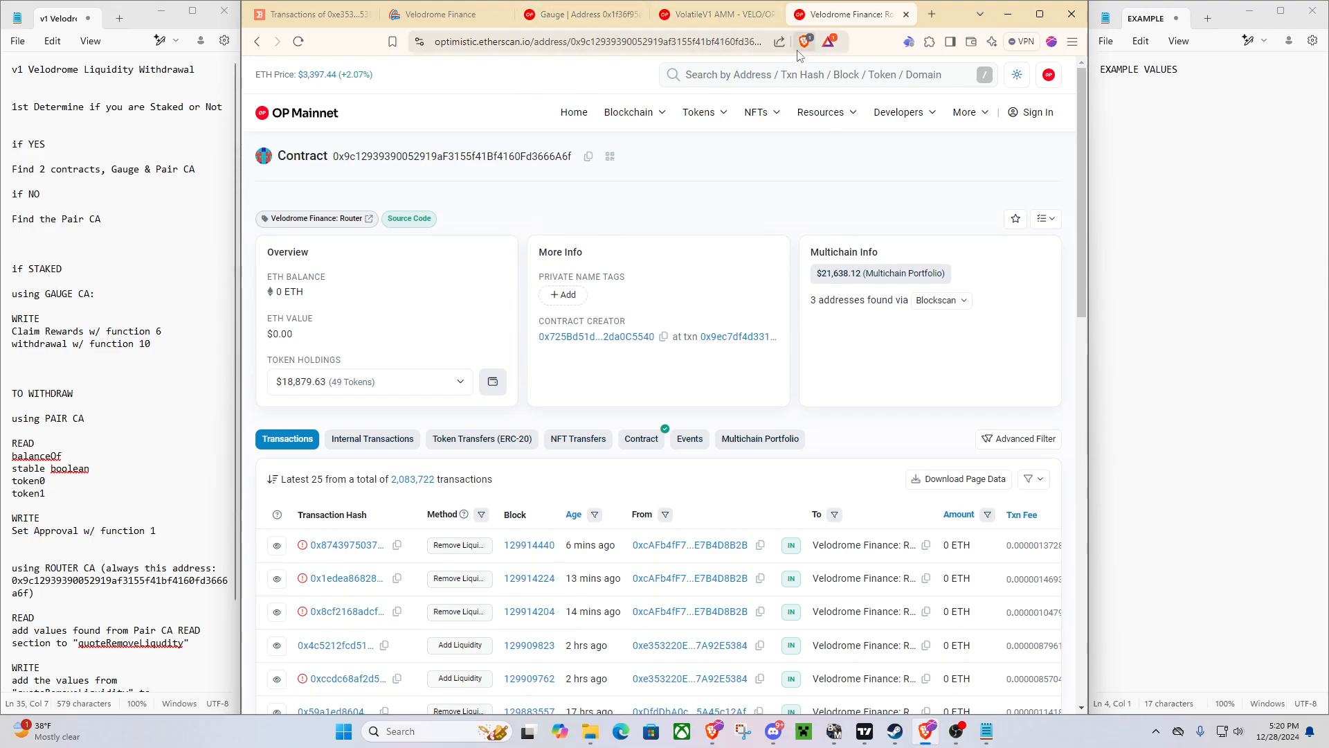
{"action": "mouse_move", "coordinate": [602, 147]}
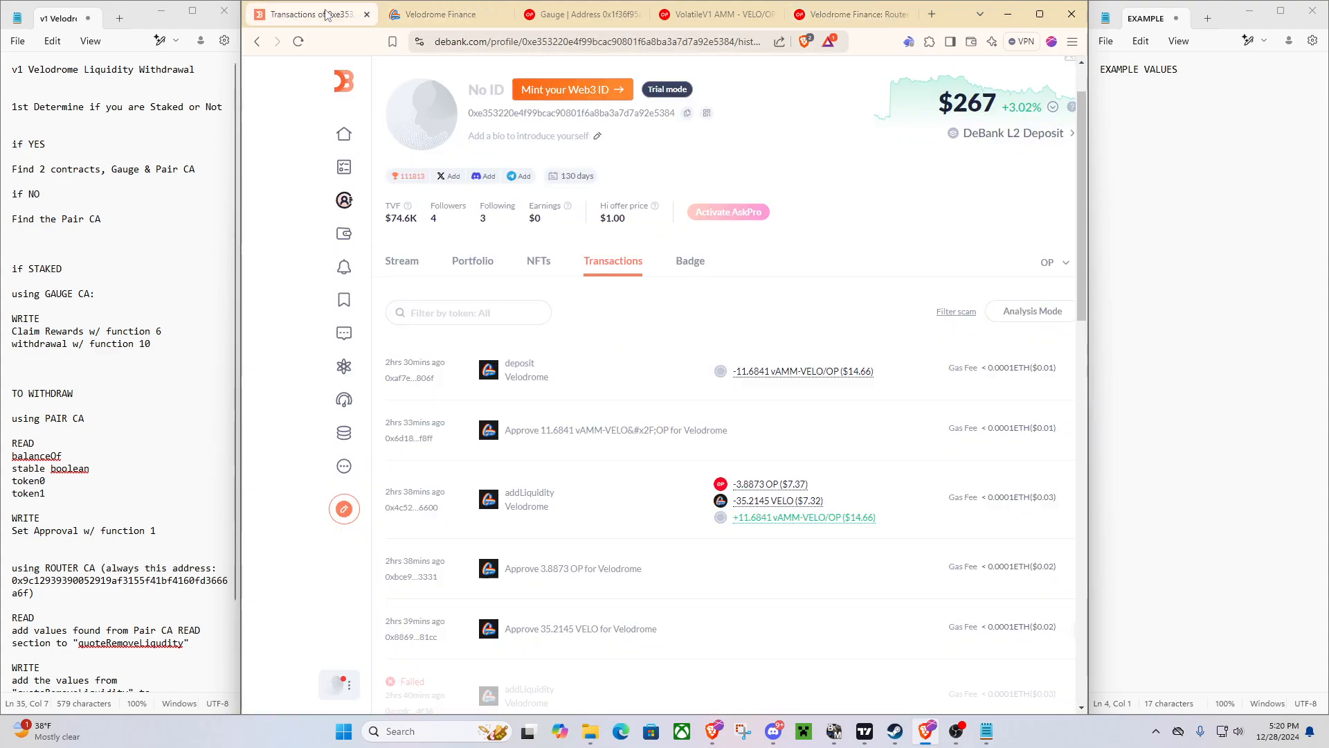
{"action": "mouse_move", "coordinate": [488, 500]}
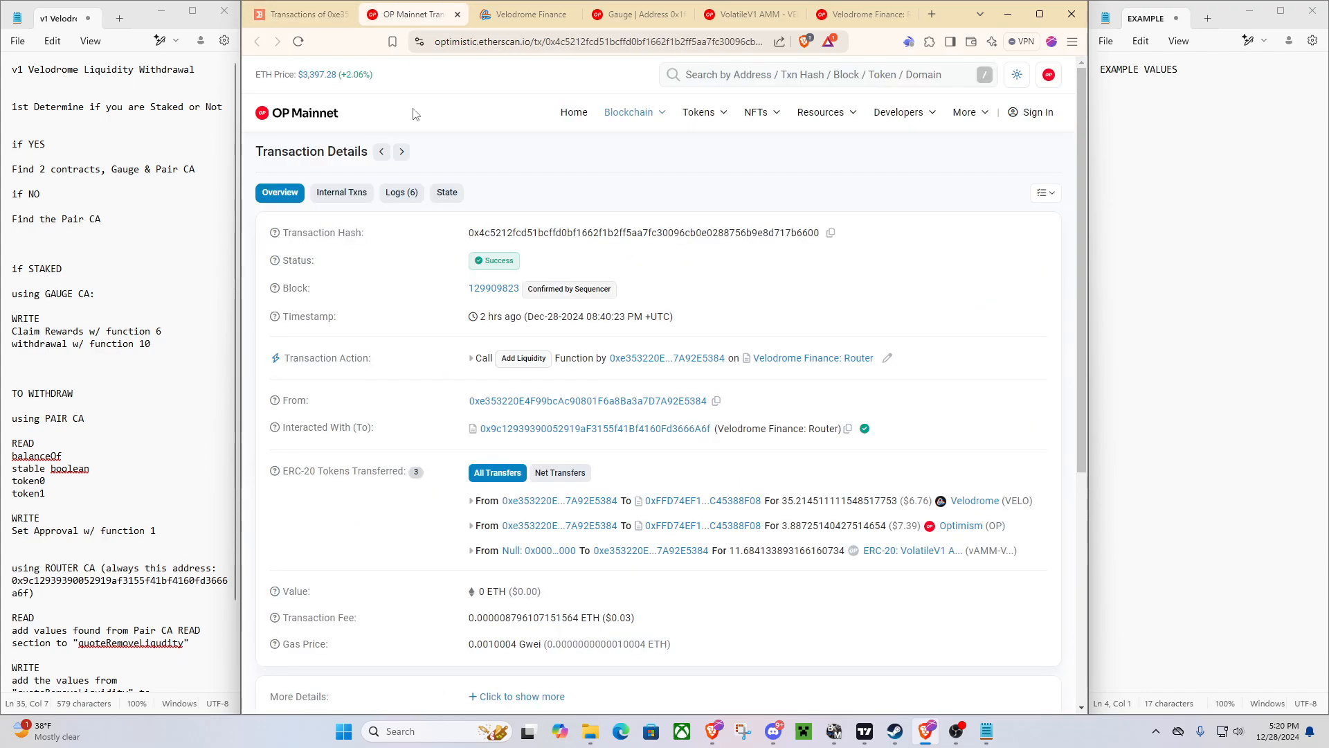
Revisit the VolatileV1 AMM VELO/OP pair token page and close its duplicate tab
{"action": "scroll", "scroll_direction": "down", "scroll_amount": 3}
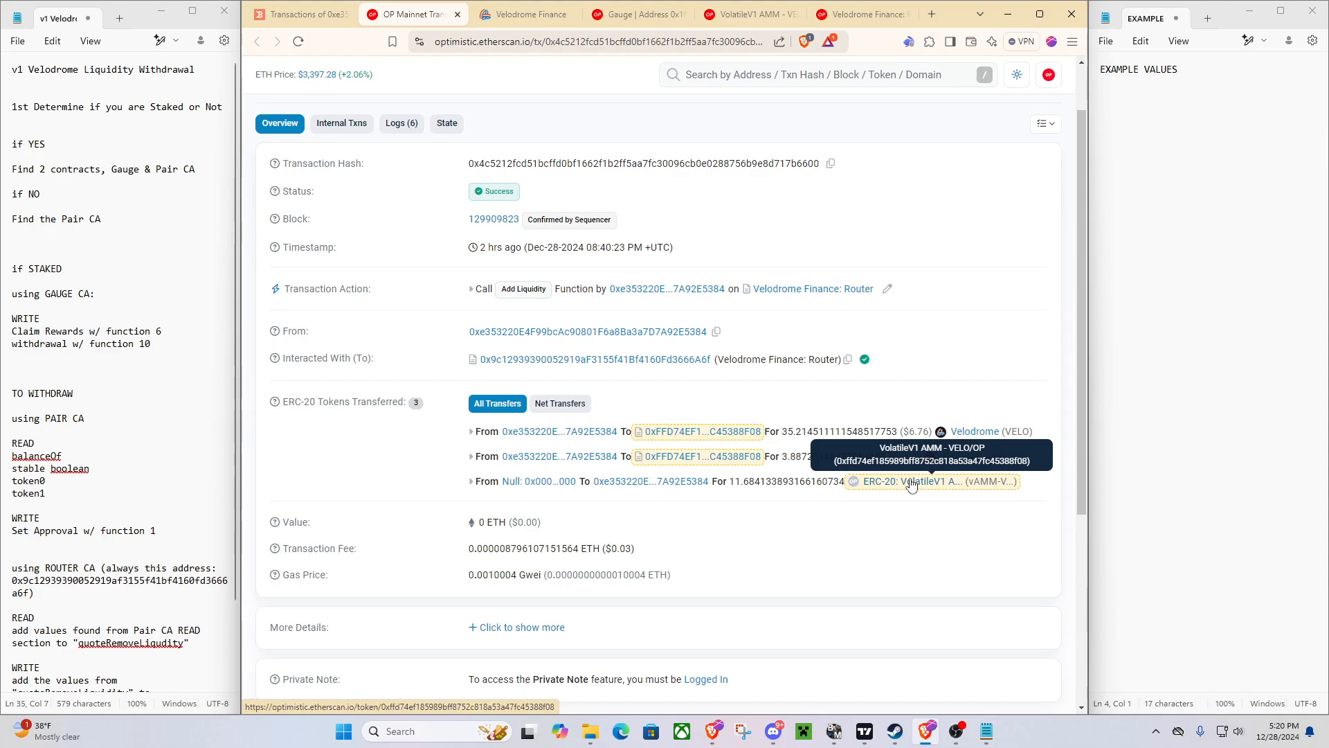
{"action": "left_click", "coordinate": [930, 480]}
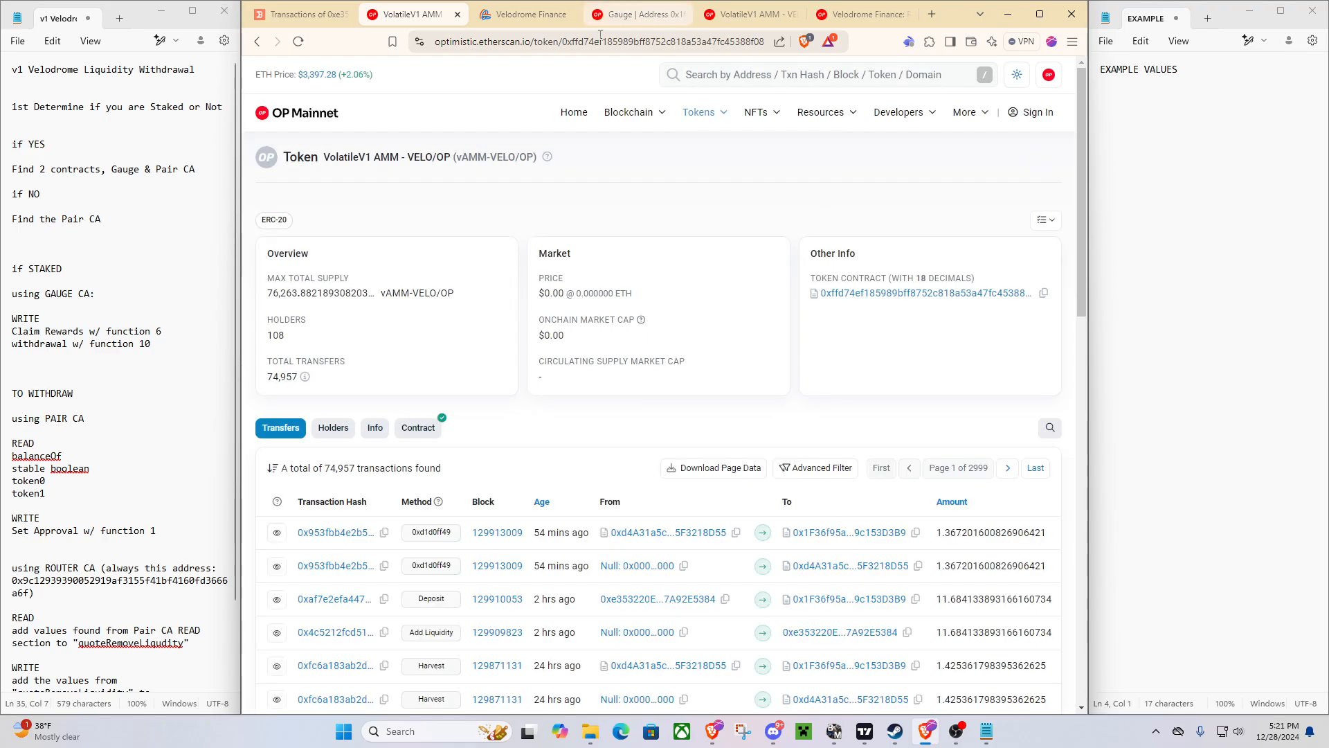
{"action": "left_click", "coordinate": [416, 428]}
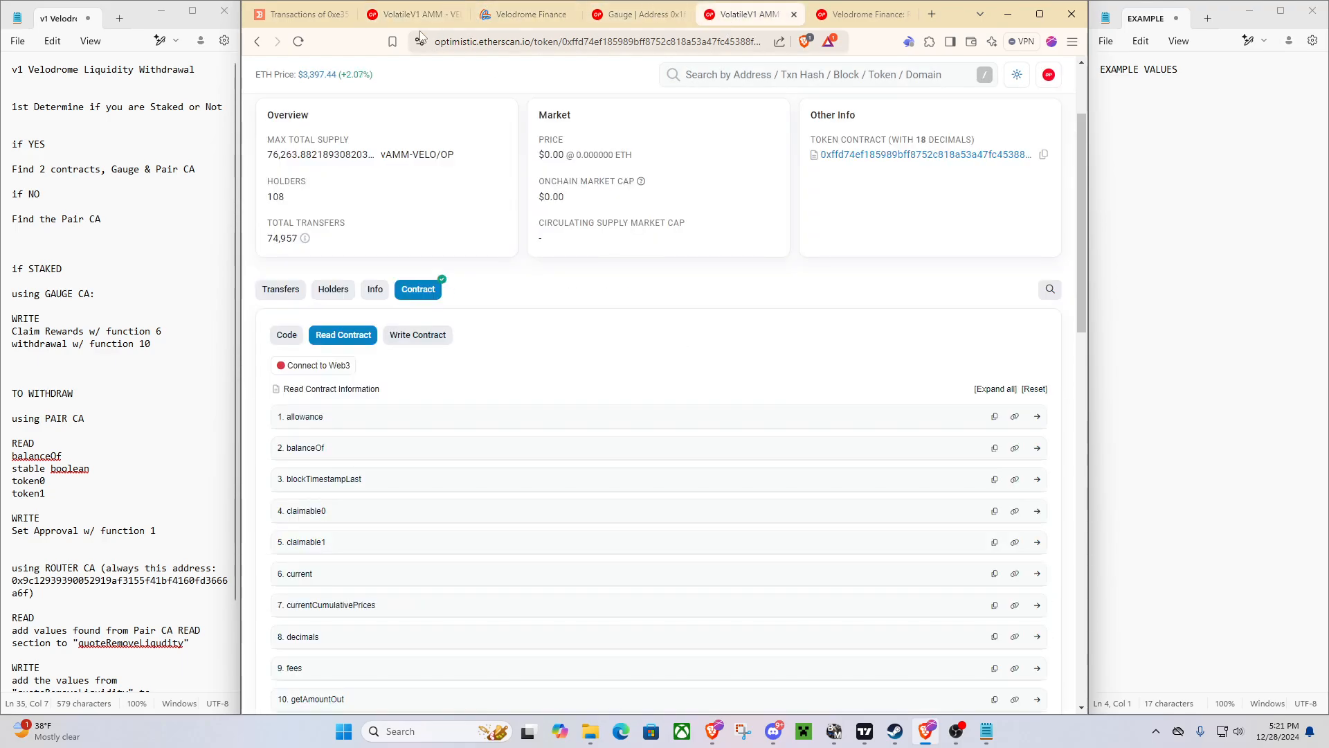
{"action": "left_click", "coordinate": [281, 428]}
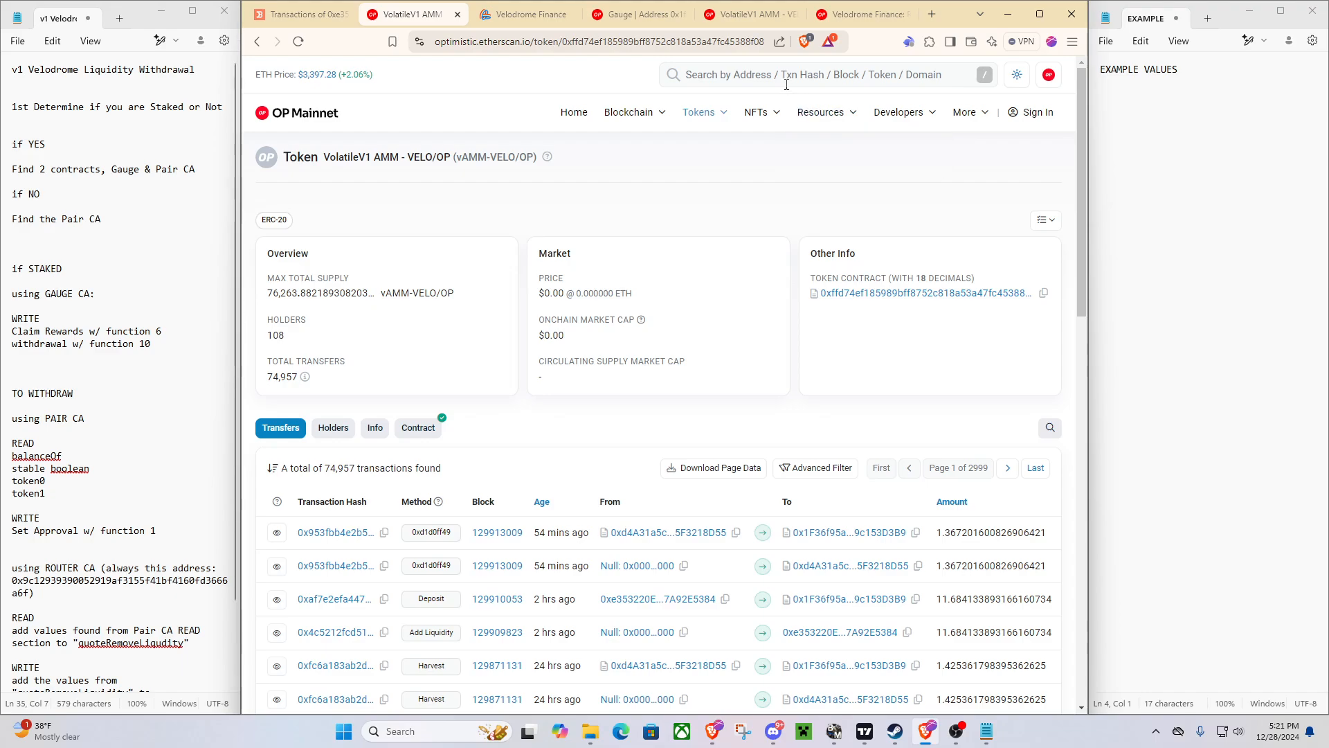
{"action": "left_click", "coordinate": [628, 112]}
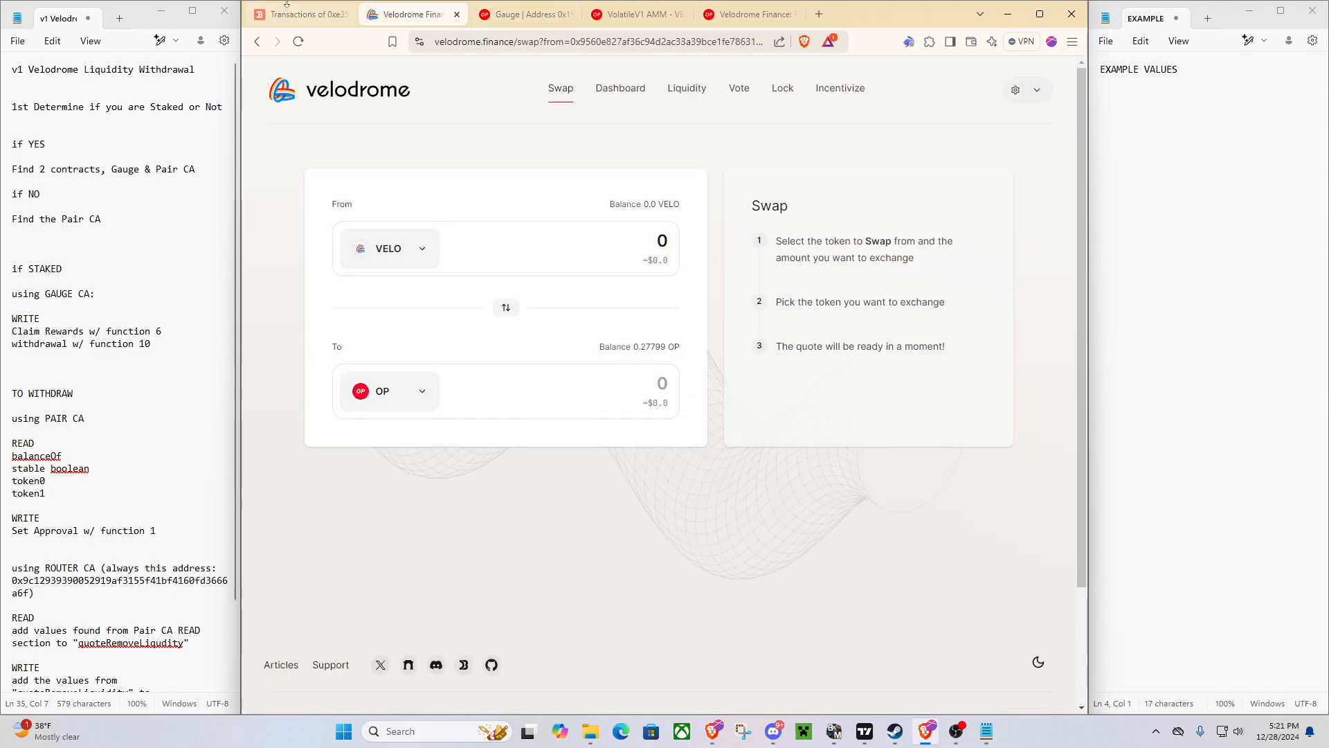
Recheck the DeBank Velodrome farming position, then return to the Velodrome swap page
{"action": "left_click", "coordinate": [300, 14]}
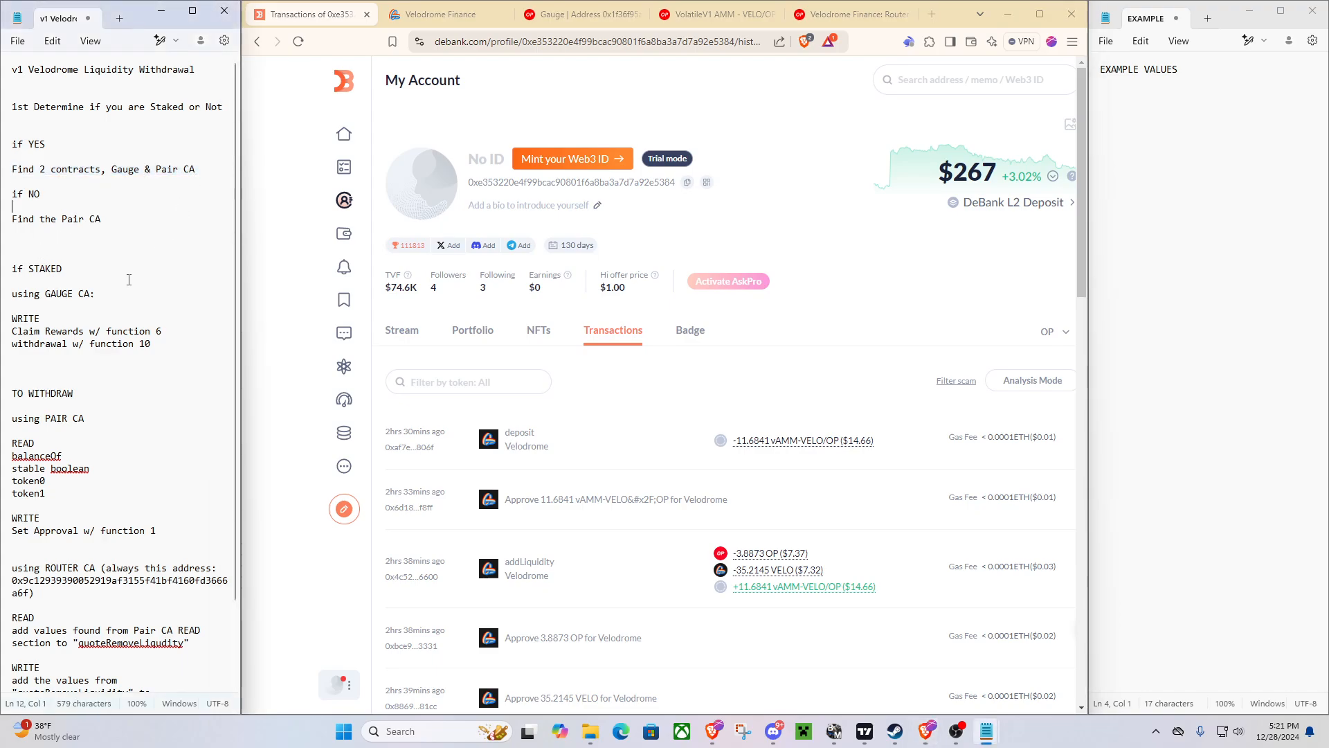
{"action": "scroll", "scroll_direction": "down", "scroll_amount": 3}
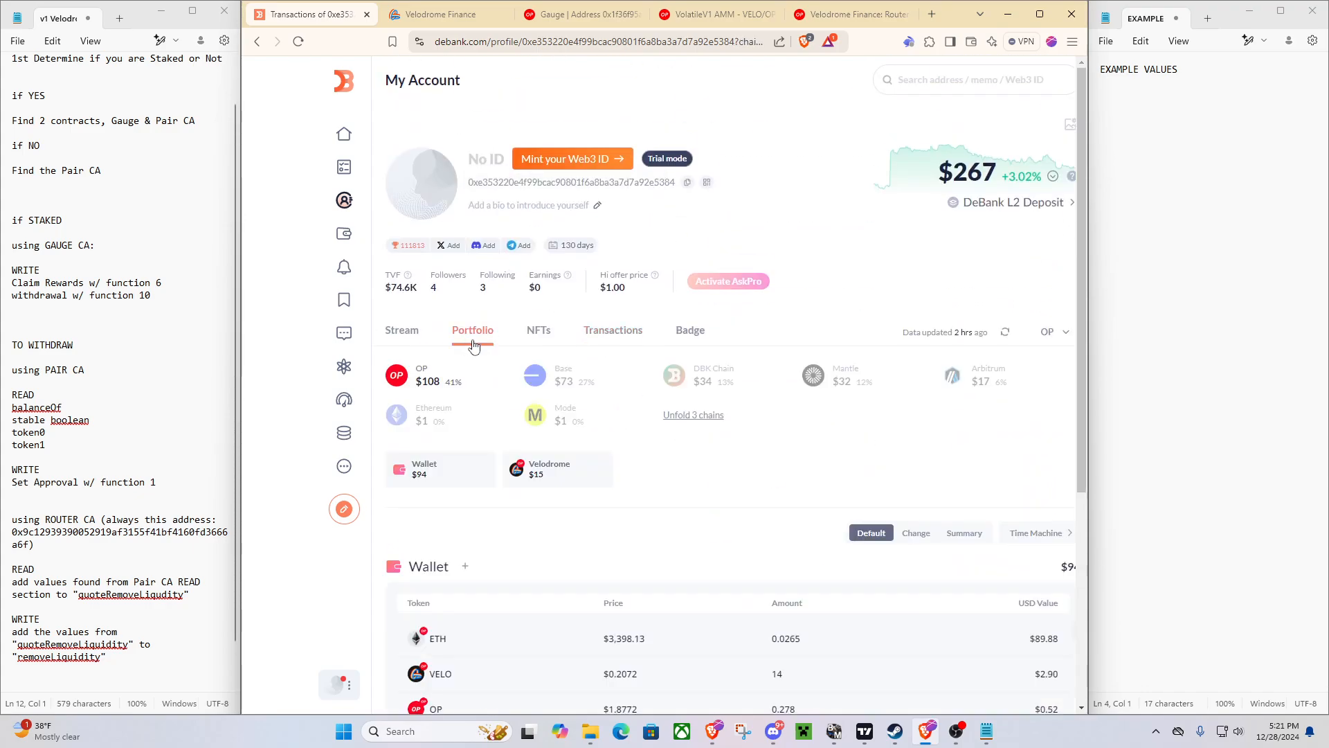
{"action": "scroll", "scroll_direction": "down", "scroll_amount": 3}
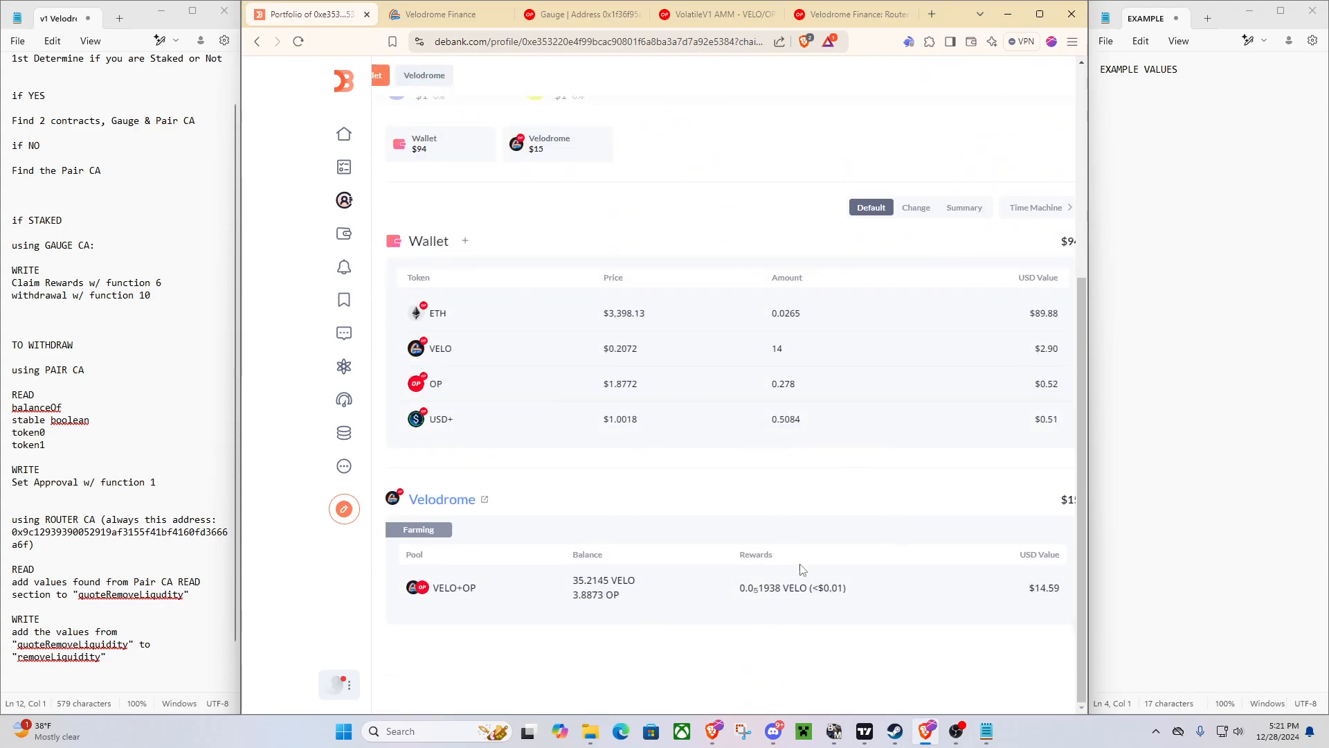
{"action": "left_click", "coordinate": [435, 14]}
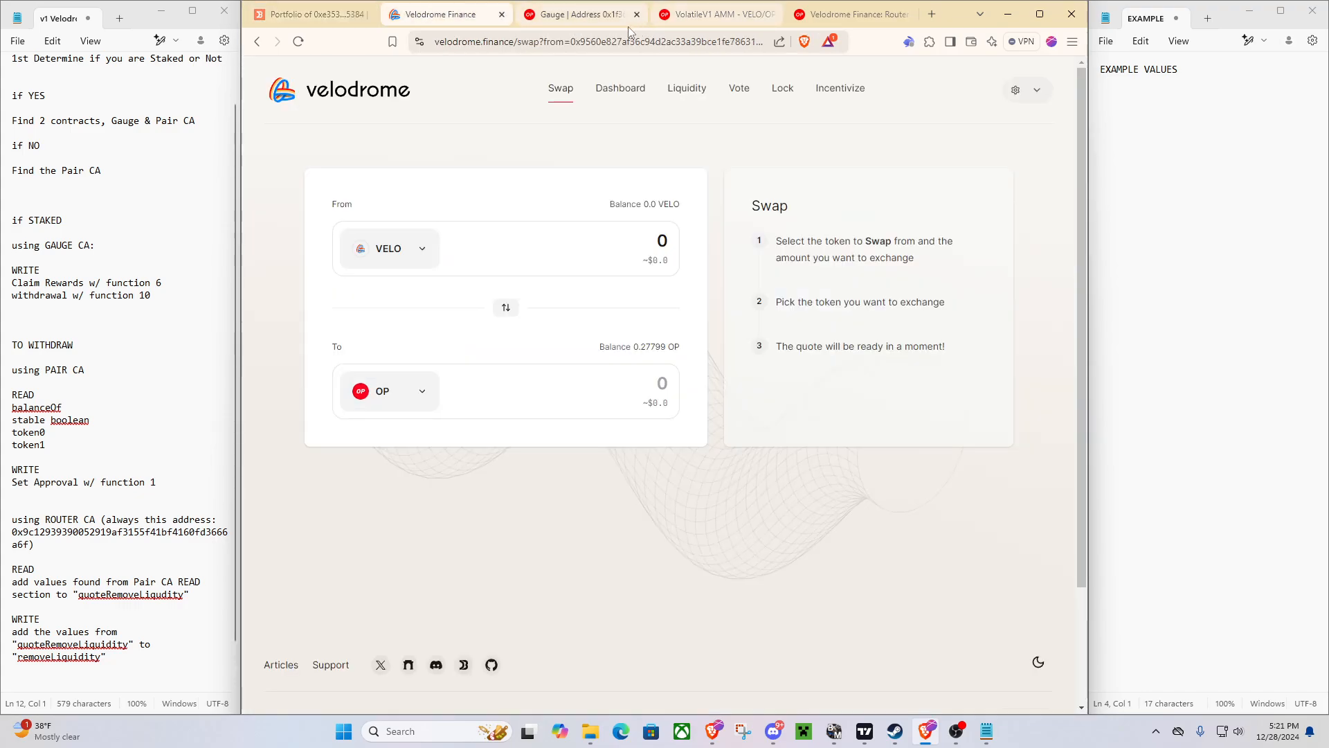
{"action": "left_click", "coordinate": [580, 14]}
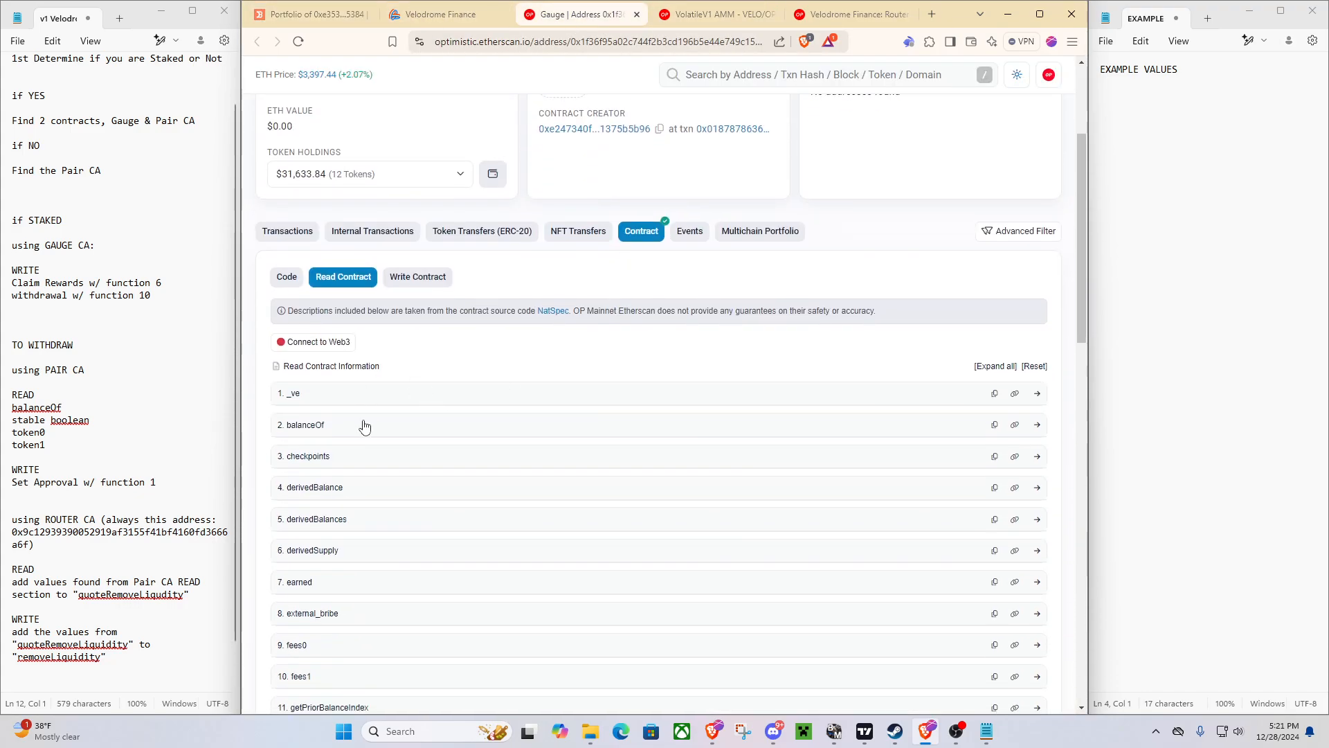
{"action": "left_click", "coordinate": [303, 424]}
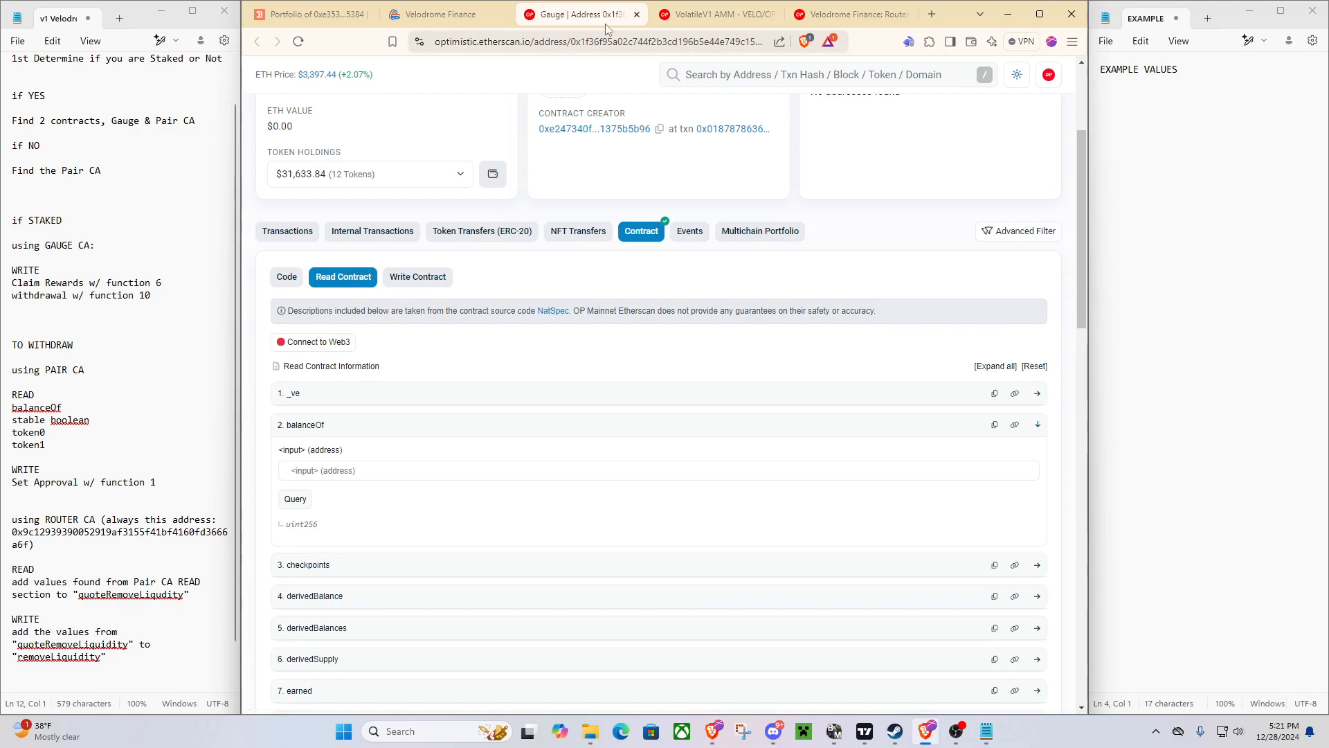
{"action": "left_click", "coordinate": [909, 41]}
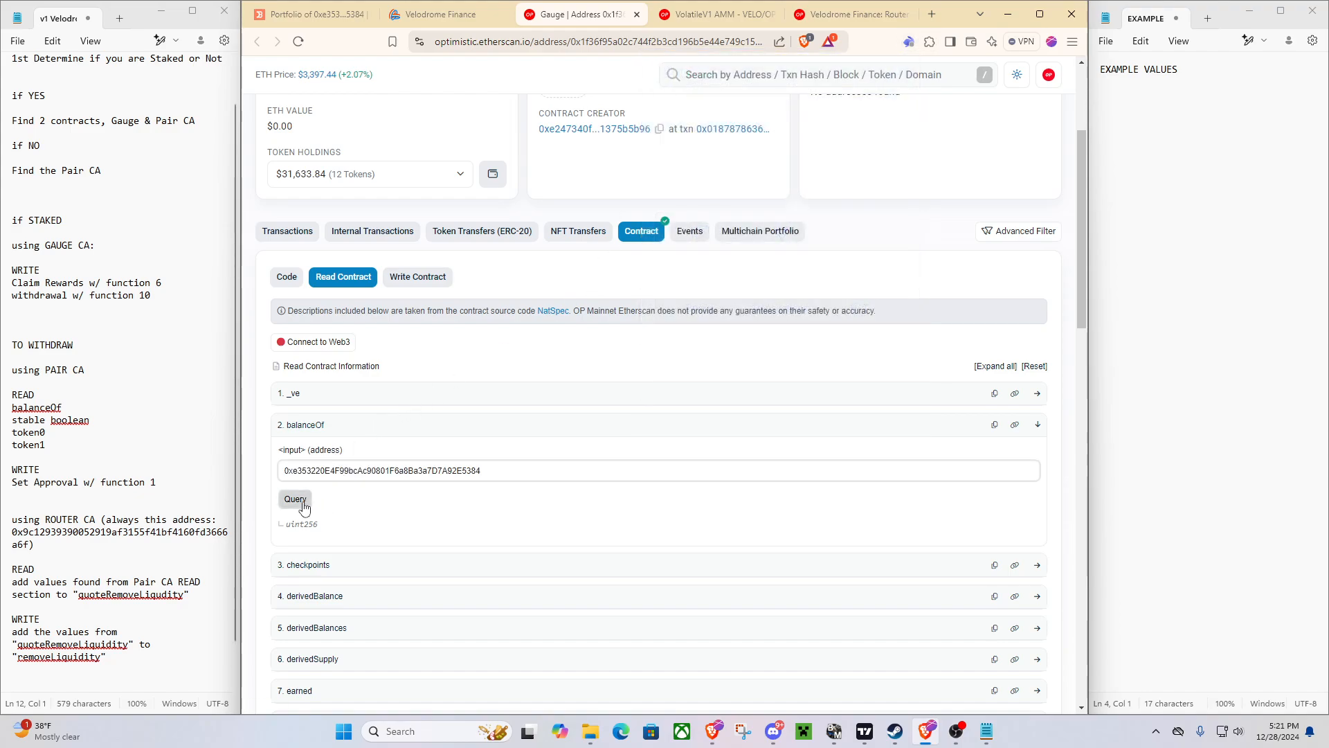
{"action": "left_click", "coordinate": [295, 499]}
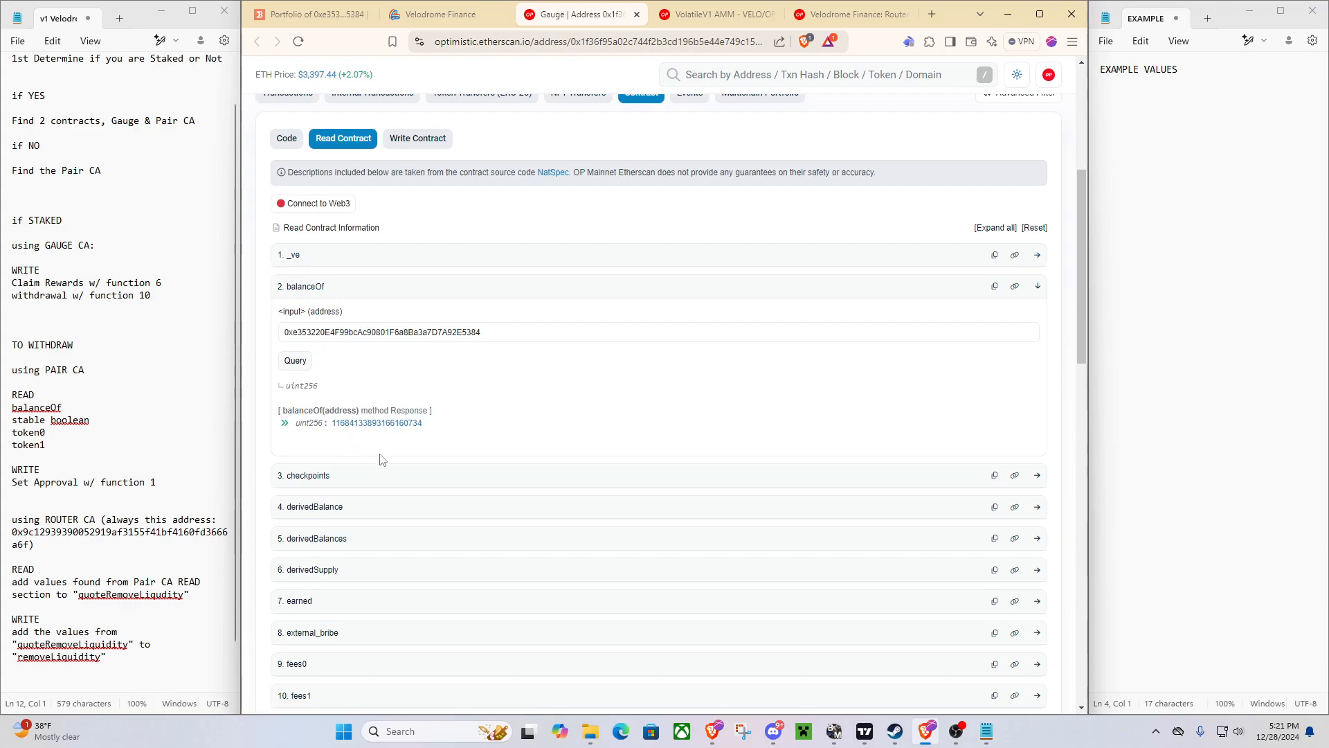
{"action": "left_click", "coordinate": [417, 346]}
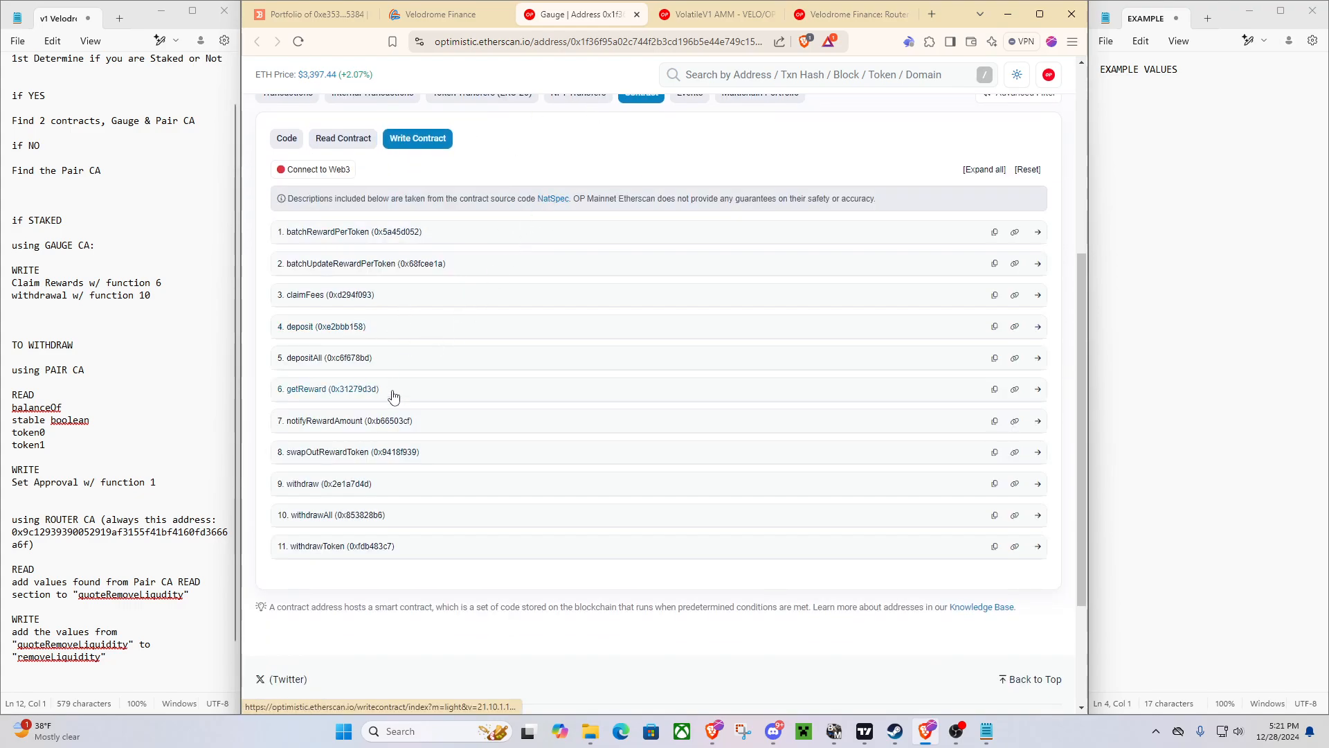
{"action": "mouse_move", "coordinate": [328, 412]}
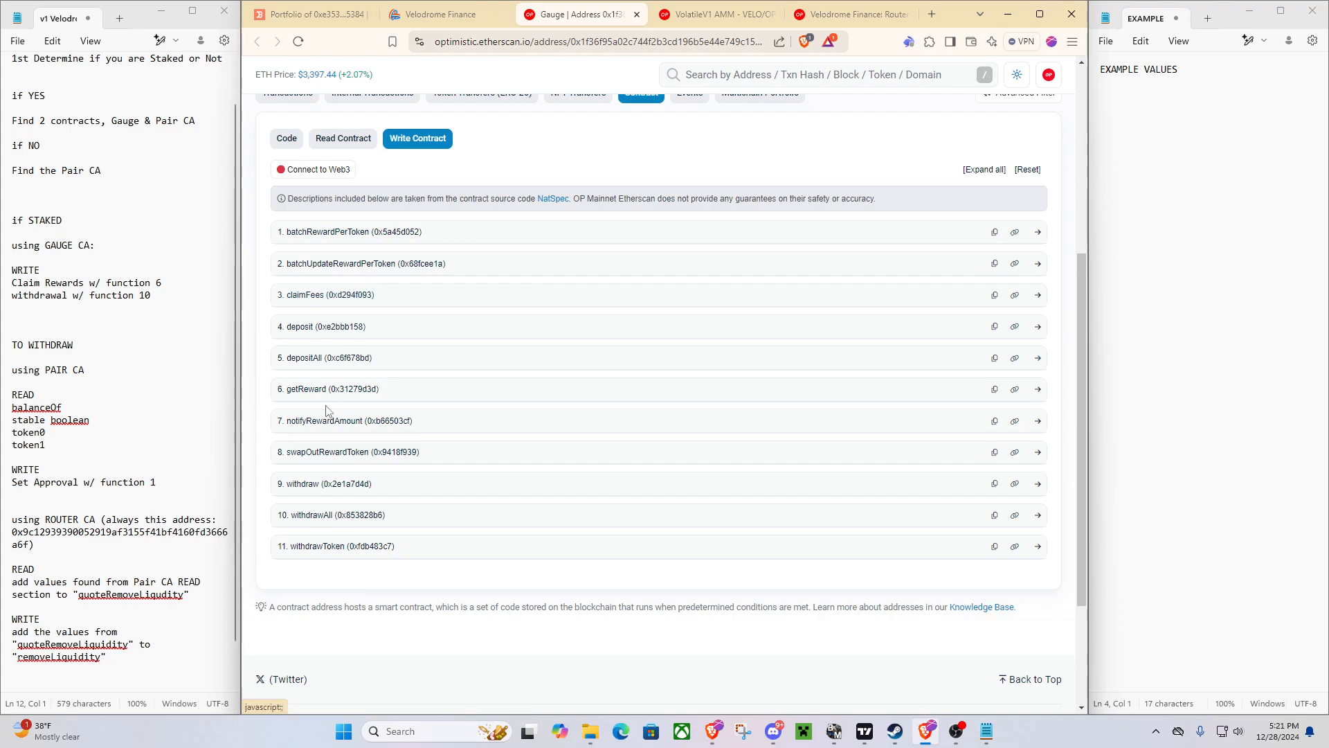
{"action": "left_click", "coordinate": [331, 388]}
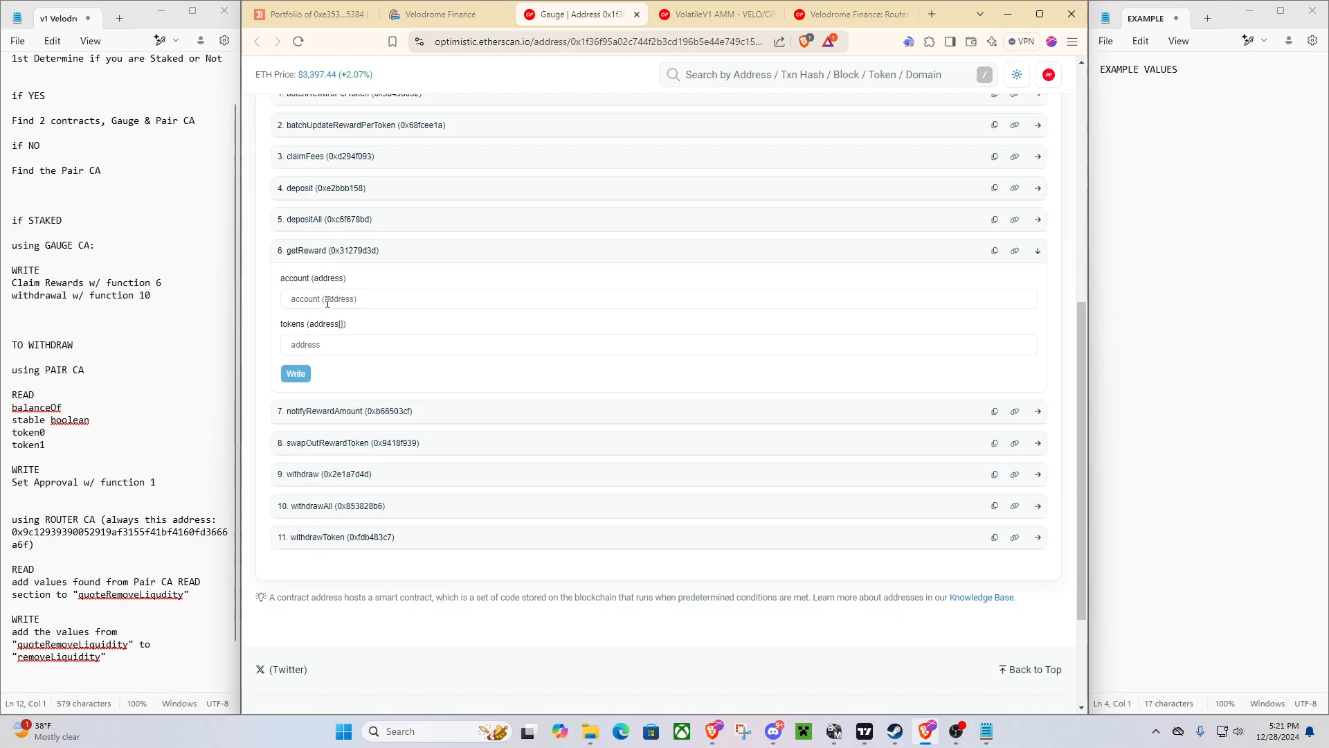
{"action": "left_click", "coordinate": [659, 345]}
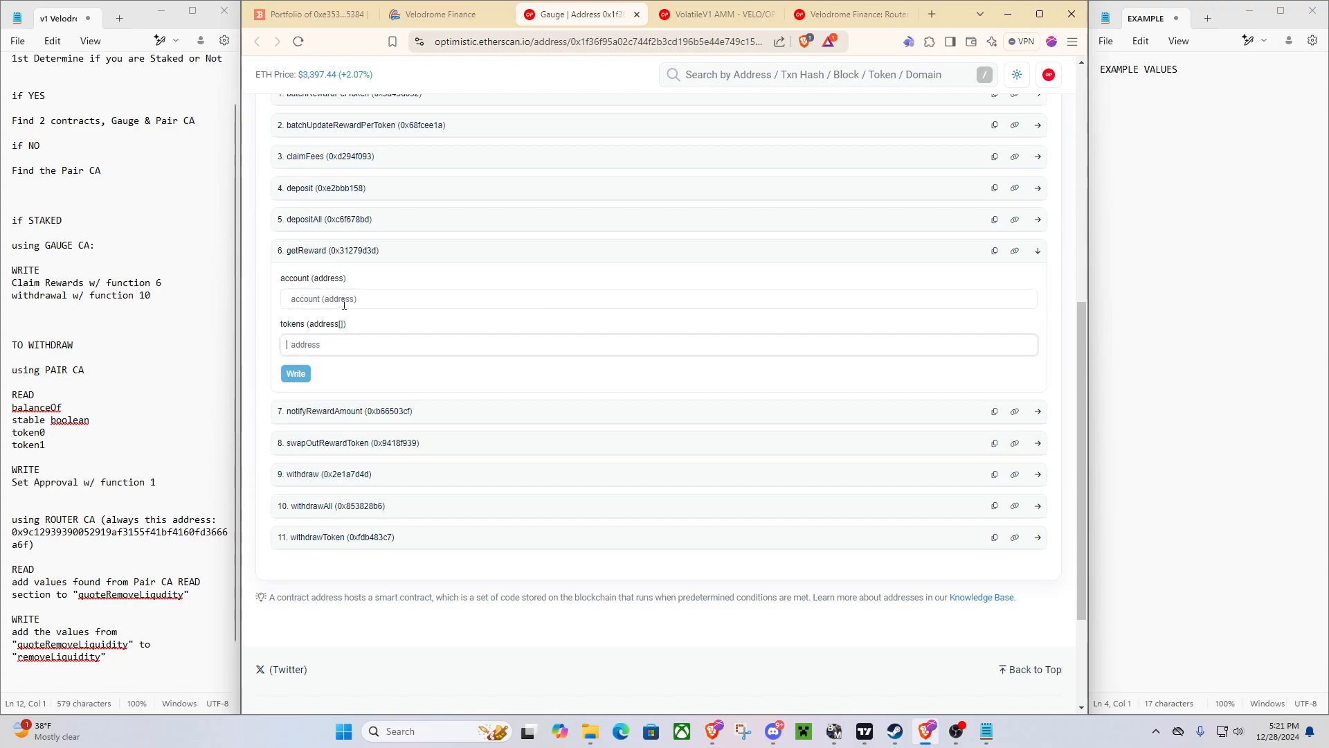
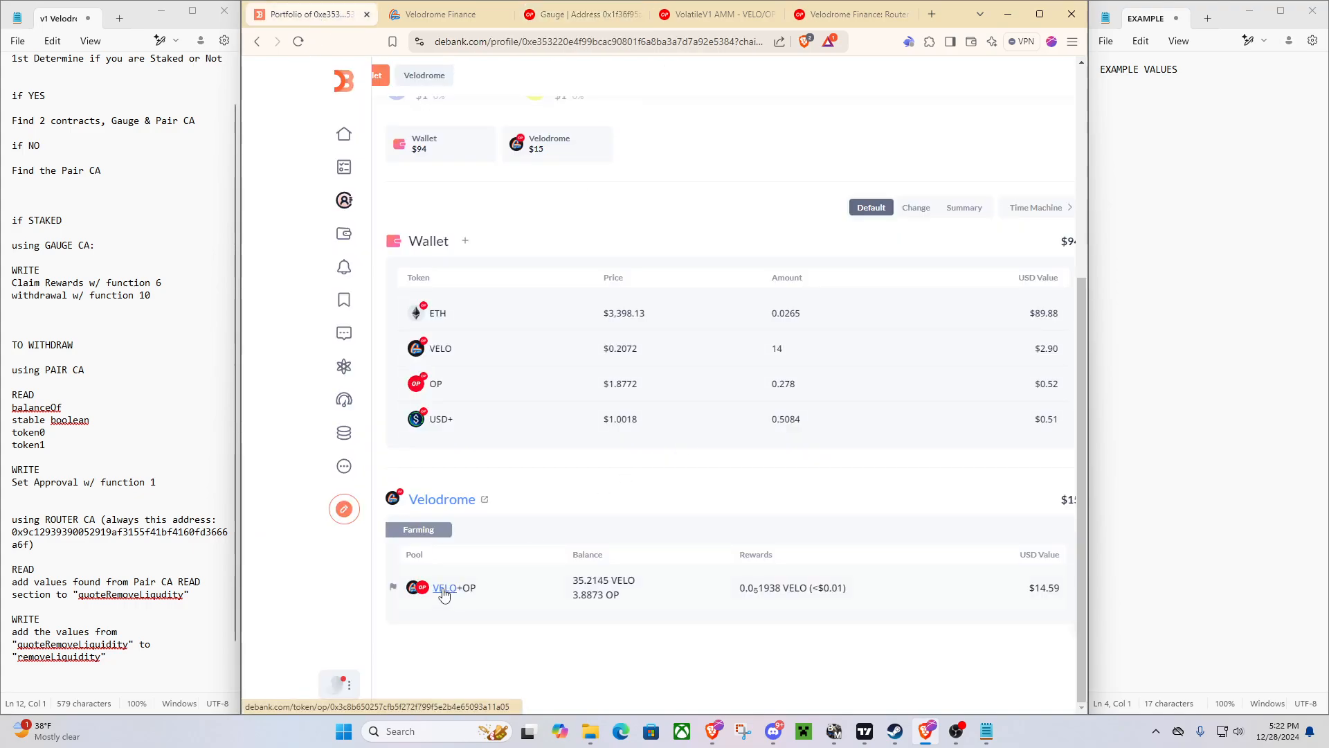
{"action": "left_click", "coordinate": [442, 587]}
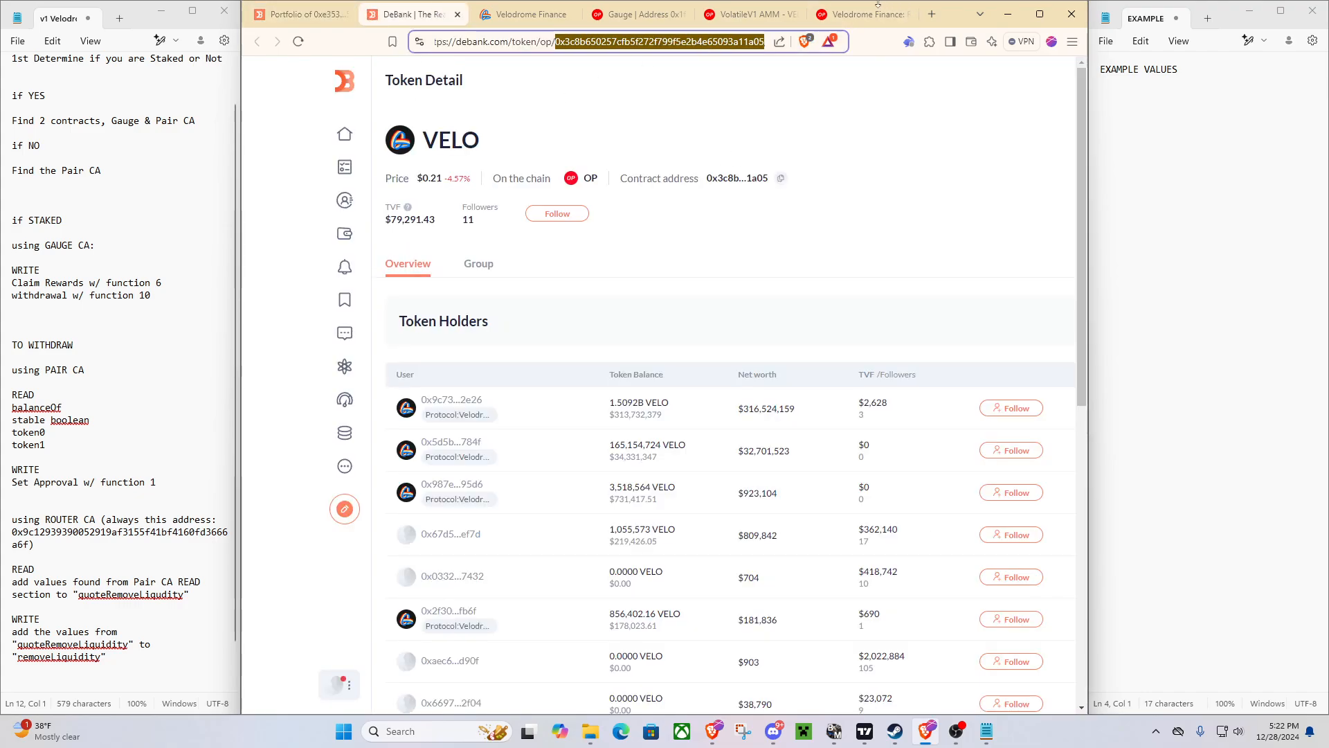
{"action": "left_click", "coordinate": [634, 13]}
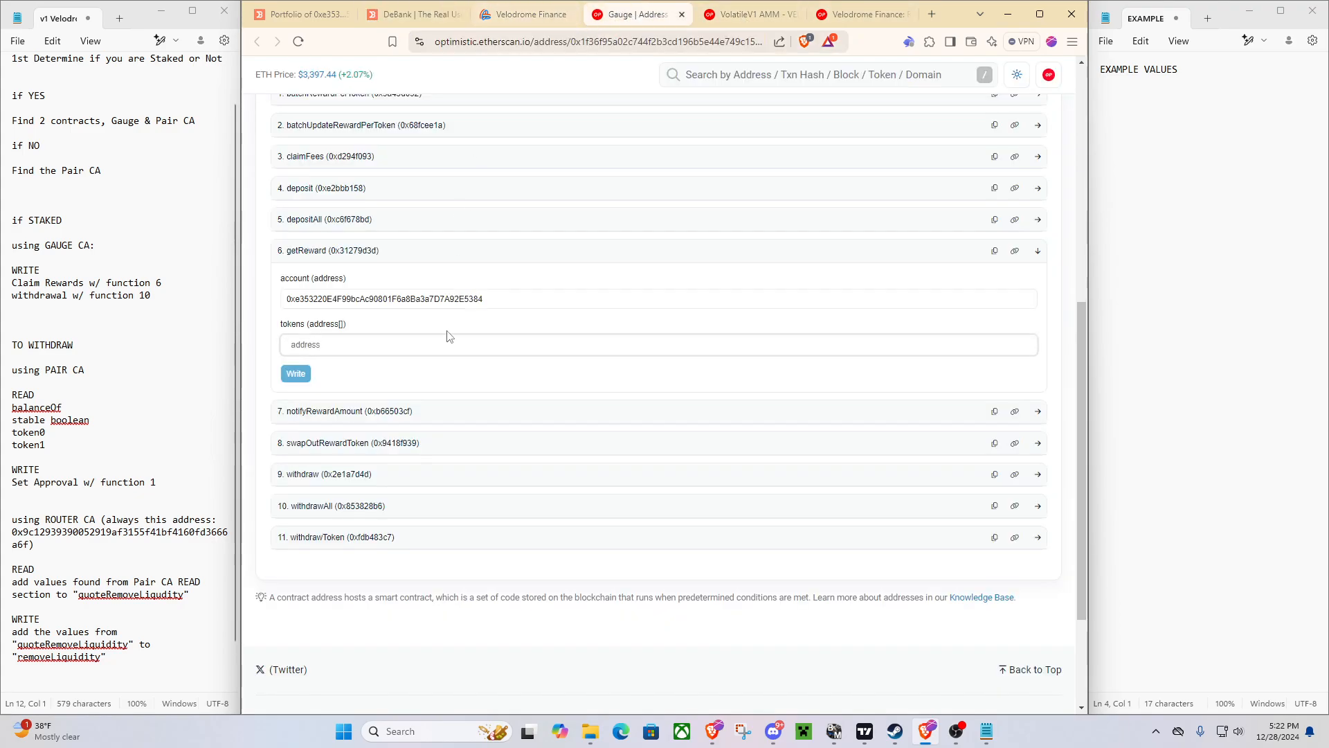
{"action": "type", "text": "0x3c8b650257cfb5f272f799f5e2b4e65093a11a05"}
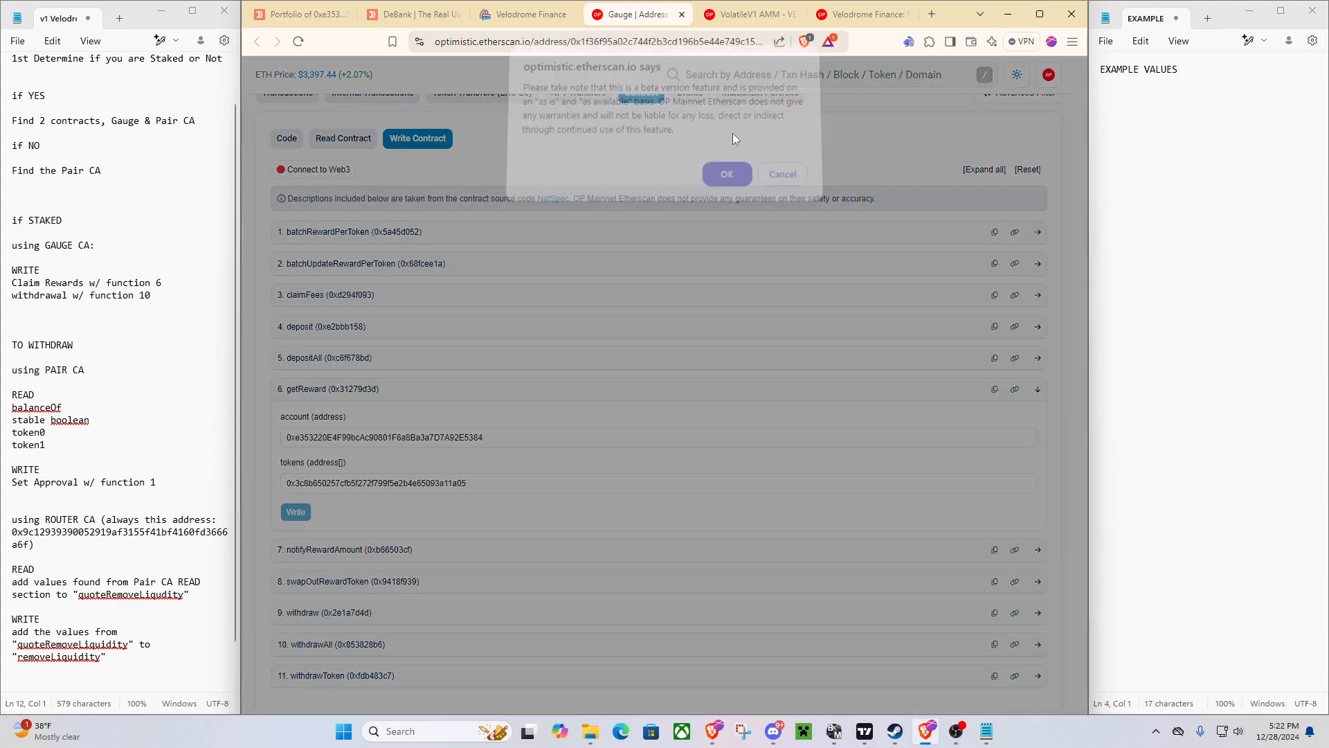
Connect the wallet, submit getReward and sign the reward claim in Rabby Wallet
{"action": "left_click", "coordinate": [726, 175]}
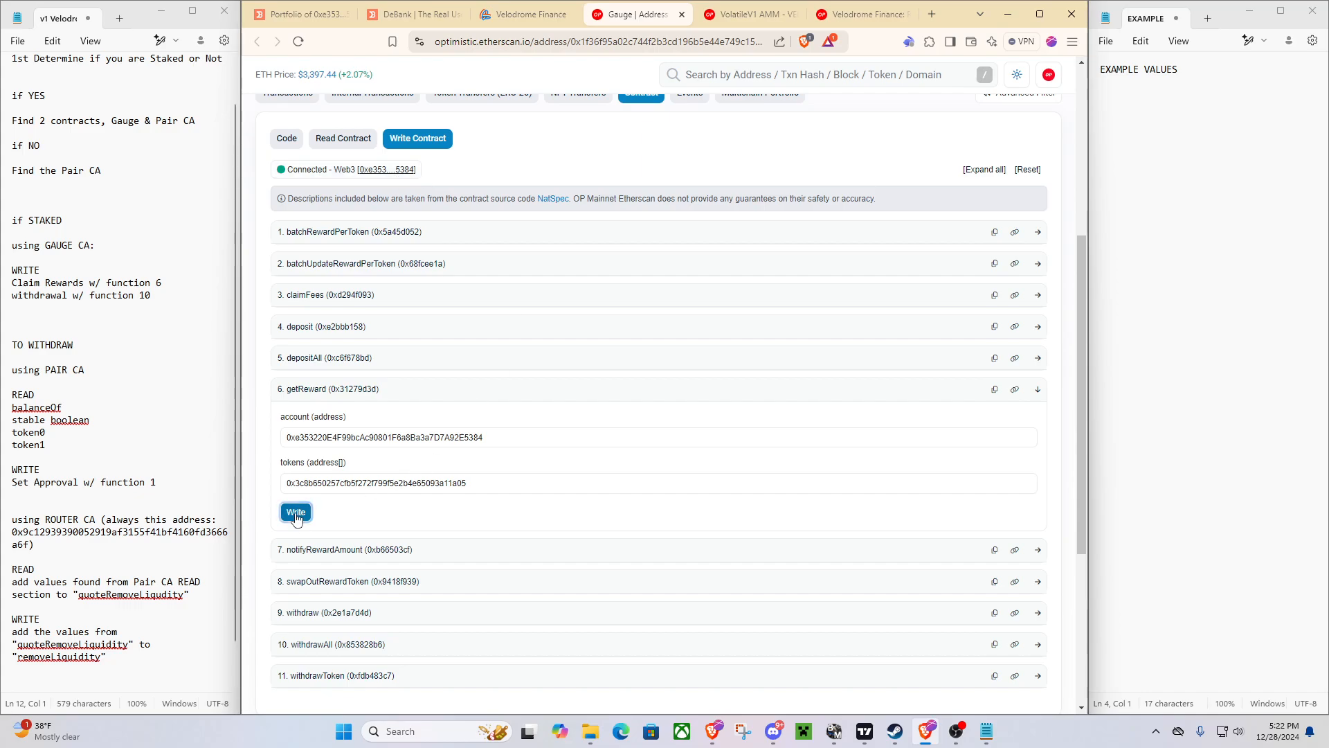
{"action": "left_click", "coordinate": [295, 512]}
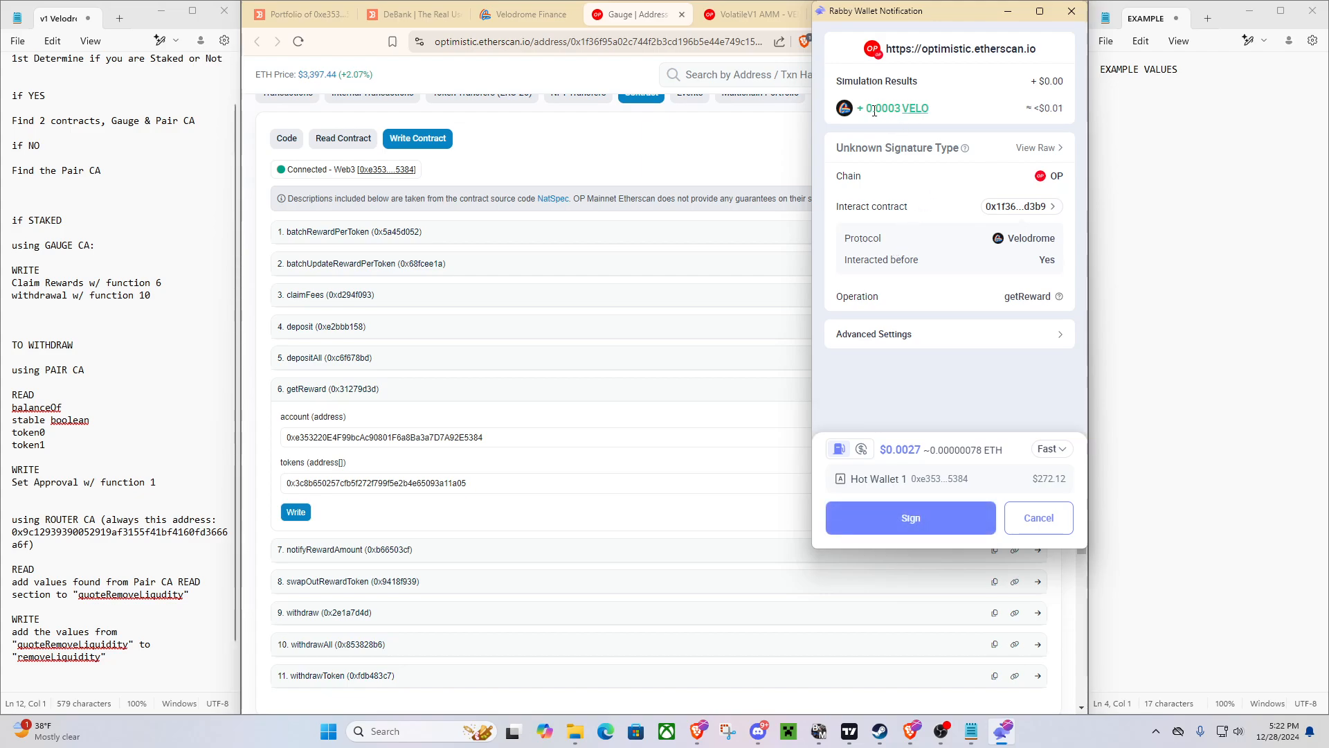
{"action": "double_click", "coordinate": [887, 108]}
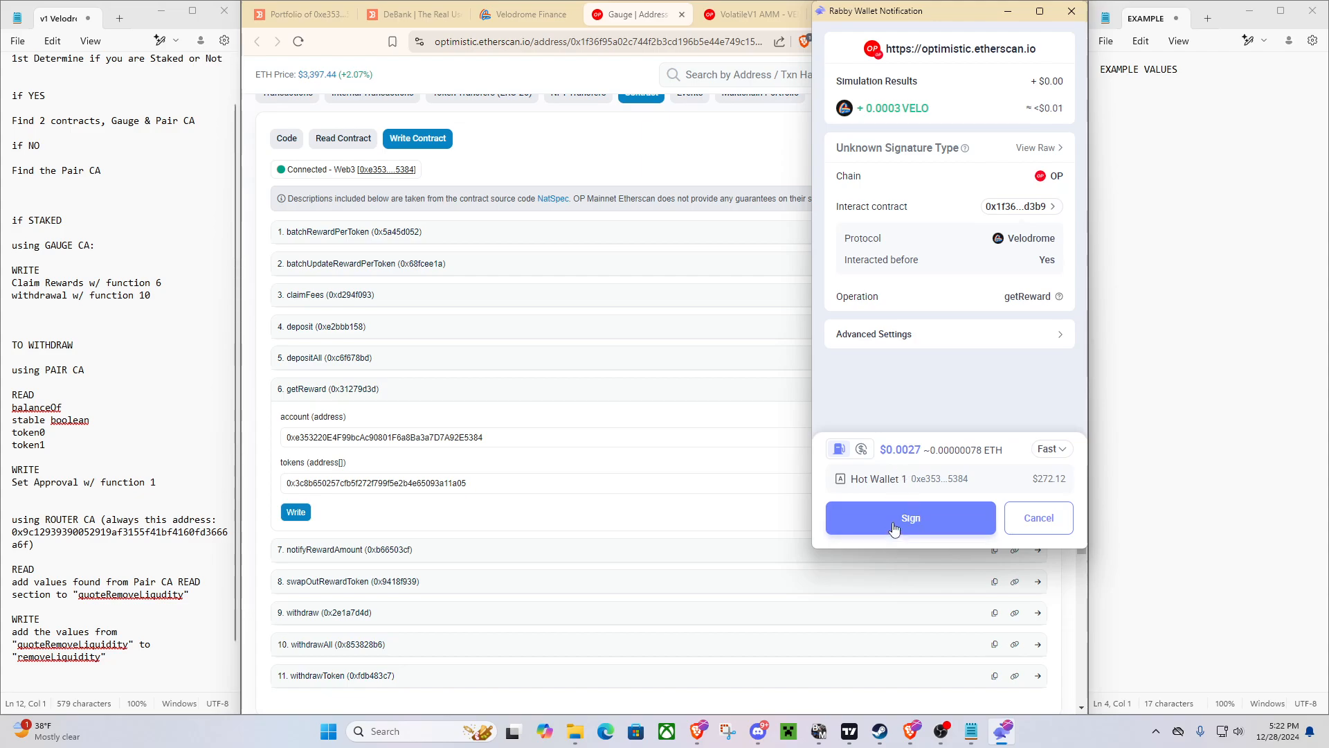
{"action": "left_click", "coordinate": [911, 516]}
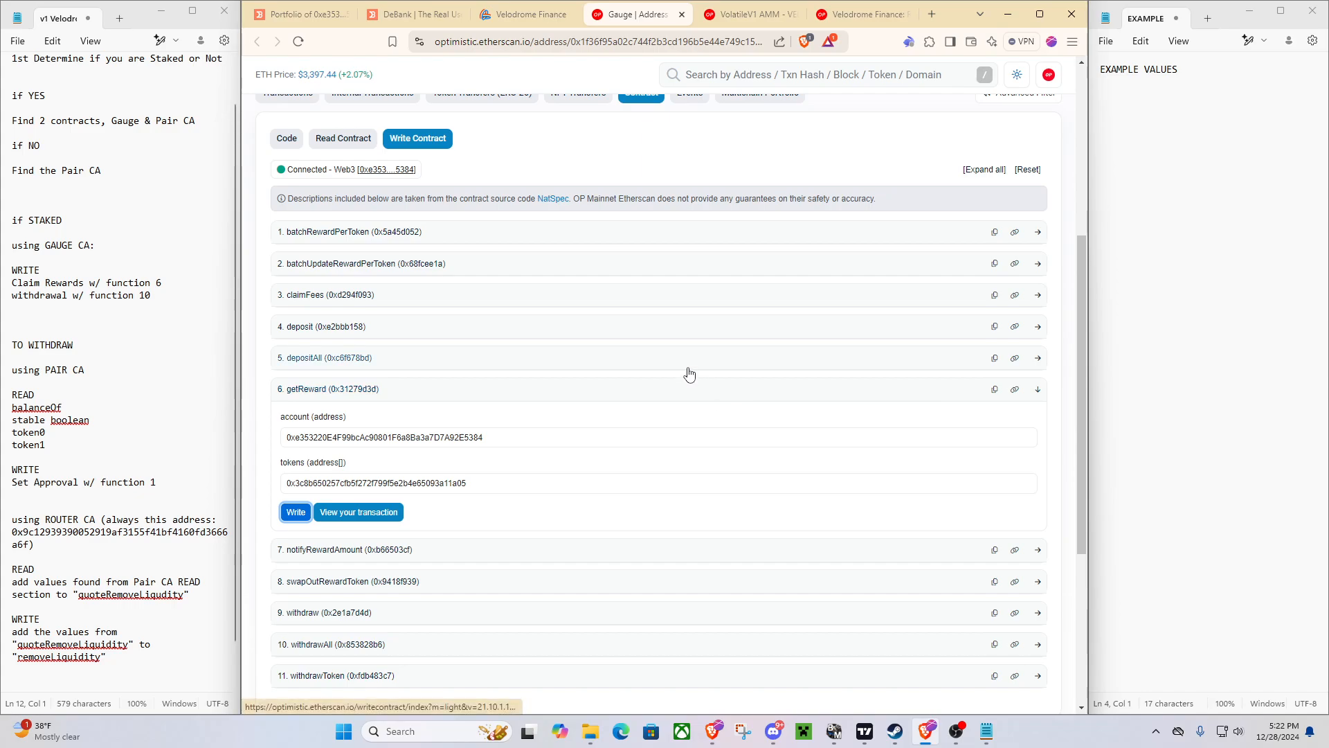
{"action": "mouse_move", "coordinate": [587, 504]}
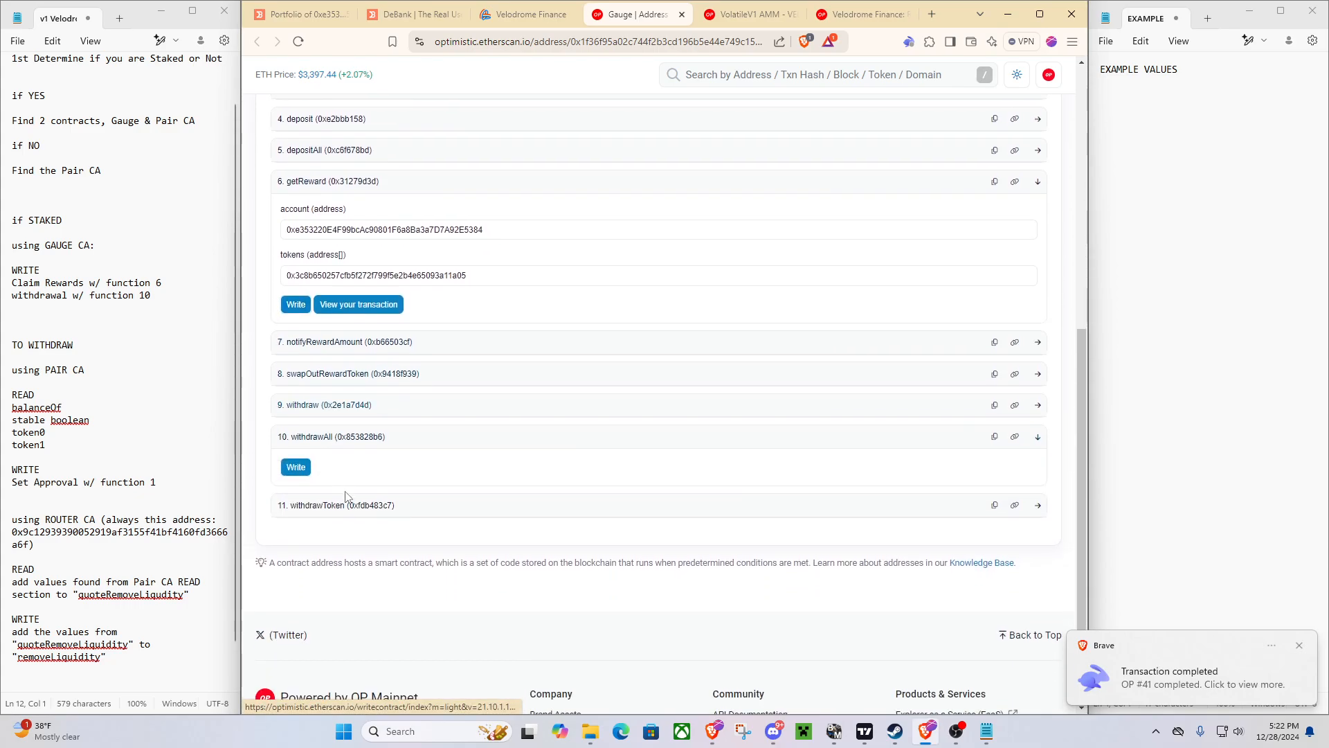
Send the gauge withdrawAll transaction and sign it in Rabby Wallet
{"action": "left_click", "coordinate": [295, 304]}
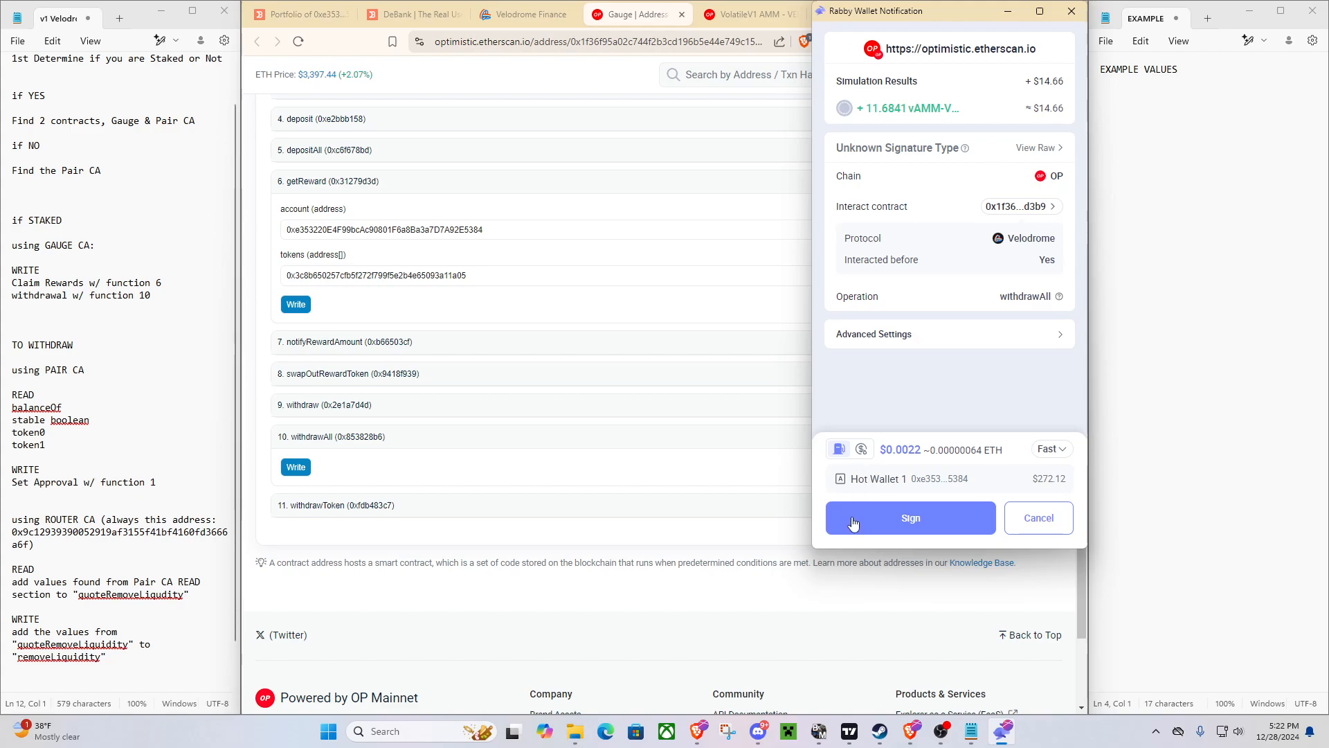
{"action": "left_click", "coordinate": [909, 518]}
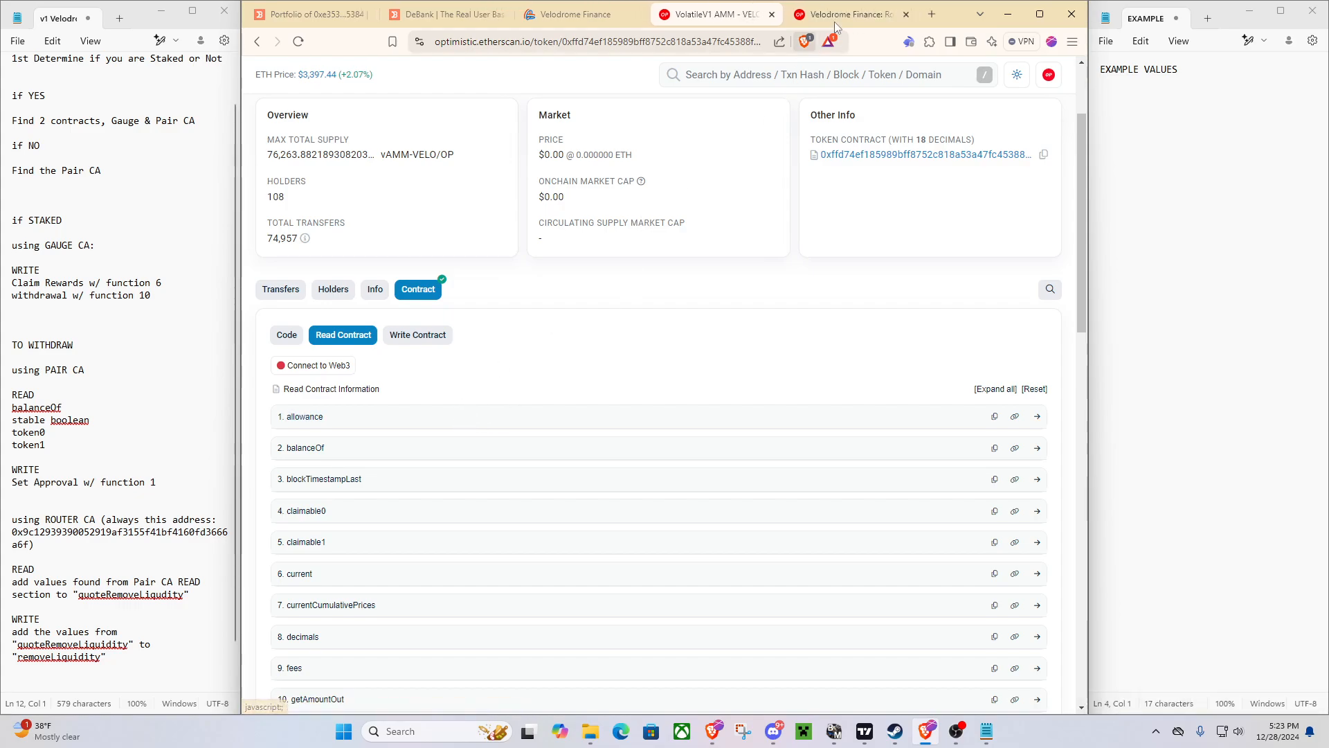
View the Velodrome router's write functions, then return to the VELO/OP pair token page
{"action": "left_click", "coordinate": [847, 13]}
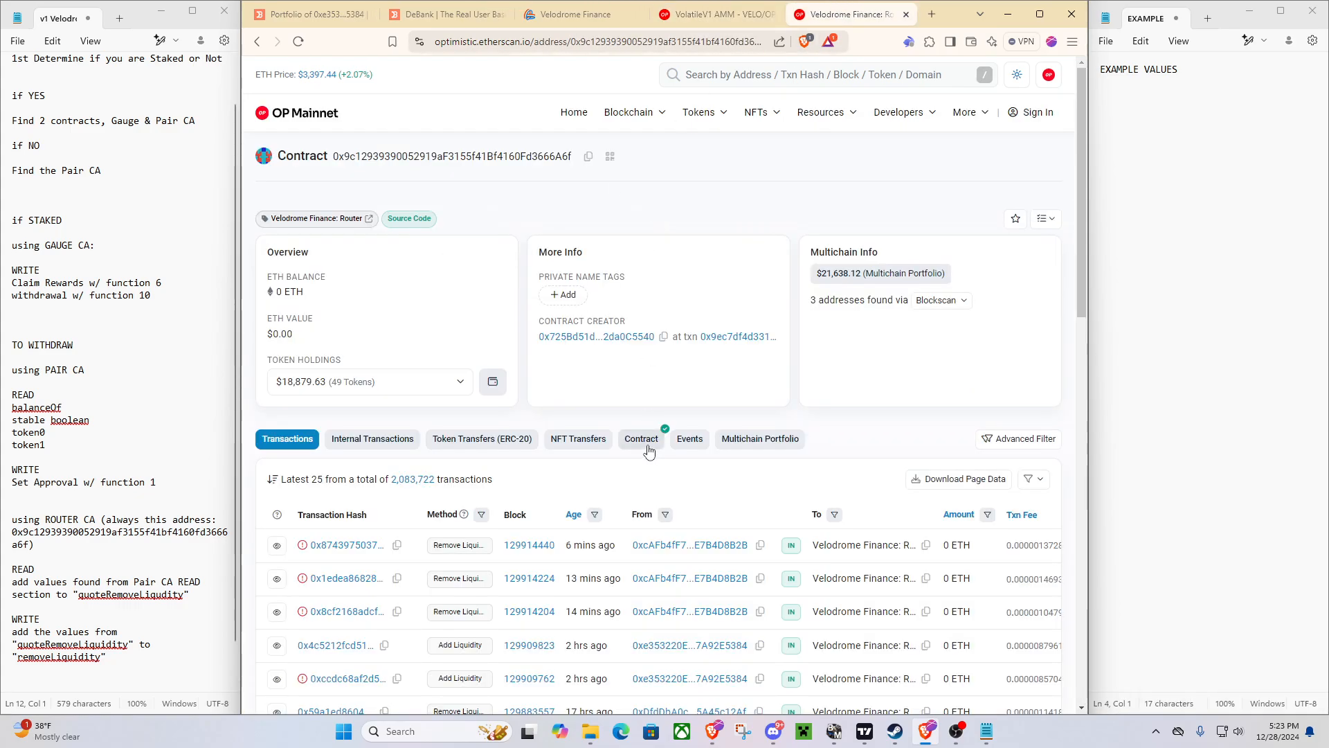
{"action": "left_click", "coordinate": [641, 439]}
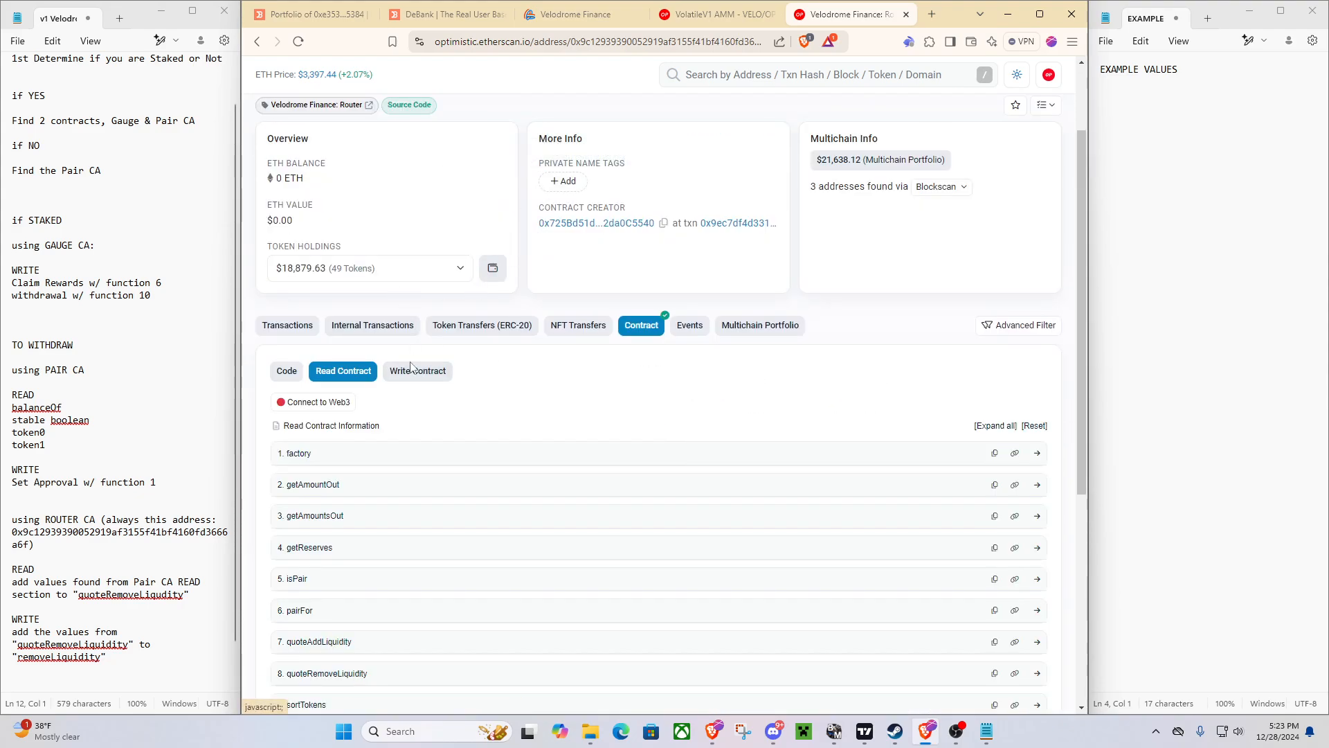
{"action": "left_click", "coordinate": [417, 371]}
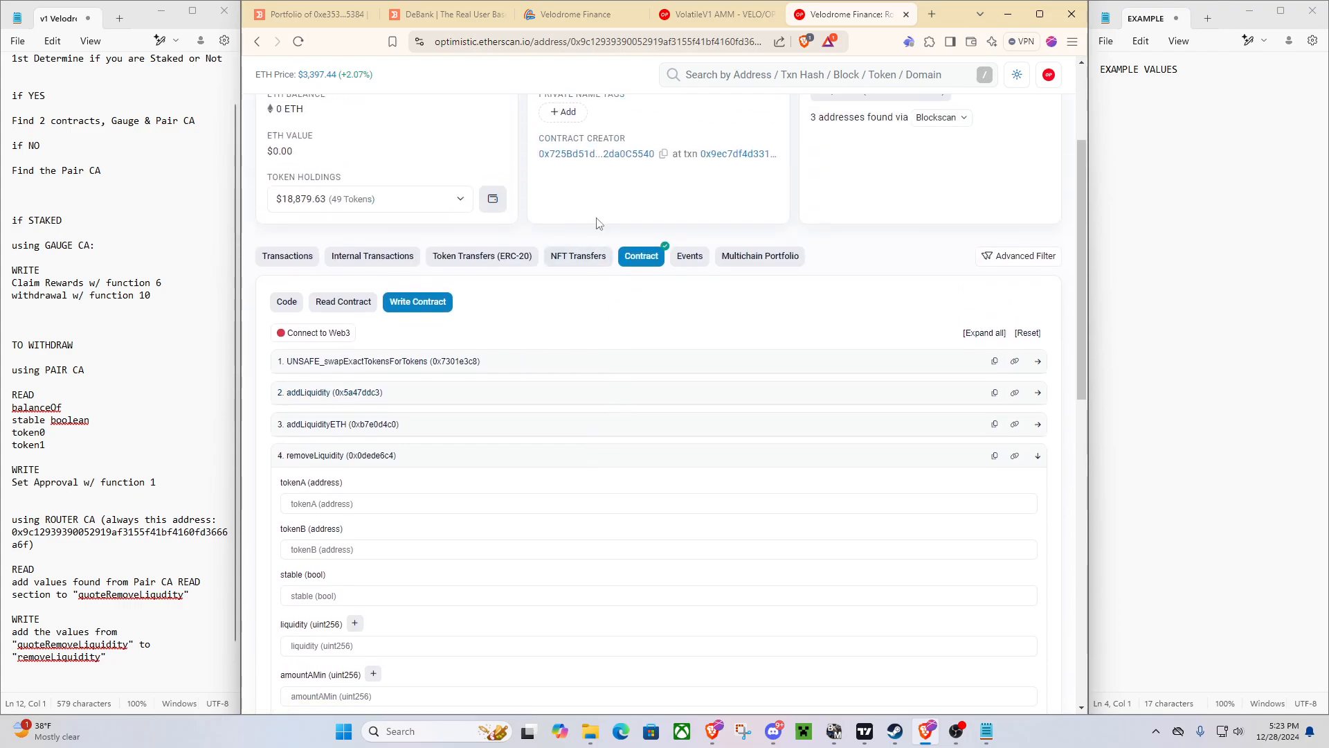
{"action": "mouse_move", "coordinate": [719, 14]}
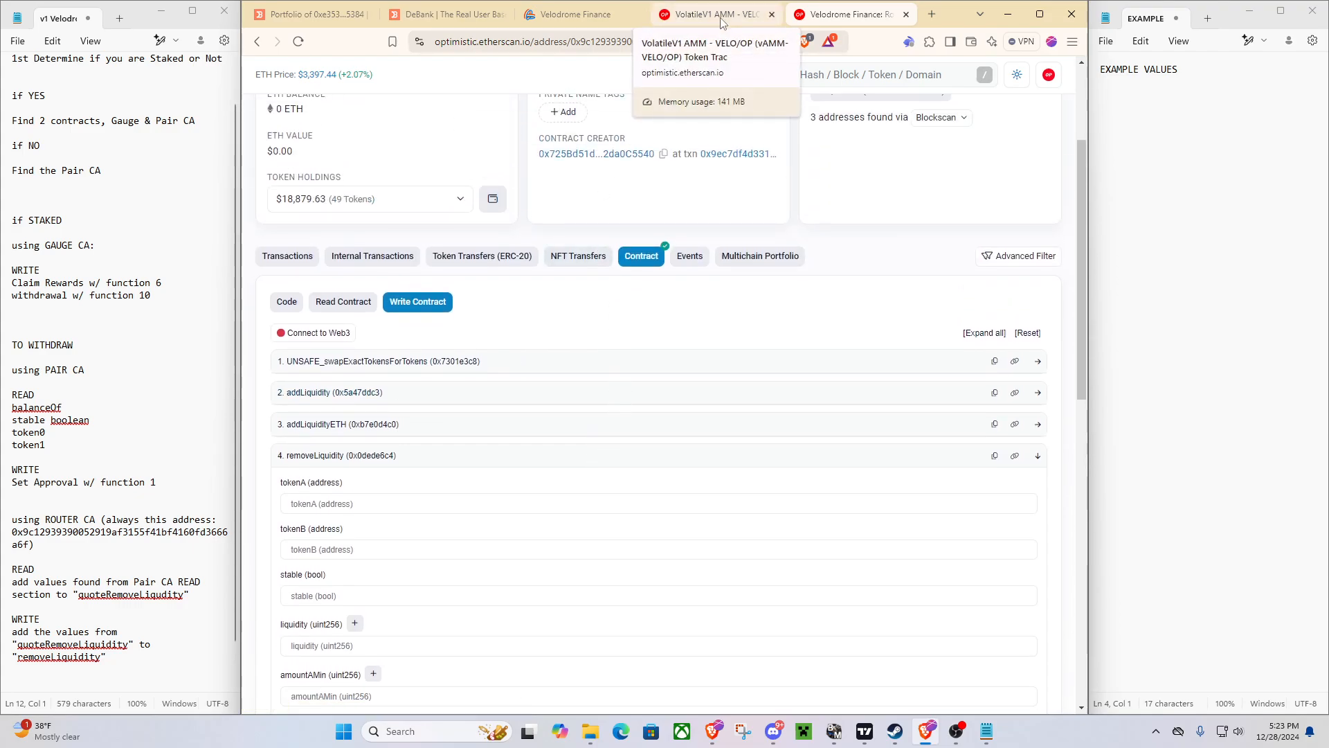
{"action": "left_click", "coordinate": [848, 13]}
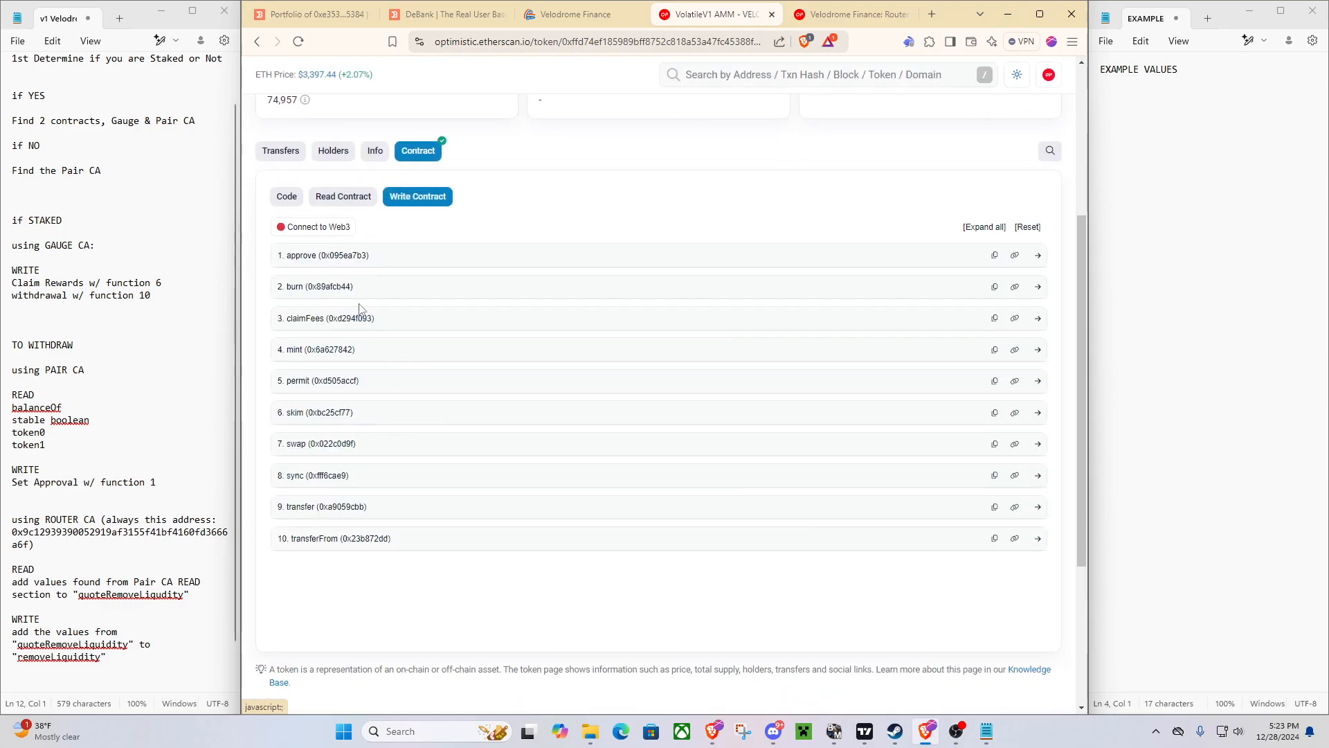
{"action": "left_click", "coordinate": [324, 255]}
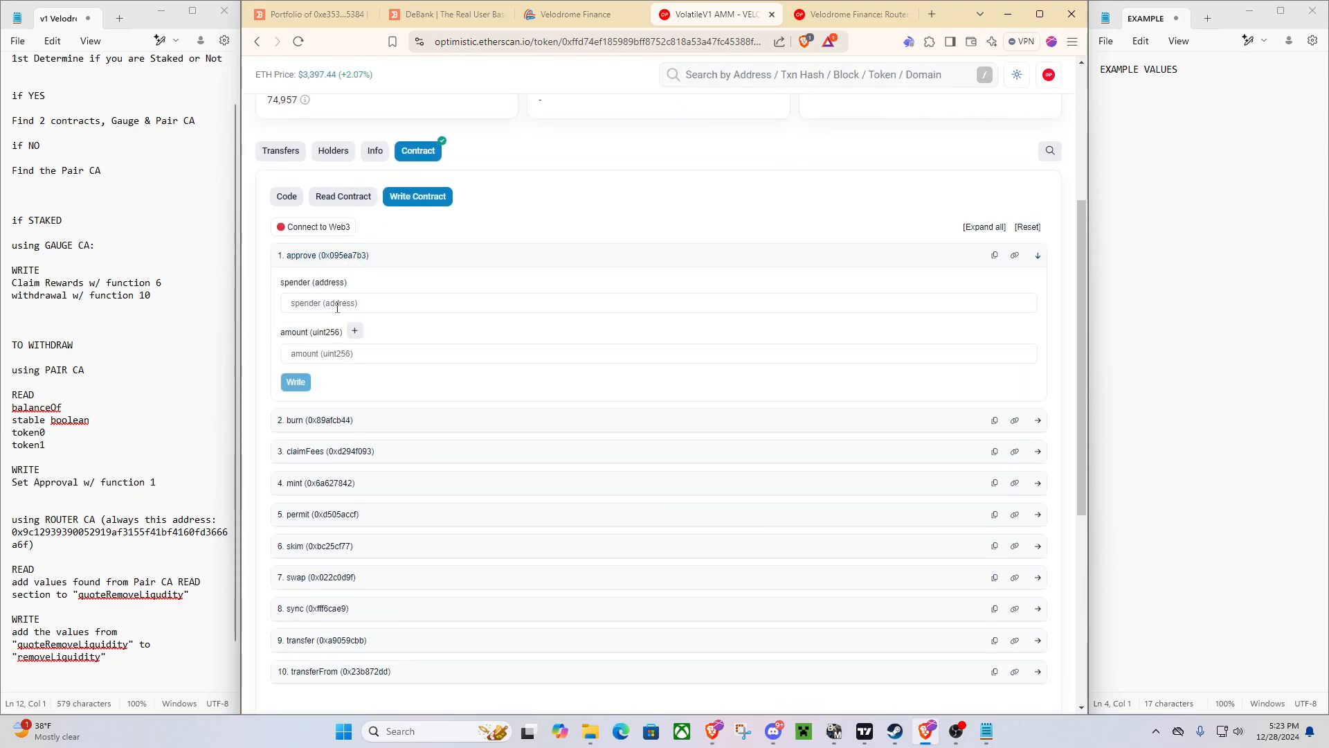
{"action": "type", "text": "0x9c12939390052919af3155f41bf4160fd3666a6f"}
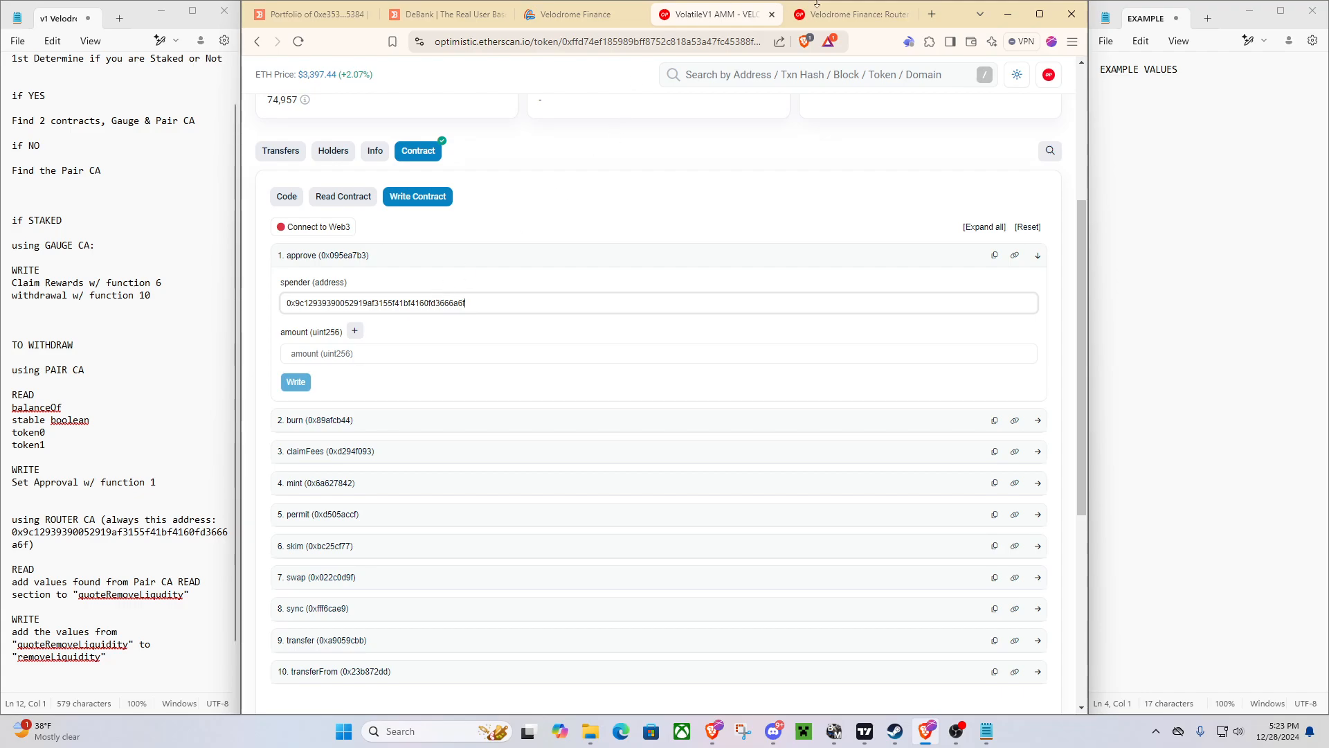
{"action": "type", "text": "spender:"}
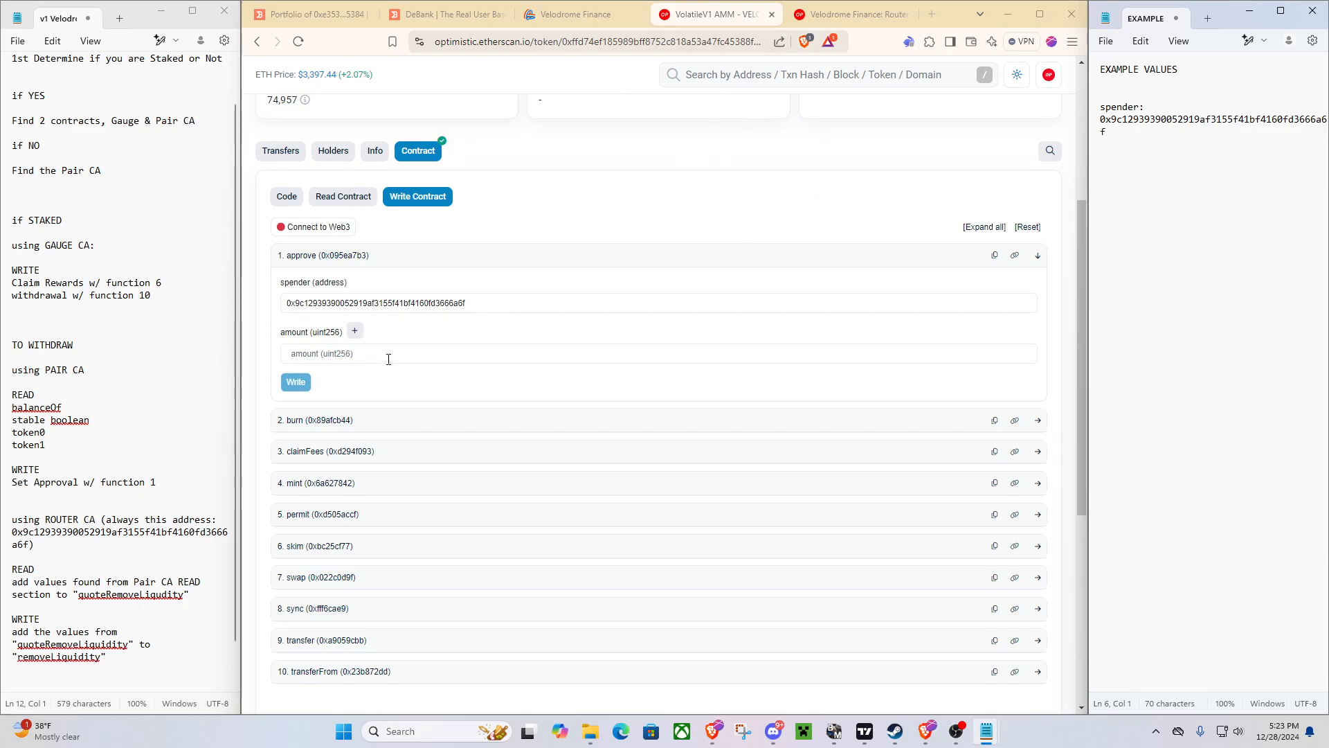
{"action": "left_click", "coordinate": [659, 354]}
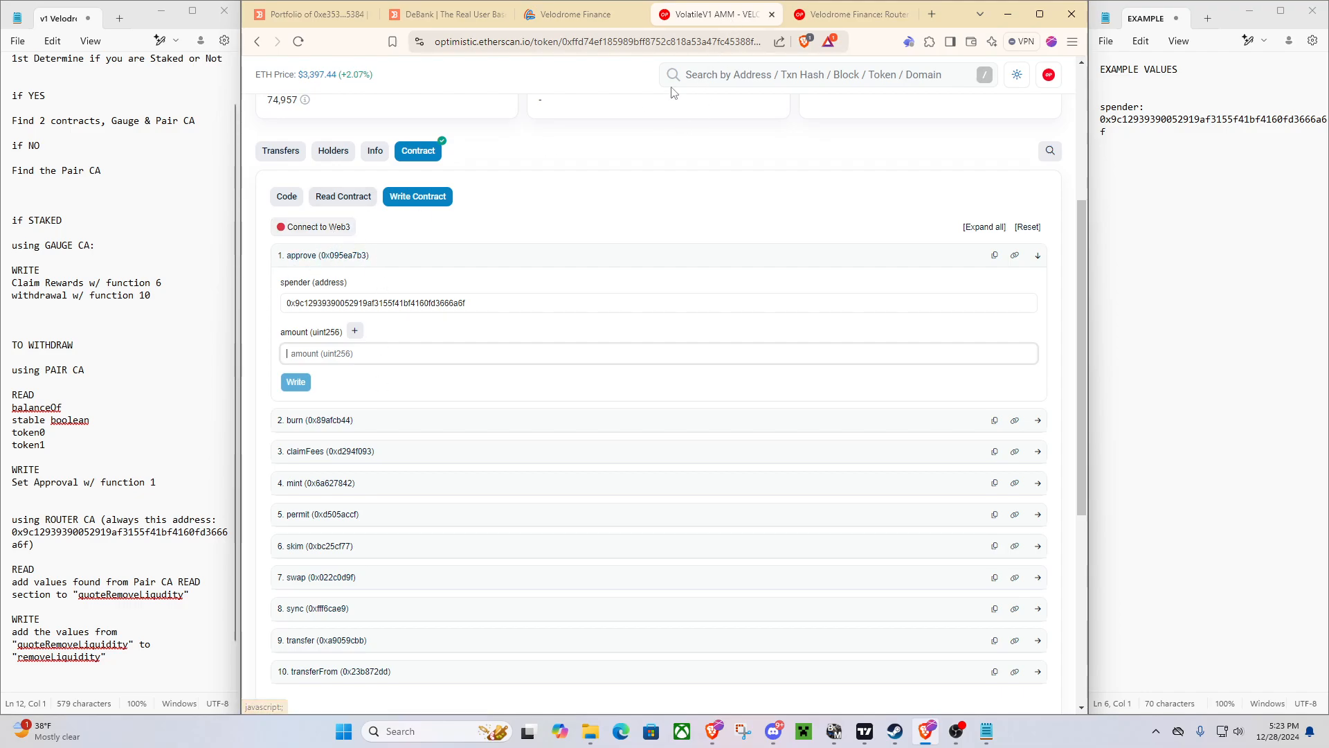
{"action": "left_click", "coordinate": [342, 196]}
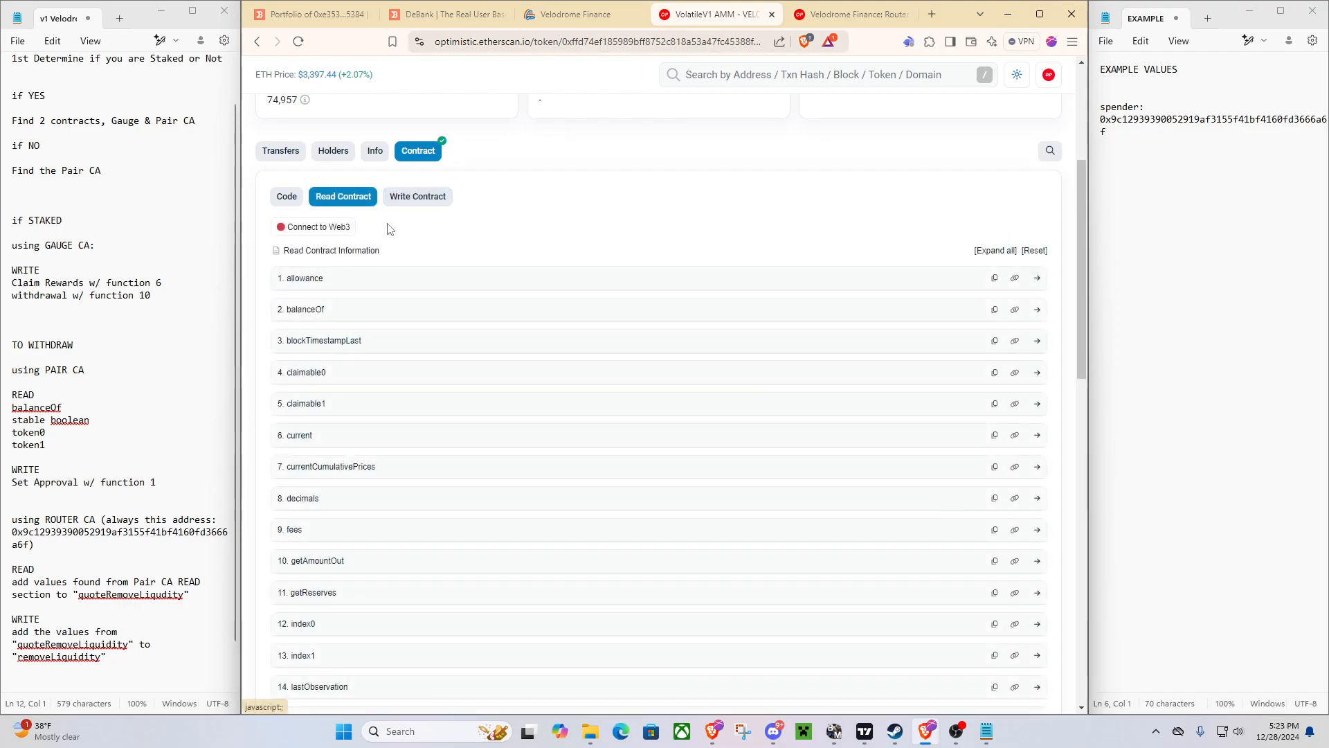
Query balanceOf for the connected wallet address and note the result as the amount
{"action": "left_click", "coordinate": [304, 309]}
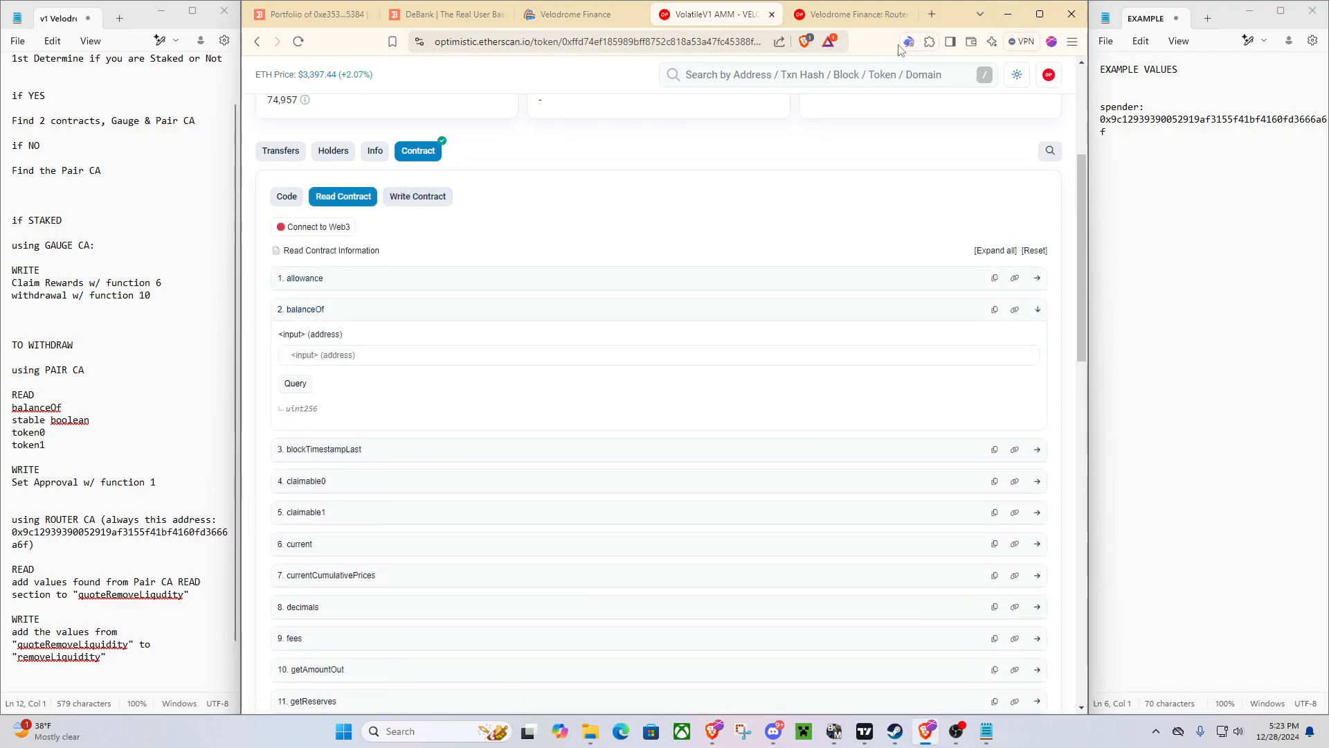
{"action": "left_click", "coordinate": [907, 40]}
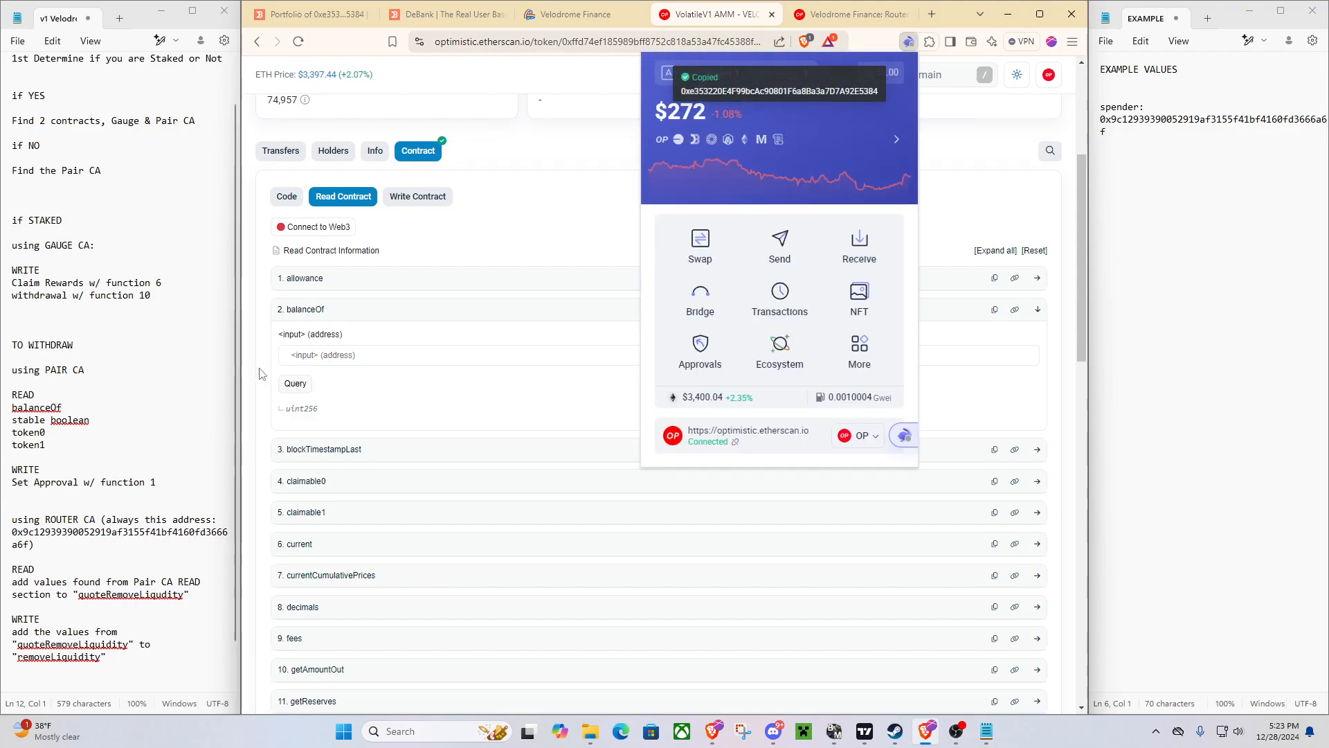
{"action": "left_click", "coordinate": [295, 382]}
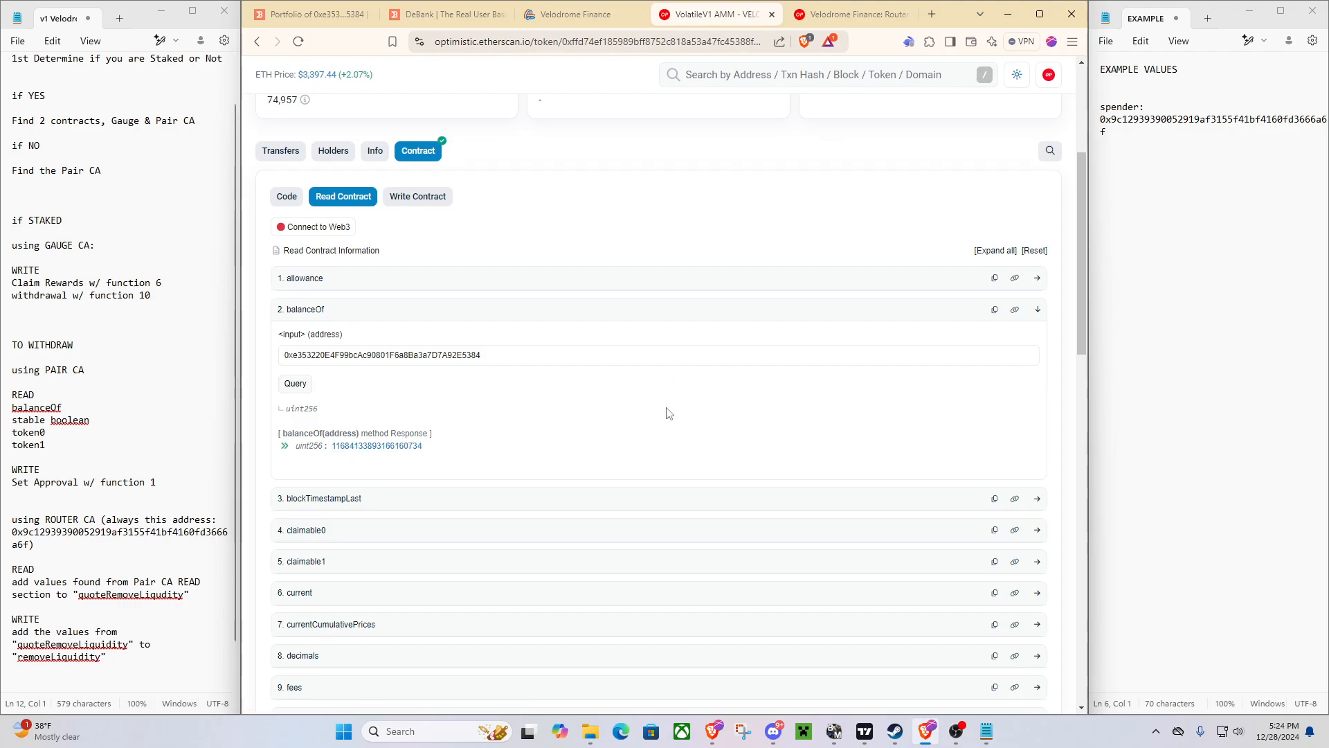
{"action": "type", "text": "amount: 11684133893166160734"}
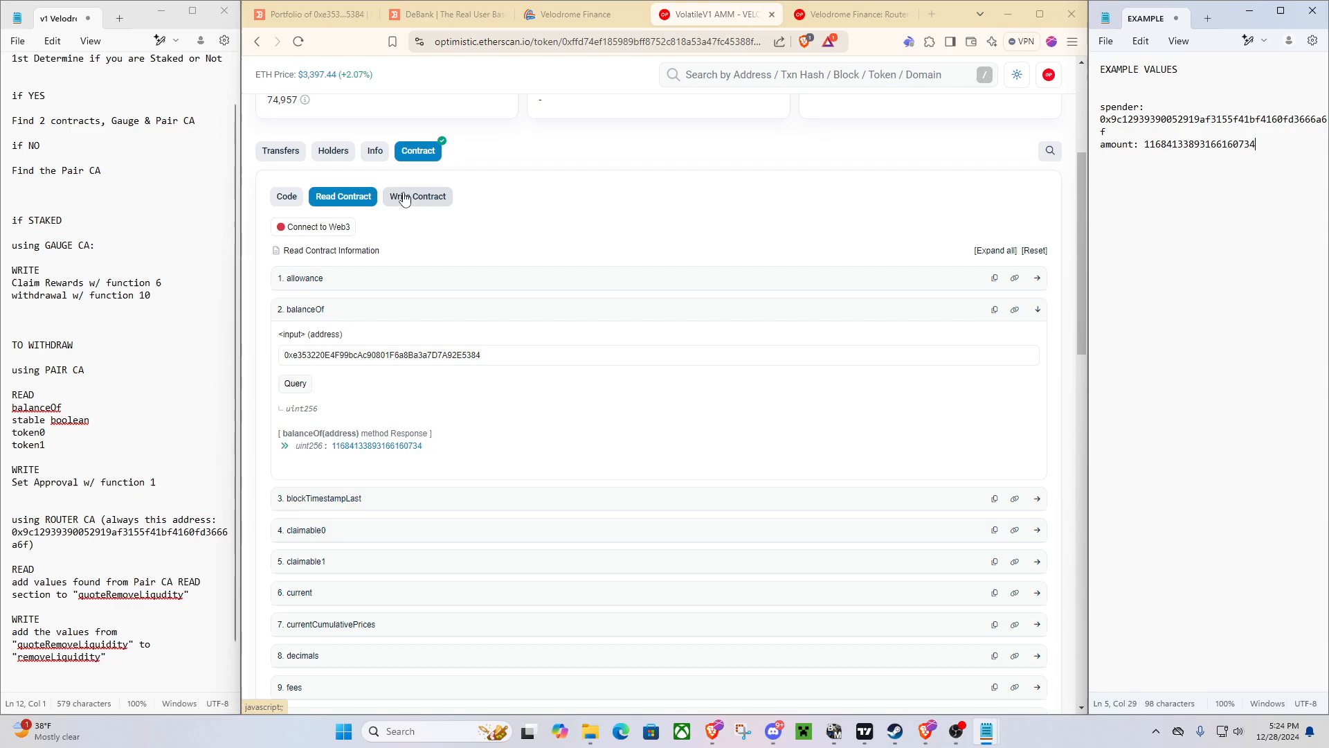
{"action": "left_click", "coordinate": [417, 195]}
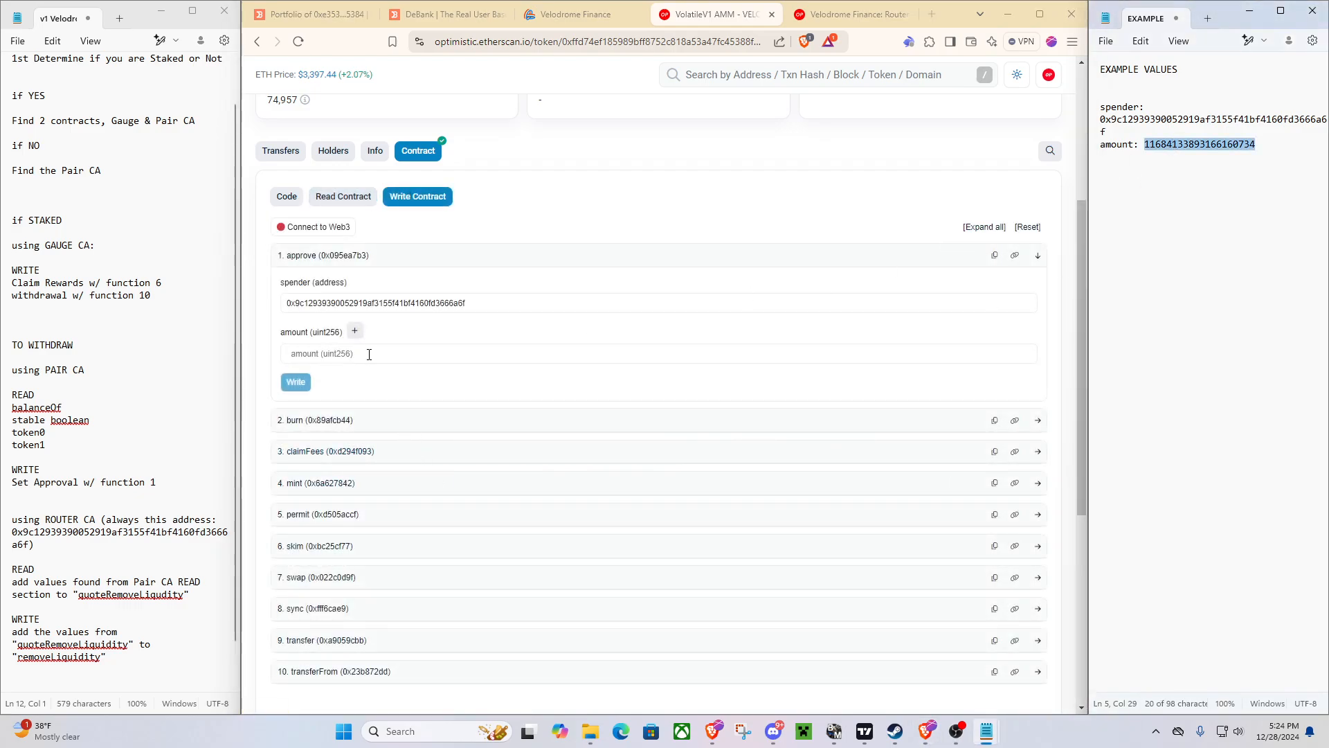
{"action": "type", "text": "11684133893166160734"}
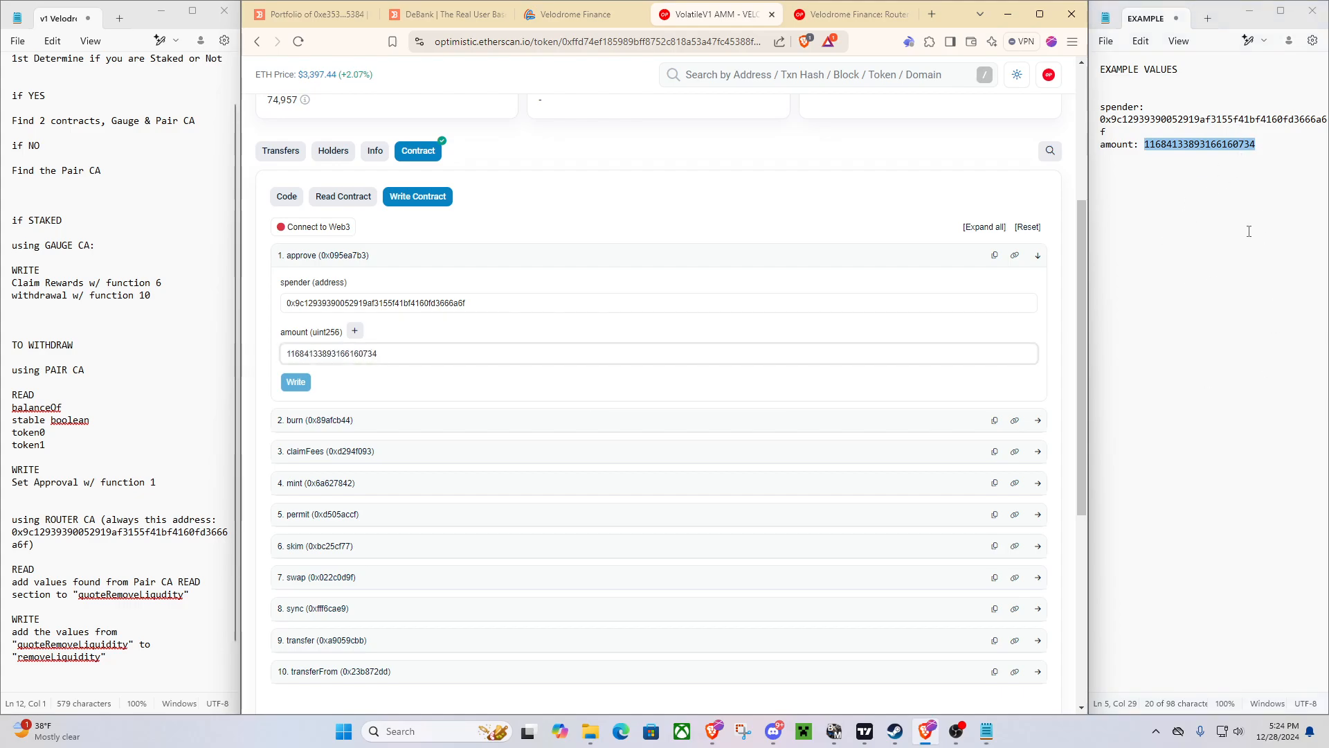
{"action": "left_click", "coordinate": [319, 225]}
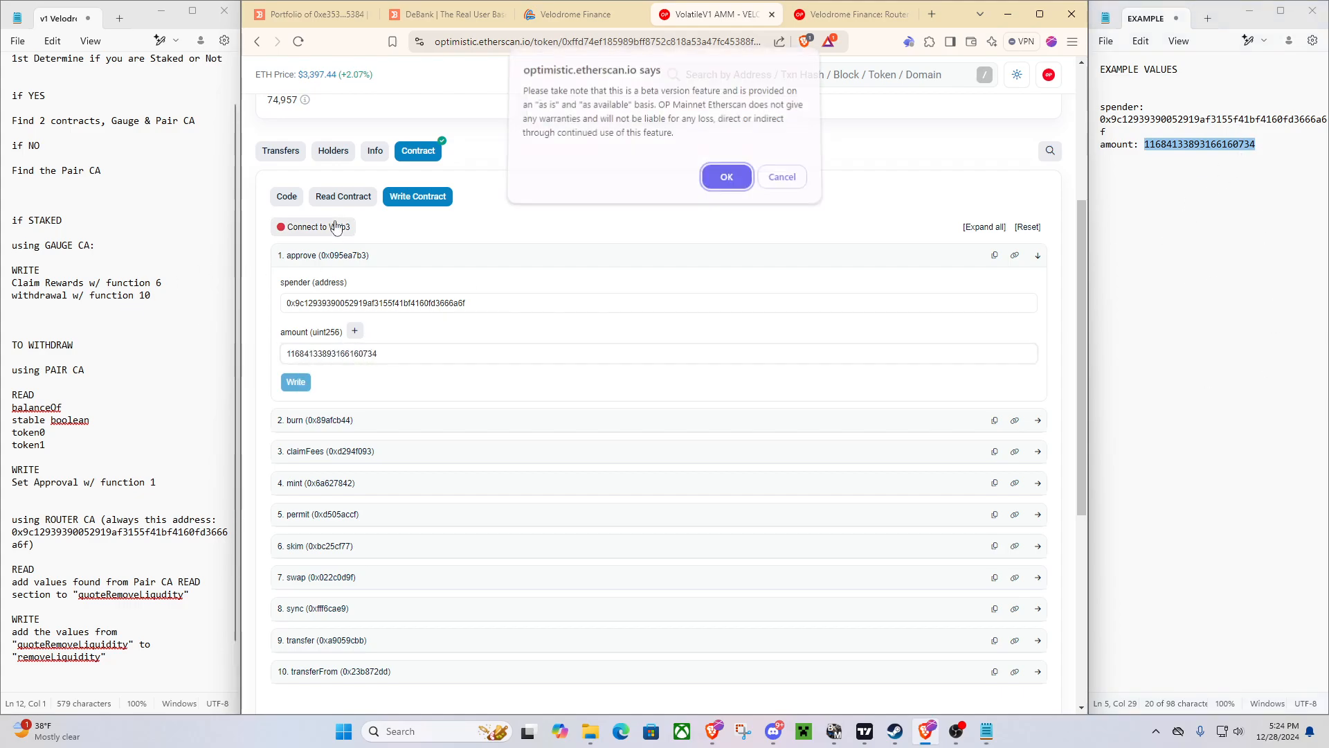
{"action": "left_click", "coordinate": [726, 176]}
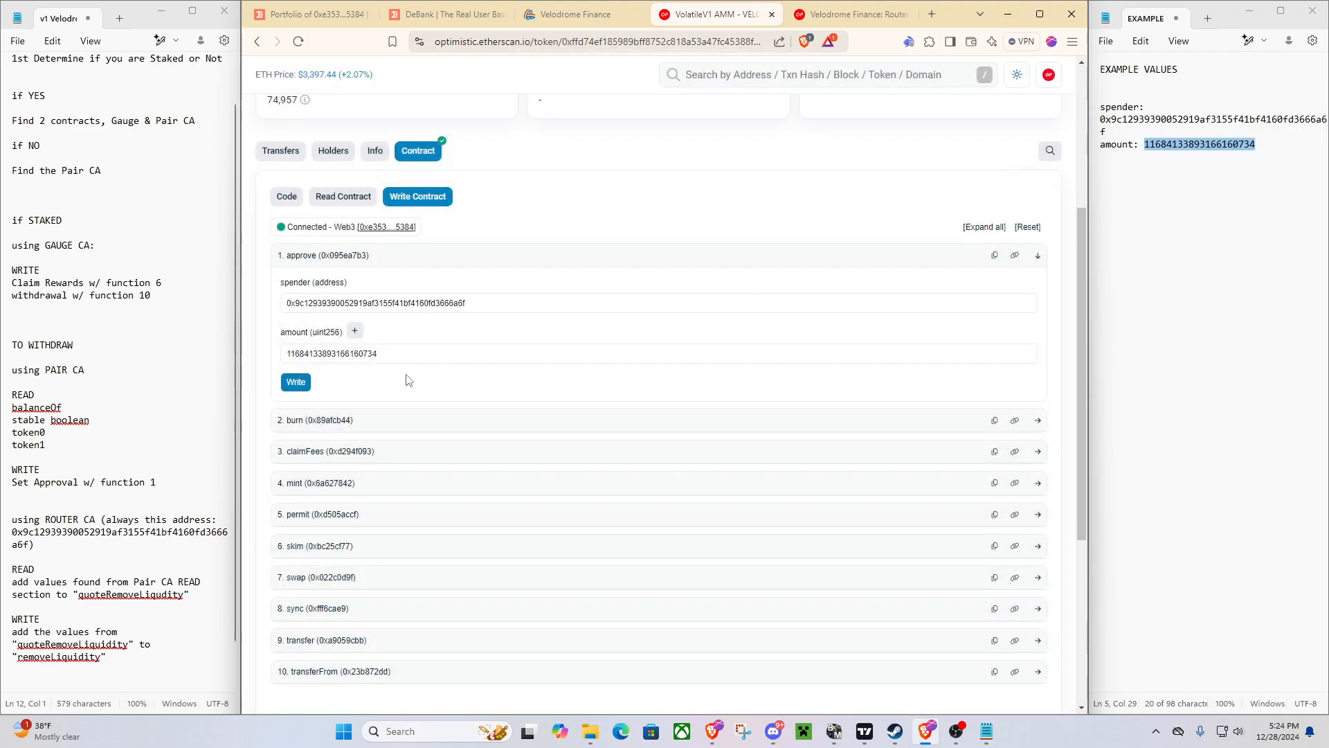
{"action": "left_click", "coordinate": [295, 383]}
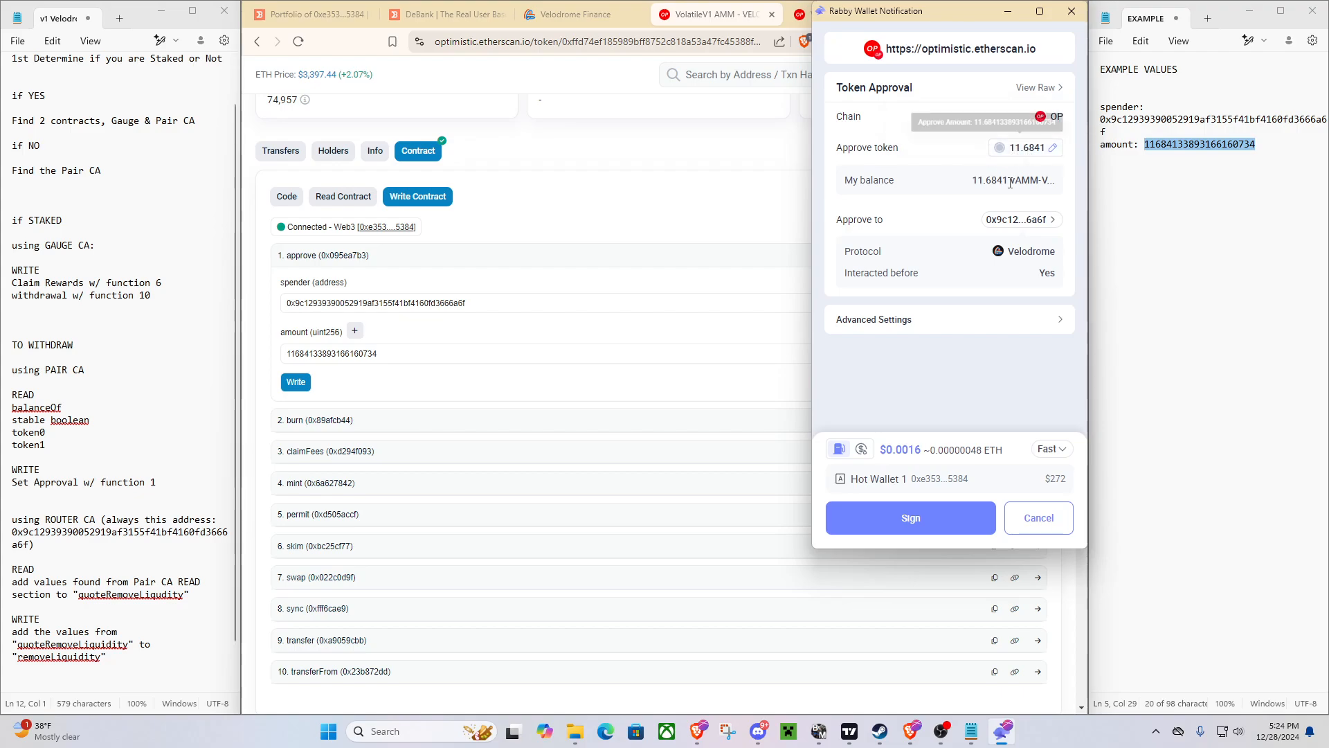
{"action": "left_click", "coordinate": [909, 517]}
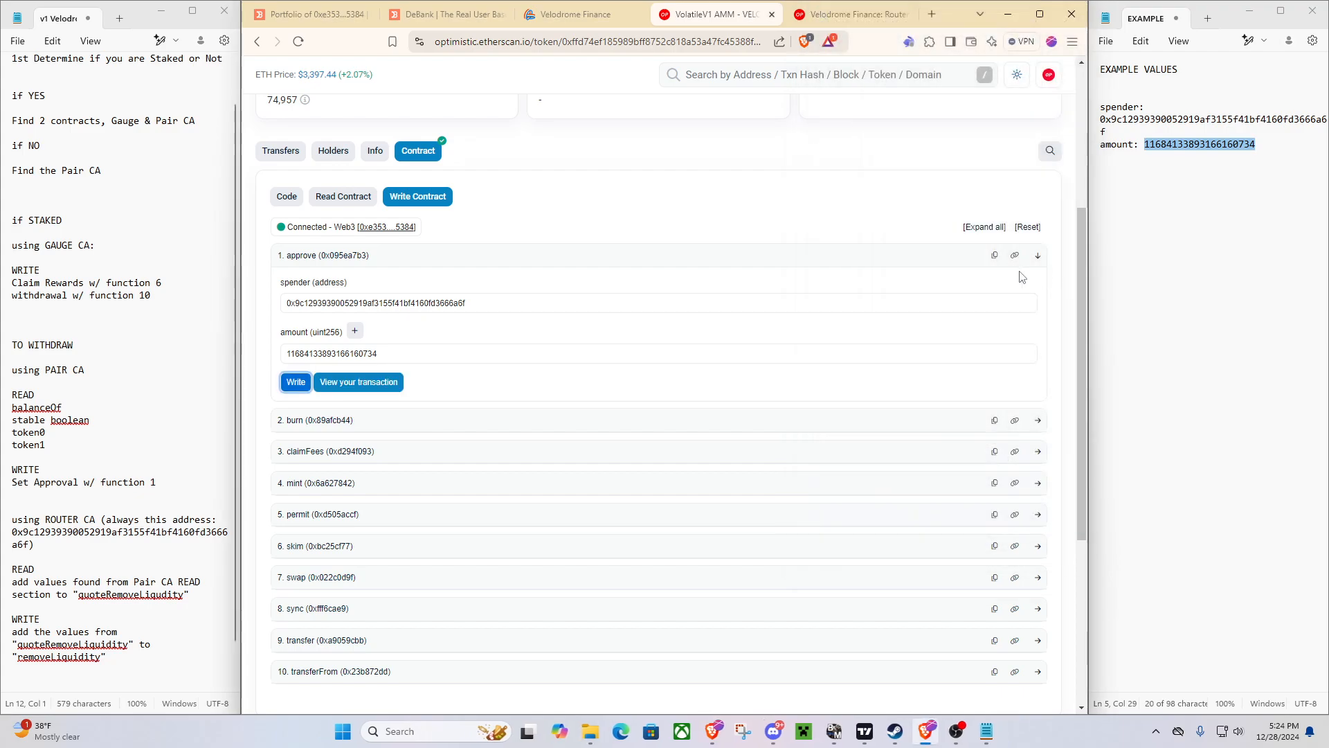
{"action": "mouse_move", "coordinate": [971, 543]}
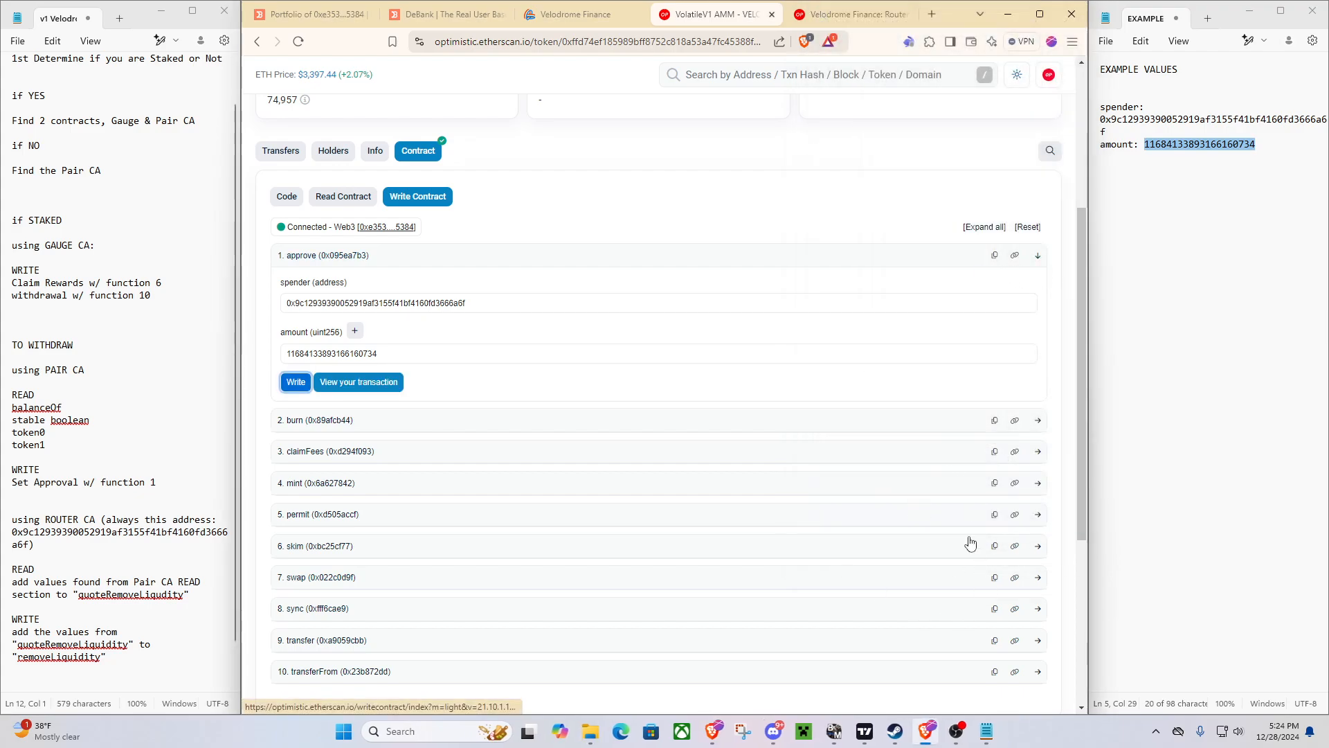
{"action": "mouse_move", "coordinate": [526, 449]}
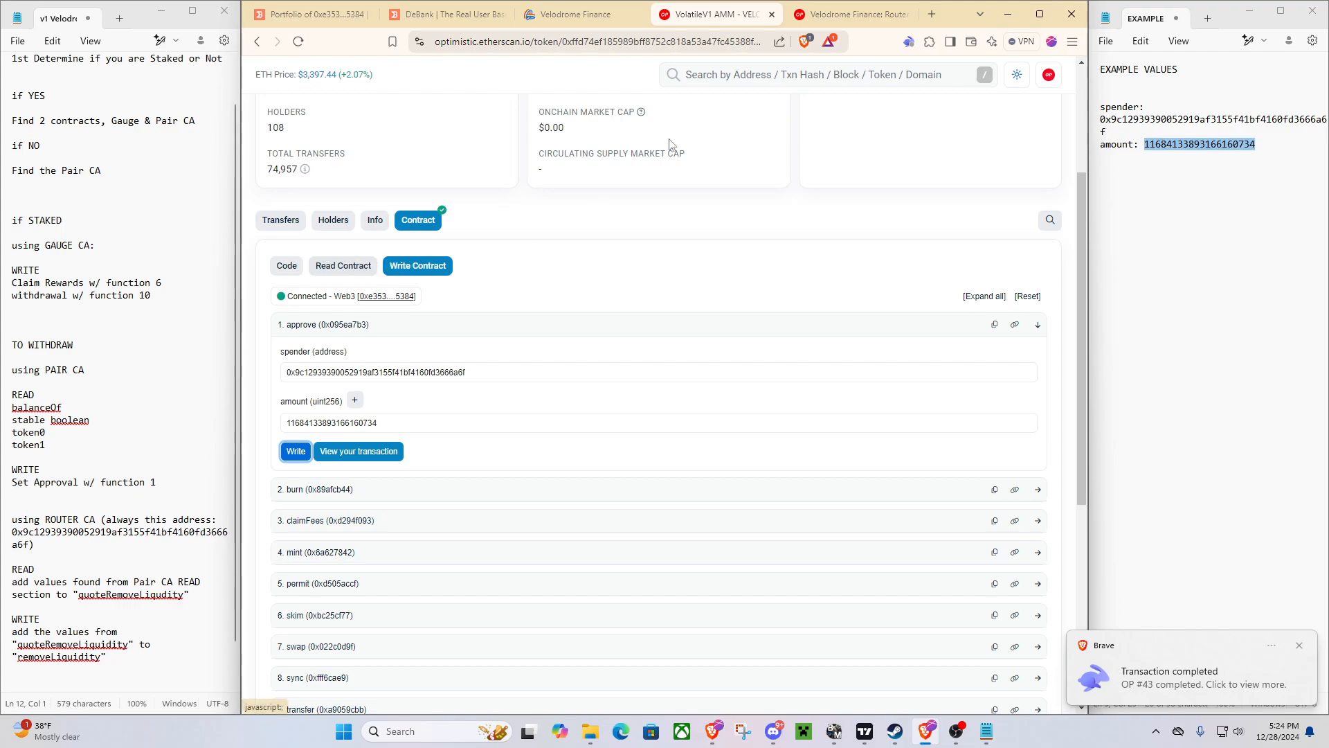
Note tokenA, stable and liquidity lines, reusing the LP balance as the liquidity value
{"action": "left_click", "coordinate": [342, 266]}
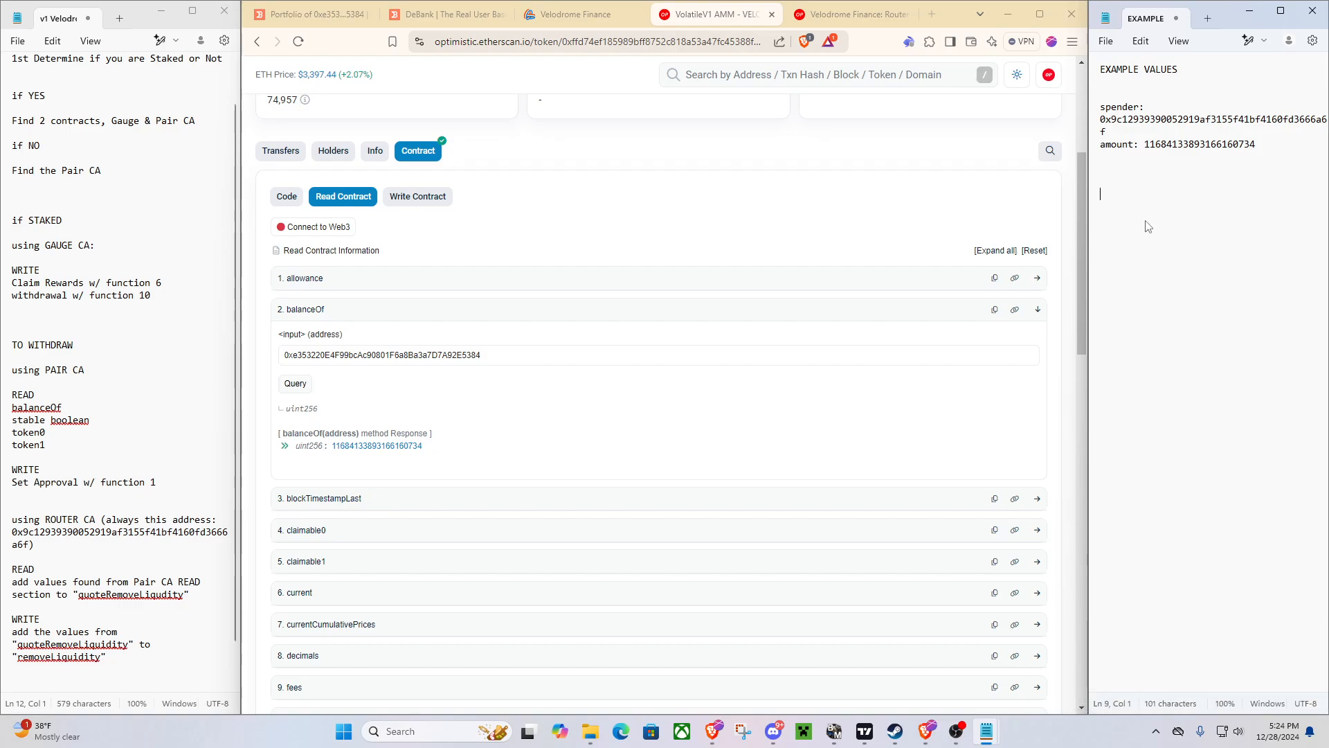
{"action": "type", "text": "tokenA"}
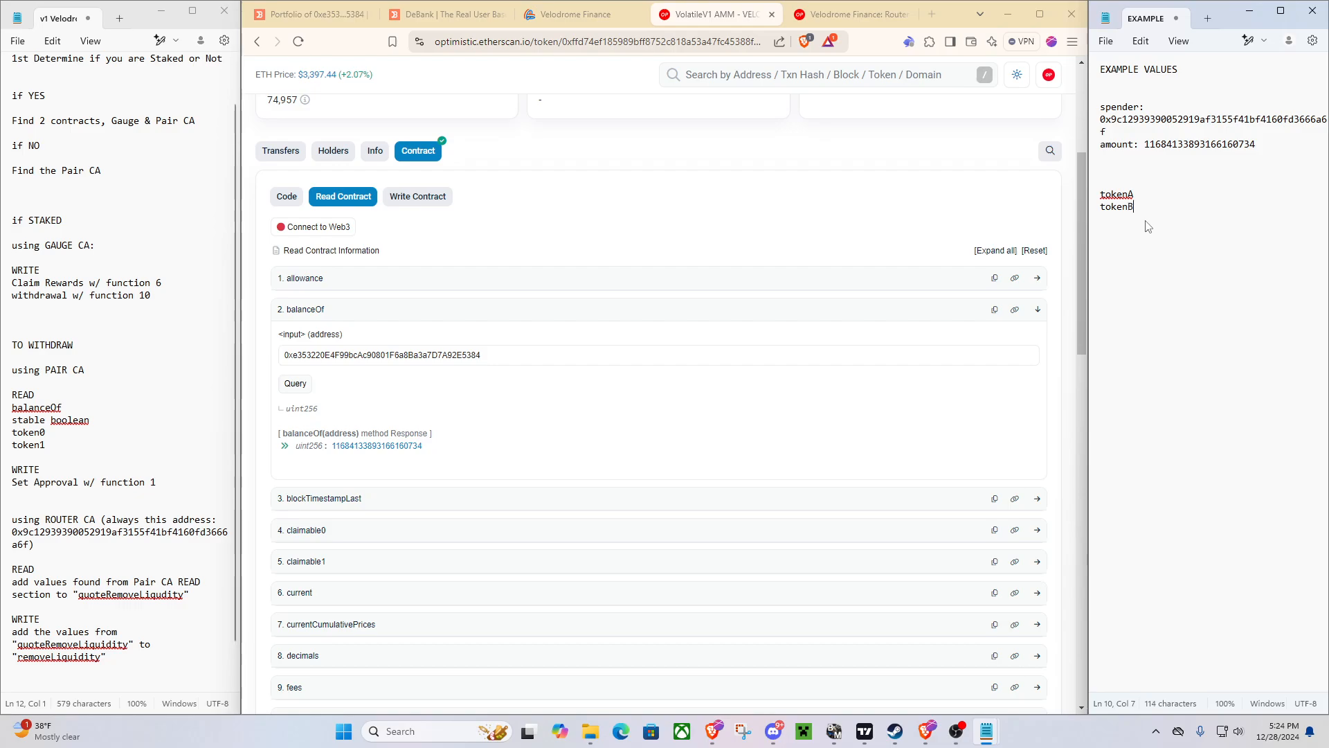
{"action": "type", "text": "stable"}
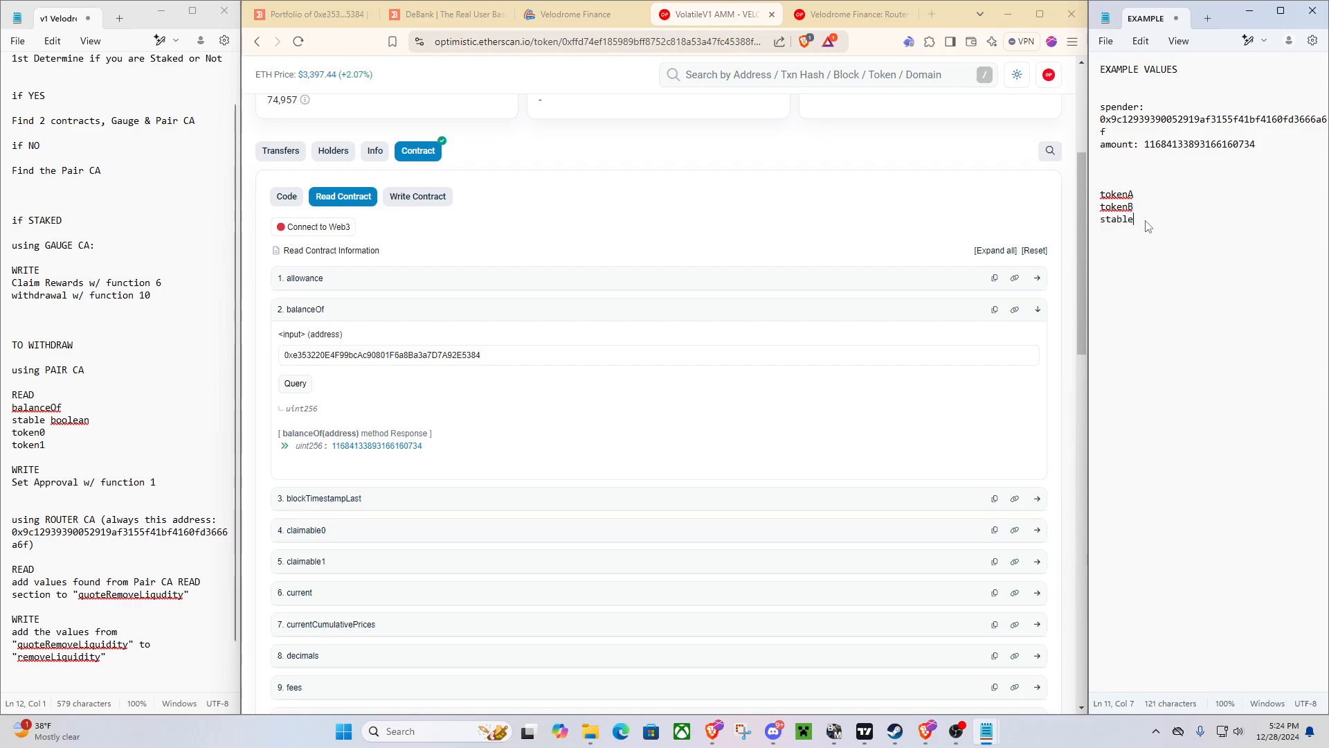
{"action": "type", "text": "liquidit"}
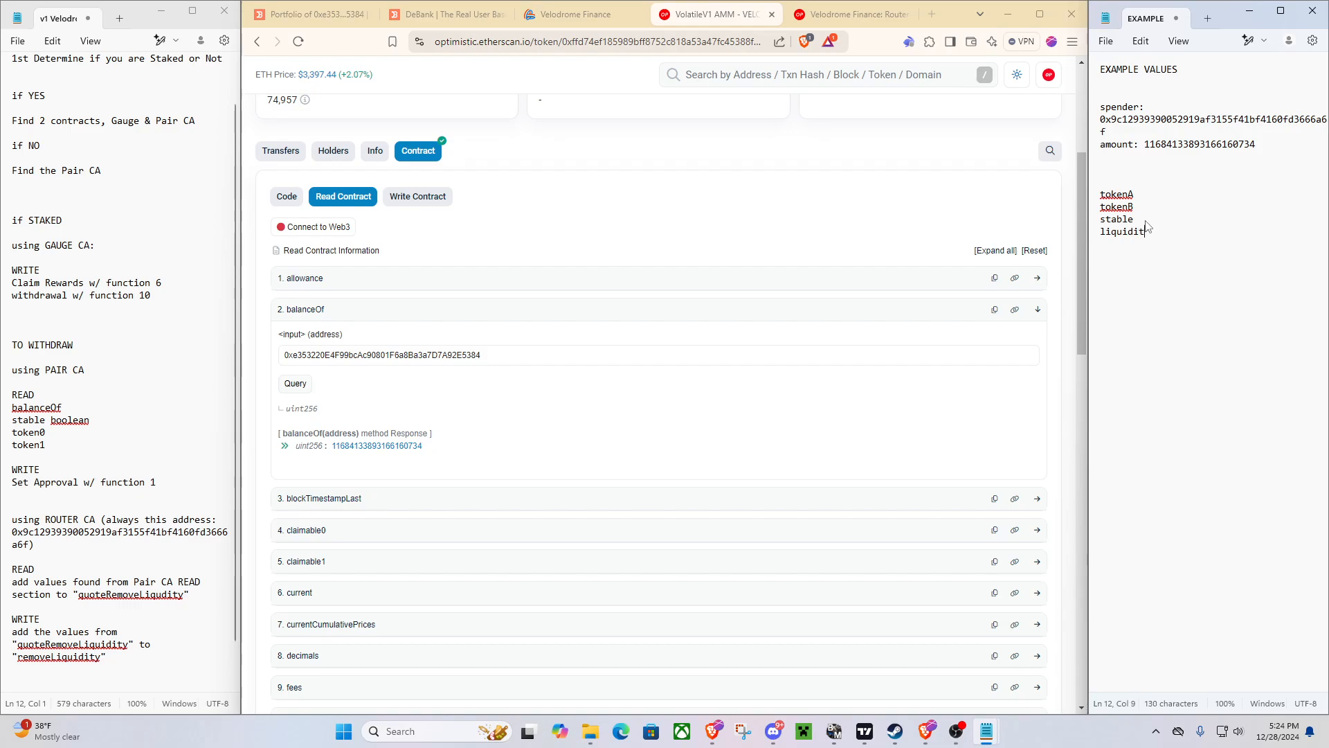
{"action": "type", "text": "y:"}
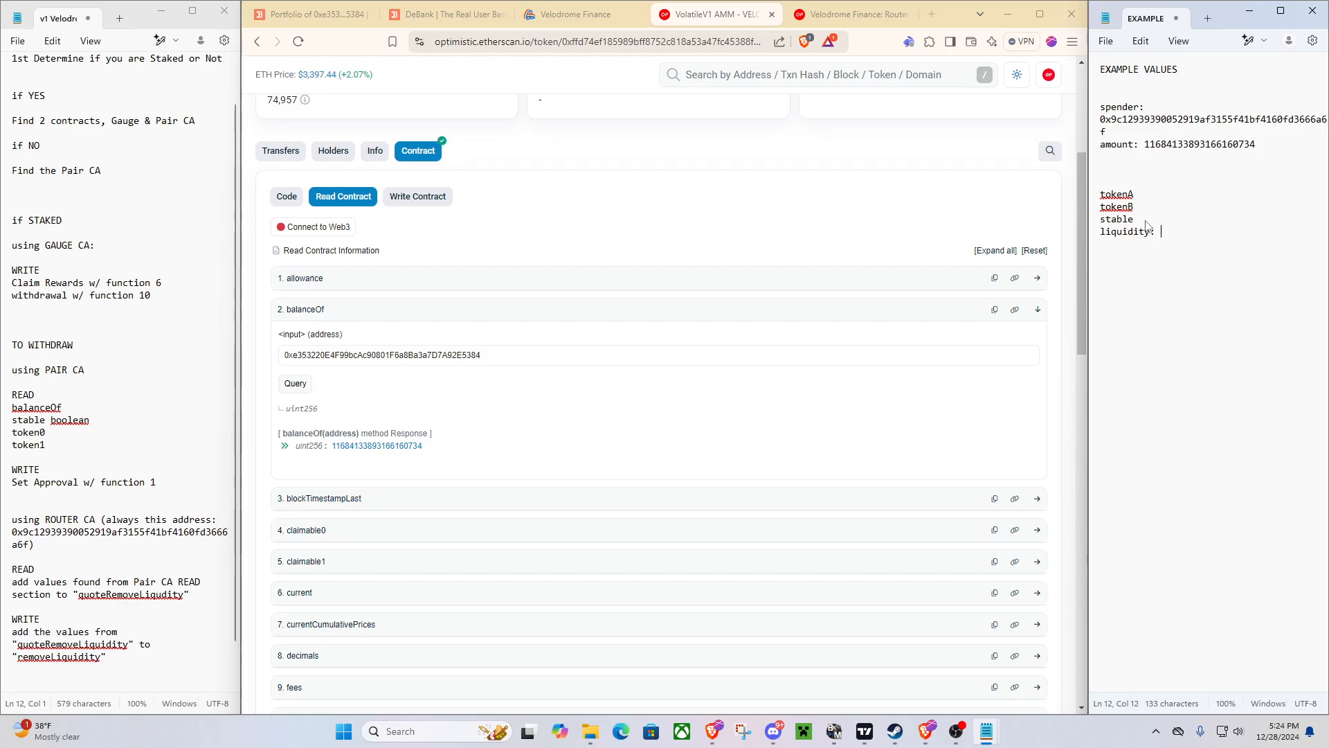
{"action": "double_click", "coordinate": [1199, 142]}
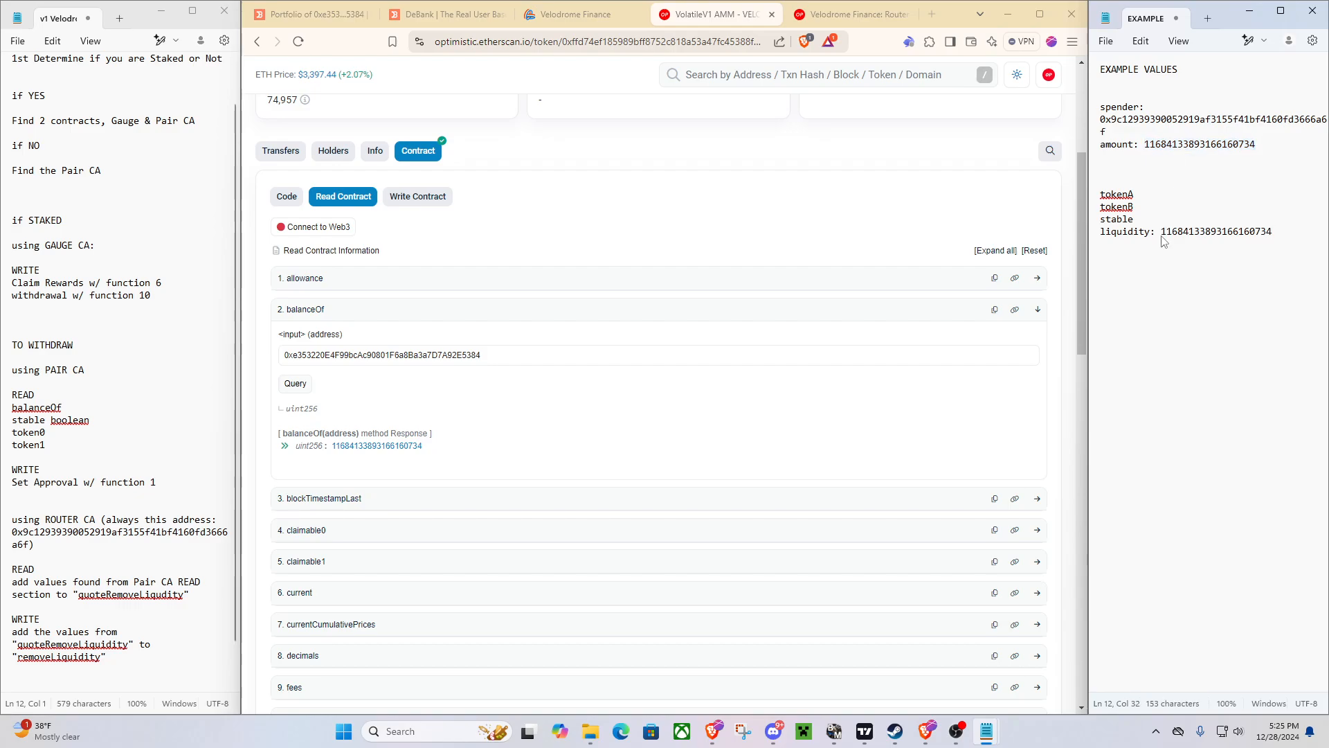
{"action": "key", "text": "enter"}
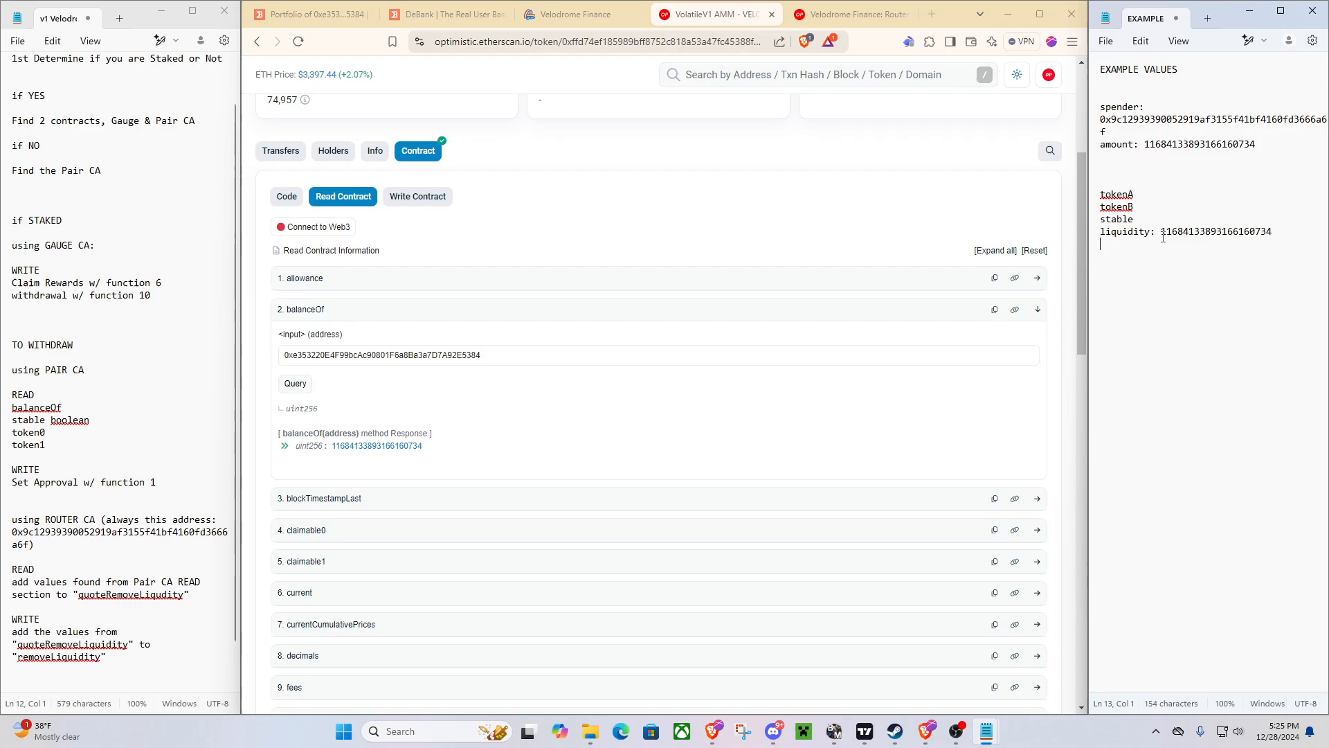
{"action": "type", "text": "amountAMin:"}
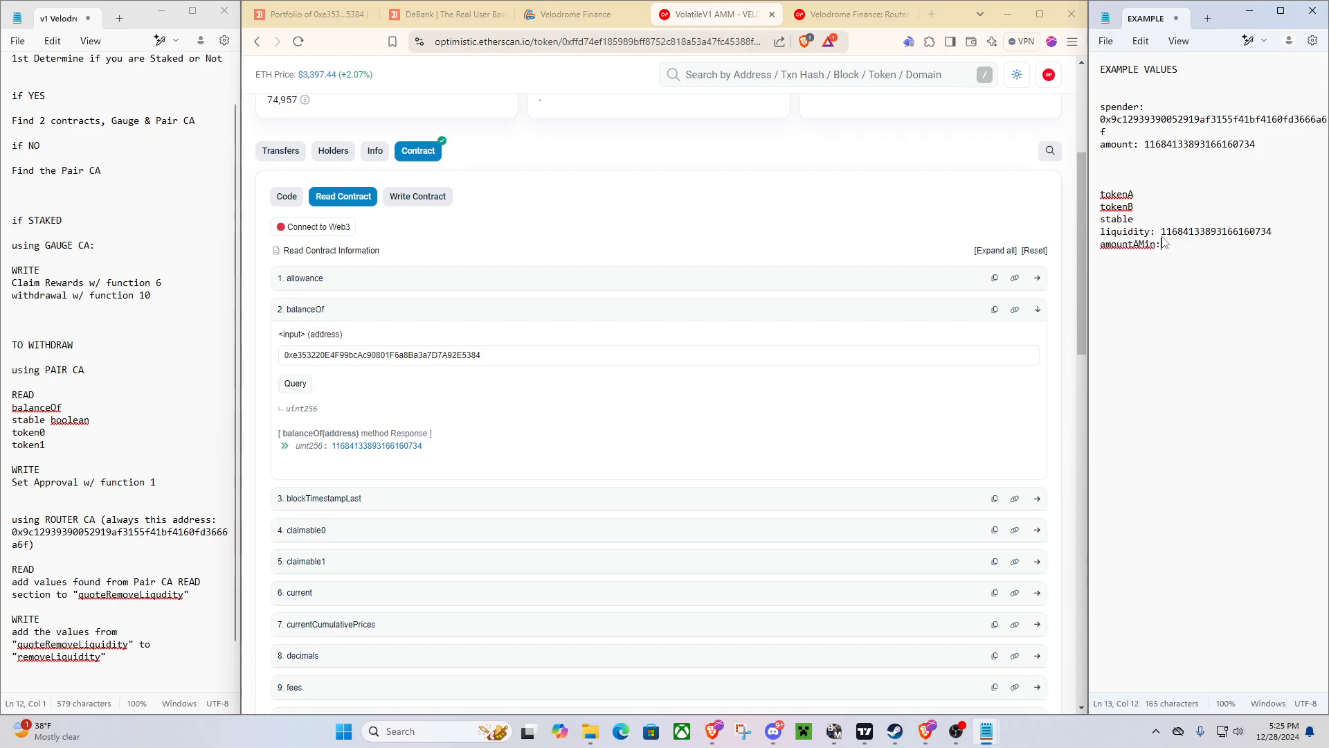
{"action": "type", "text": "amountBMin"}
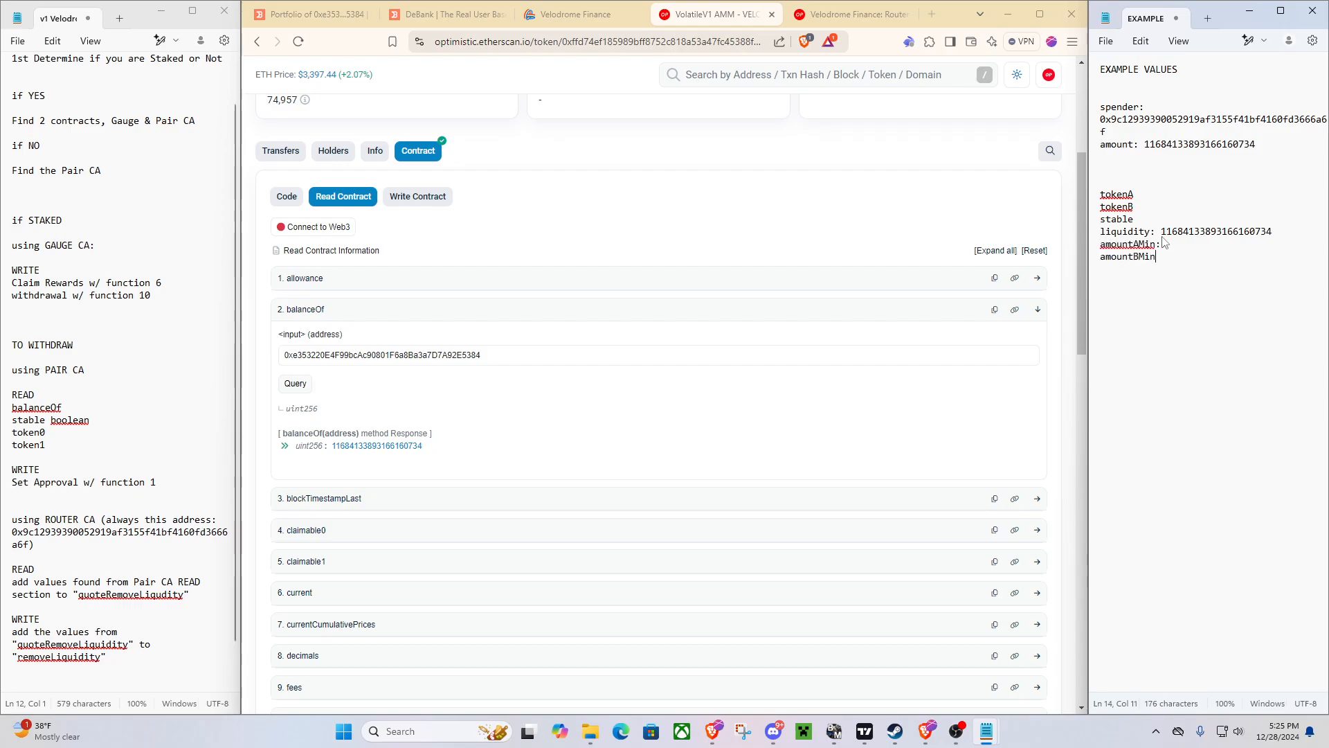
{"action": "type", "text": "t"}
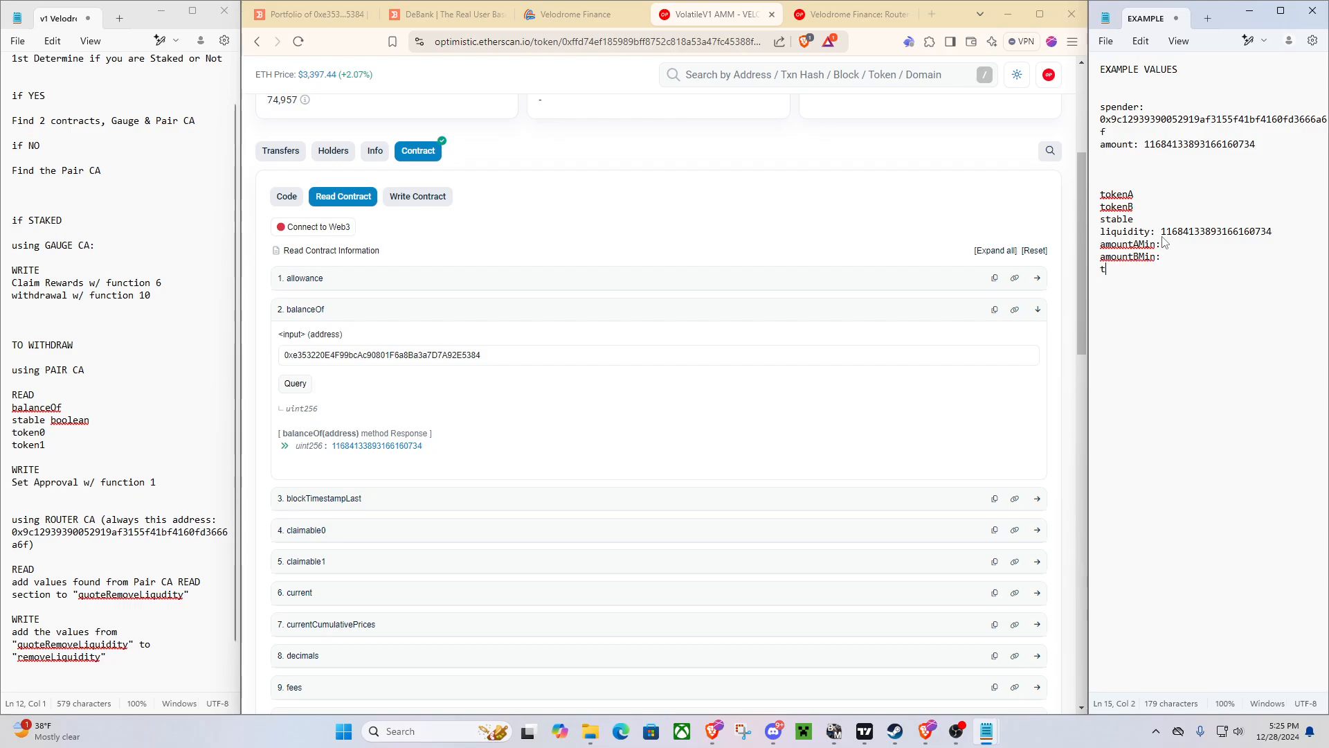
{"action": "type", "text": "o:"}
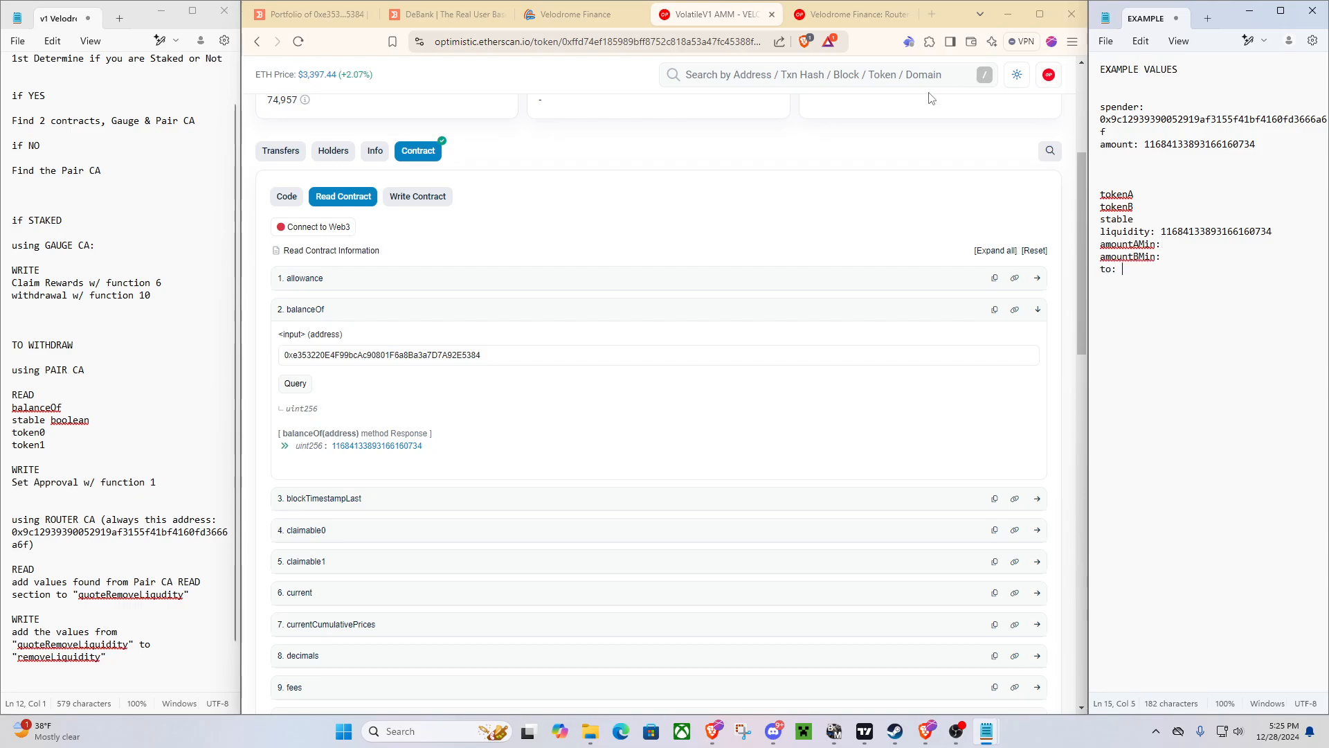
{"action": "left_click", "coordinate": [908, 40]}
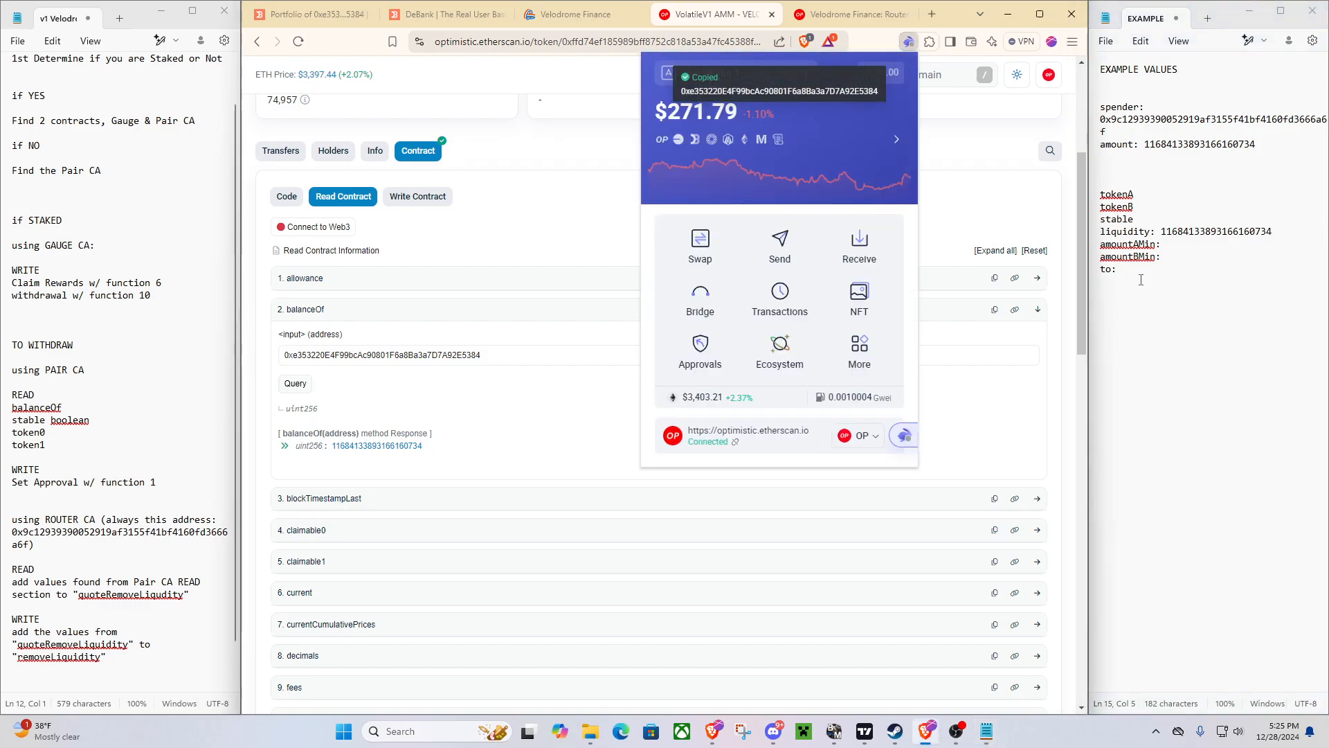
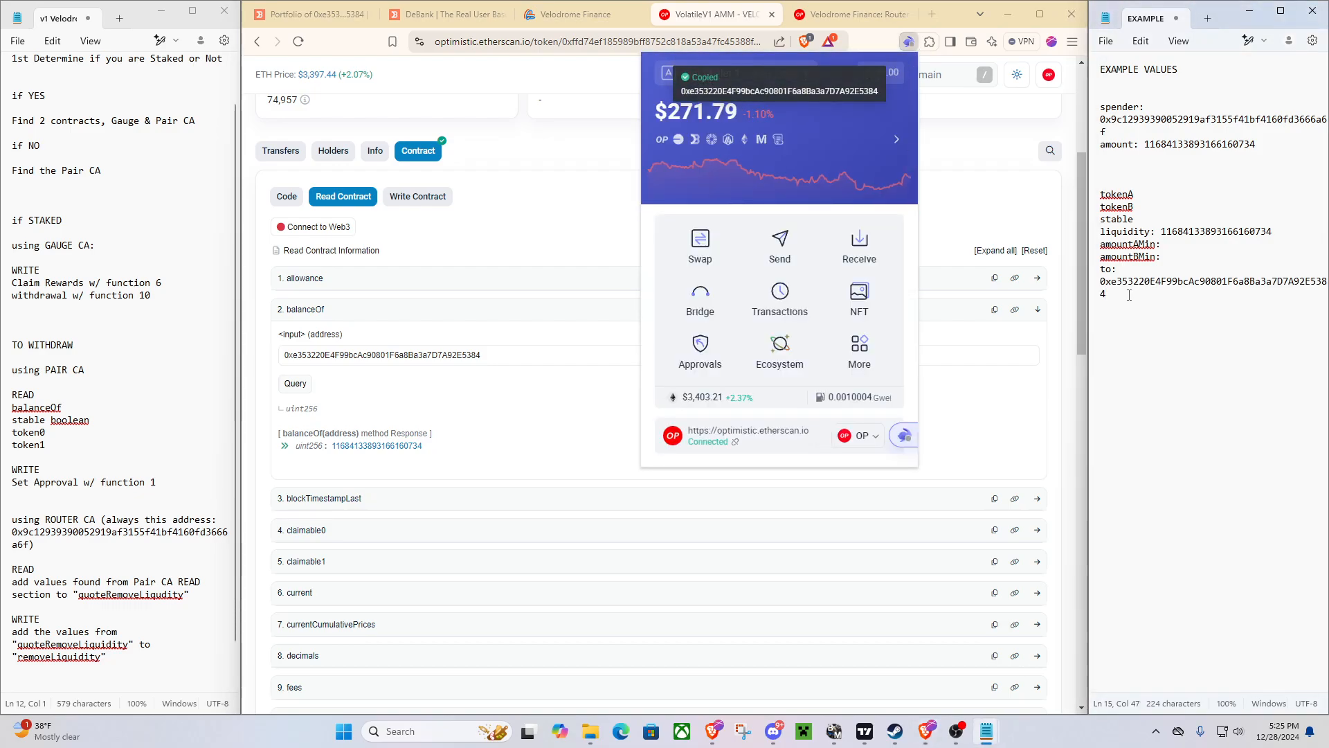
{"action": "type", "text": "D"}
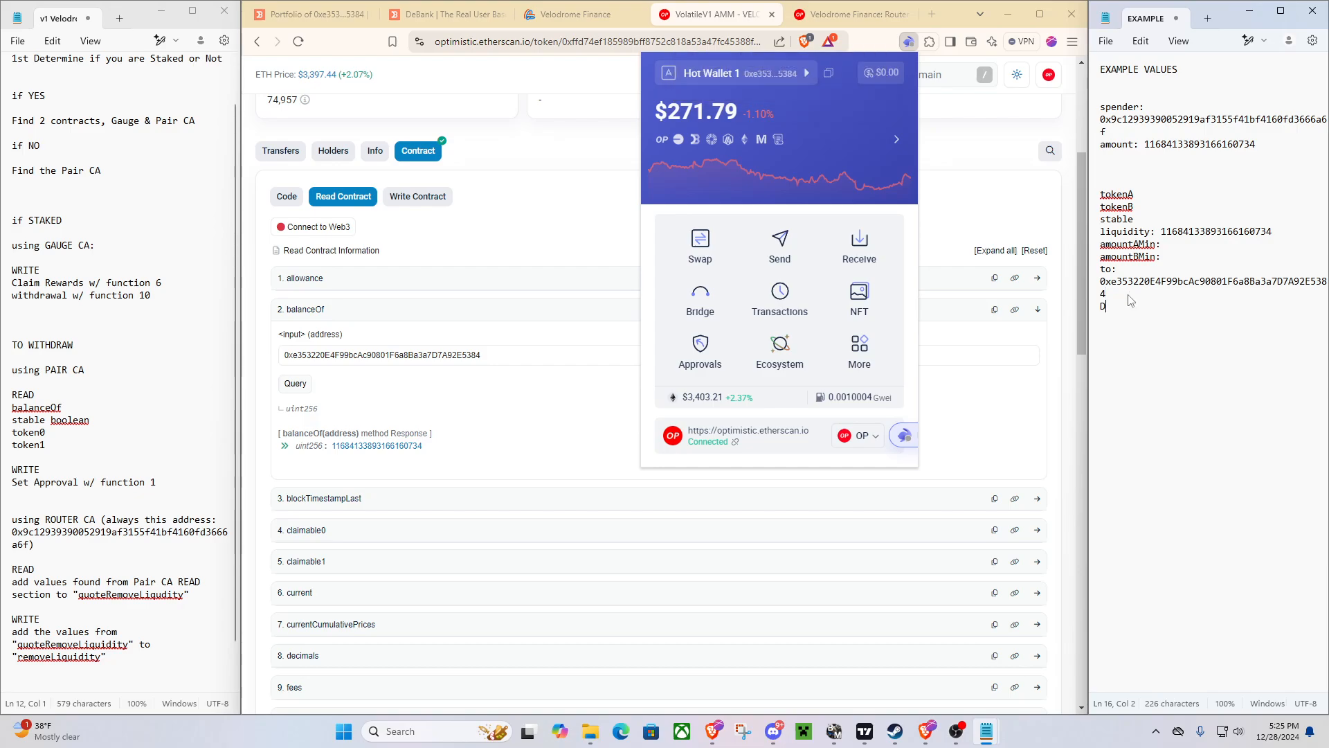
{"action": "type", "text": "eadline:"}
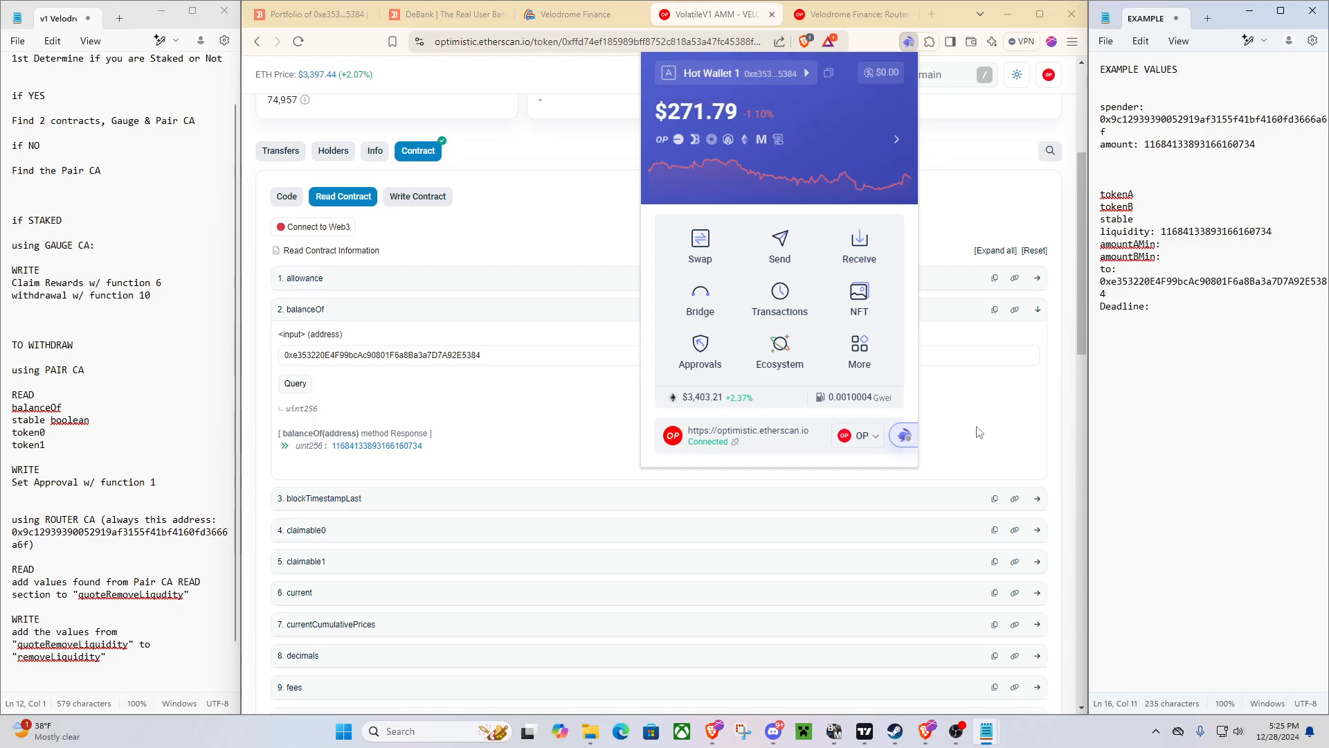
{"action": "left_click", "coordinate": [979, 432]}
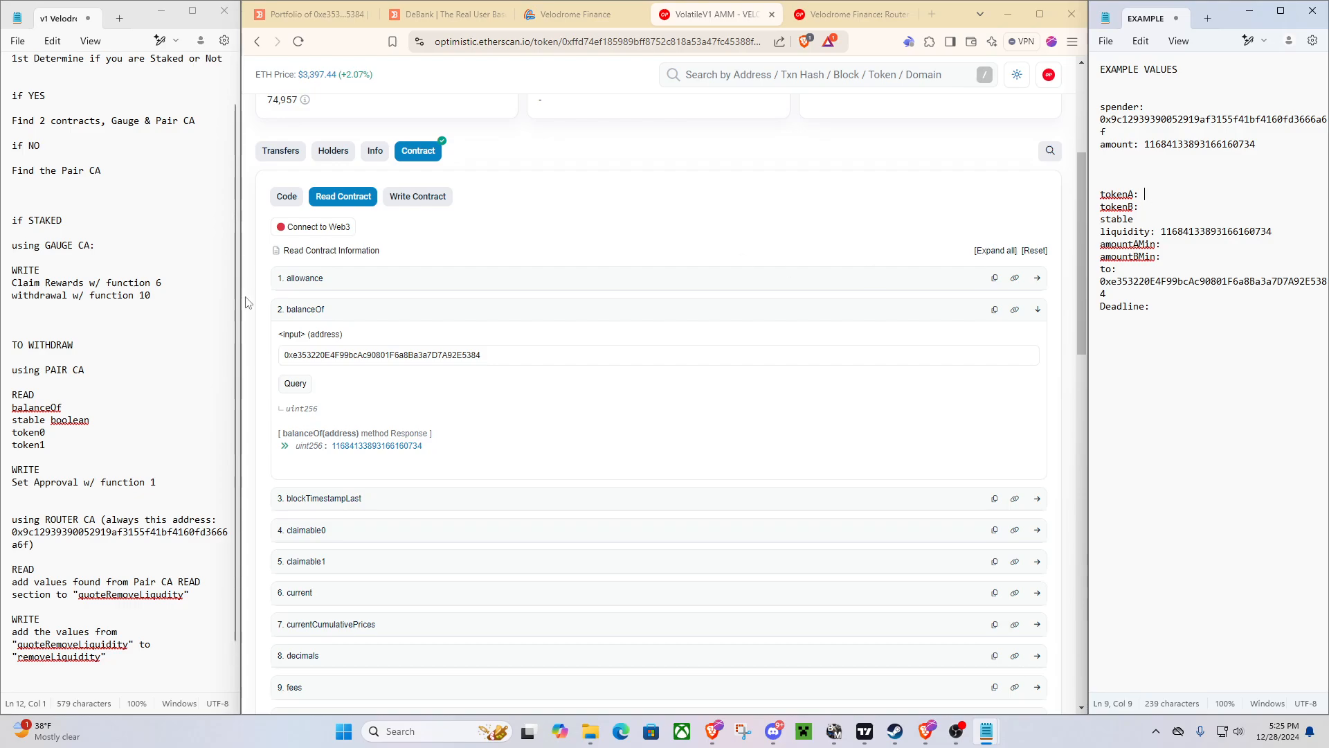
Read the pair's token0, token1 and stable values and record stable: false in the notes
{"action": "scroll", "scroll_direction": "down", "scroll_amount": 3}
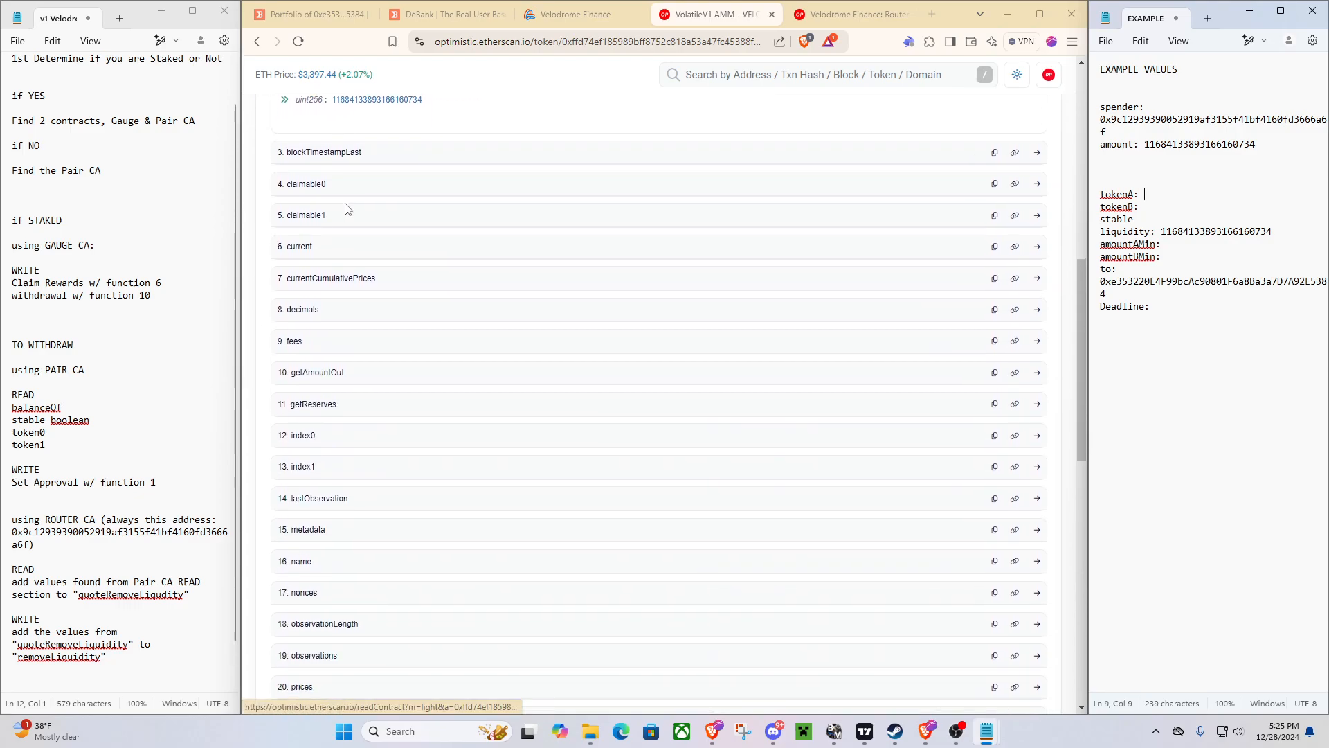
{"action": "scroll", "scroll_direction": "down", "scroll_amount": 3}
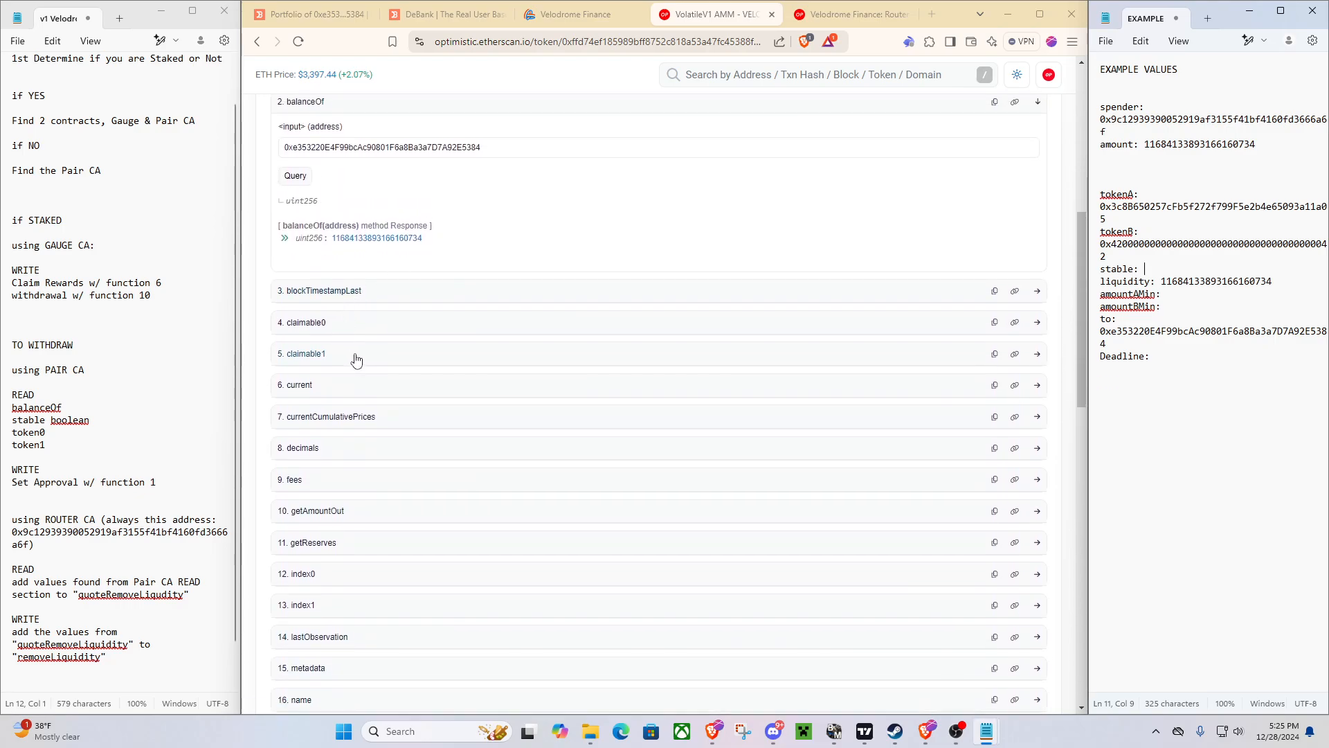
{"action": "scroll", "scroll_direction": "down", "scroll_amount": 3}
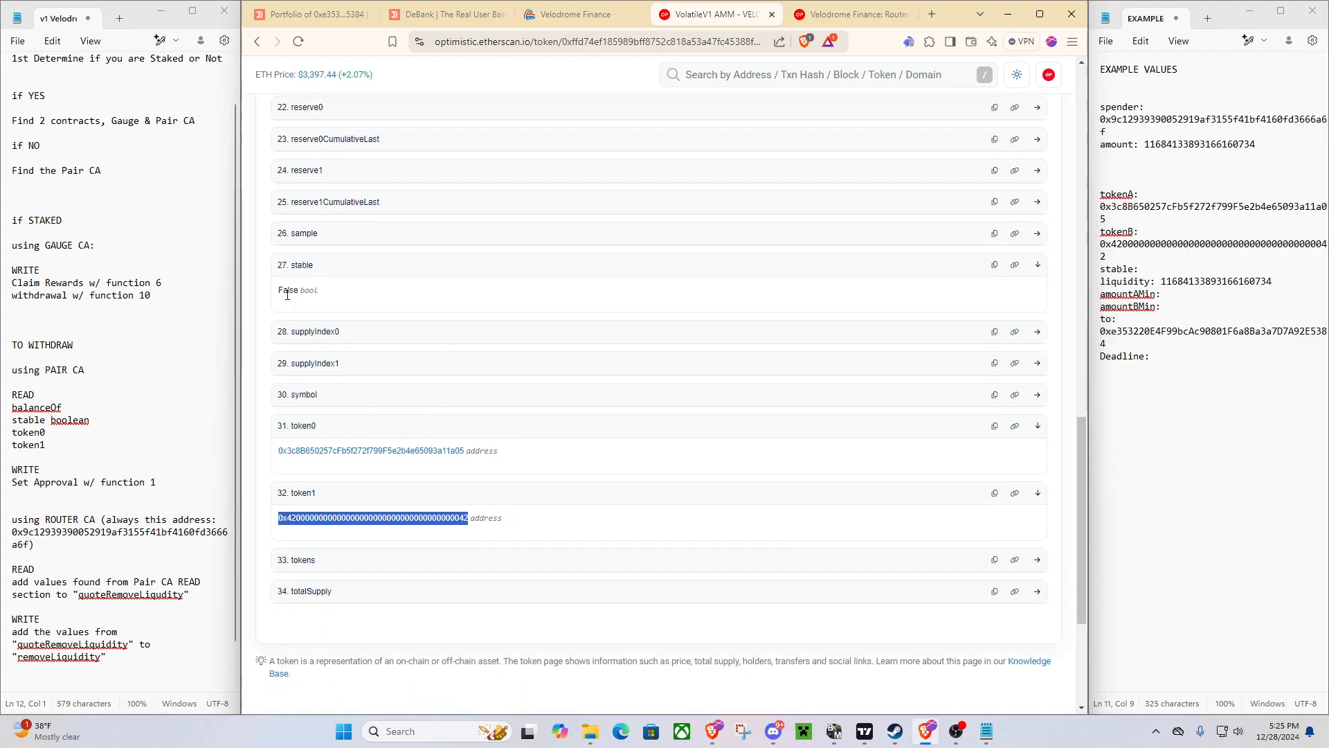
{"action": "double_click", "coordinate": [288, 289]}
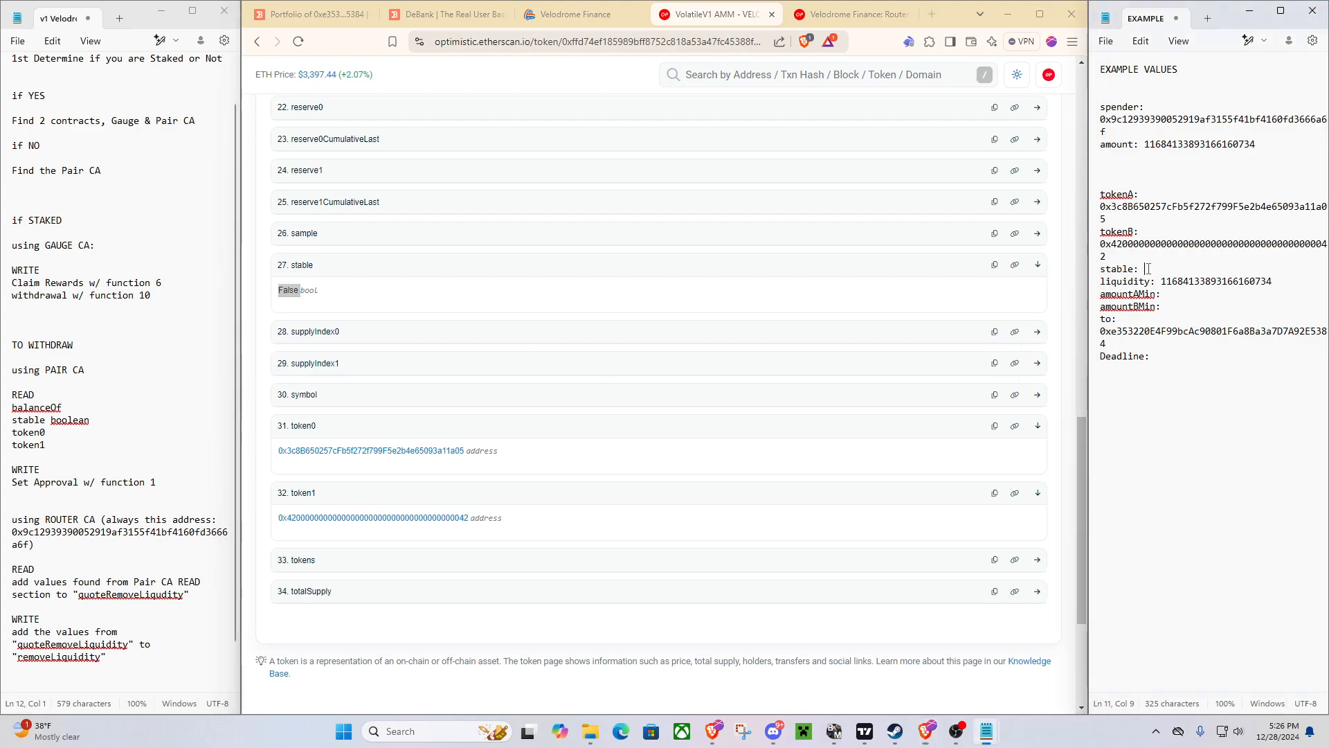
{"action": "type", "text": "false"}
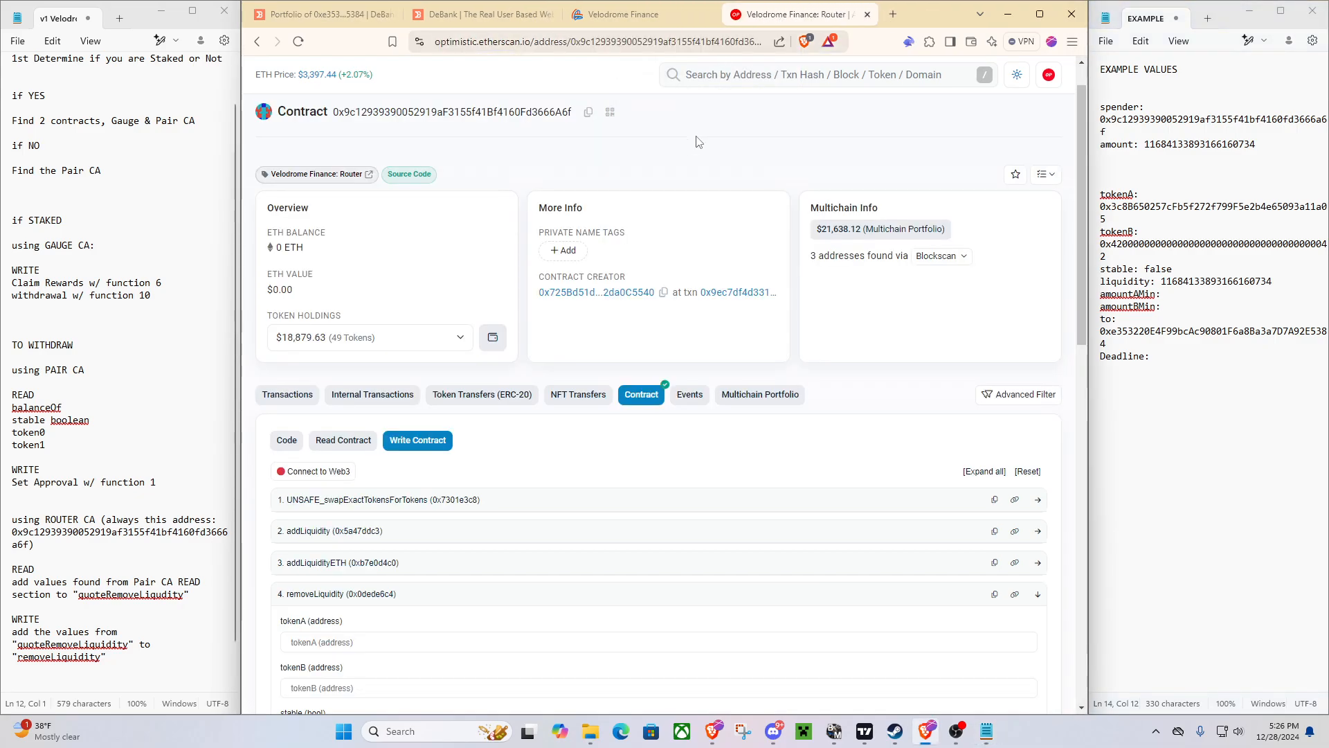
{"action": "scroll", "scroll_direction": "down", "scroll_amount": 3}
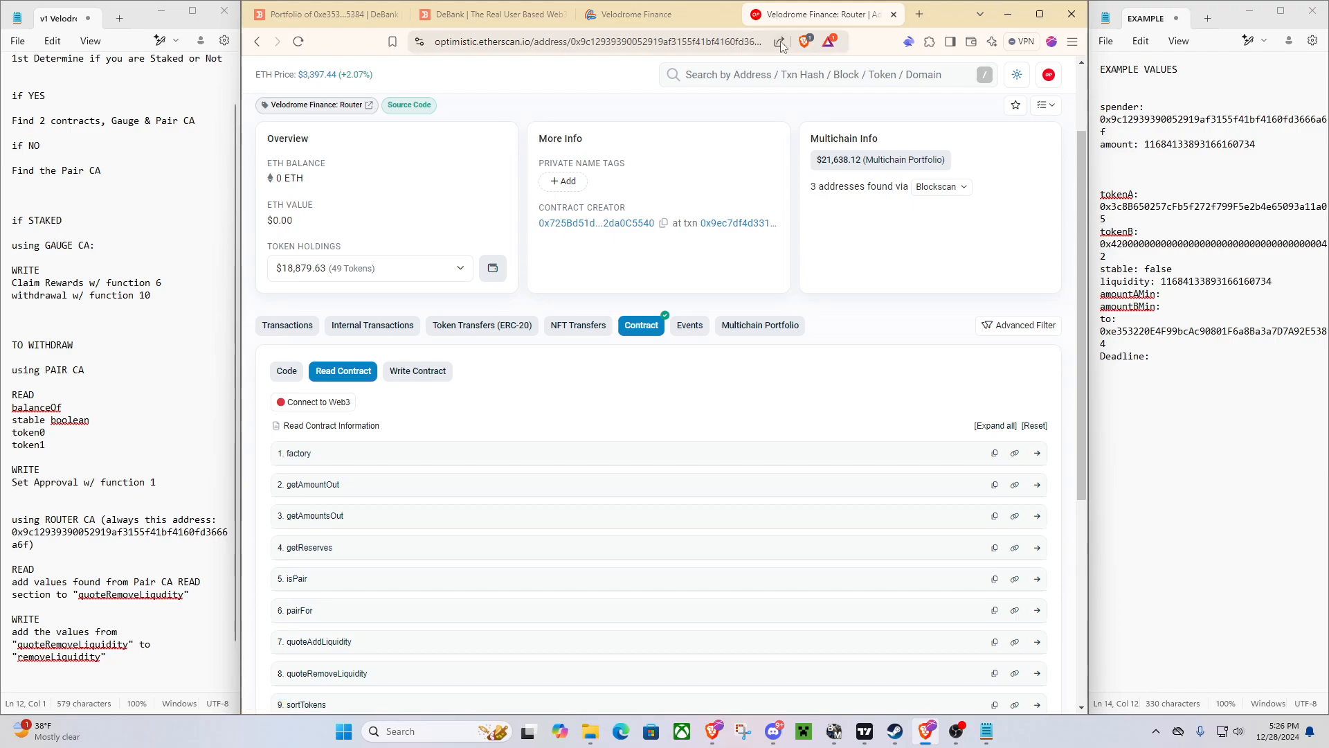
{"action": "scroll", "scroll_direction": "down", "scroll_amount": 3}
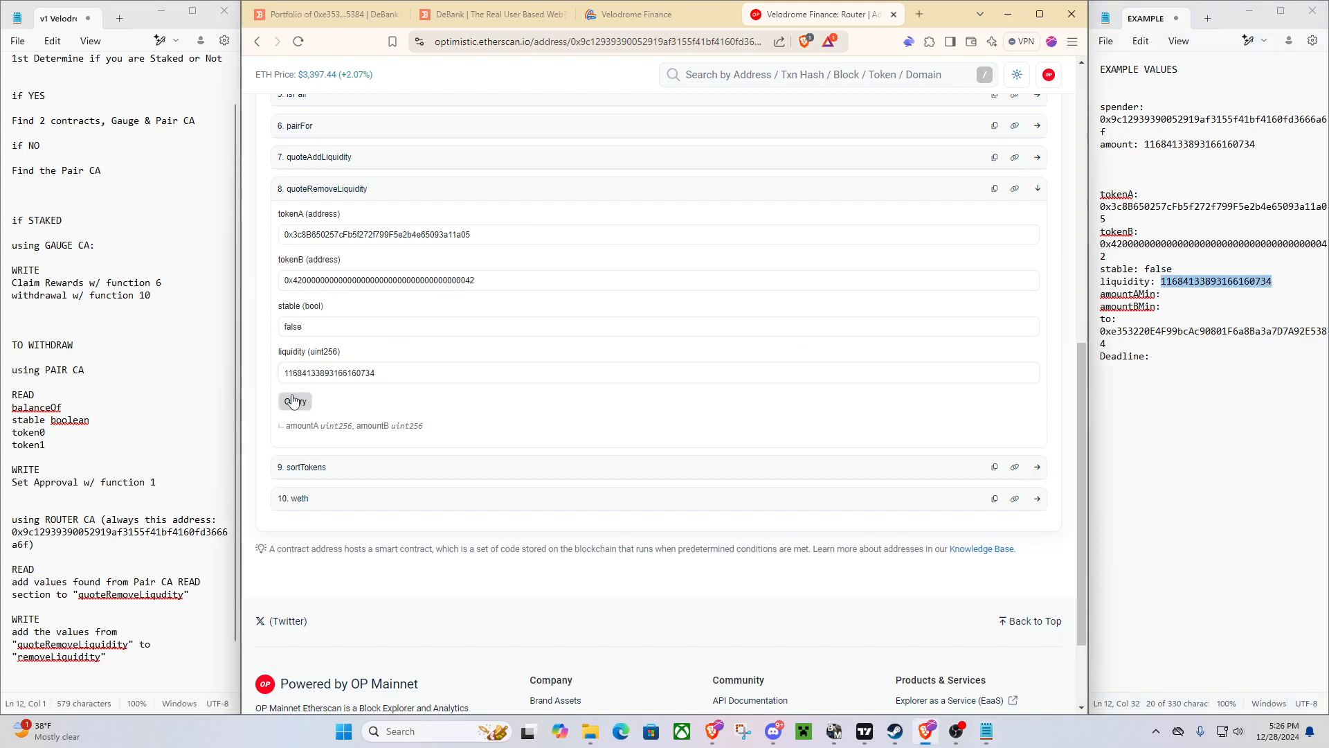
{"action": "left_click", "coordinate": [295, 402]}
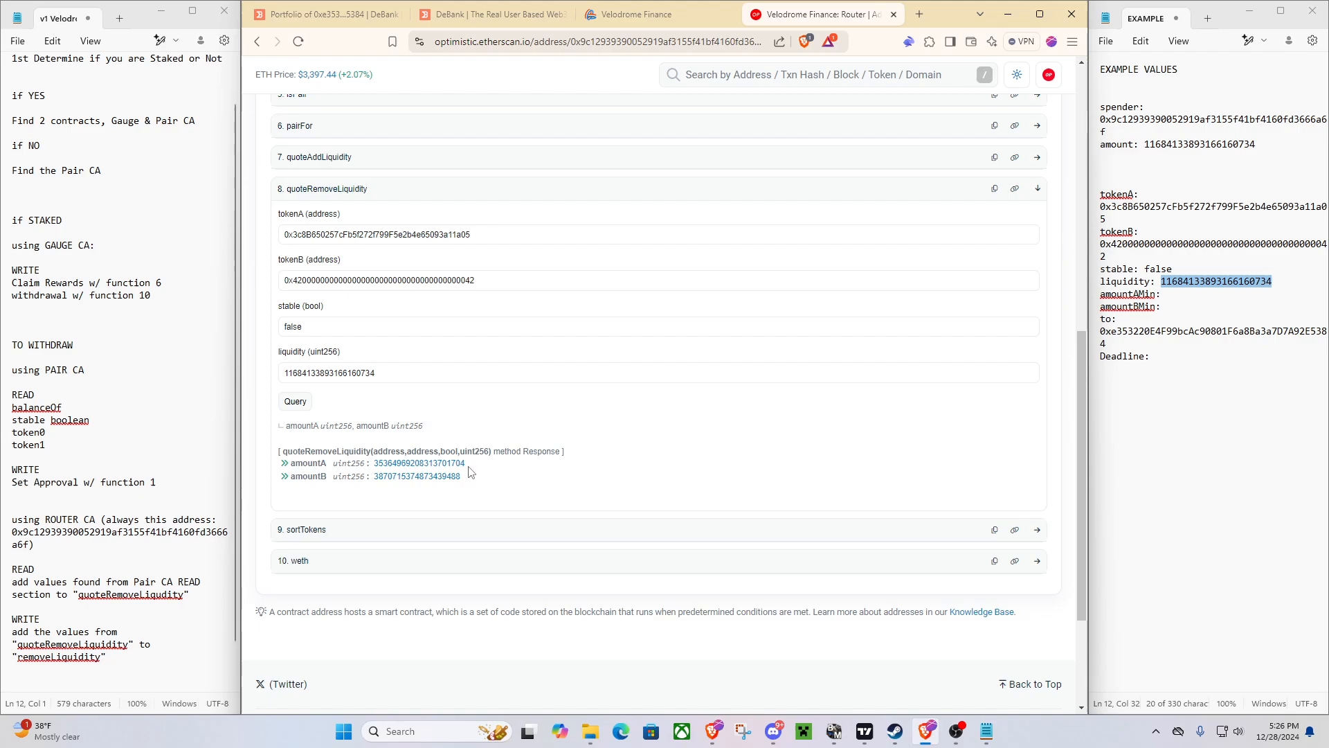
{"action": "mouse_move", "coordinate": [420, 463]}
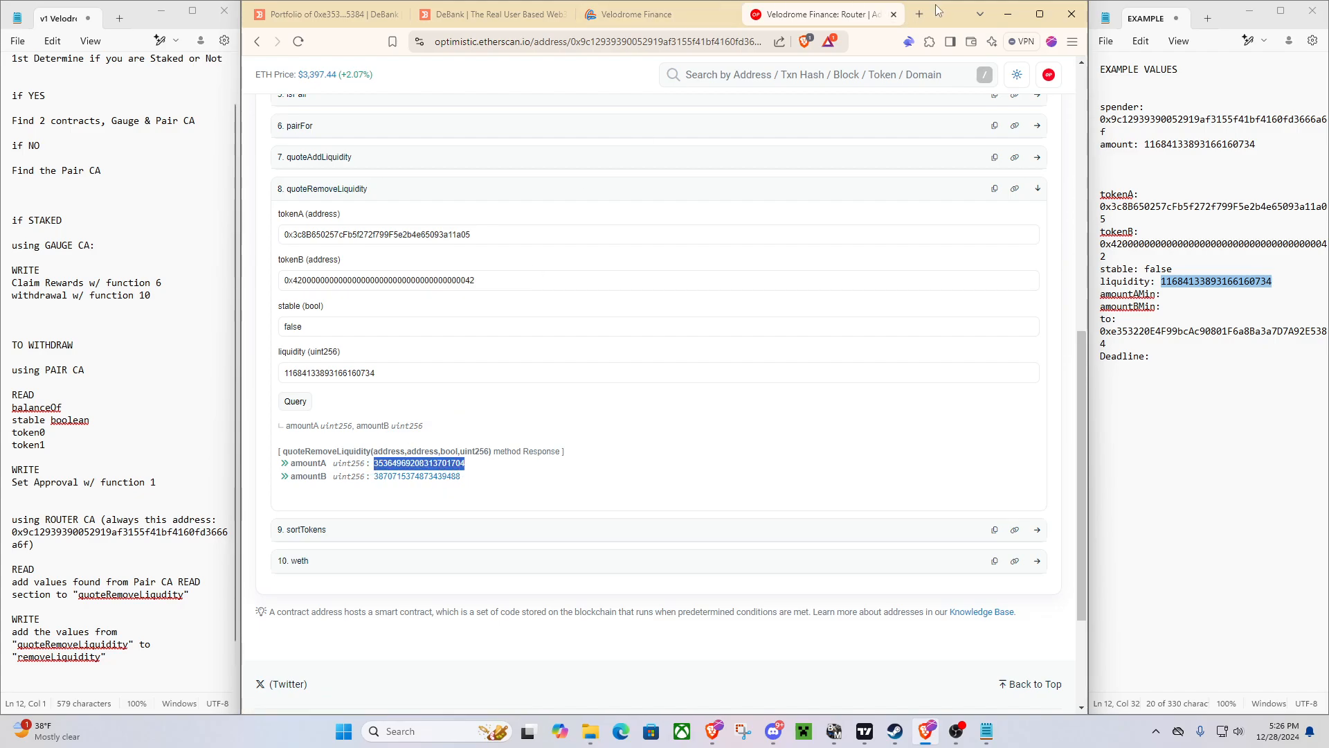
{"action": "left_click", "coordinate": [920, 14]}
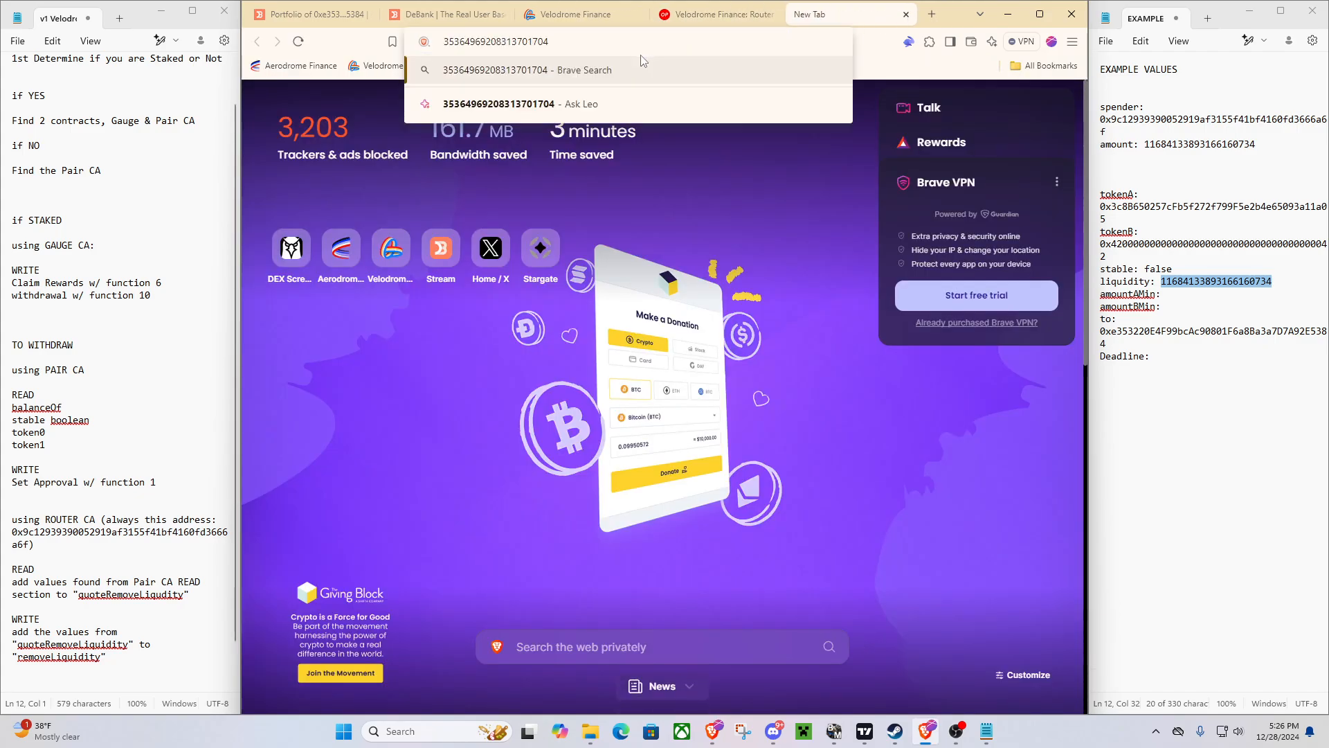
{"action": "type", "text": "*"}
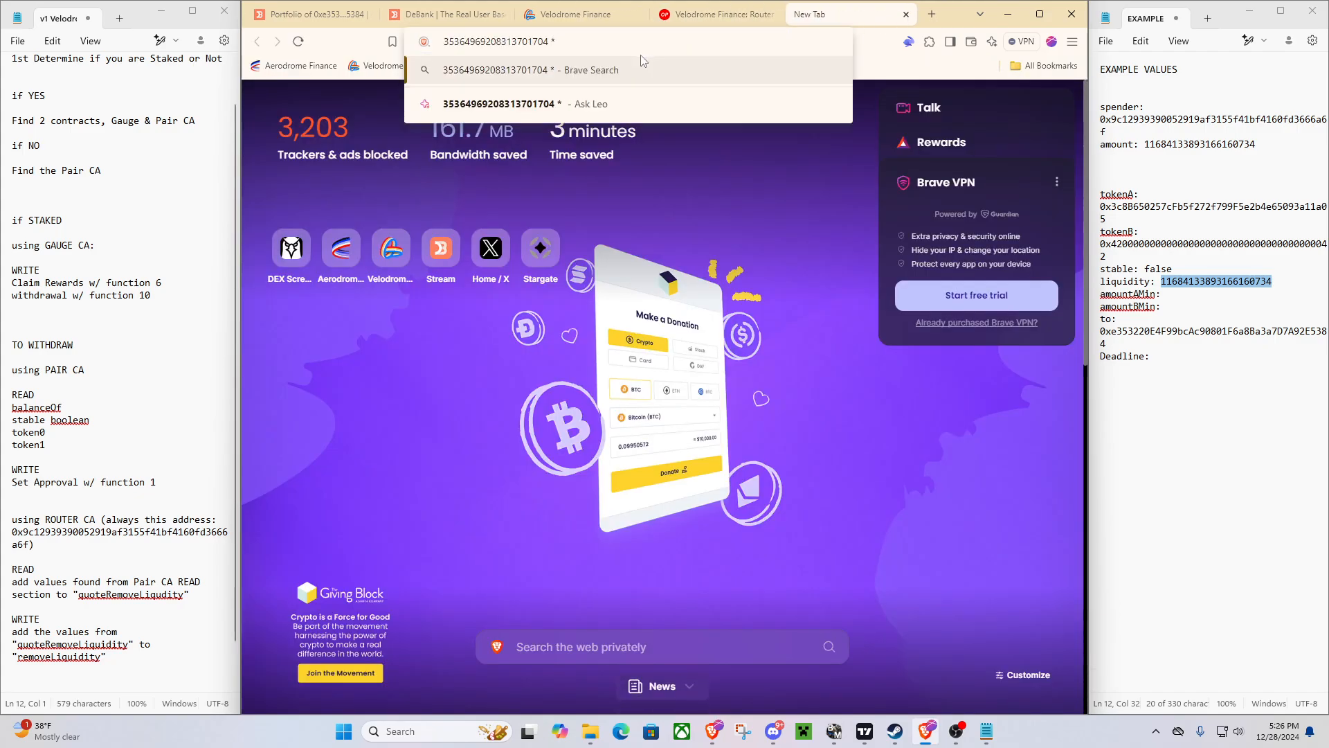
{"action": "key", "text": "enter"}
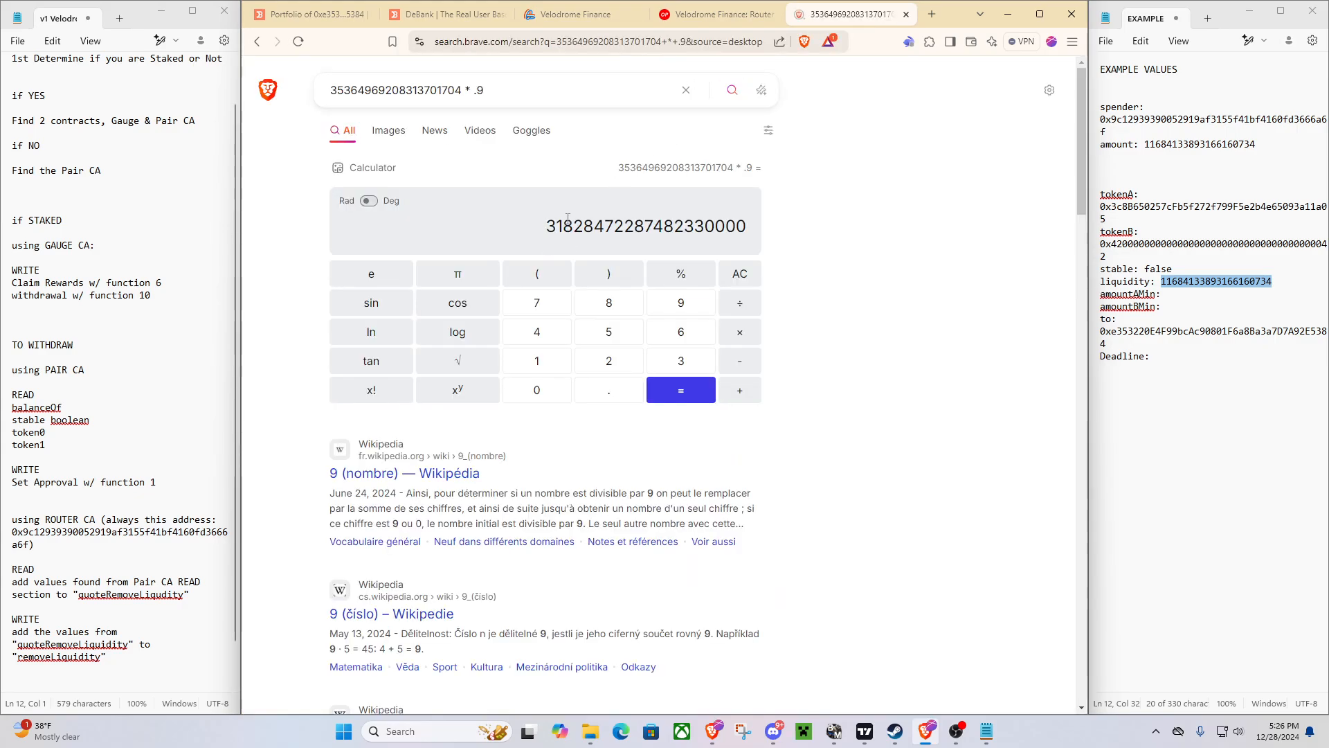
{"action": "triple_click", "coordinate": [647, 226]}
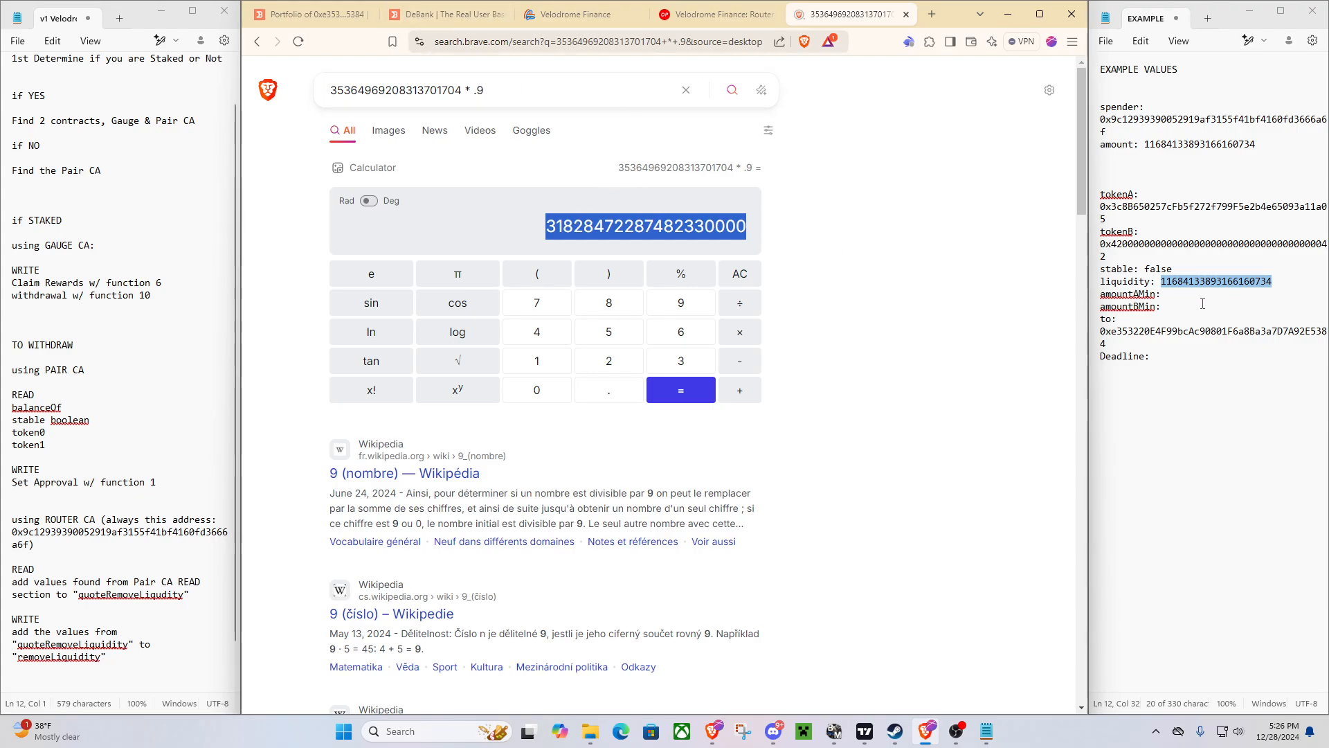
{"action": "mouse_move", "coordinate": [507, 90]}
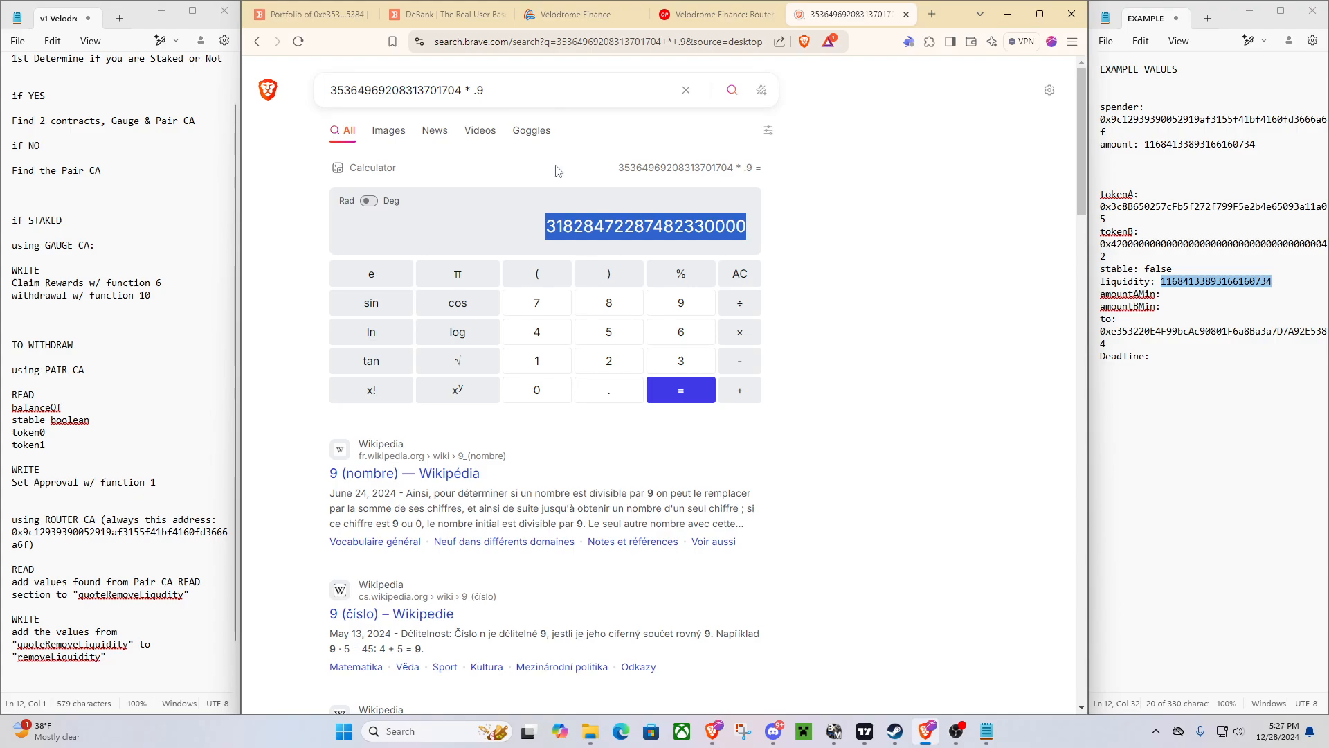
{"action": "mouse_move", "coordinate": [494, 92]}
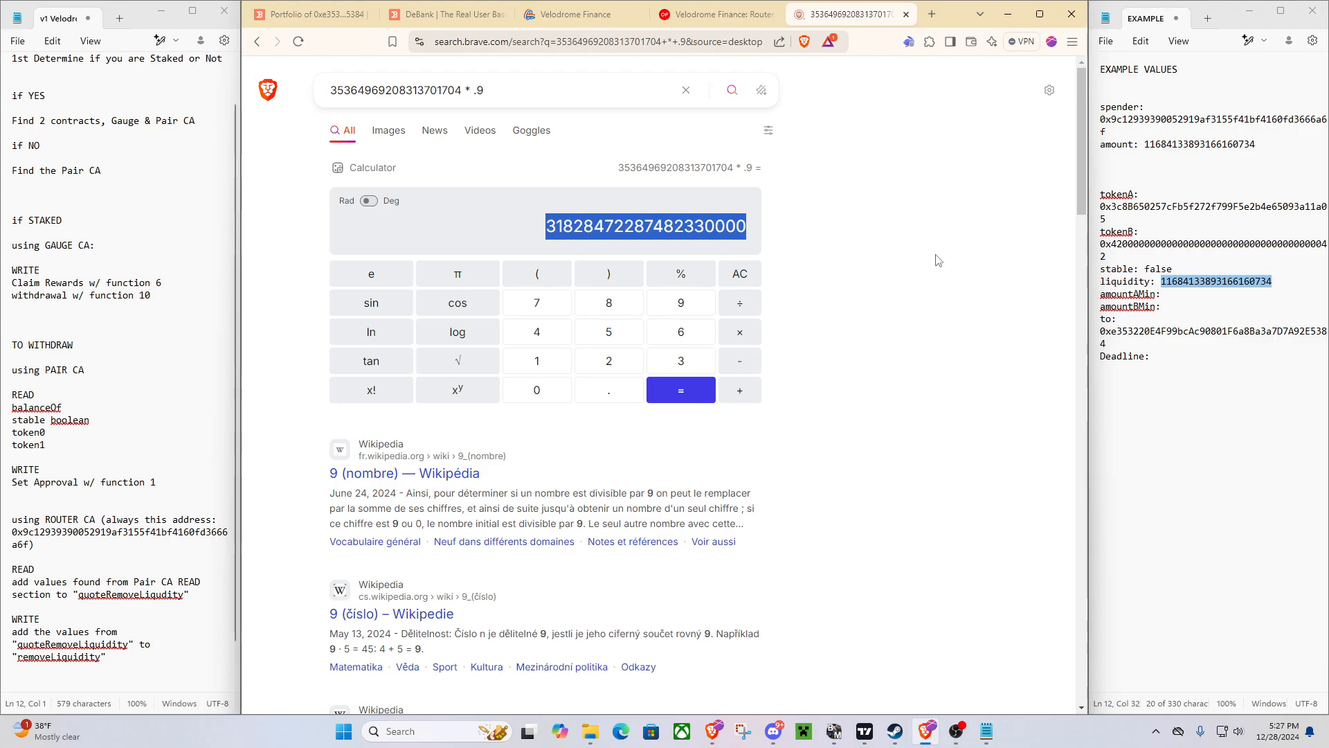
{"action": "type", "text": "31828472287482330000"}
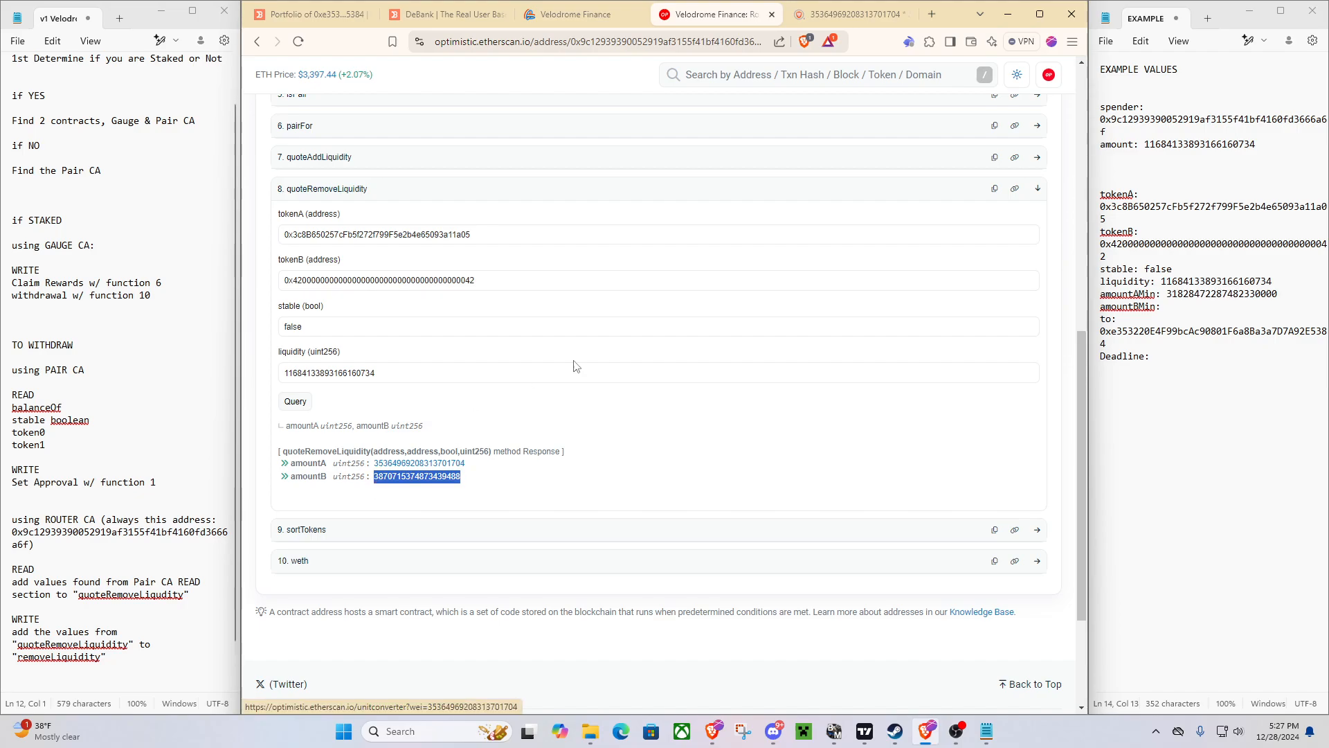
{"action": "left_click", "coordinate": [844, 14]}
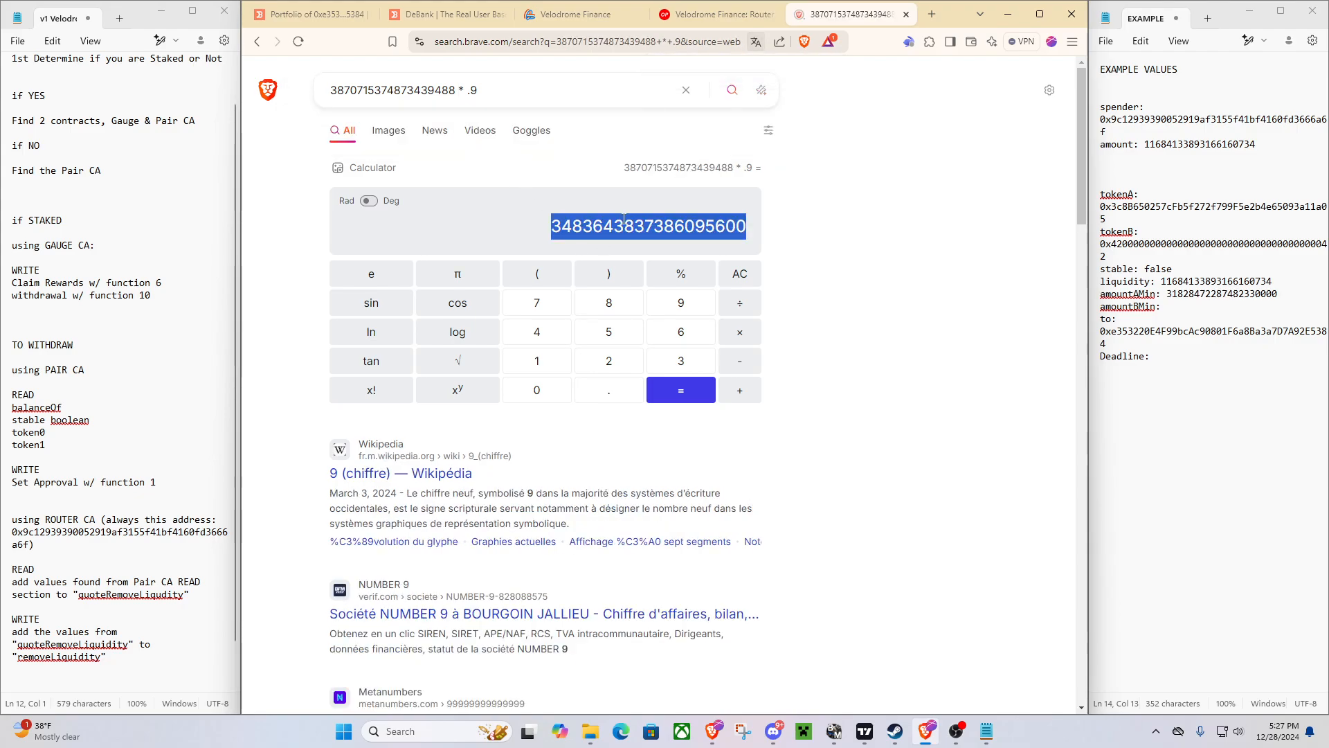
{"action": "type", "text": "3483643837386095600"}
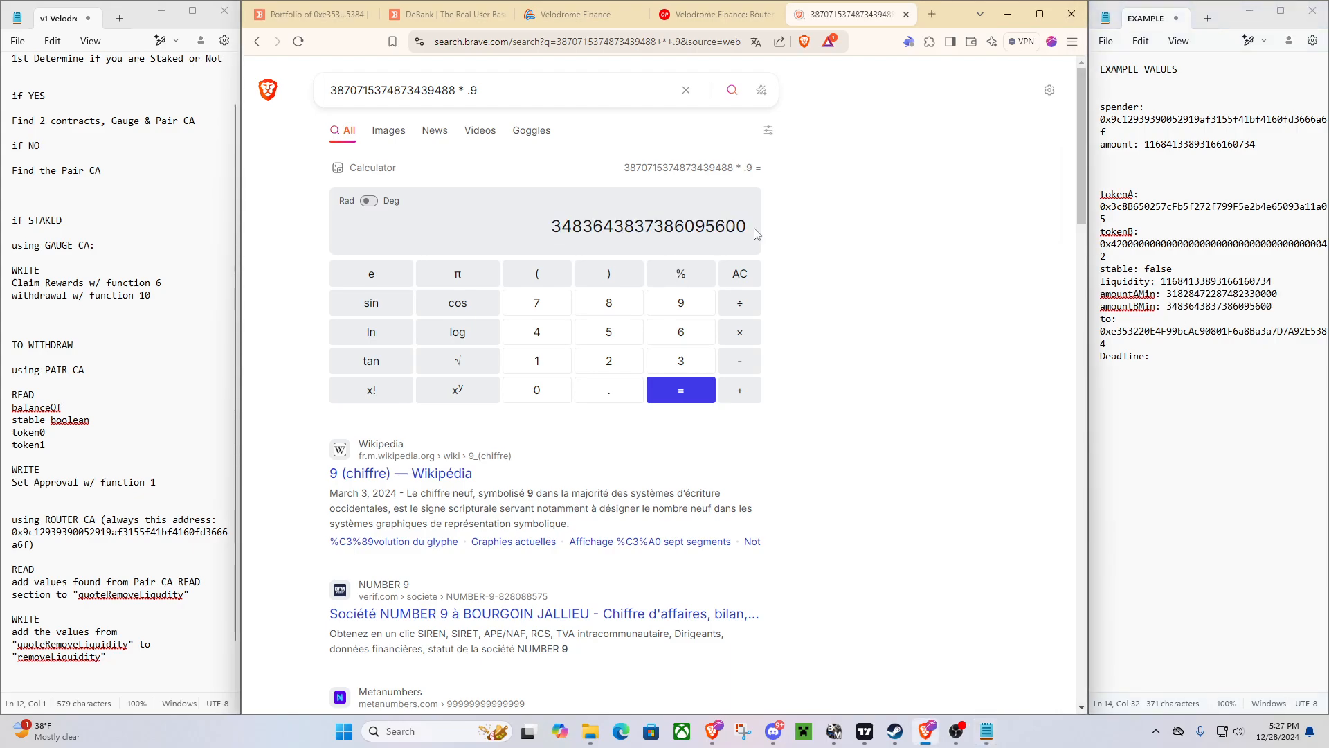
{"action": "left_click", "coordinate": [738, 273]}
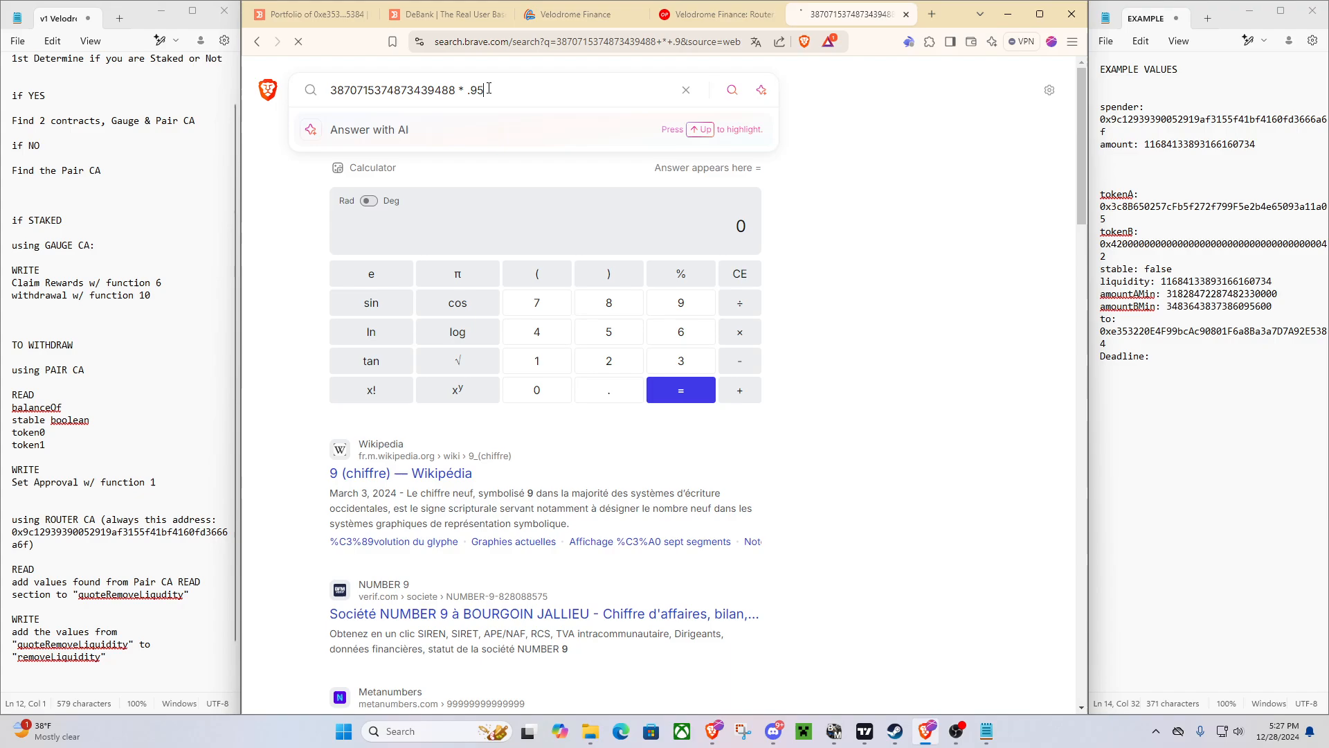
{"action": "left_click", "coordinate": [680, 390]}
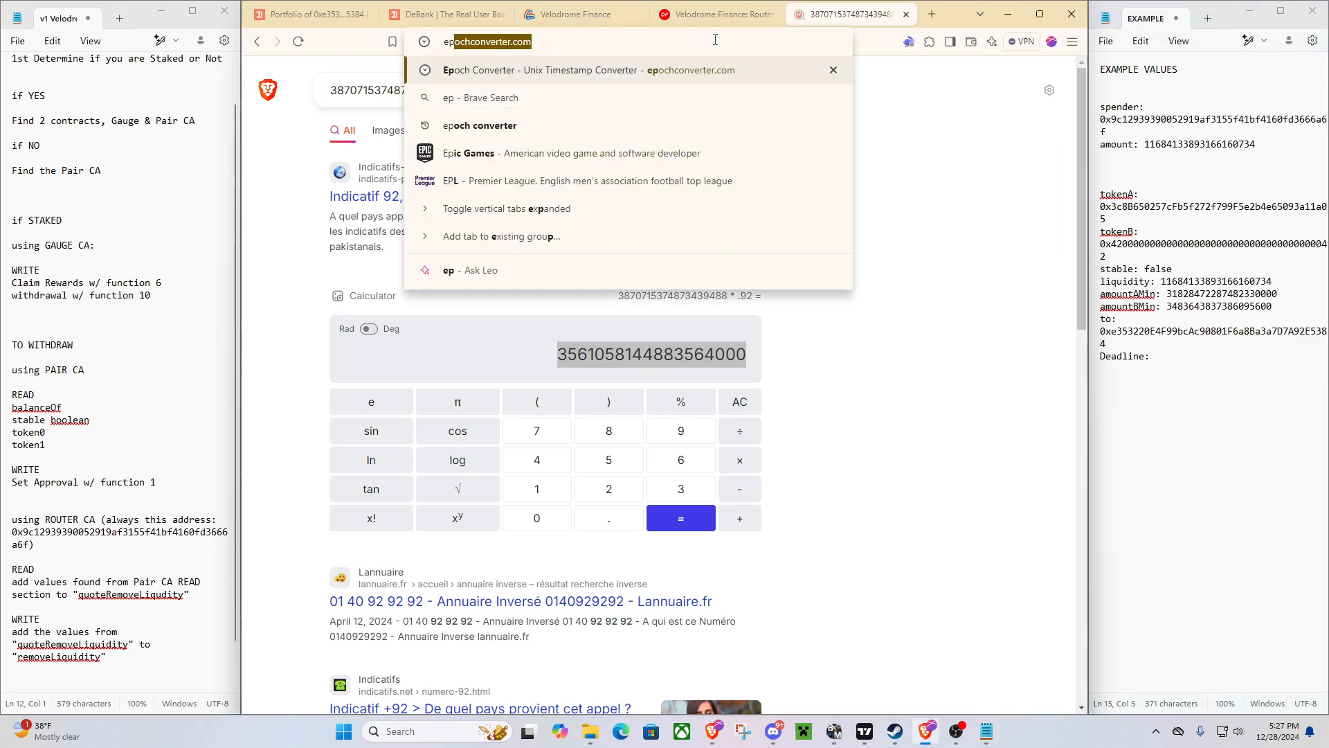
{"action": "key", "text": "Backspace"}
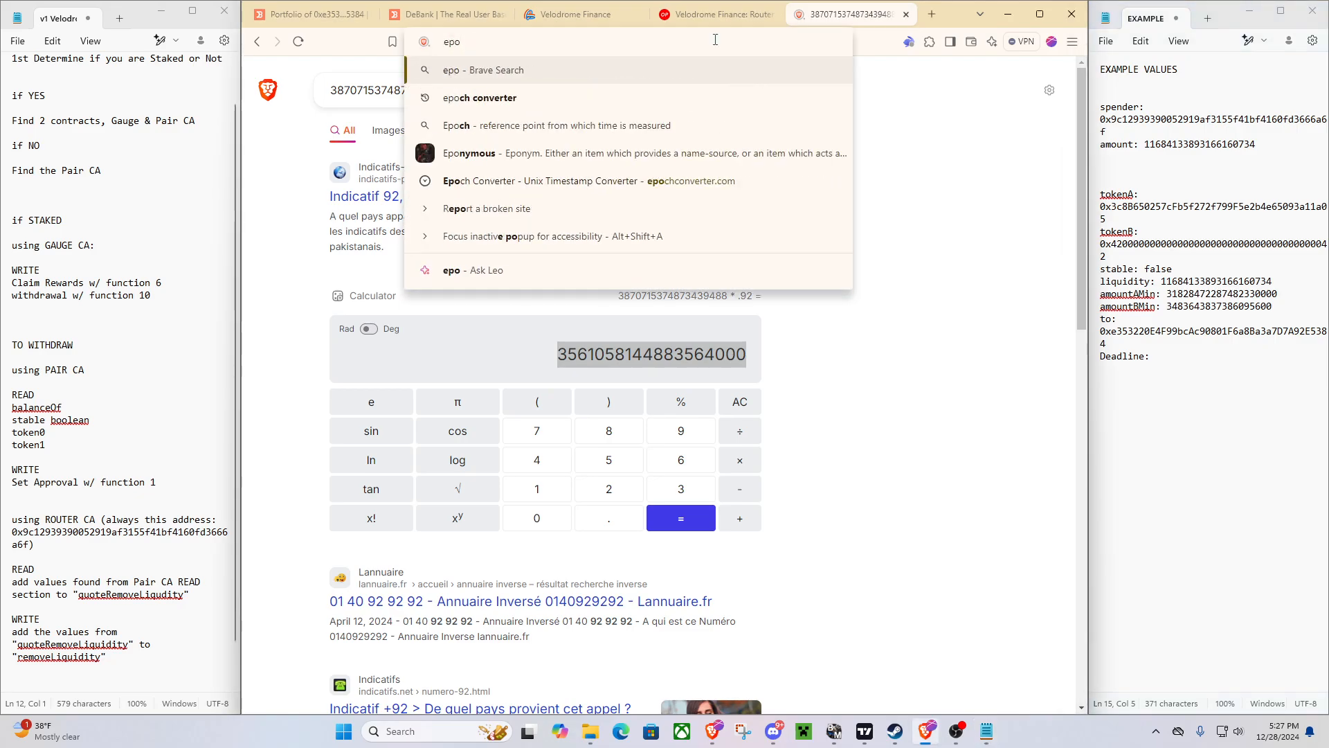
{"action": "left_click", "coordinate": [479, 97]}
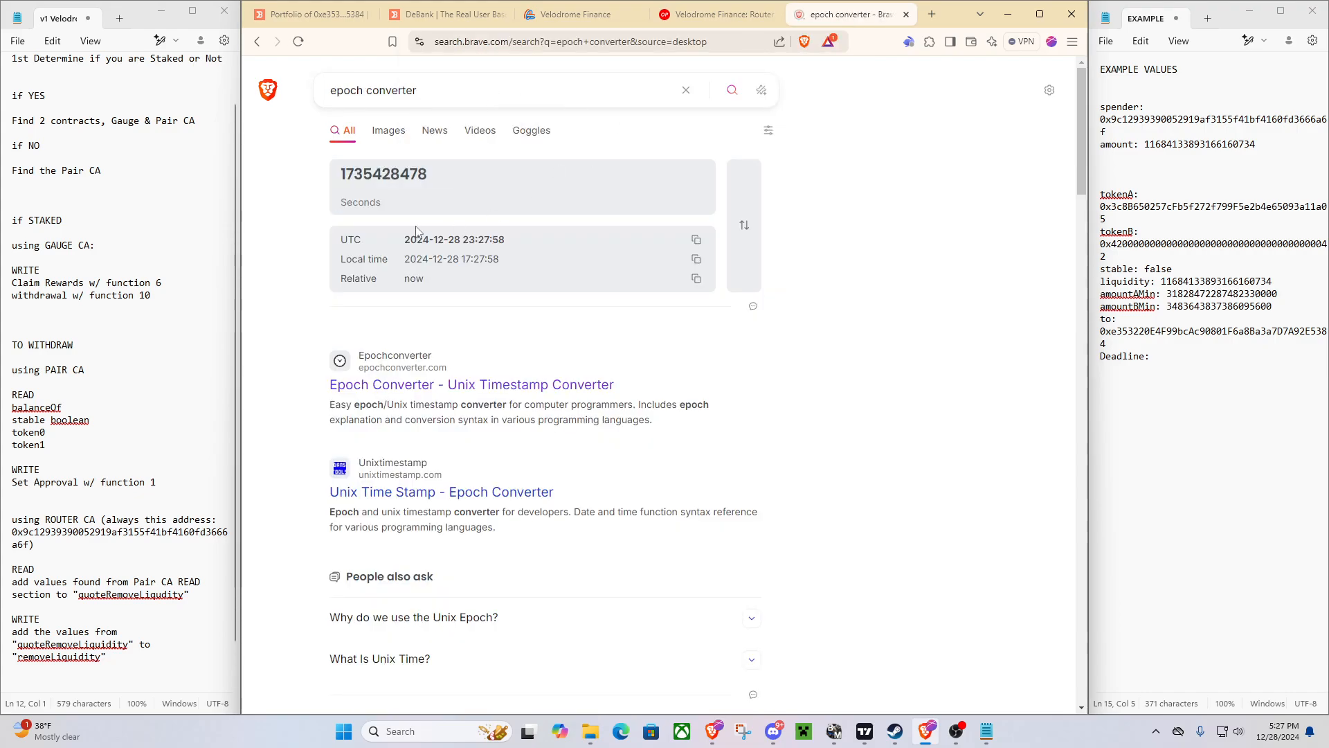
{"action": "left_click", "coordinate": [471, 383]}
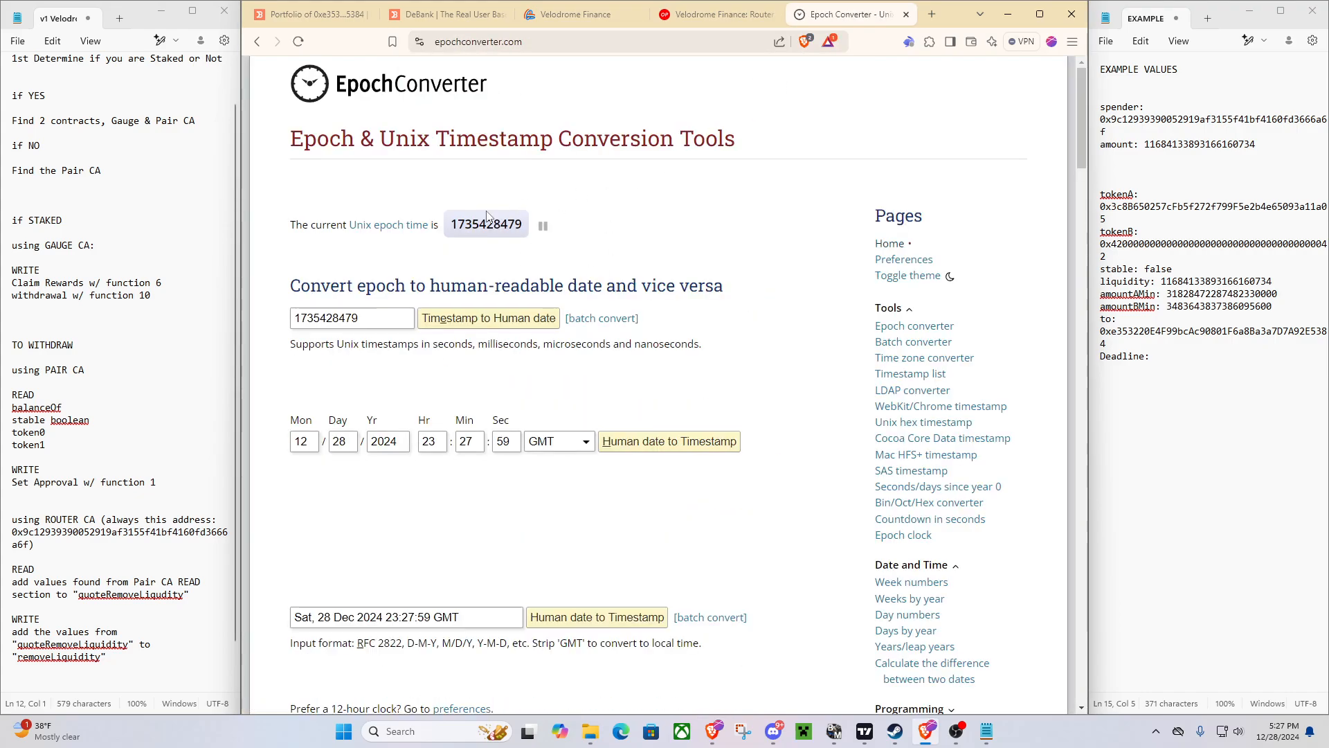
{"action": "left_click", "coordinate": [351, 318]}
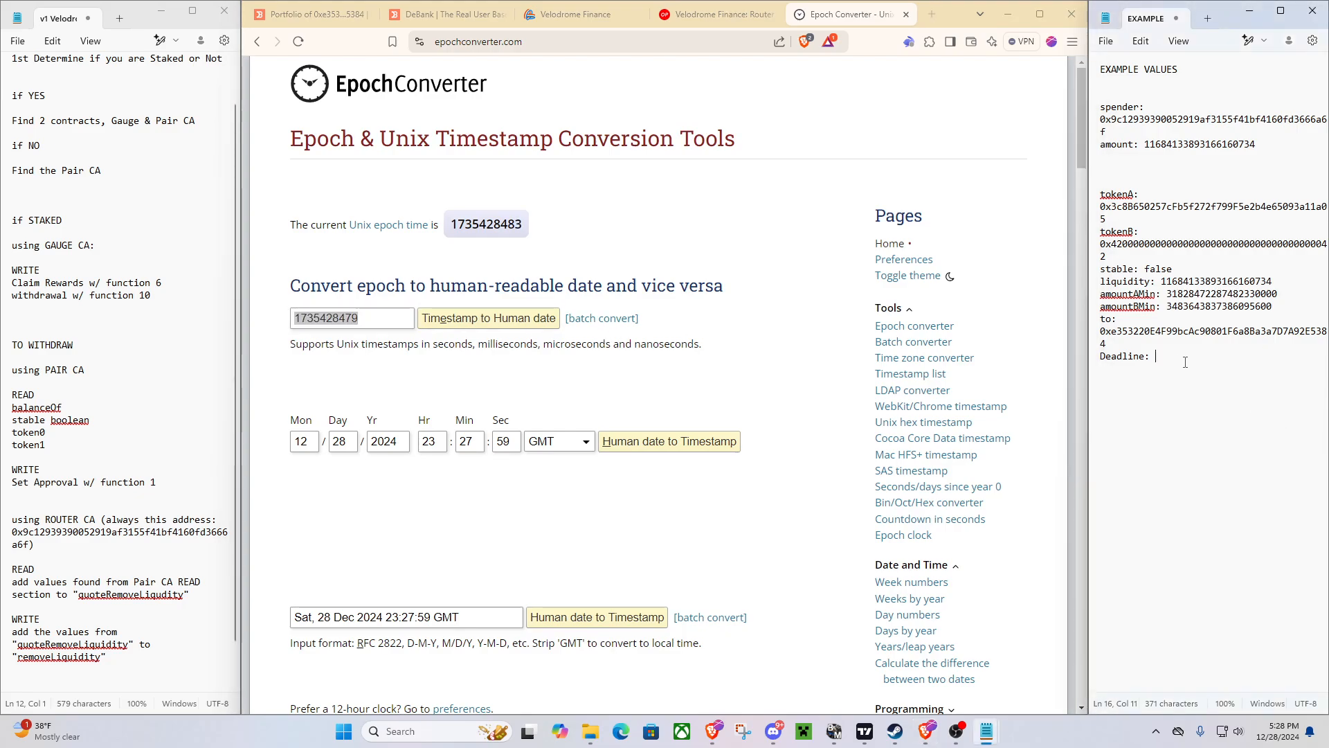
{"action": "type", "text": "1735428479"}
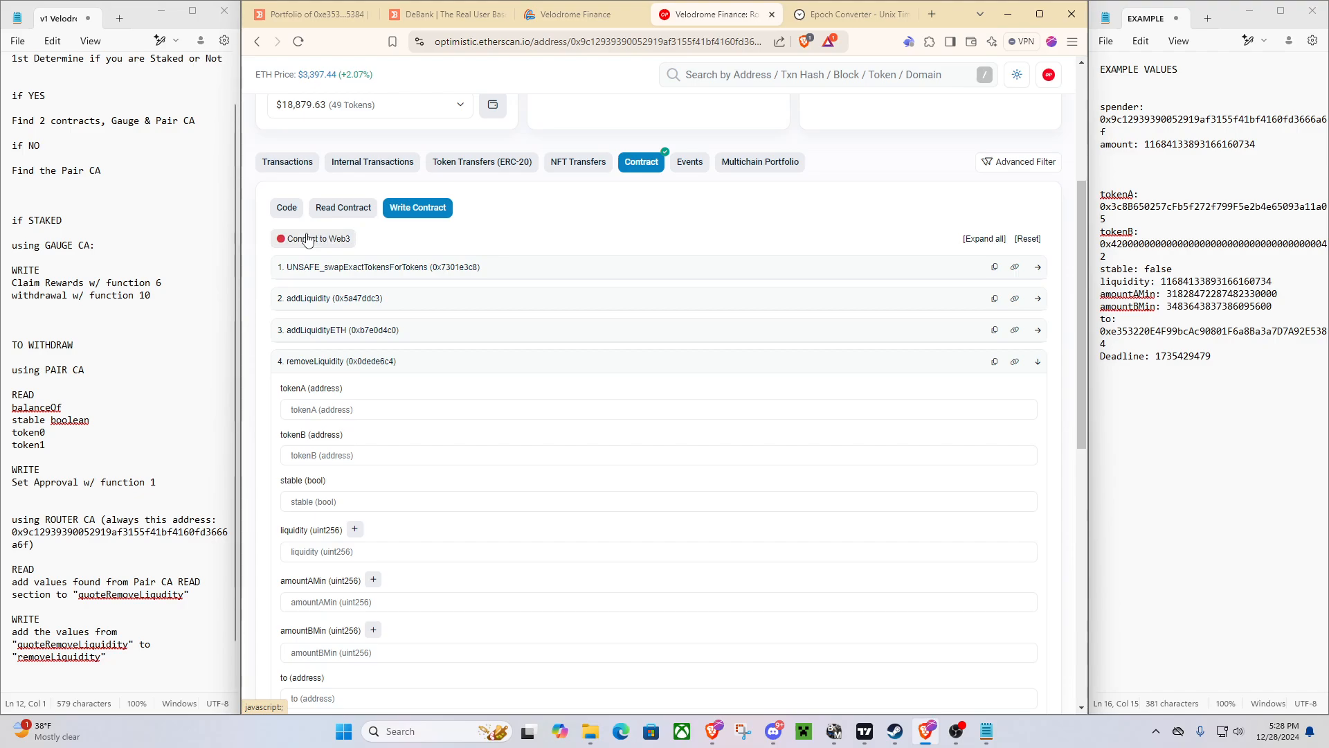
{"action": "left_click", "coordinate": [317, 238]}
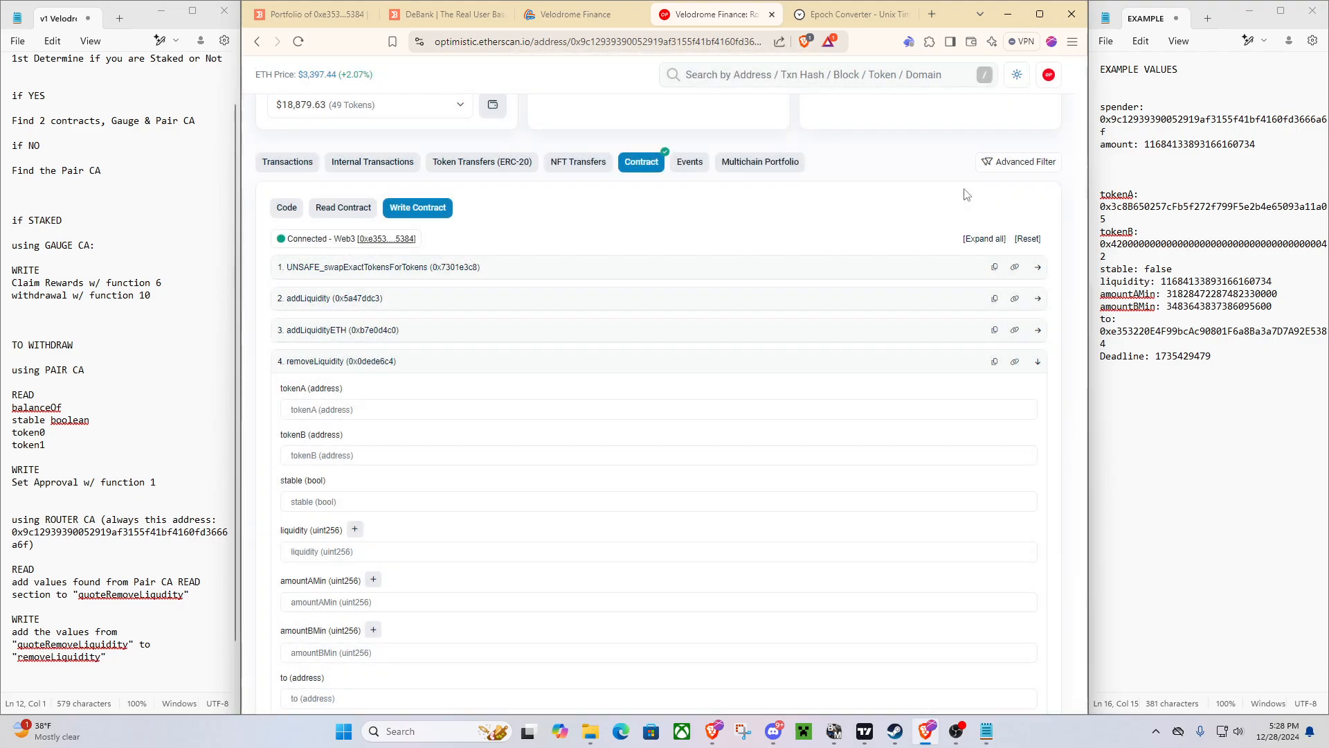
{"action": "scroll", "scroll_direction": "down", "scroll_amount": 3}
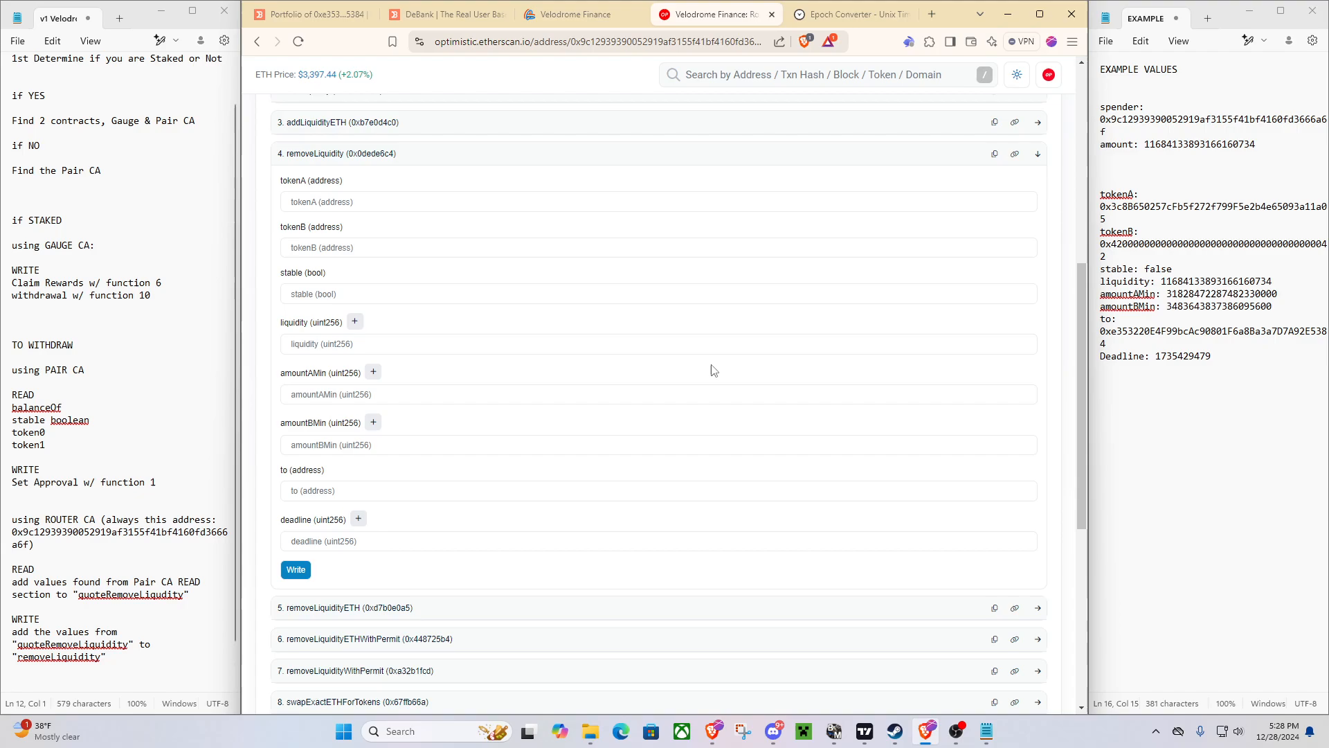
{"action": "left_click", "coordinate": [658, 203]}
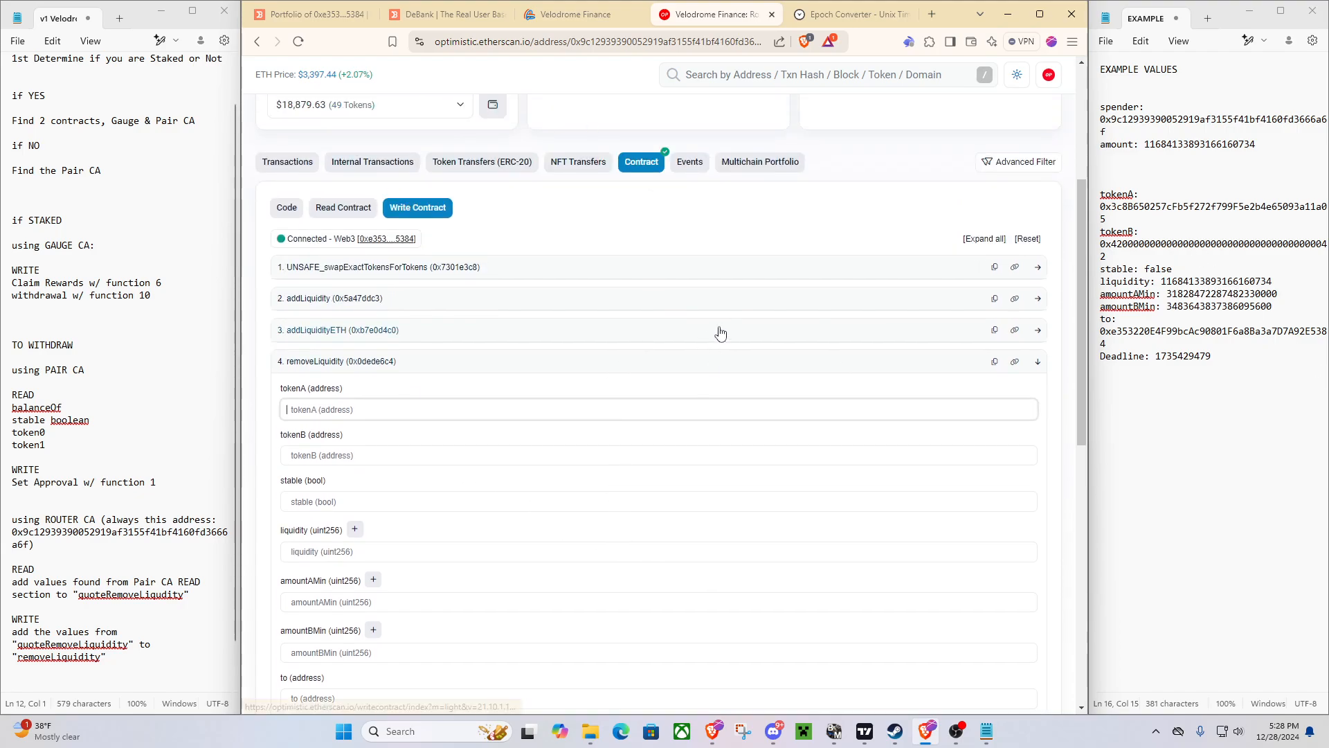
{"action": "scroll", "scroll_direction": "down", "scroll_amount": 3}
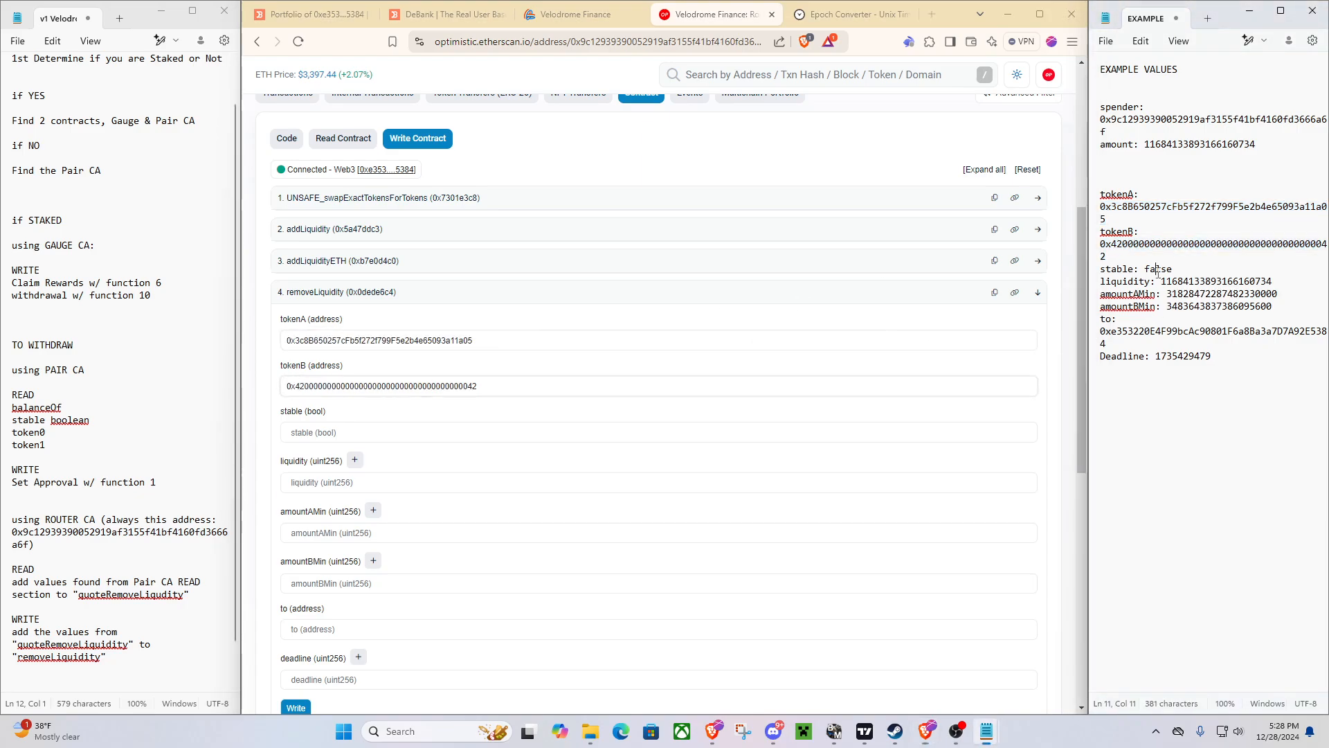
{"action": "type", "text": "false"}
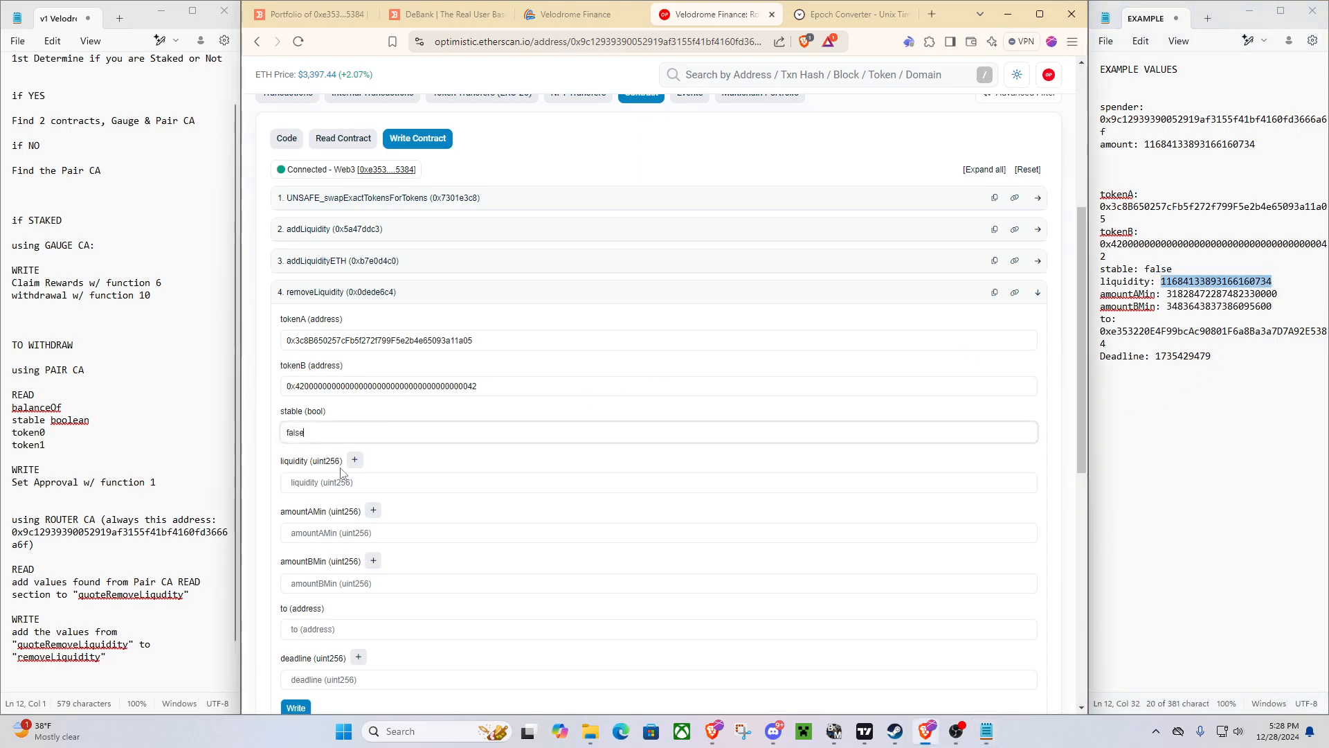
{"action": "type", "text": "11684133893166160734"}
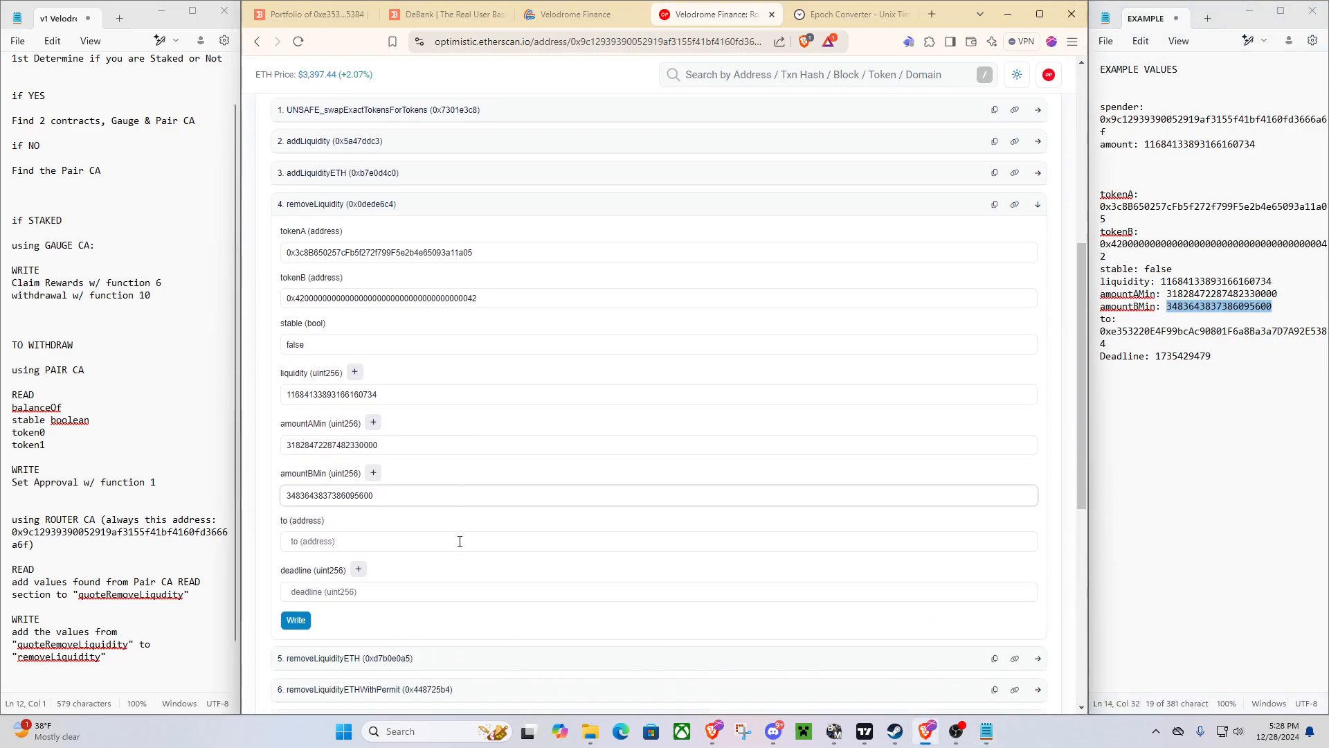
{"action": "scroll", "scroll_direction": "down", "scroll_amount": 3}
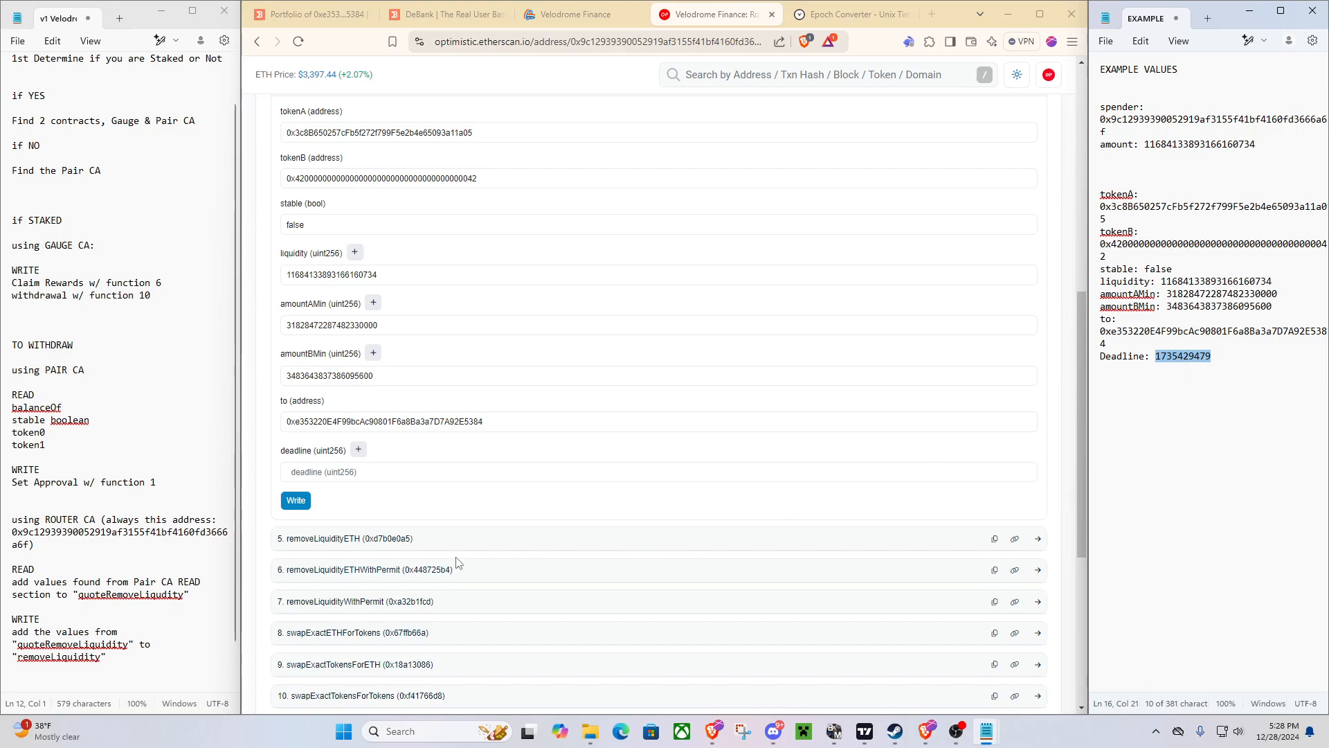
{"action": "type", "text": "1735429479"}
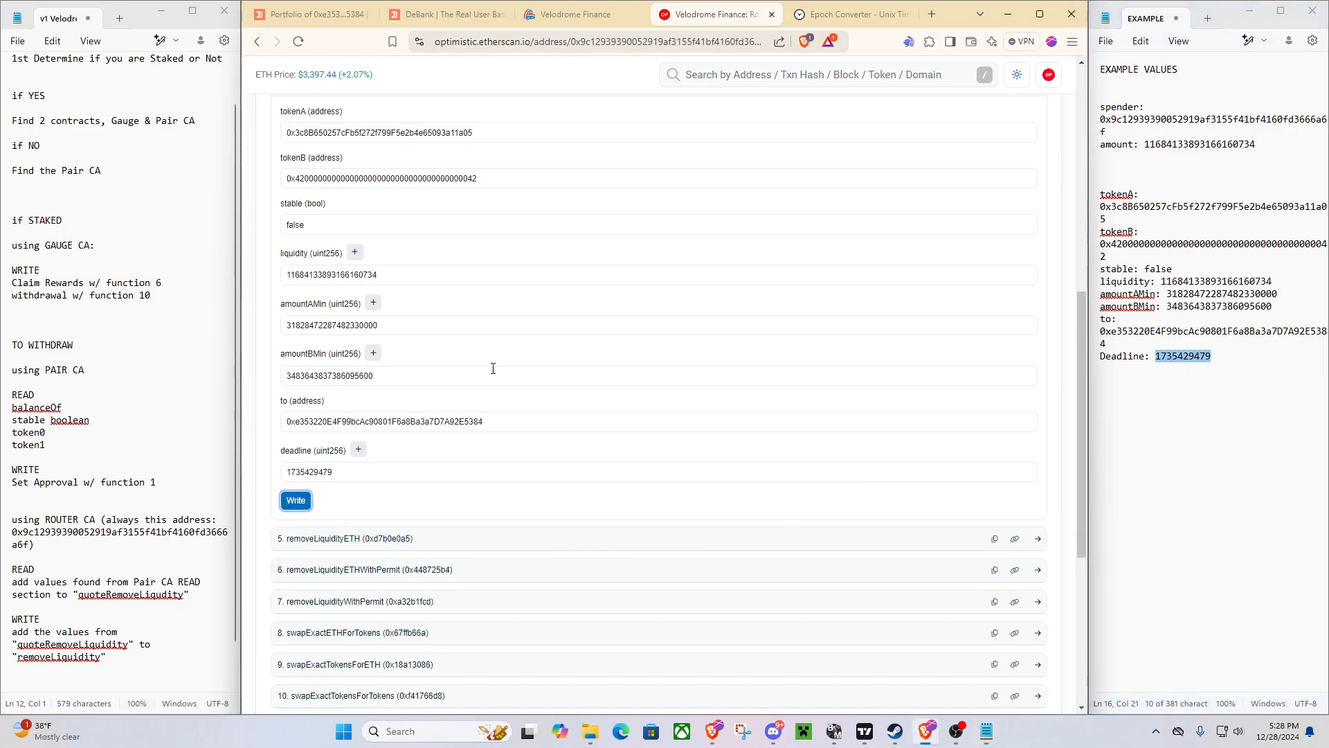
{"action": "left_click", "coordinate": [295, 500]}
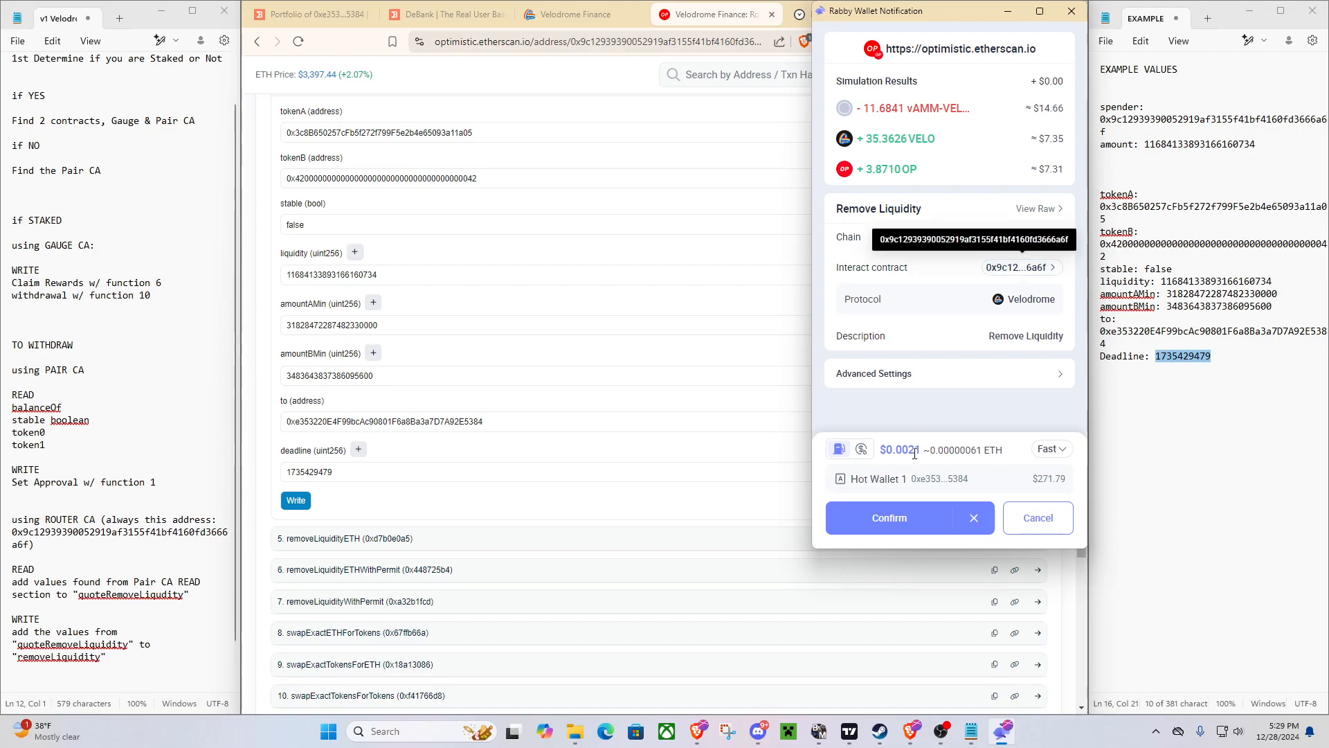
Approve the removal in Rabby and verify the wallet holds 49.3629 VELO and 4.1490 OP
{"action": "left_click", "coordinate": [889, 518]}
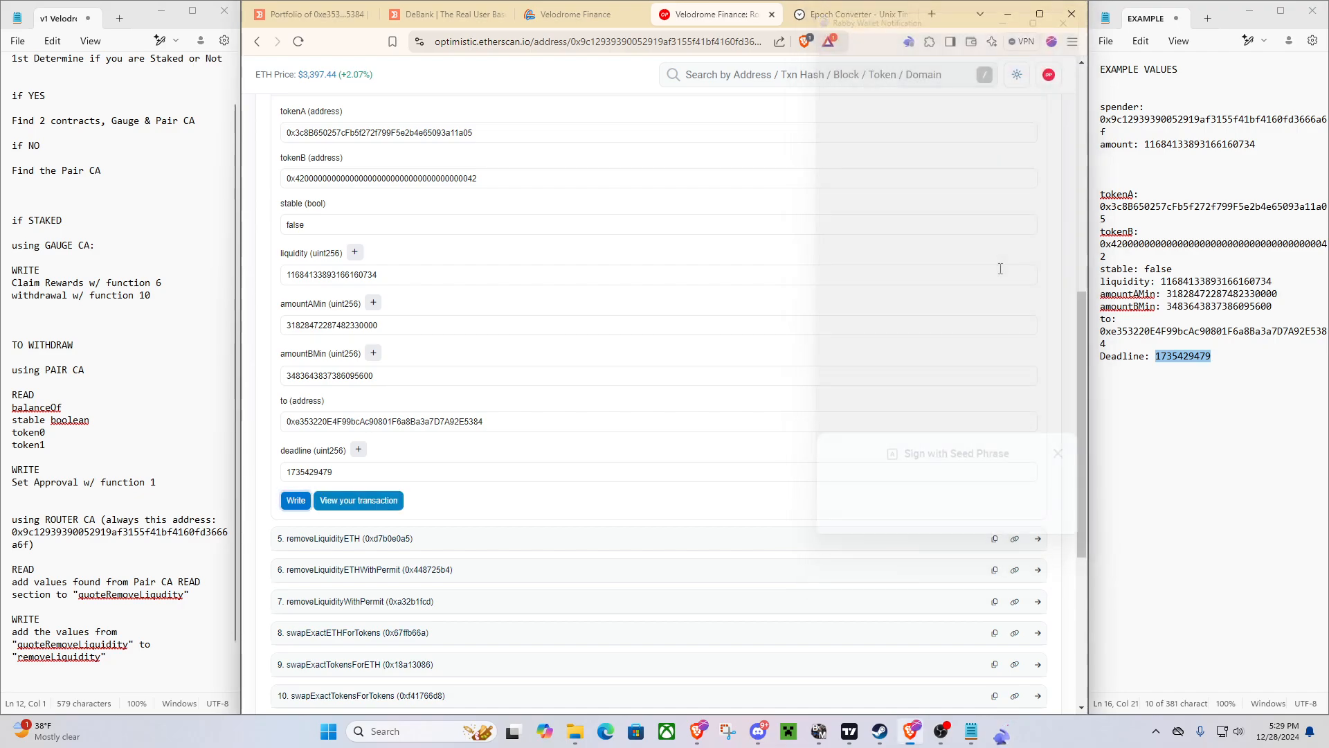
{"action": "left_click", "coordinate": [295, 500]}
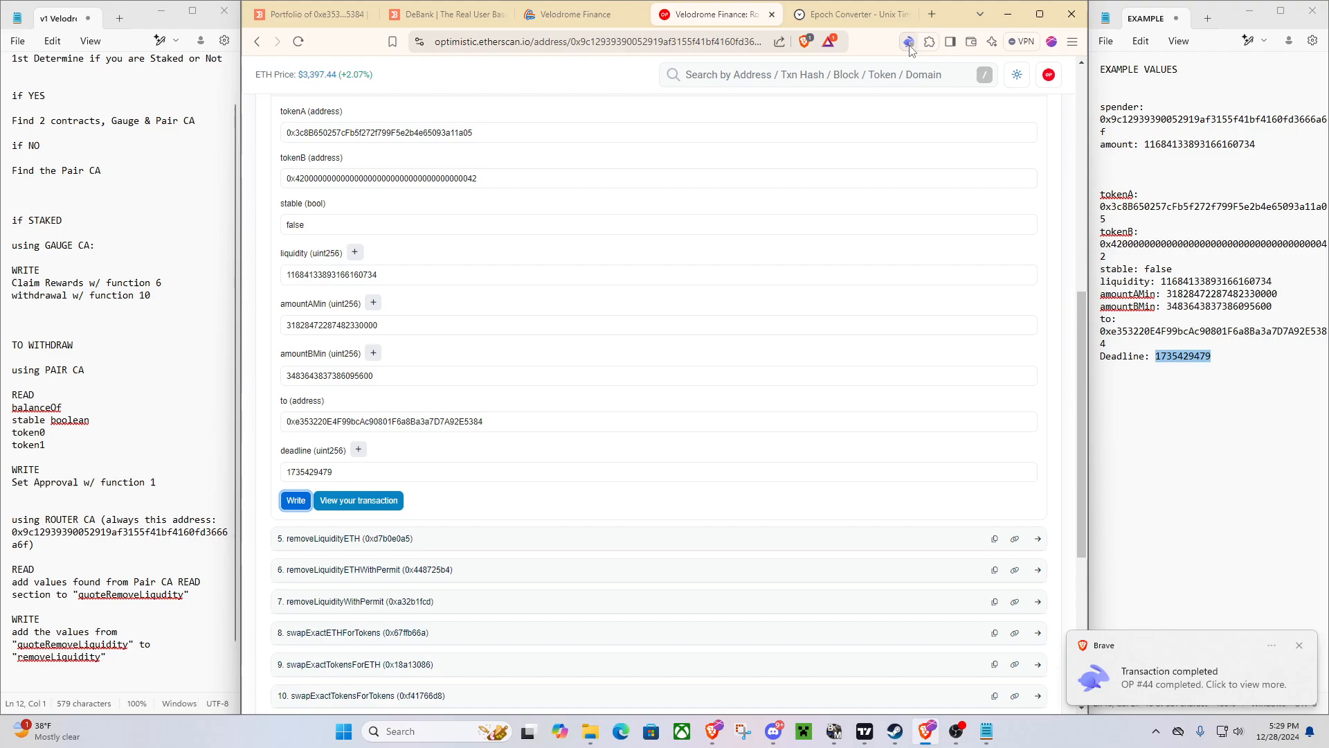
{"action": "left_click", "coordinate": [909, 40]}
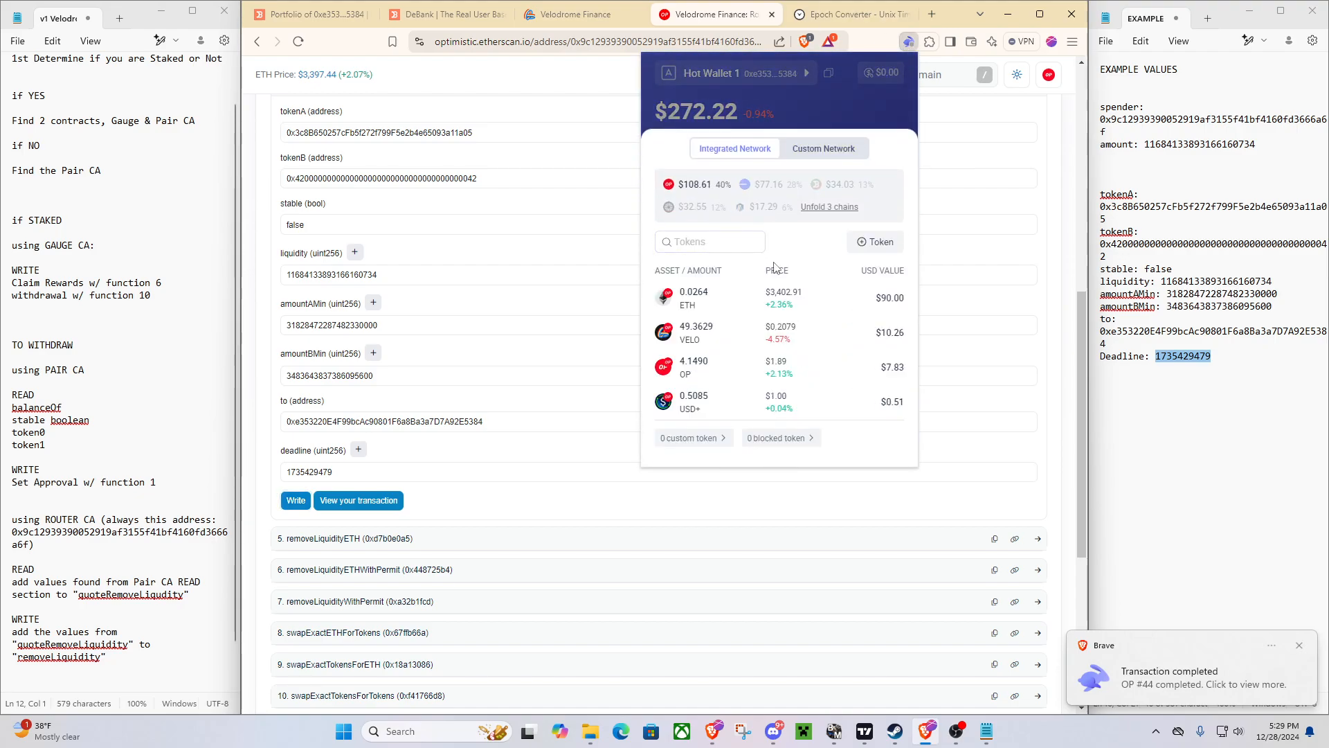
{"action": "scroll", "scroll_direction": "down", "scroll_amount": 3}
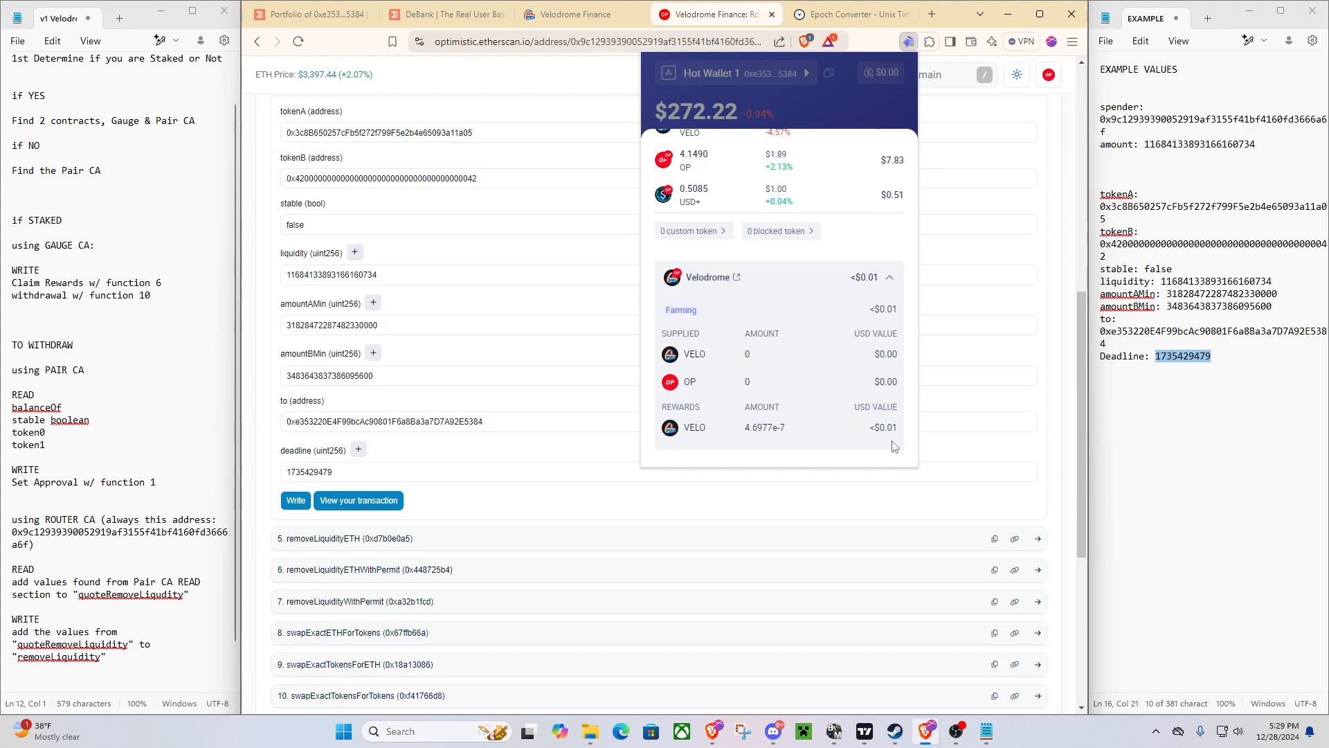
{"action": "mouse_move", "coordinate": [847, 439]}
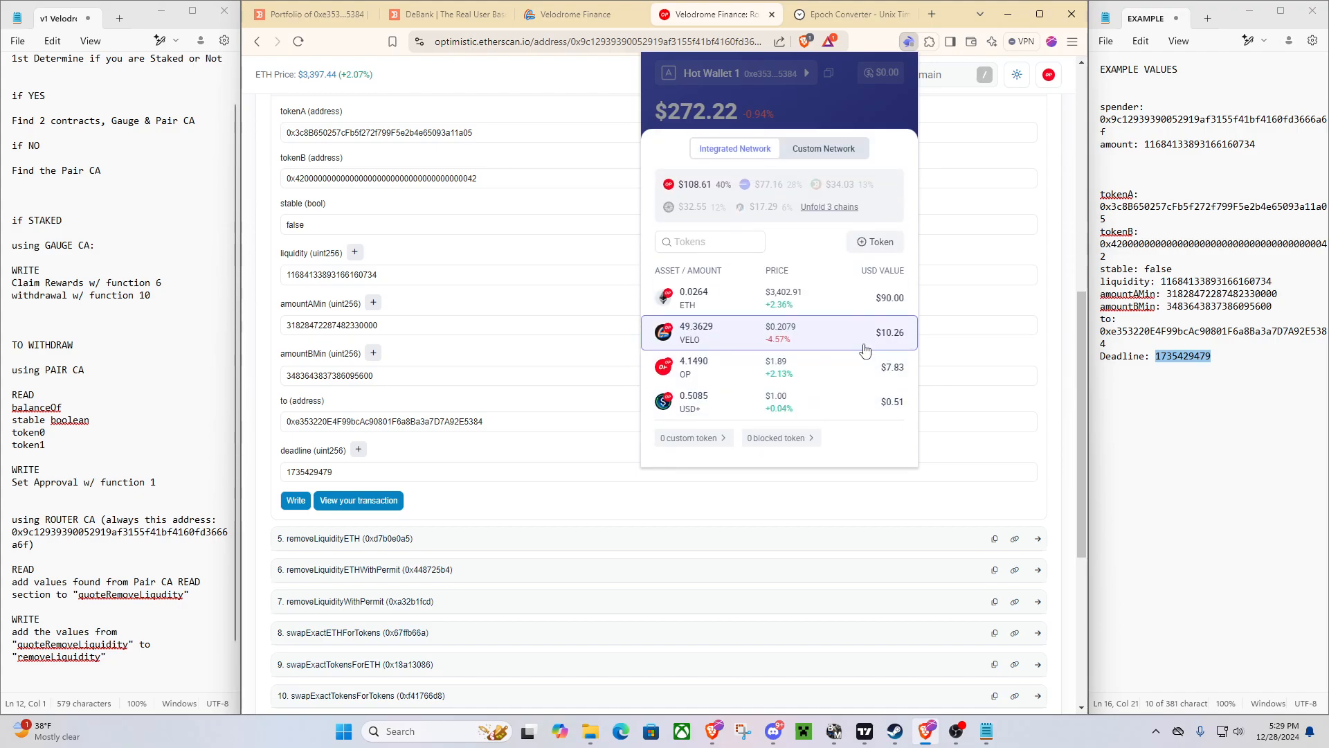
{"action": "mouse_move", "coordinate": [723, 335]}
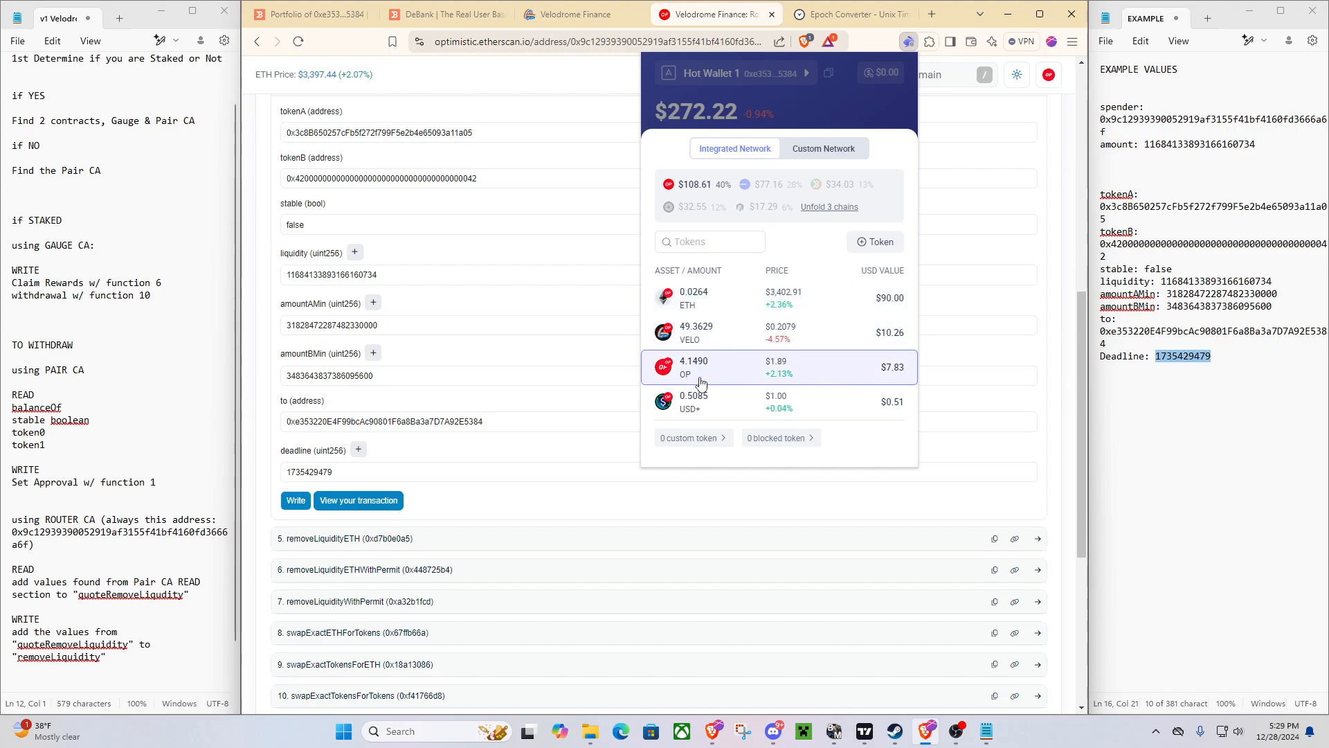
{"action": "mouse_move", "coordinate": [937, 367]}
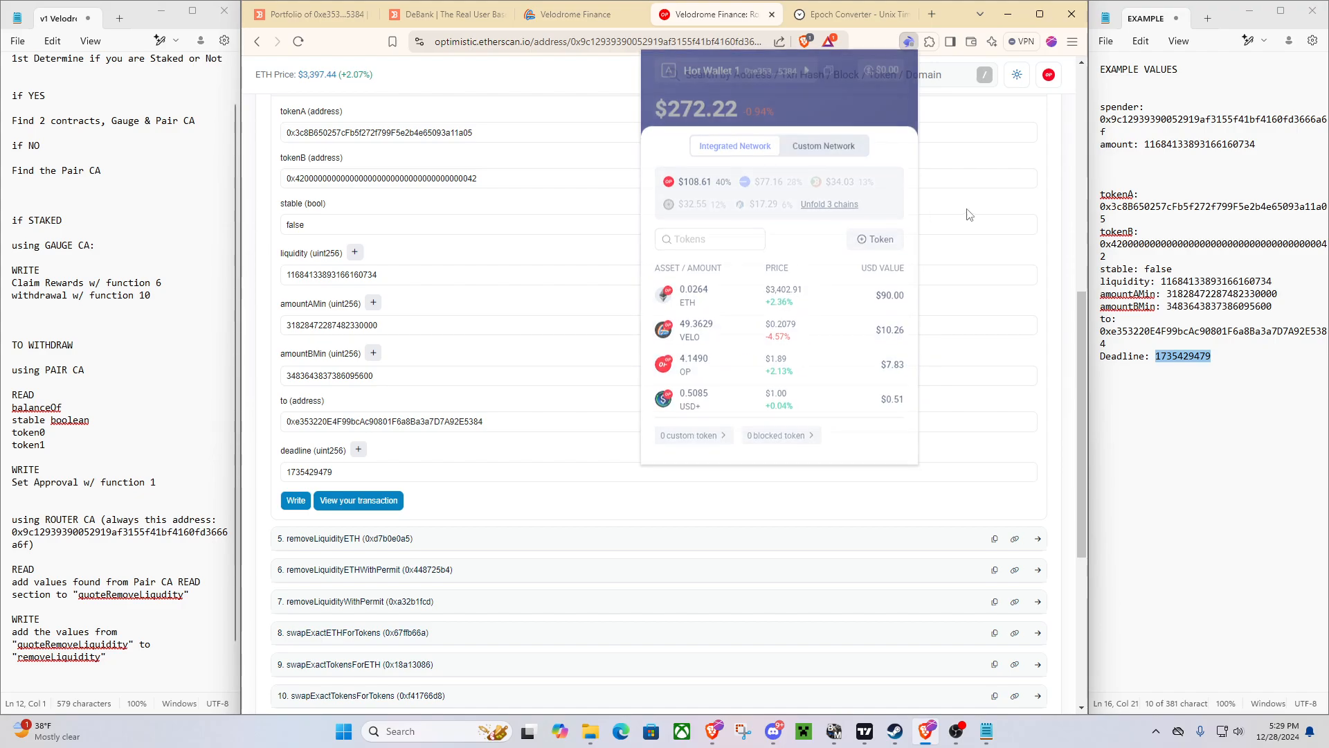
{"action": "left_click", "coordinate": [848, 14]}
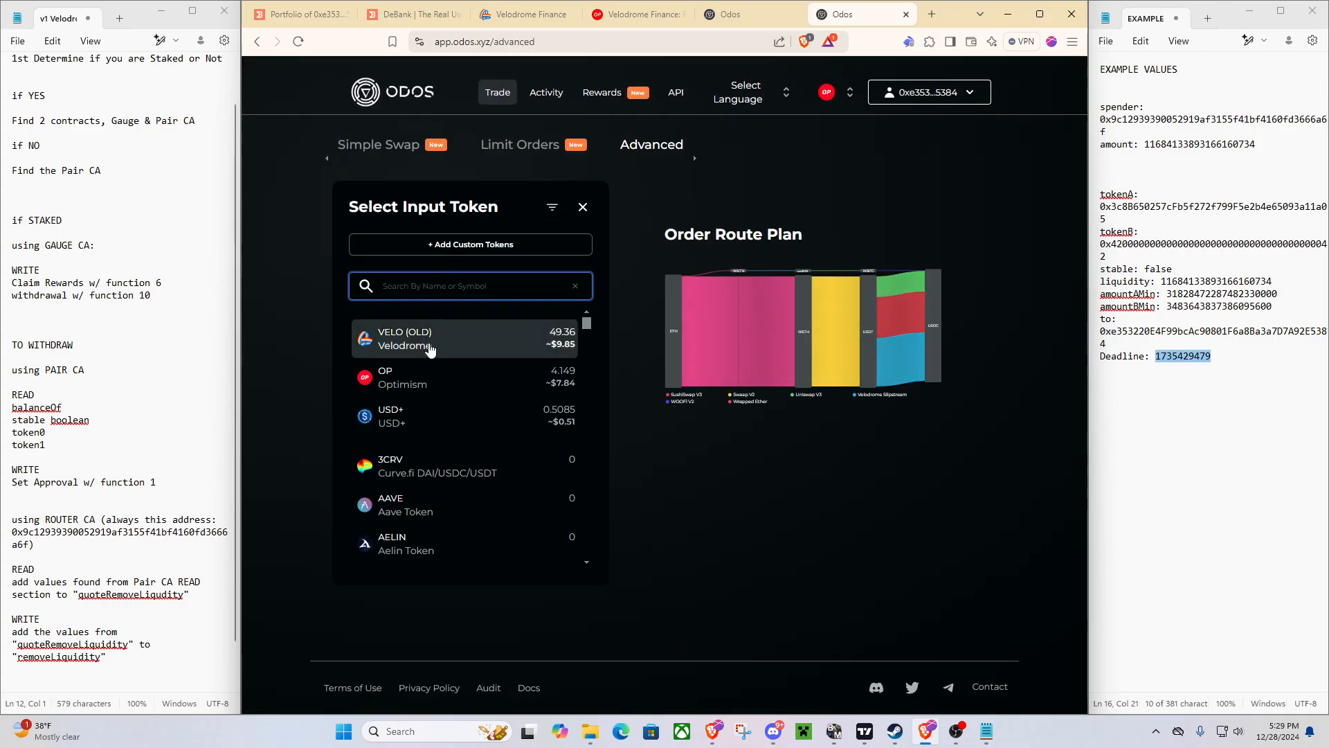
Select old VELO to VELO v2 at MAX 49.3629 and sign the old-VELO spending approval
{"action": "left_click", "coordinate": [405, 338]}
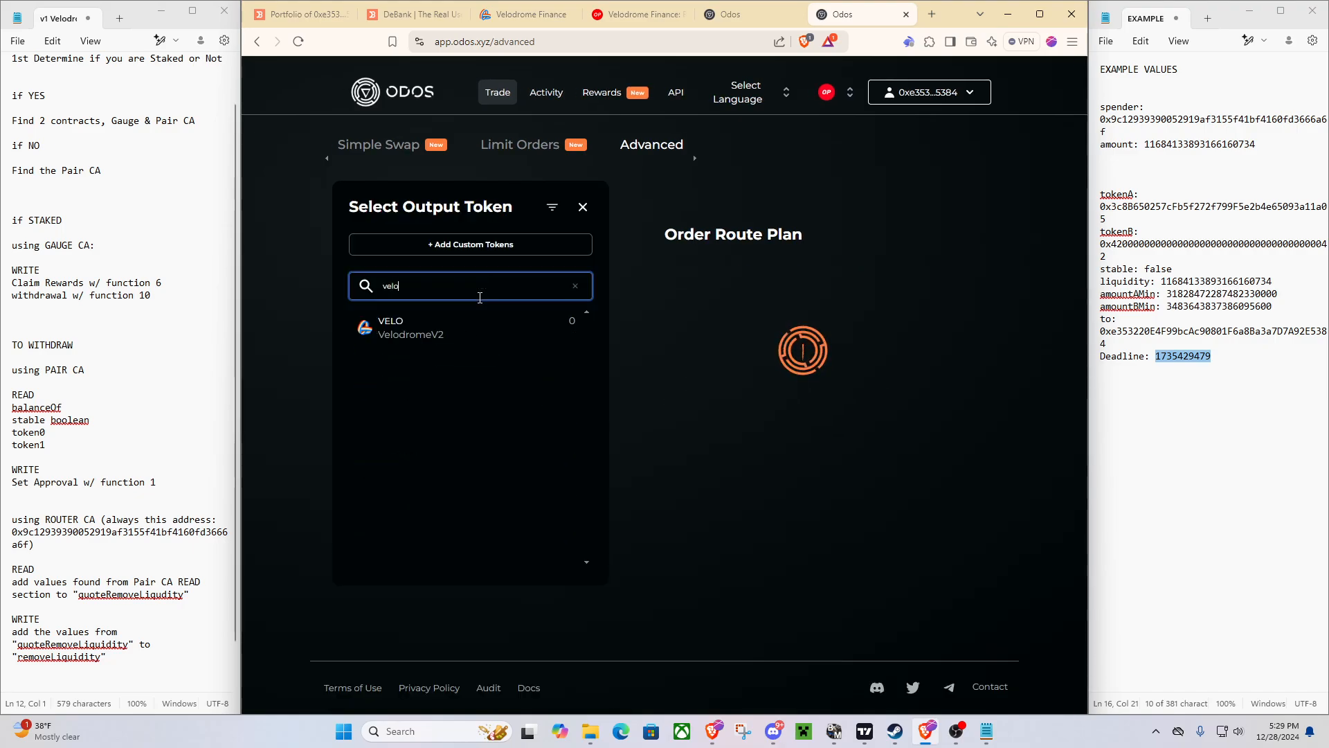
{"action": "left_click", "coordinate": [412, 327]}
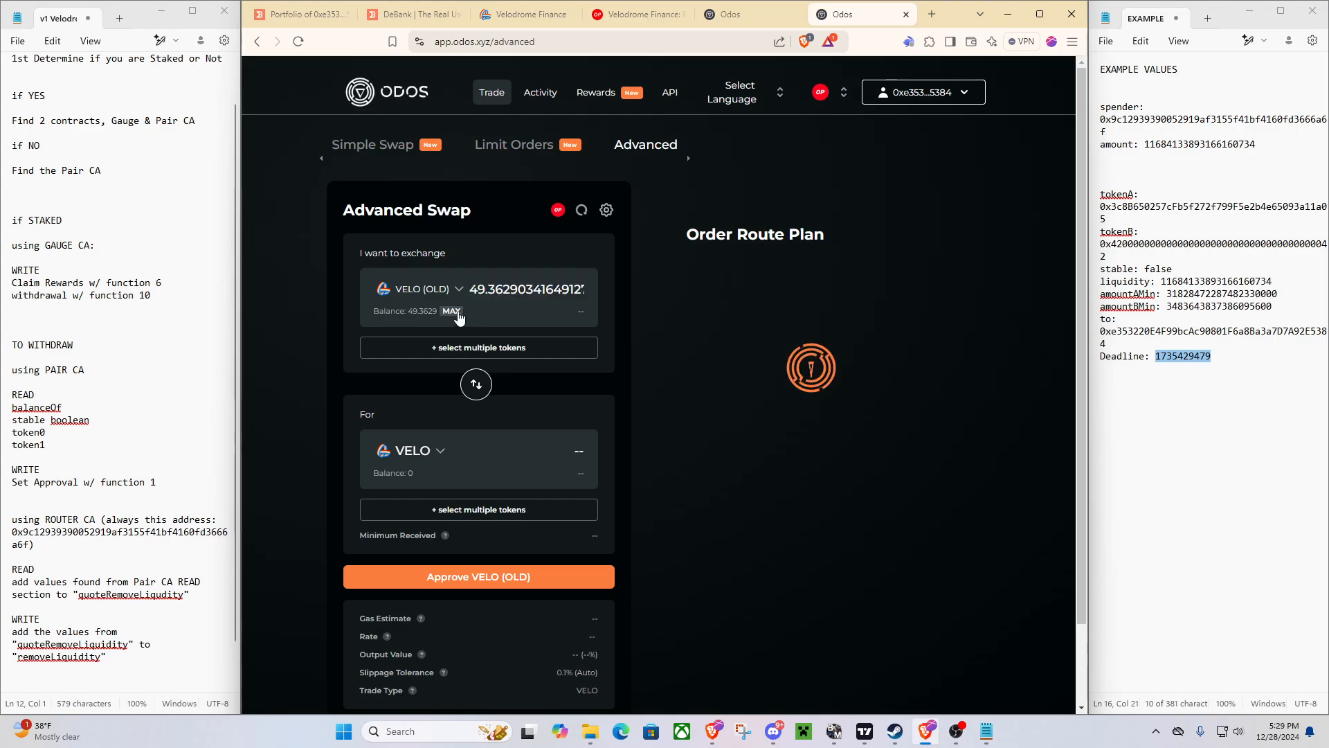
{"action": "left_click", "coordinate": [451, 311]}
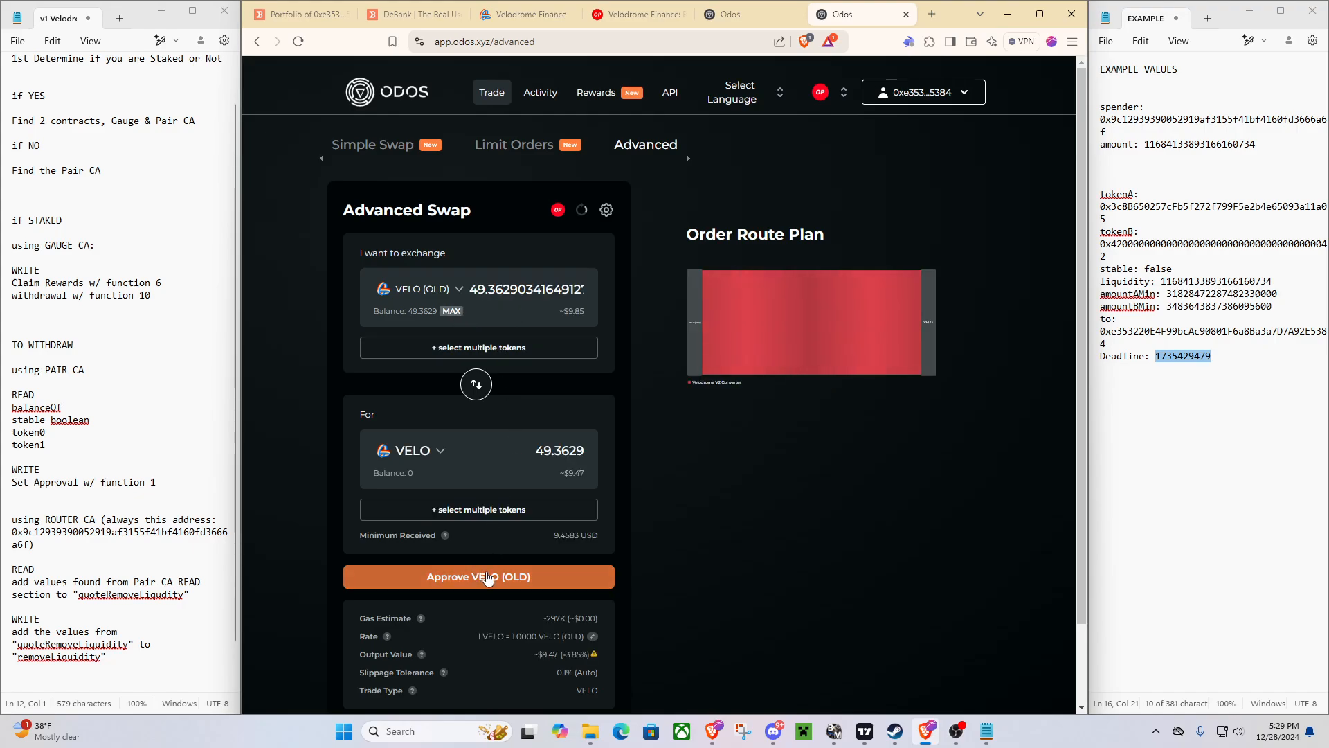
{"action": "left_click", "coordinate": [477, 576]}
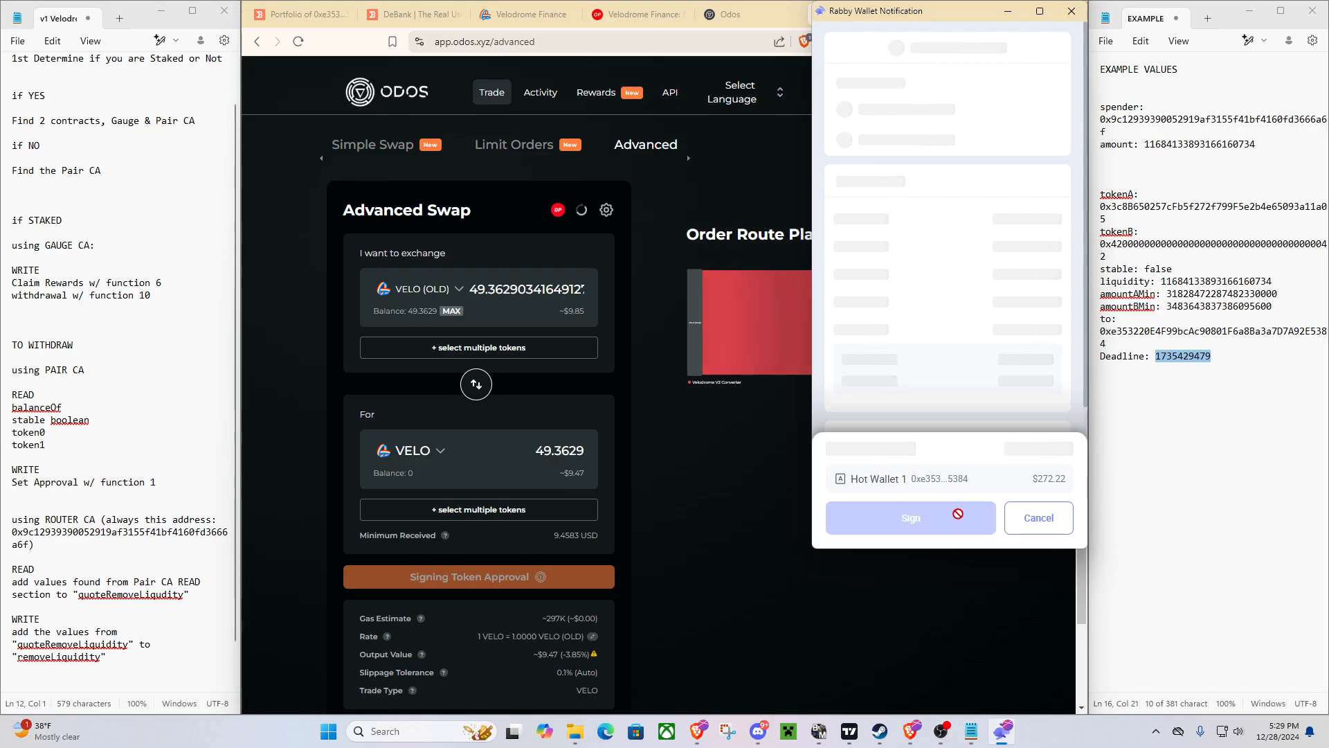
{"action": "left_click", "coordinate": [911, 517]}
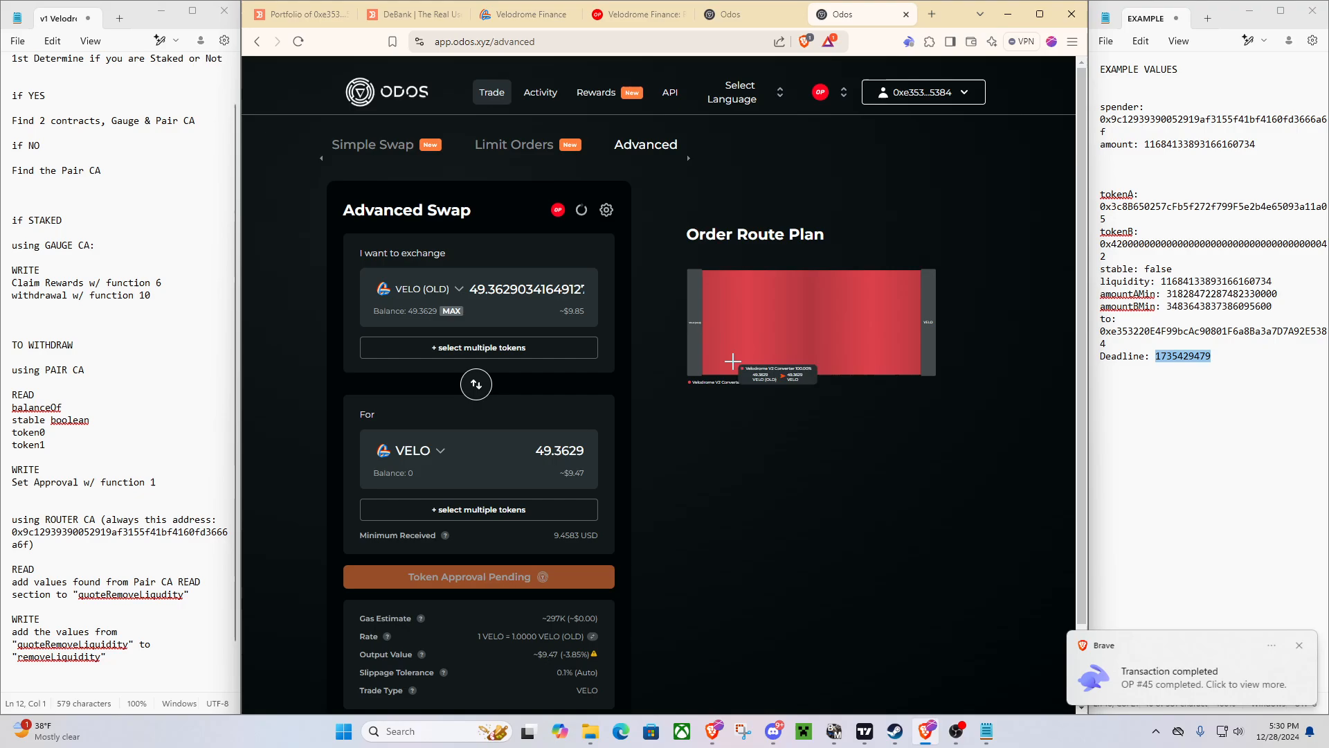
{"action": "scroll", "scroll_direction": "down", "scroll_amount": 3}
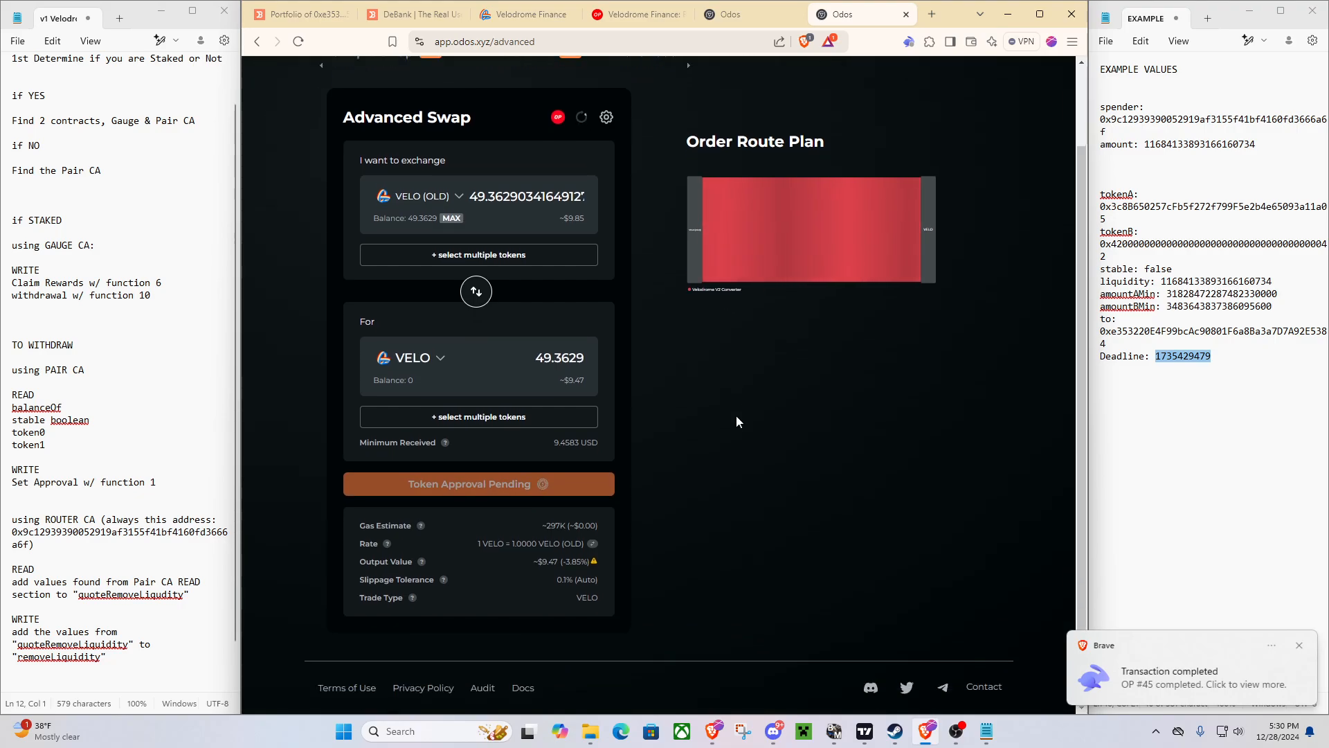
{"action": "mouse_move", "coordinate": [656, 485]}
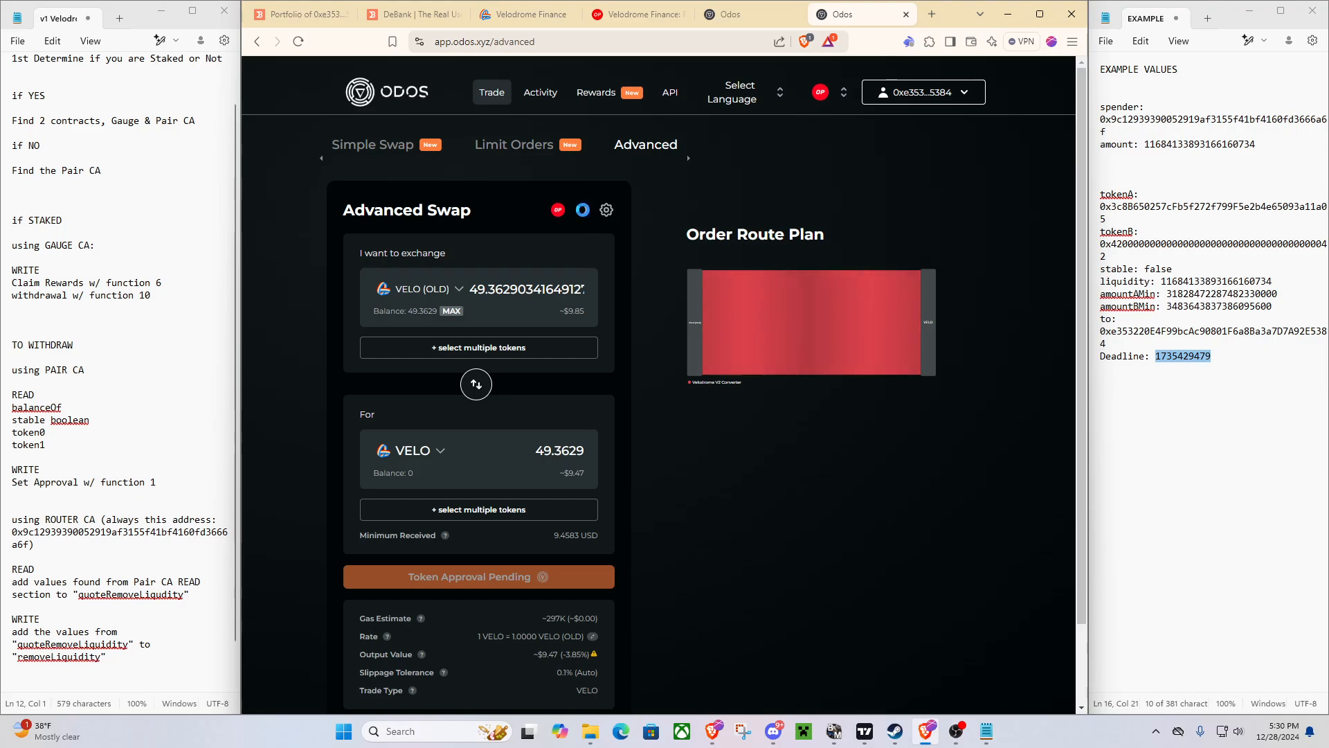
{"action": "scroll", "scroll_direction": "down", "scroll_amount": 3}
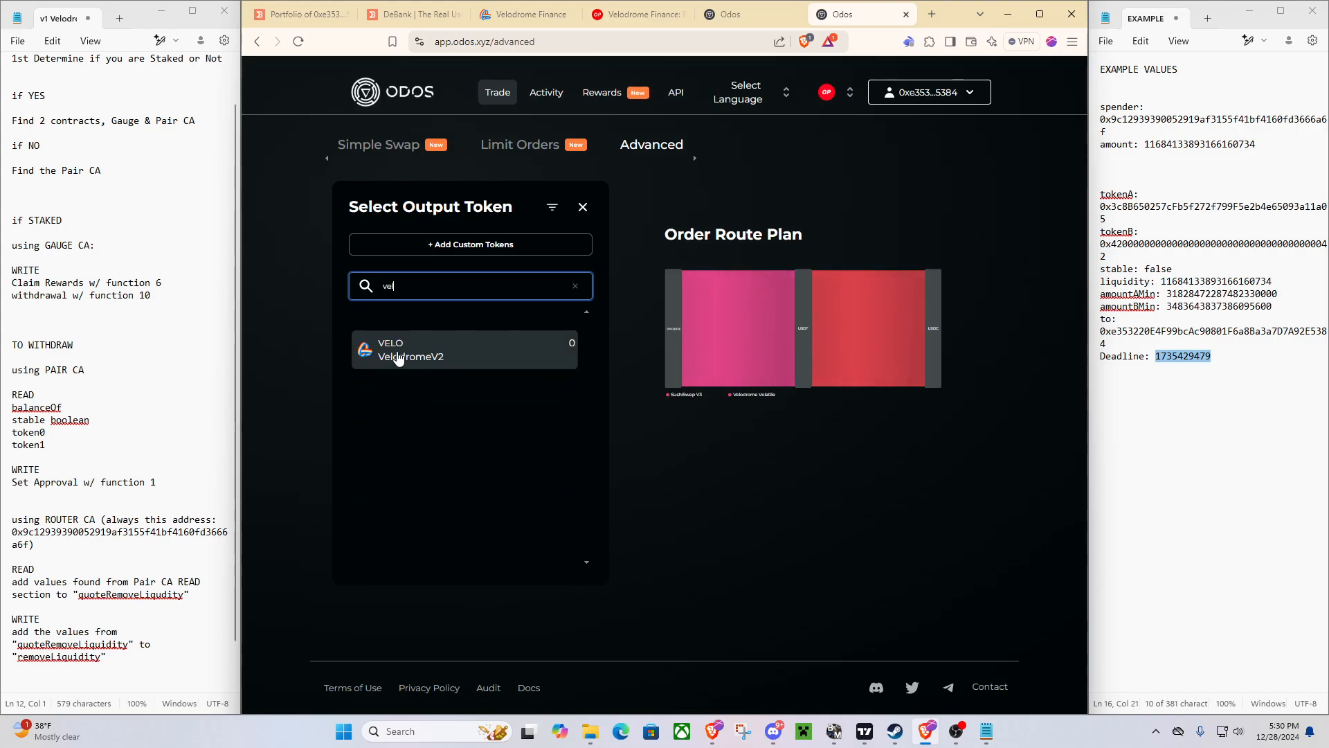
Swap the full 49.36 old VELO into VELO v2, sign it, and head to the portfolio
{"action": "left_click", "coordinate": [465, 349]}
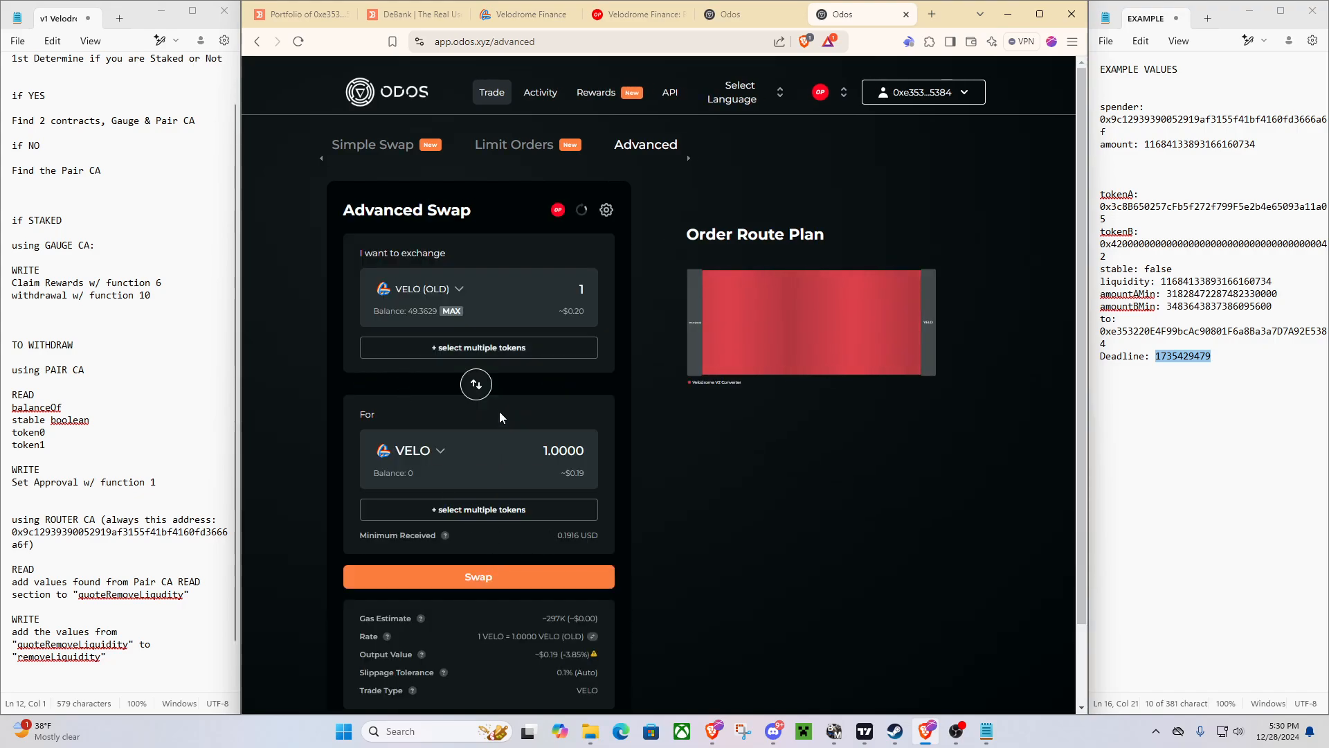
{"action": "left_click", "coordinate": [450, 310]}
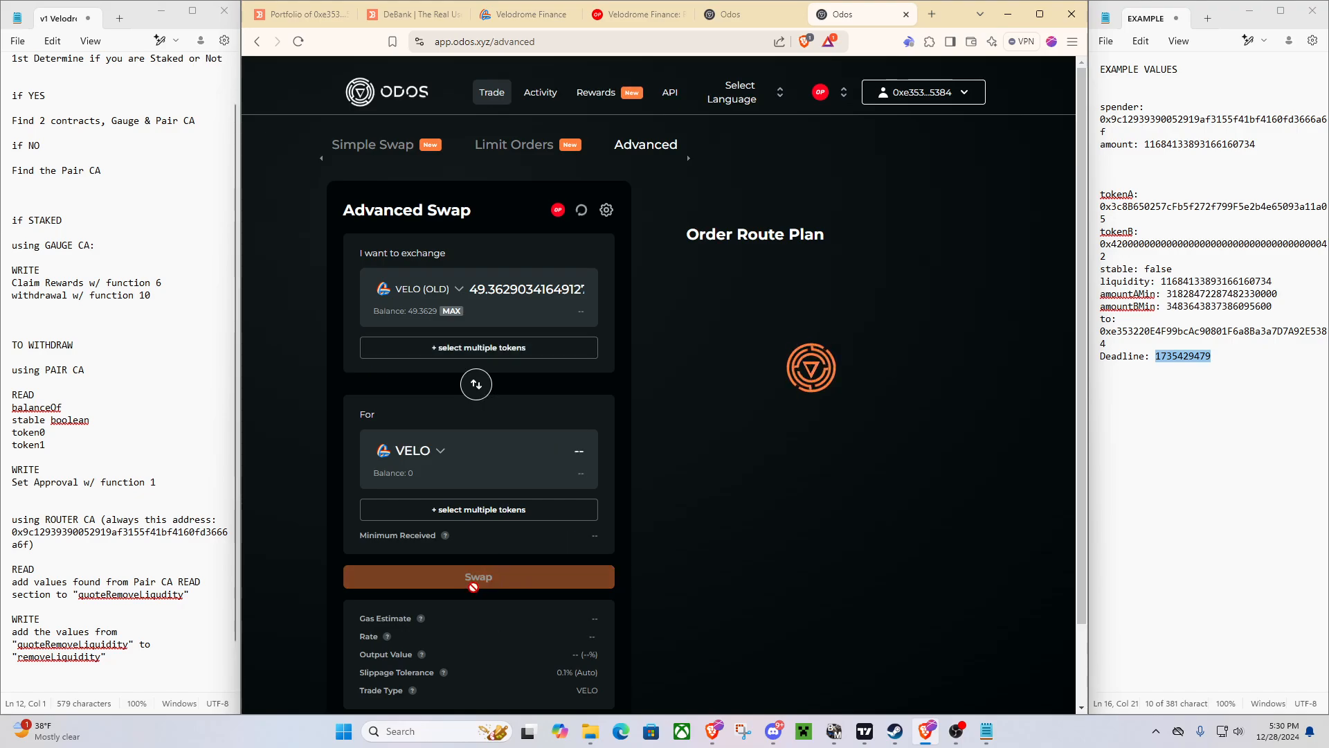
{"action": "left_click", "coordinate": [478, 576]}
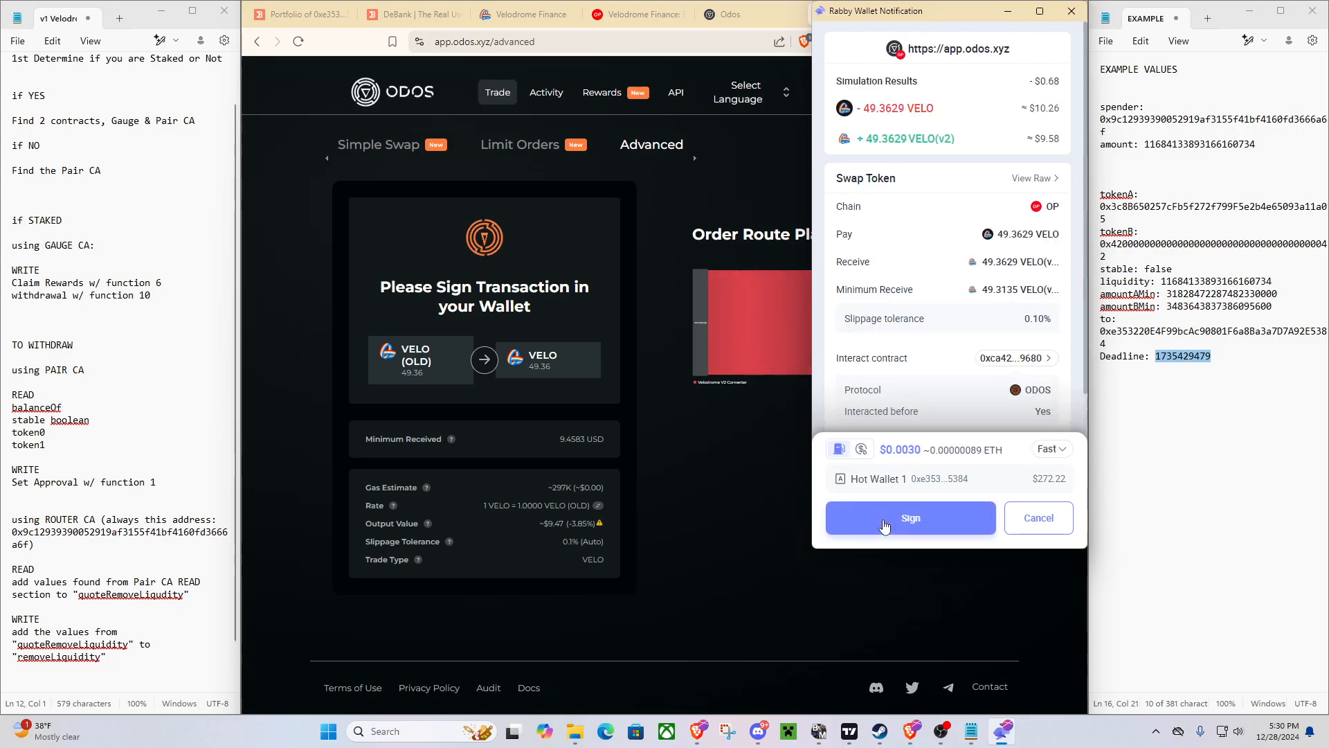
{"action": "left_click", "coordinate": [910, 518]}
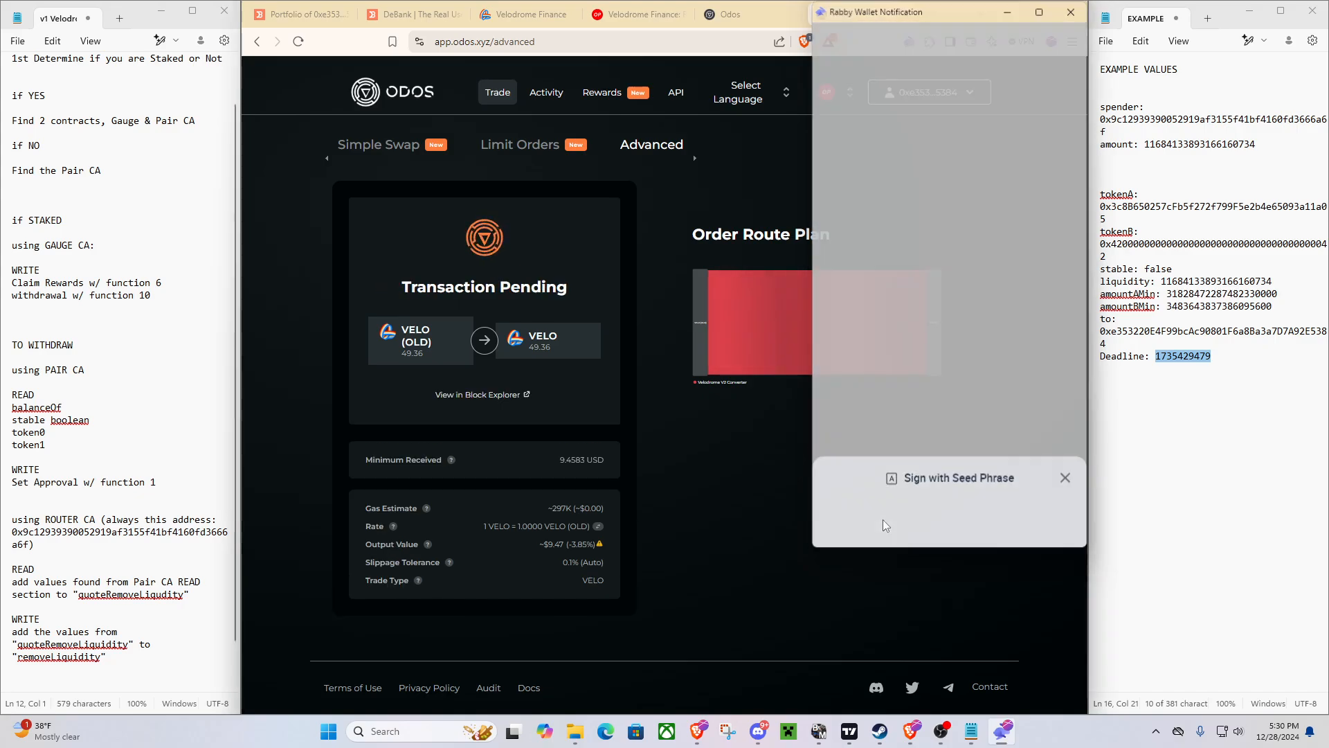
{"action": "left_click", "coordinate": [1071, 12]}
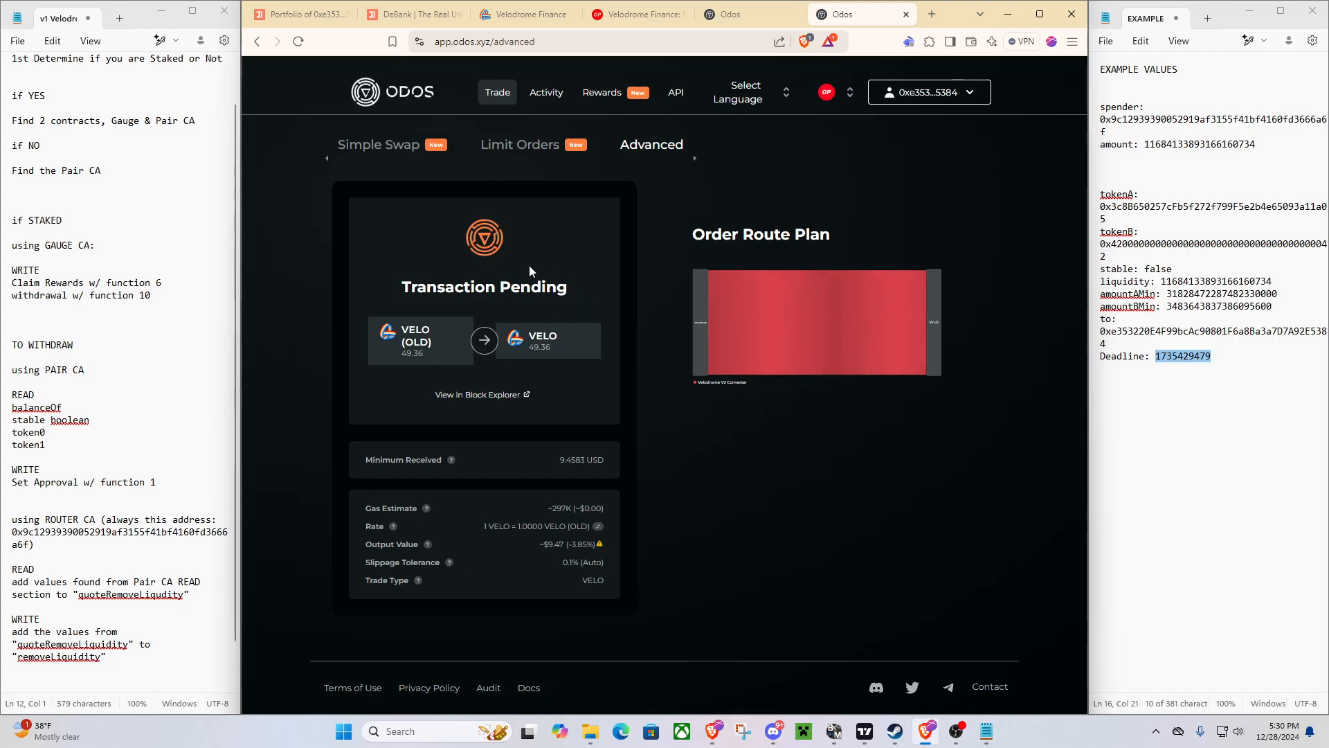
{"action": "left_click", "coordinate": [300, 13]}
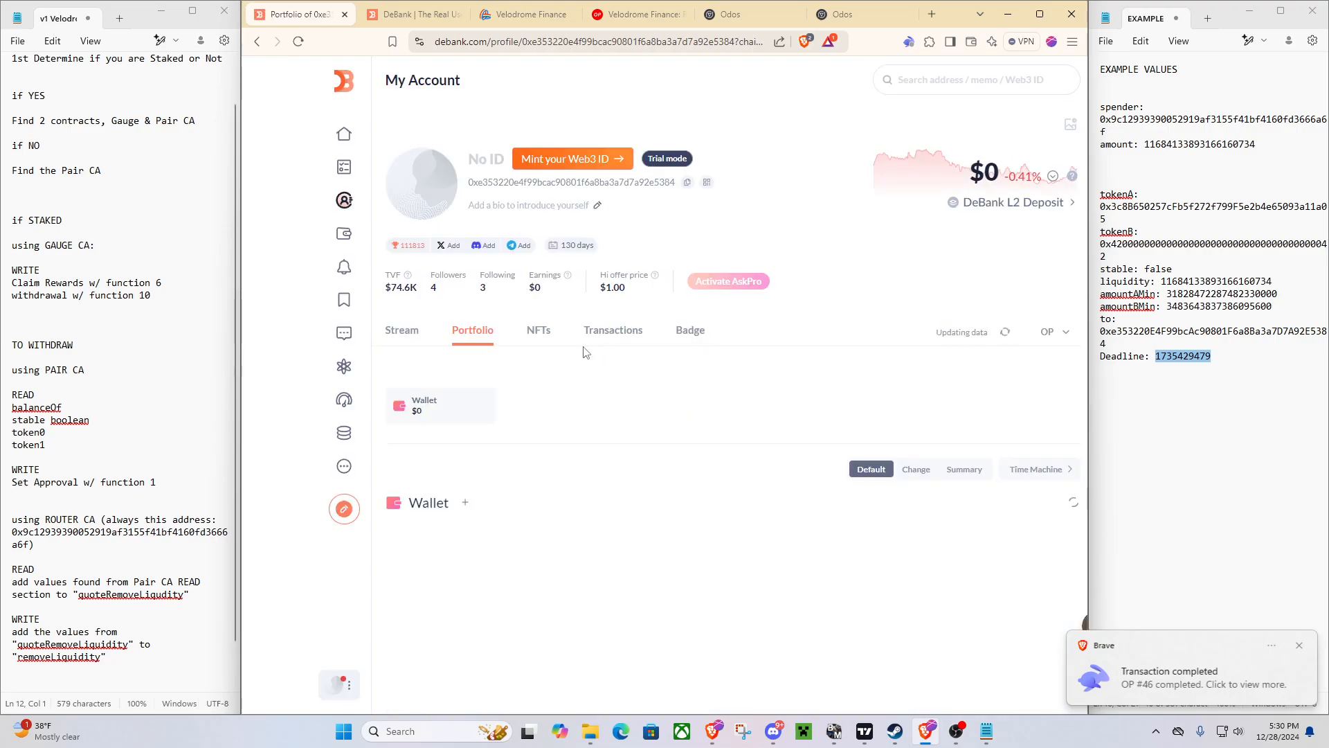
Scroll to the Wallet and Velodrome sections showing 49.3629 VELO(v2) and the emptied VELO+OP farm
{"action": "scroll", "scroll_direction": "down", "scroll_amount": 3}
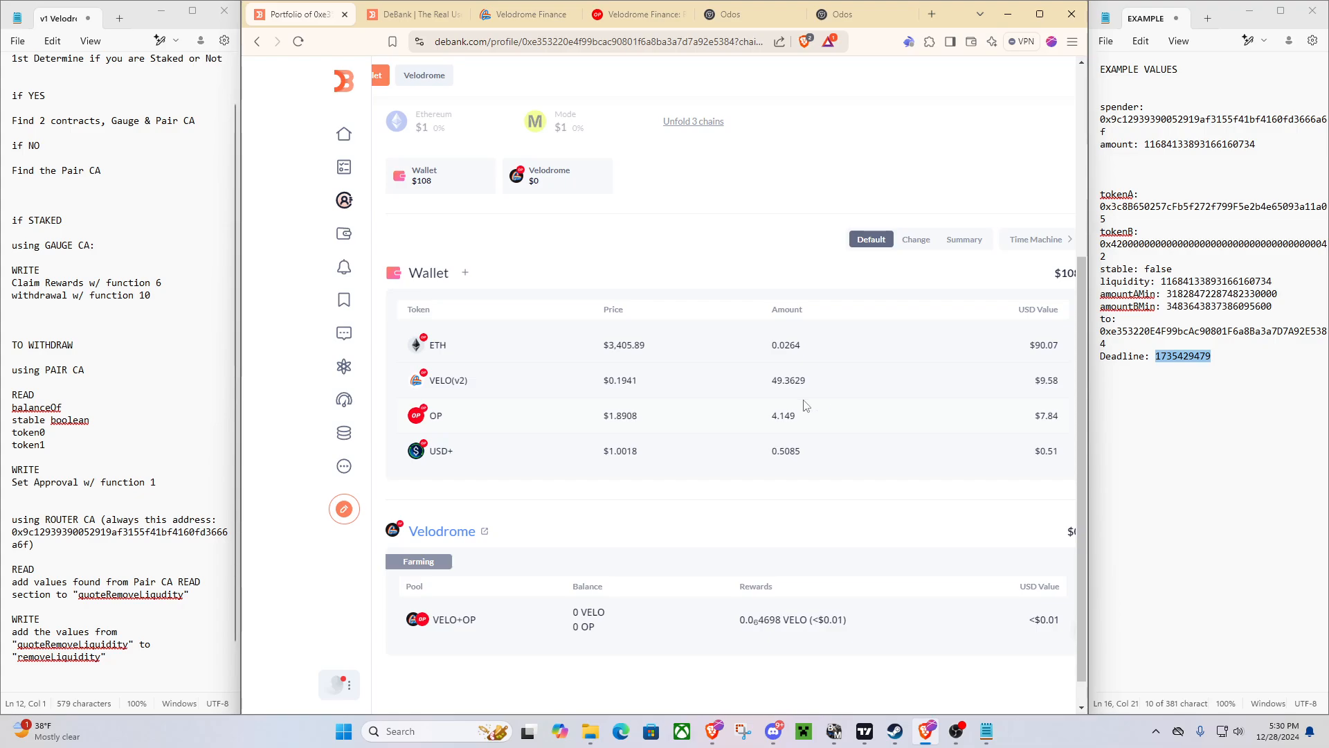
{"action": "mouse_move", "coordinate": [479, 388]}
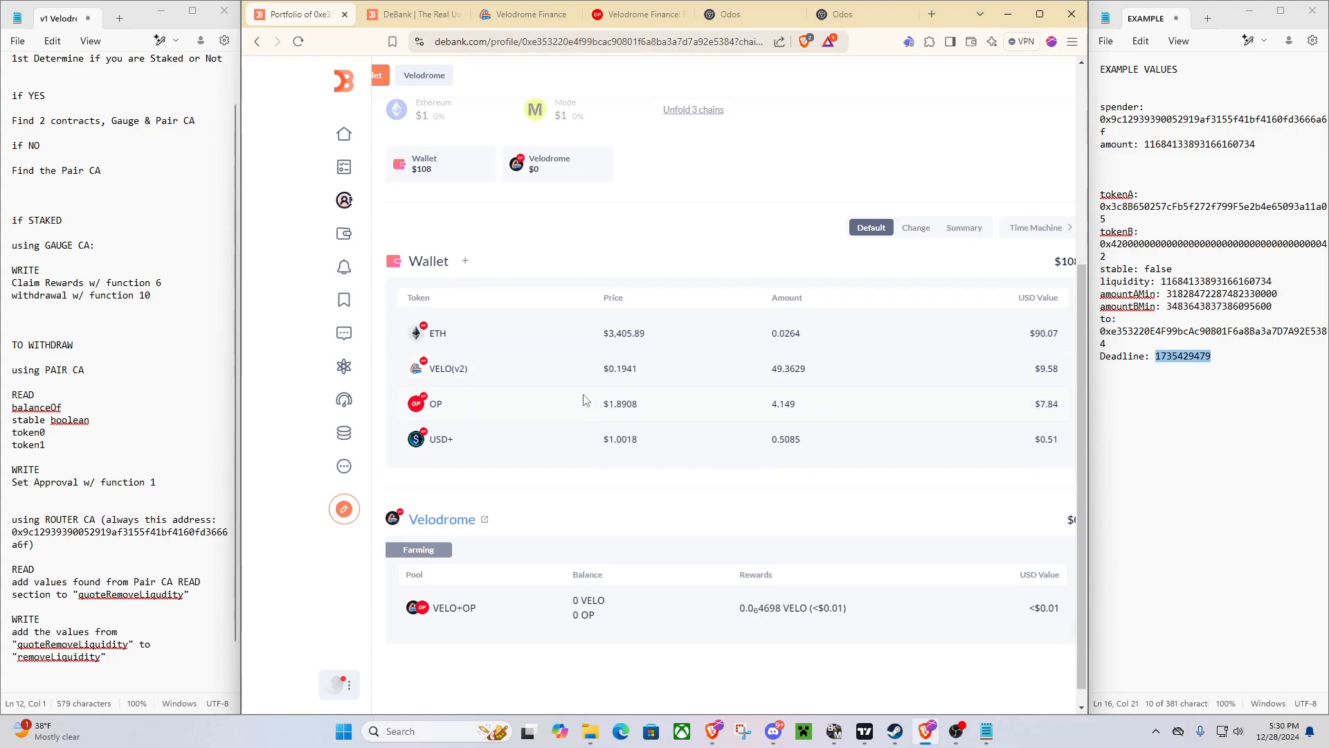
{"action": "scroll", "scroll_direction": "down", "scroll_amount": 3}
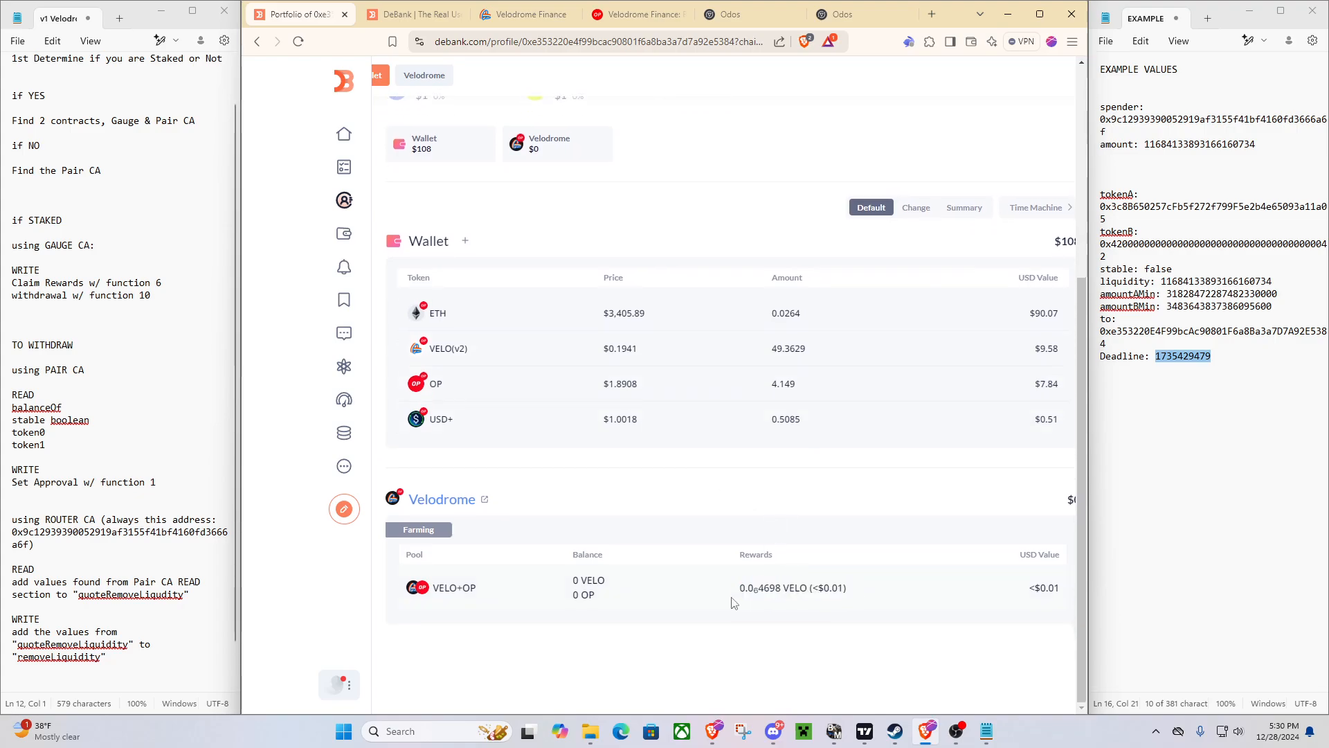
{"action": "mouse_move", "coordinate": [783, 564]}
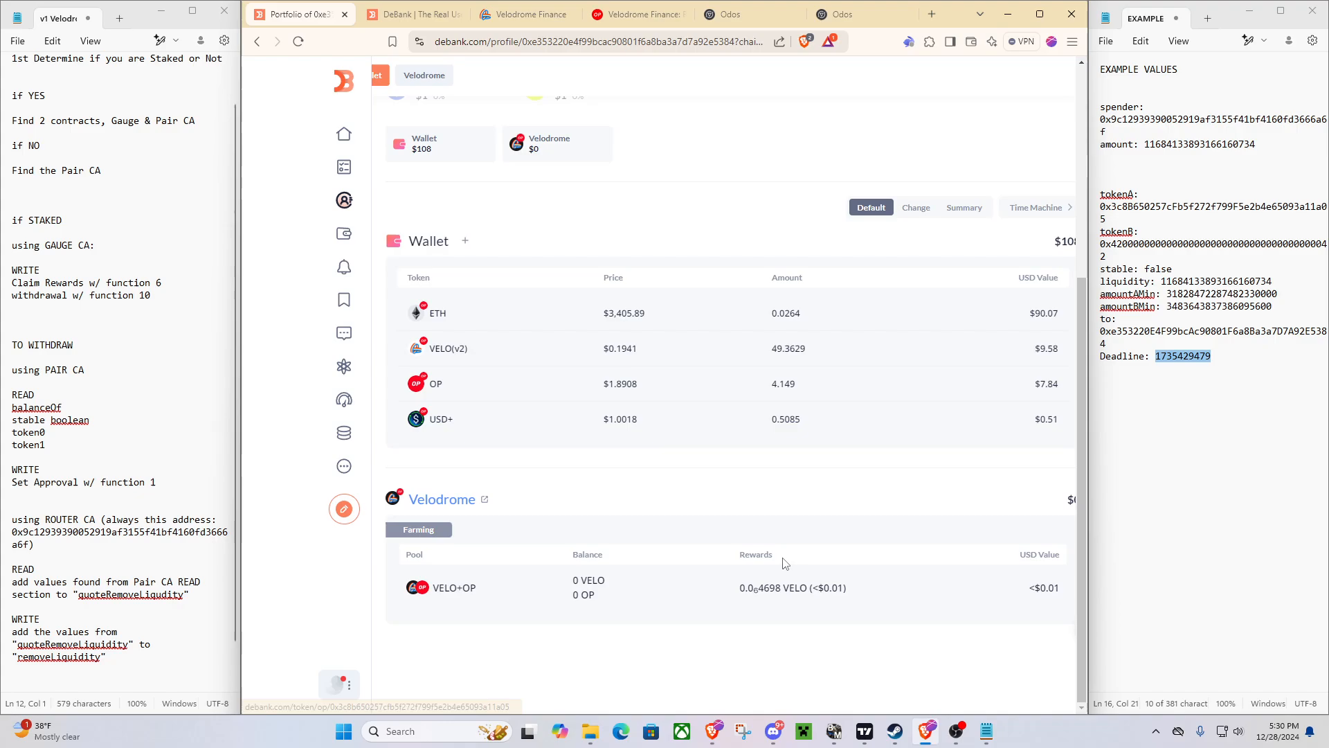
{"action": "mouse_move", "coordinate": [580, 433]}
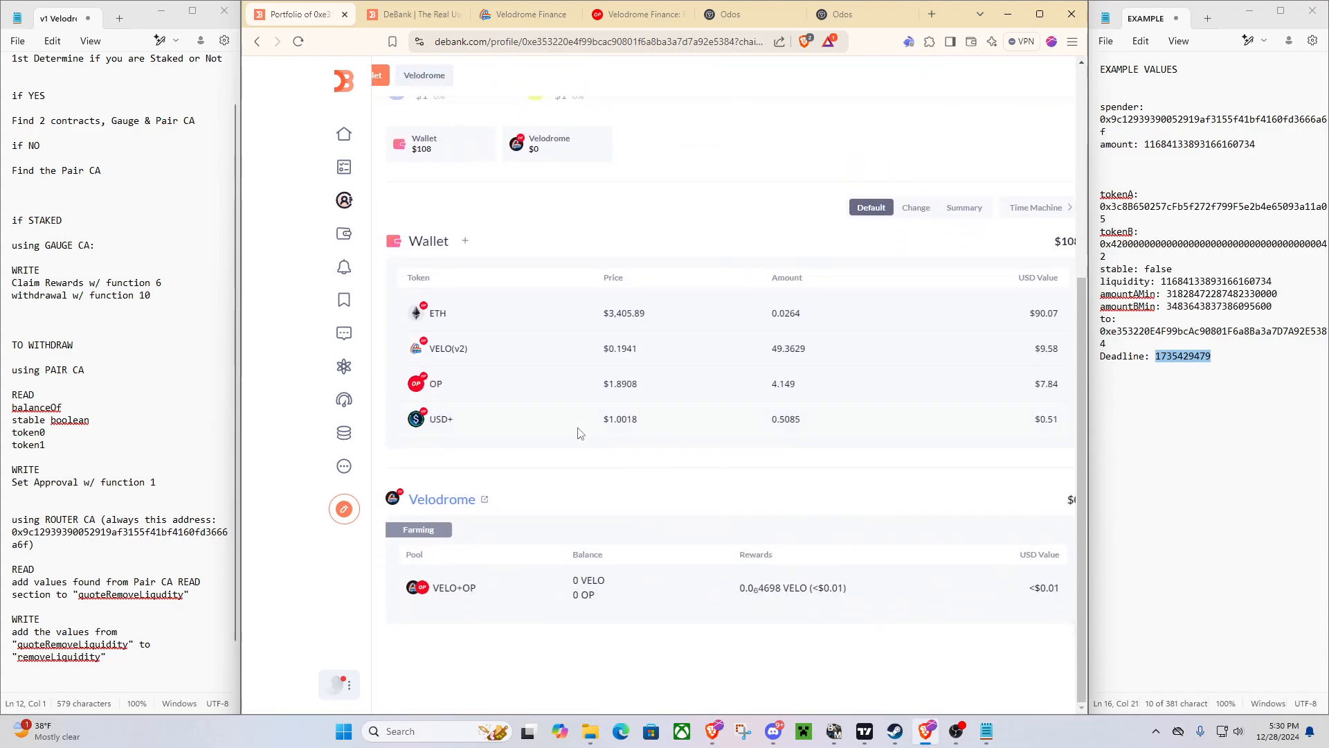